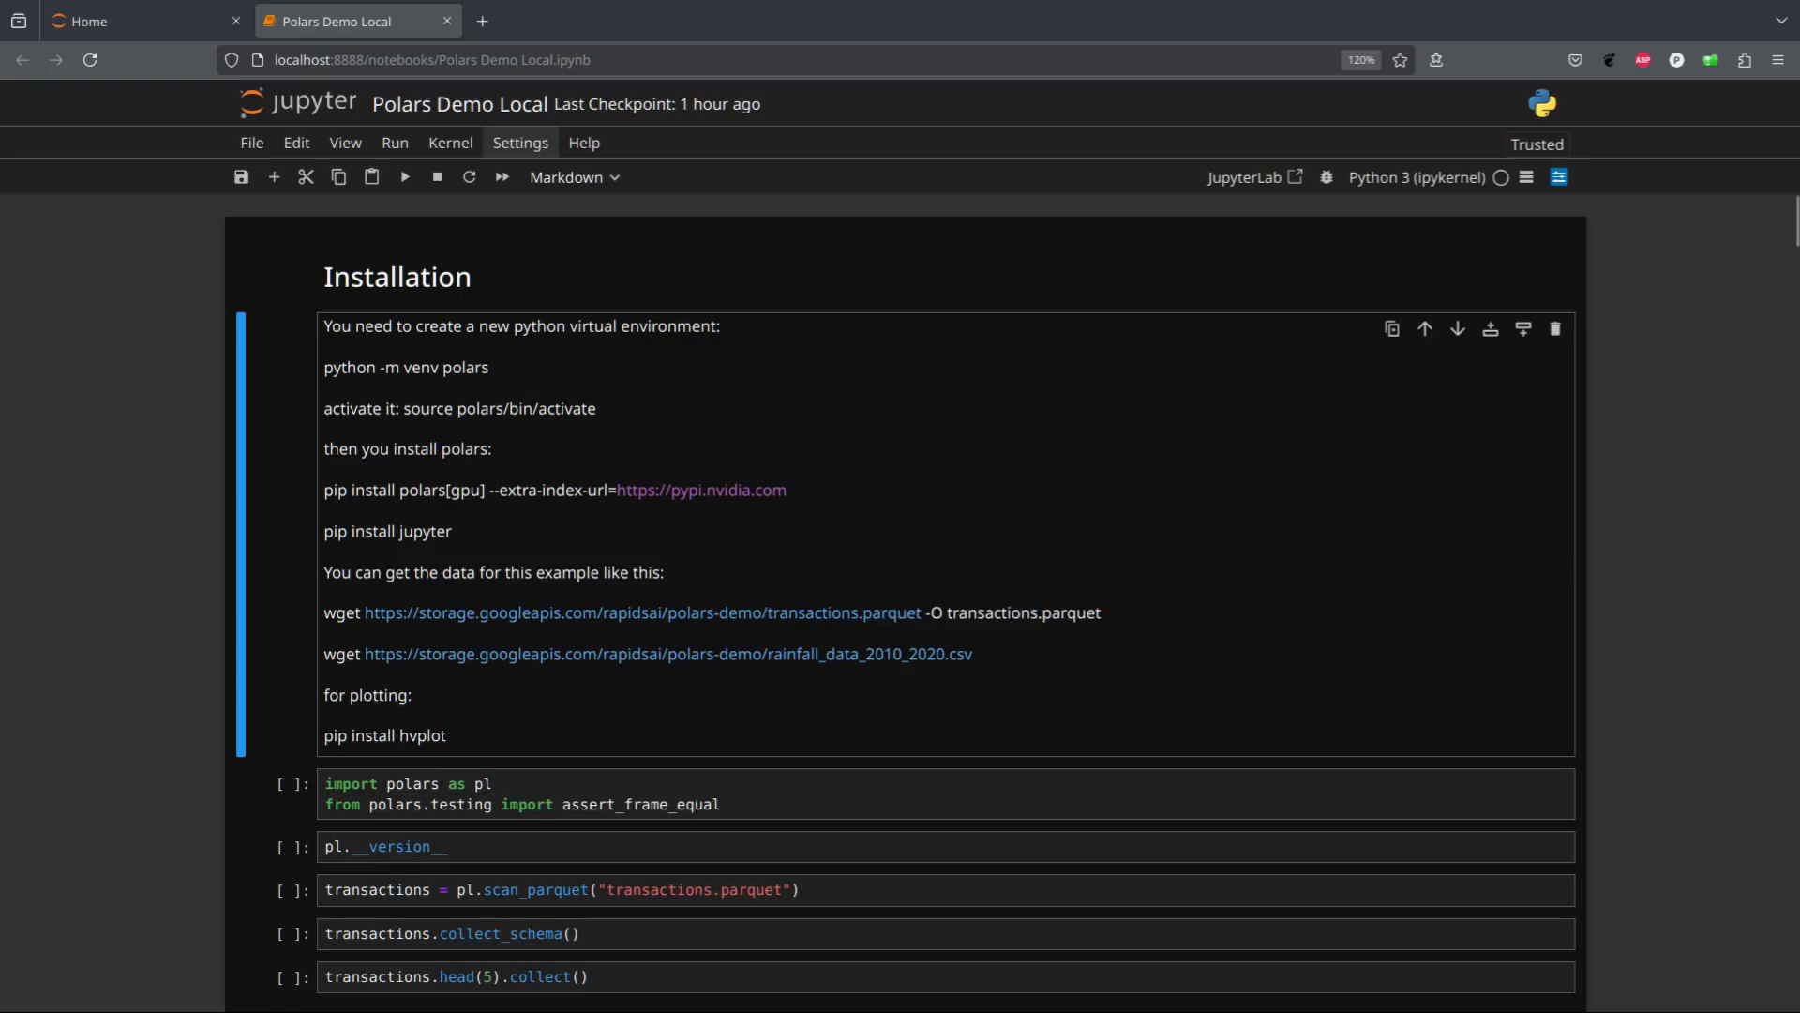
Import Polars and confirm version 1.5.0, reviewing the download and GPU install commands
triple_click(711, 612)
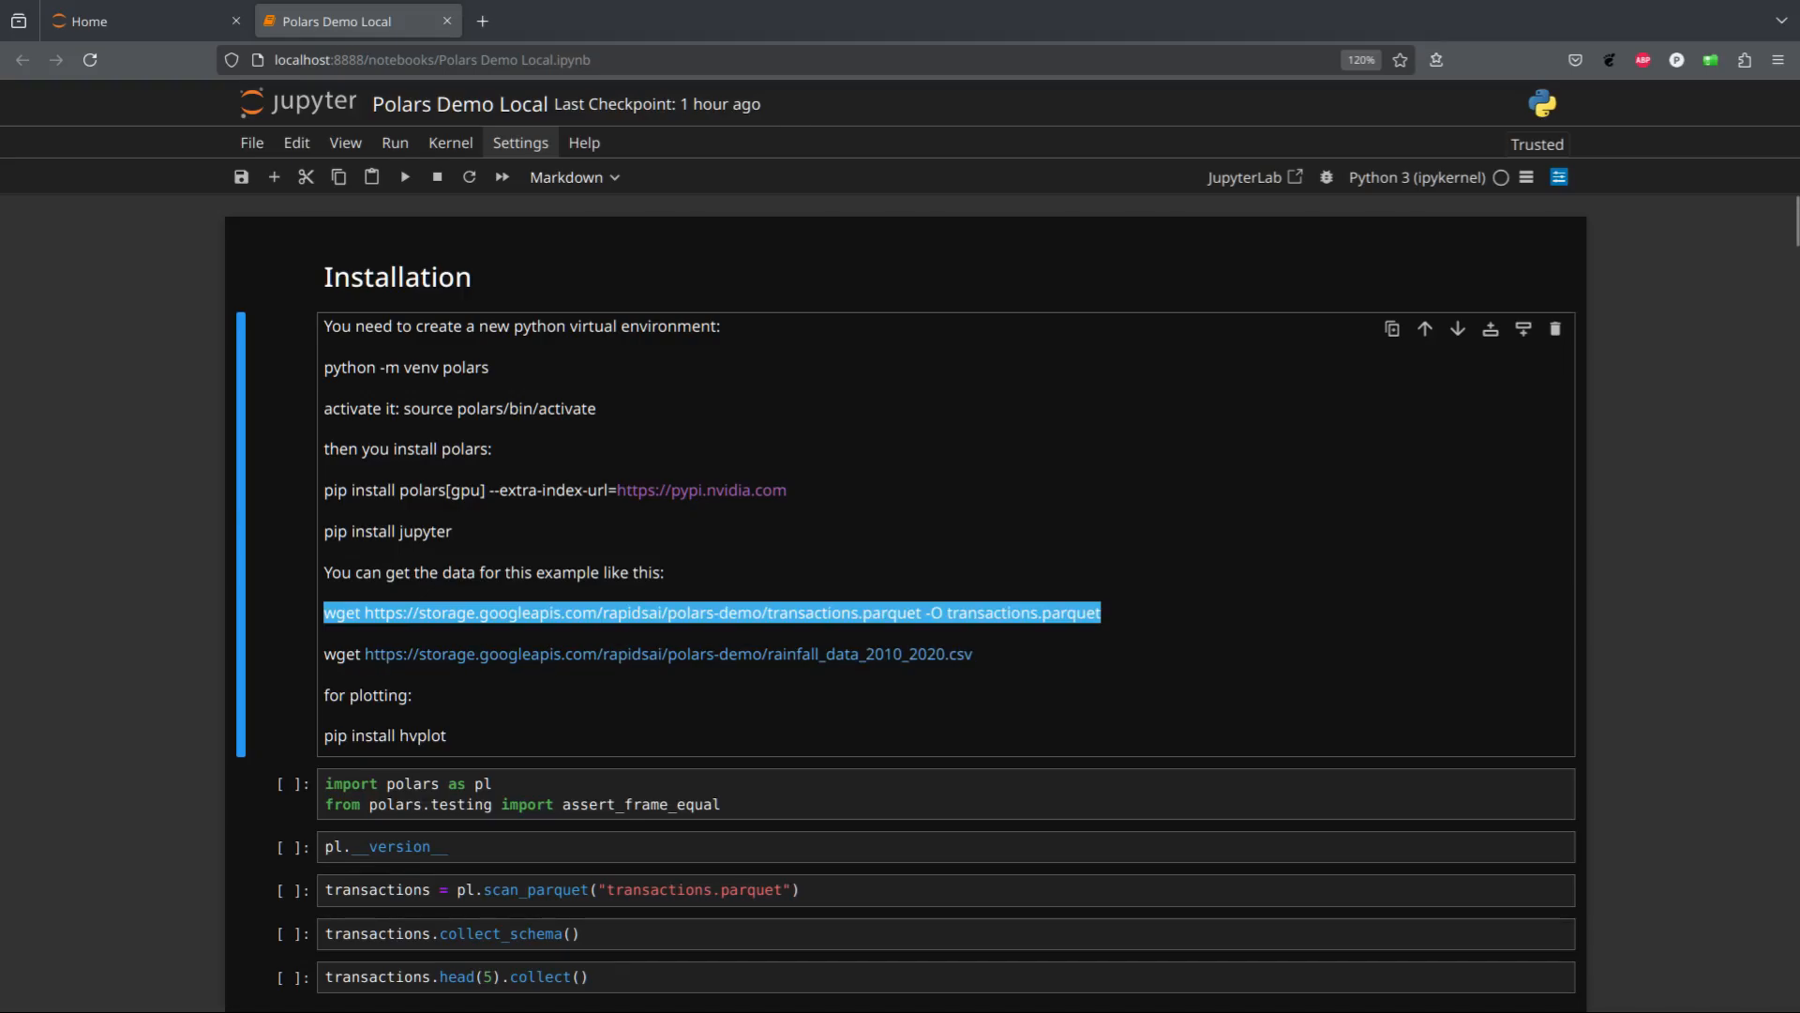
double_click(399, 735)
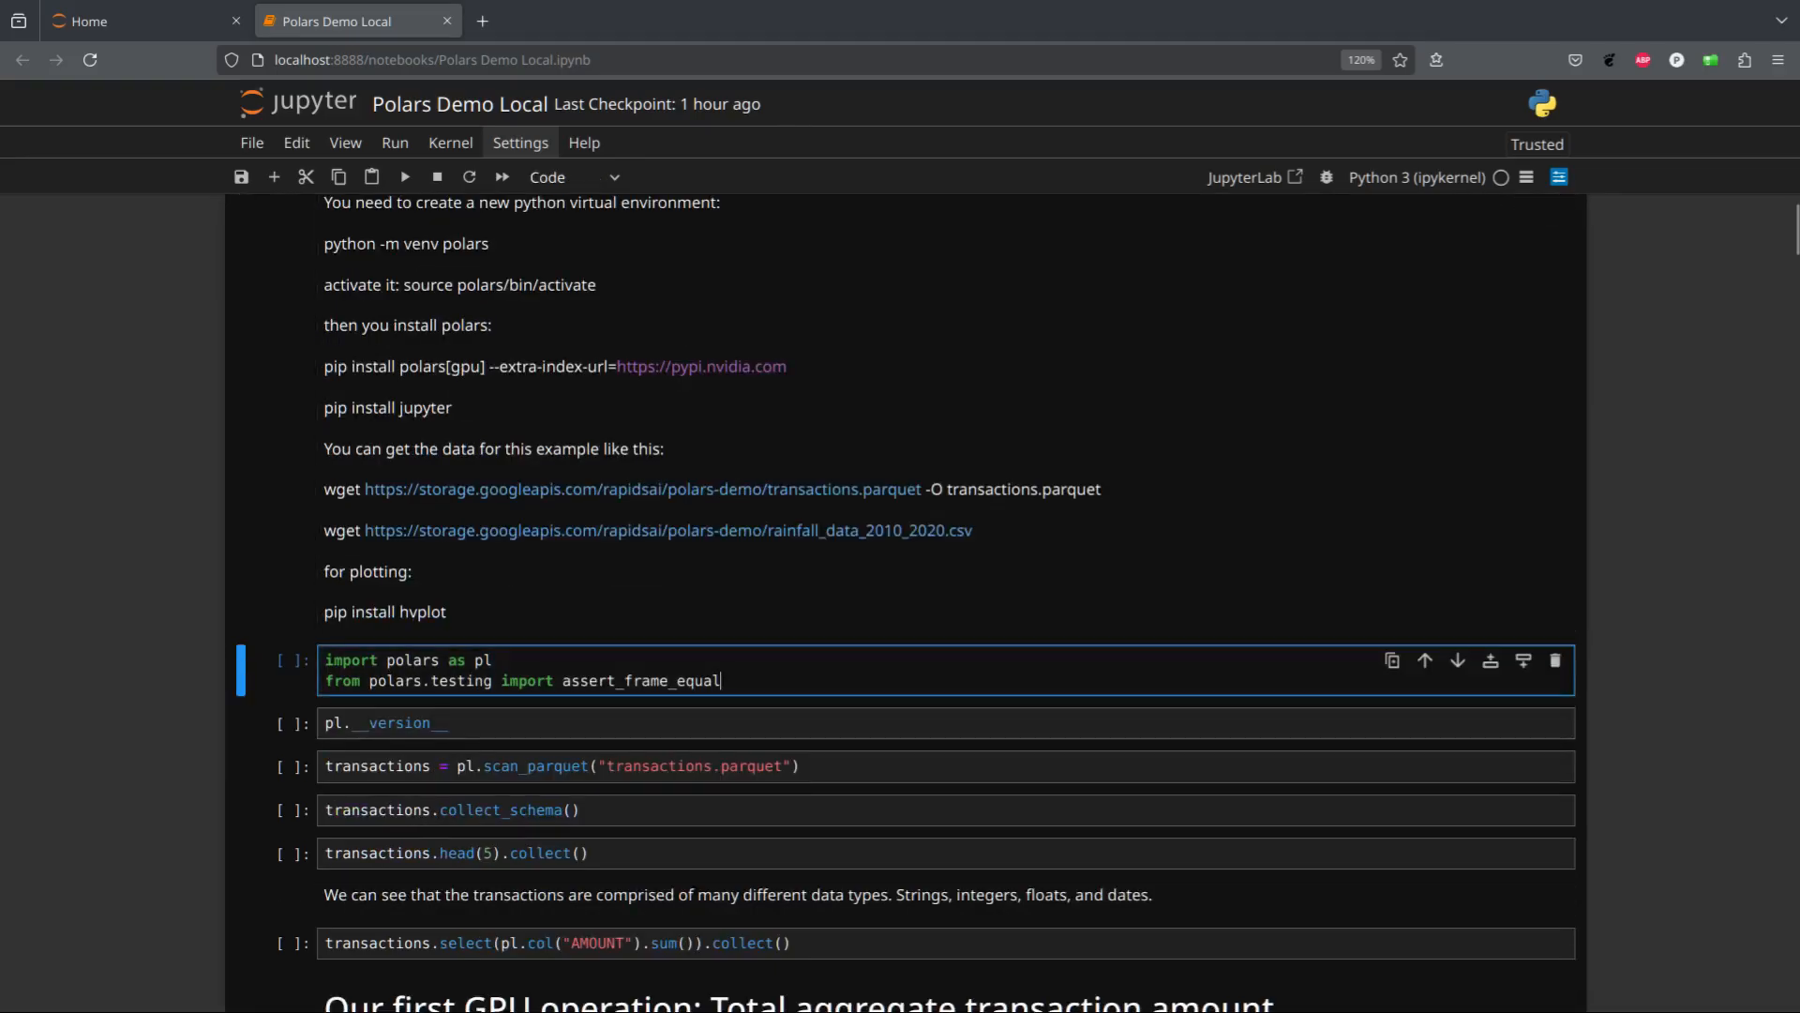
click(403, 177)
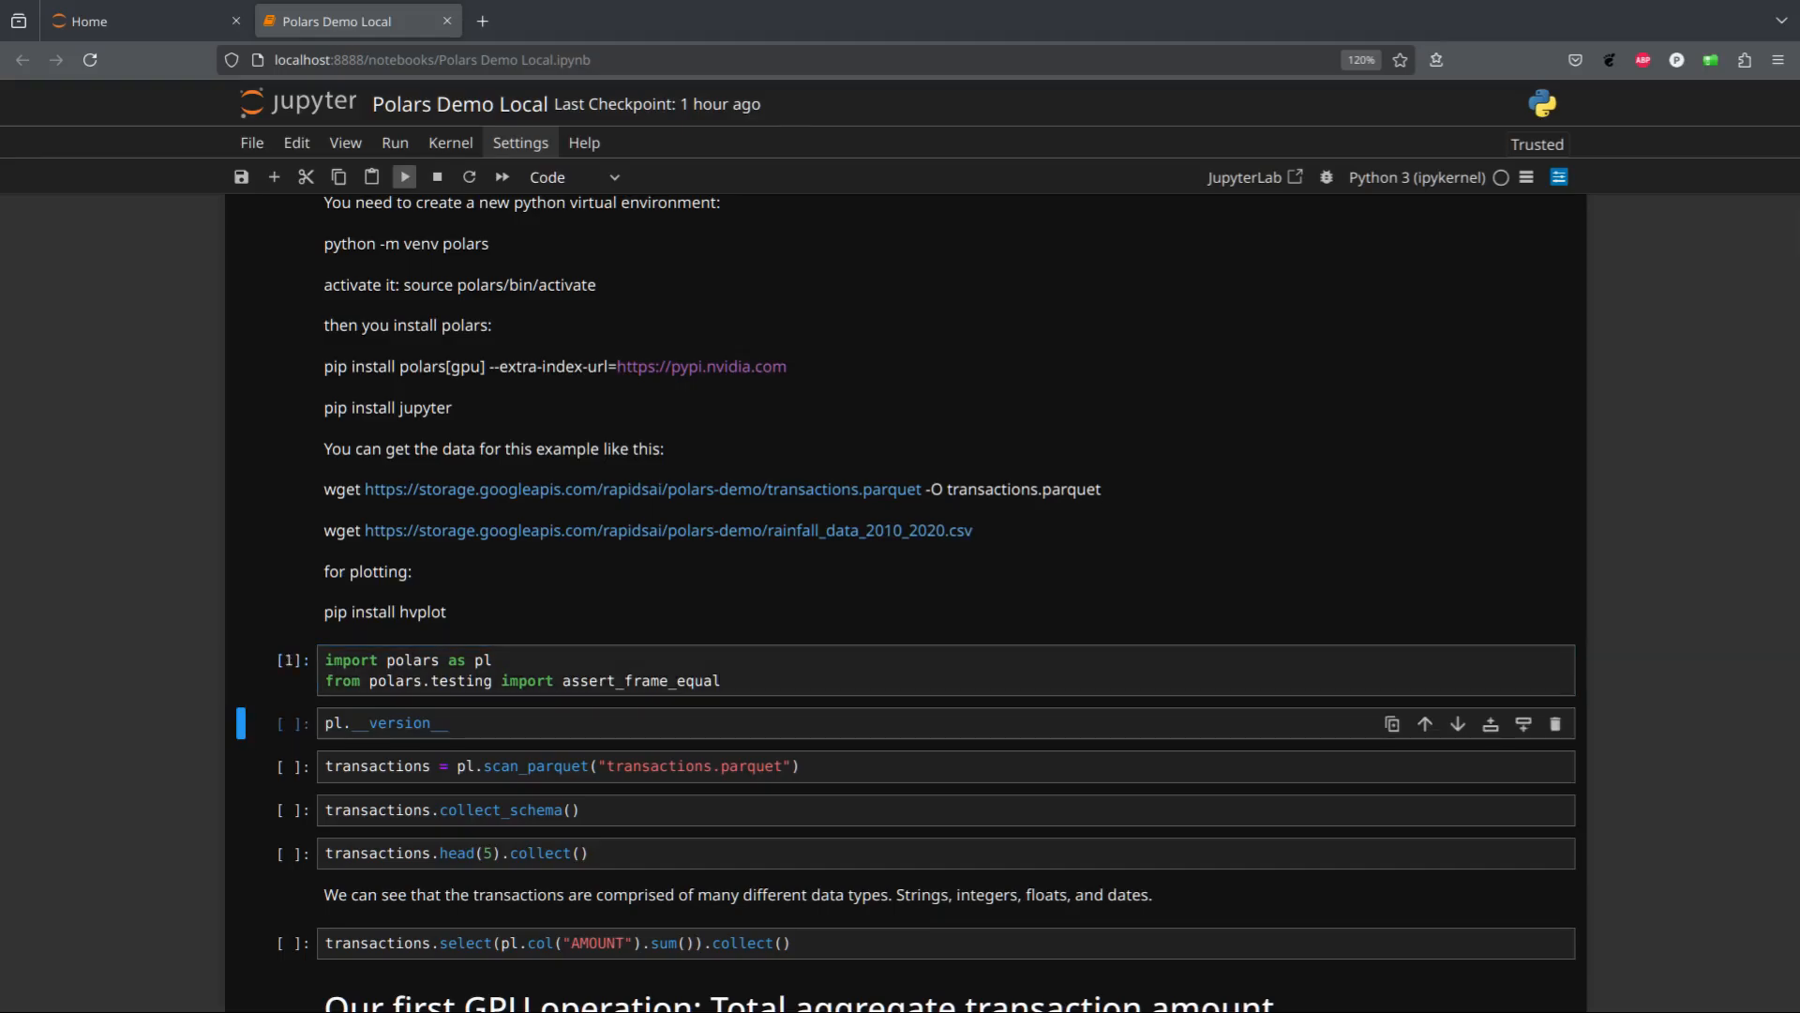
click(403, 178)
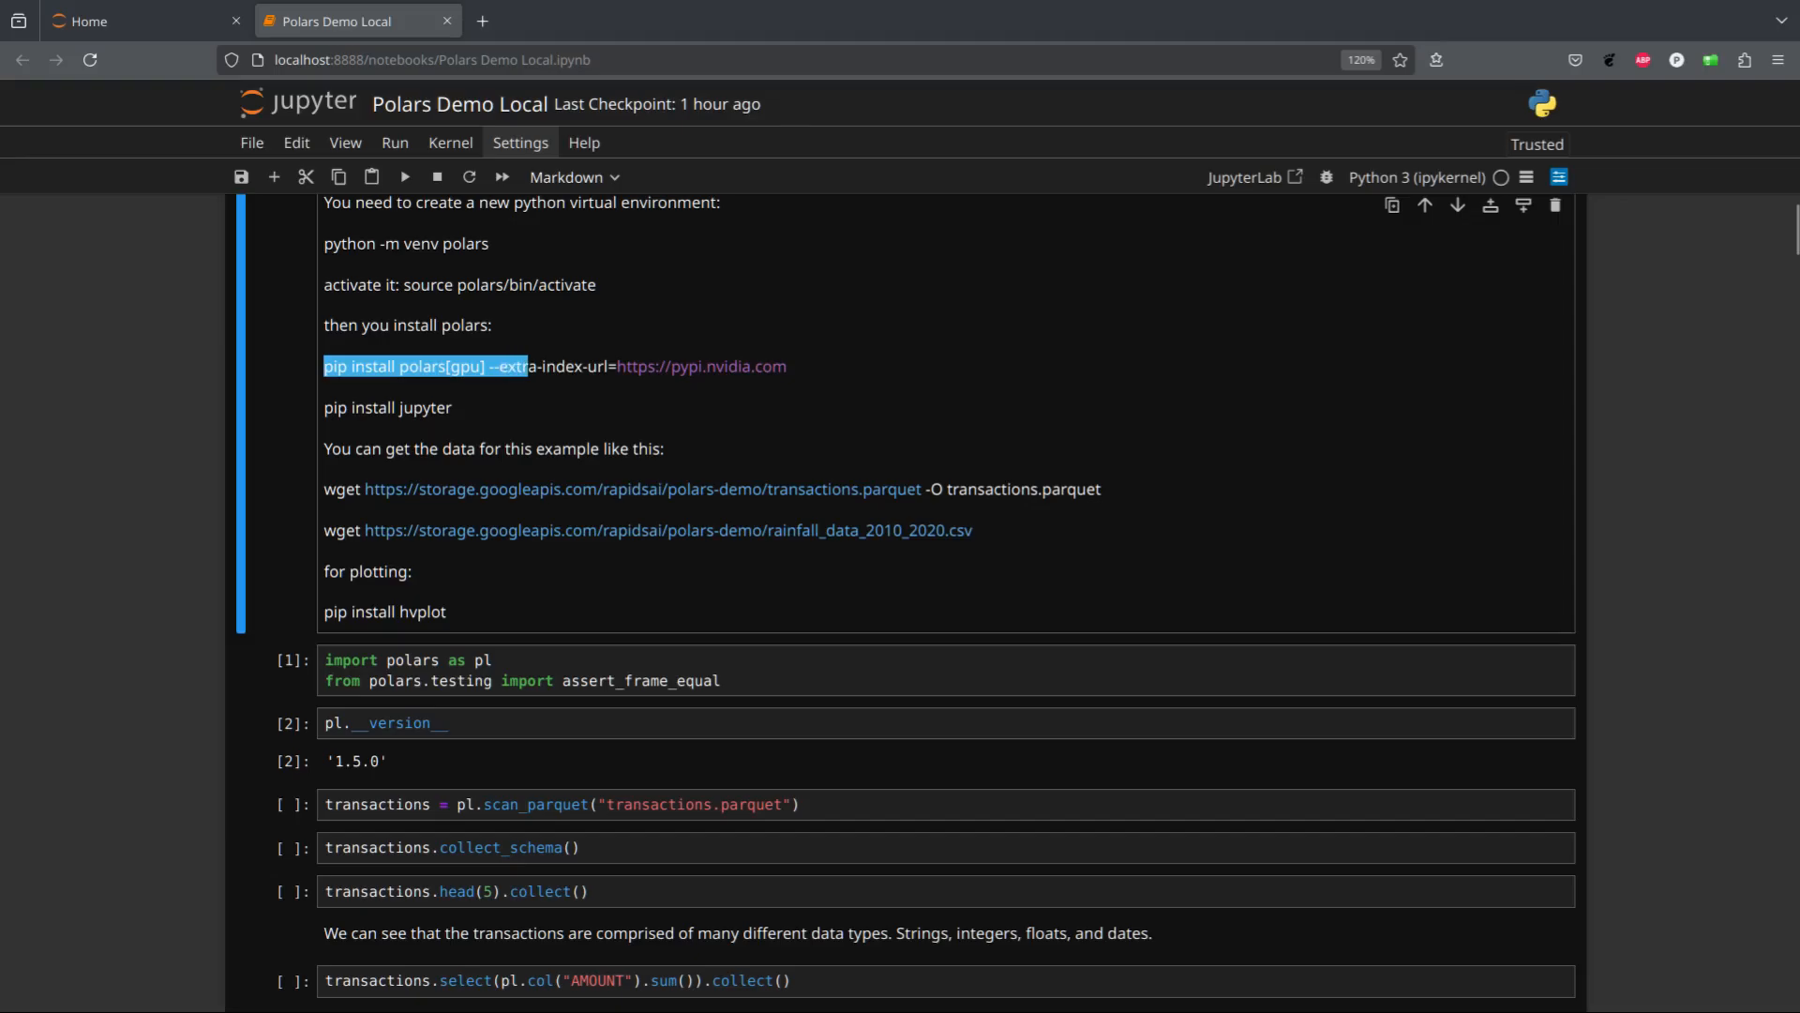
drag(522, 364, 565, 365)
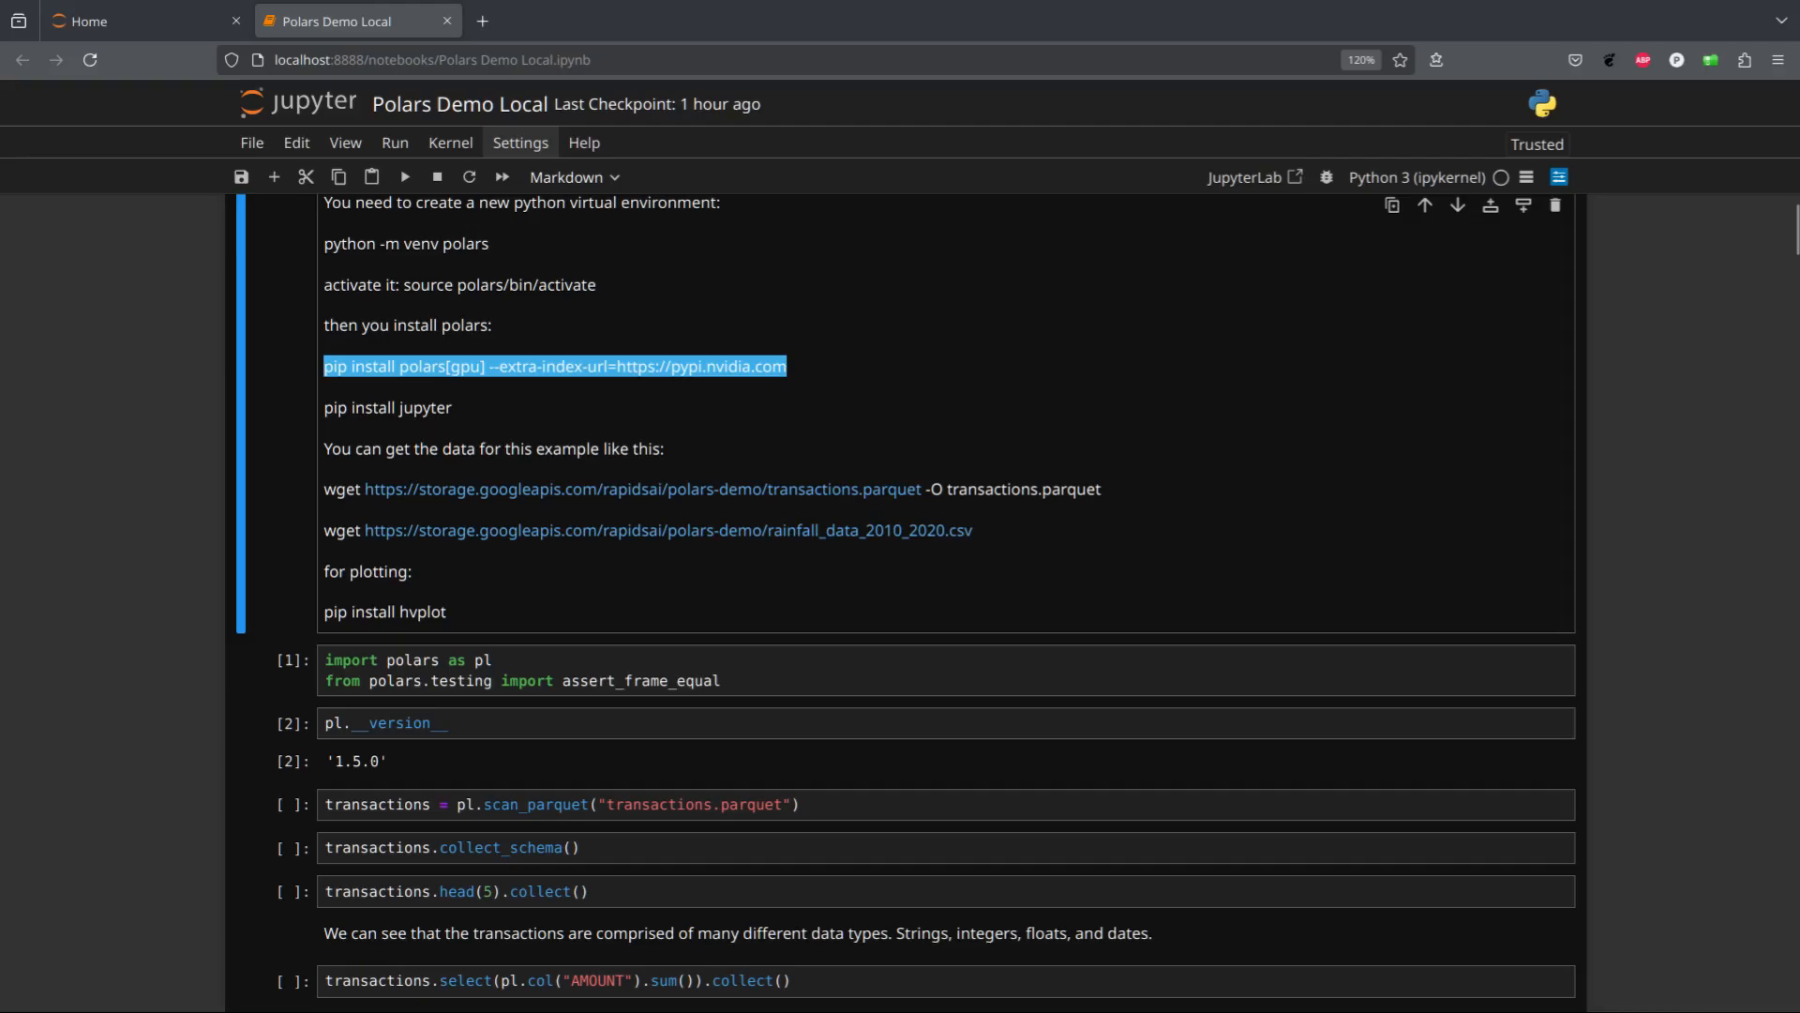
click(574, 804)
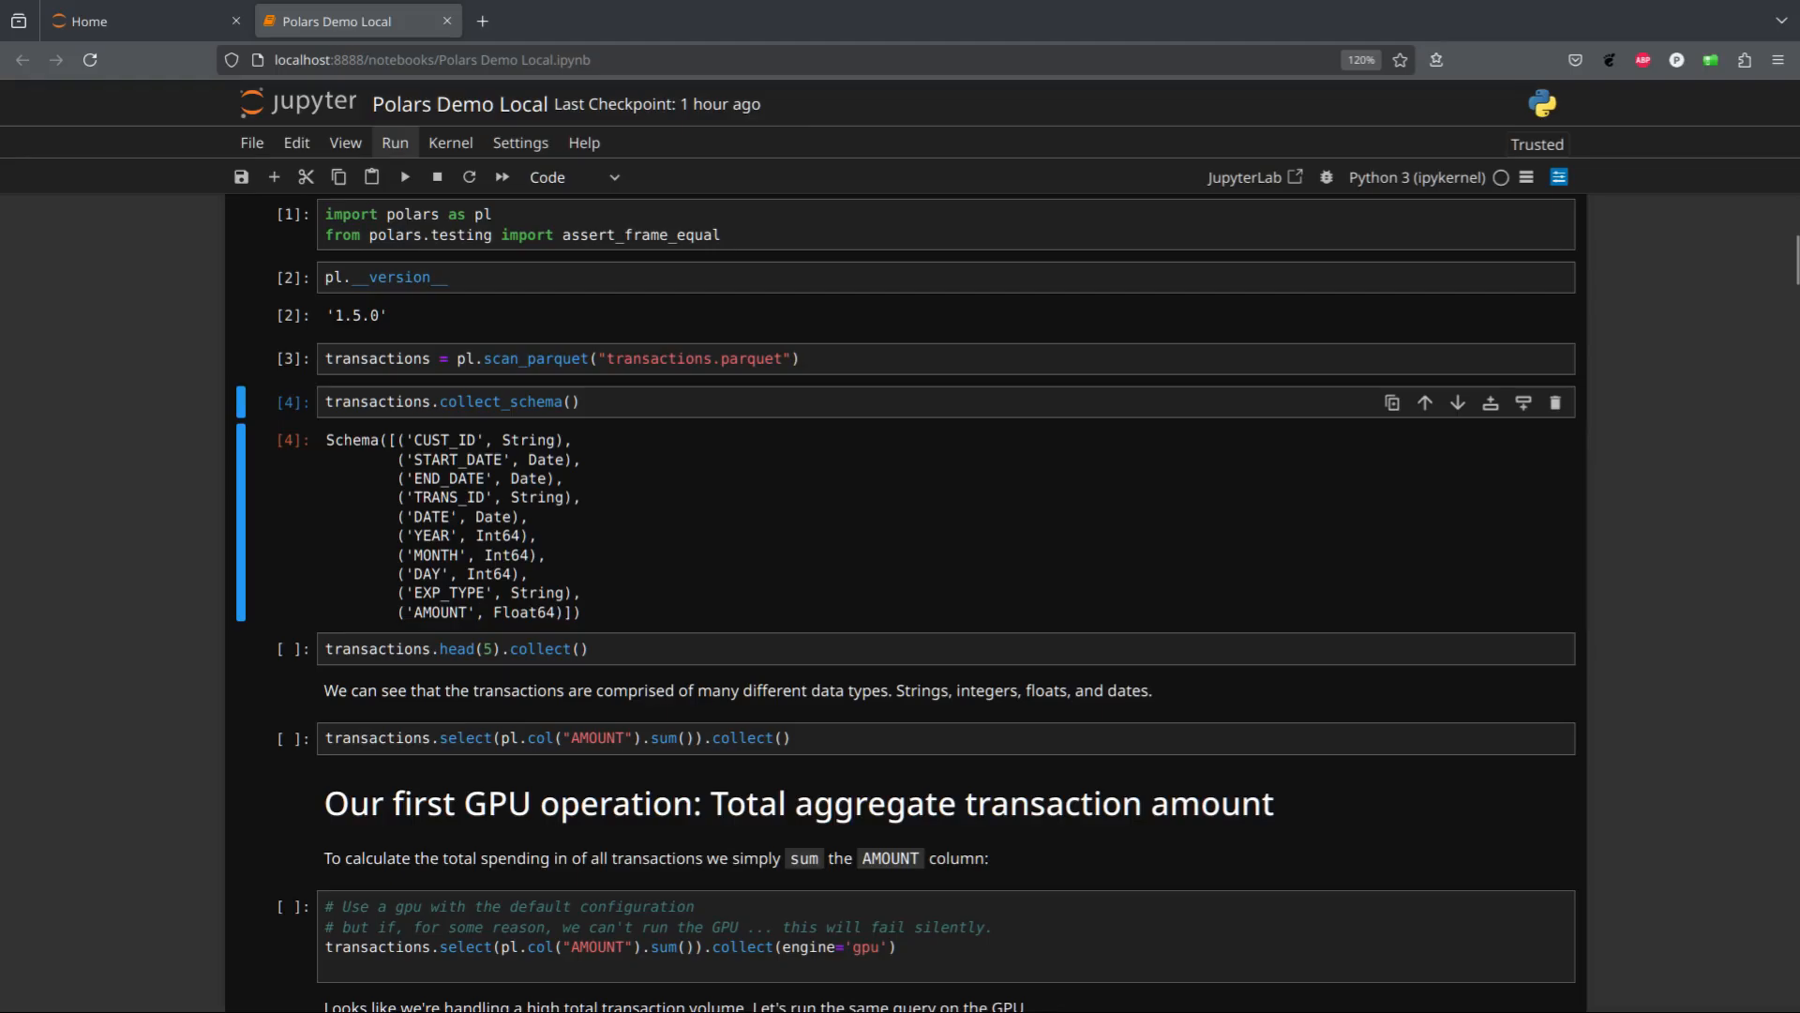
Preview the first five transaction rows and sum AMOUNT on CPU, giving 2.1367e10
click(574, 649)
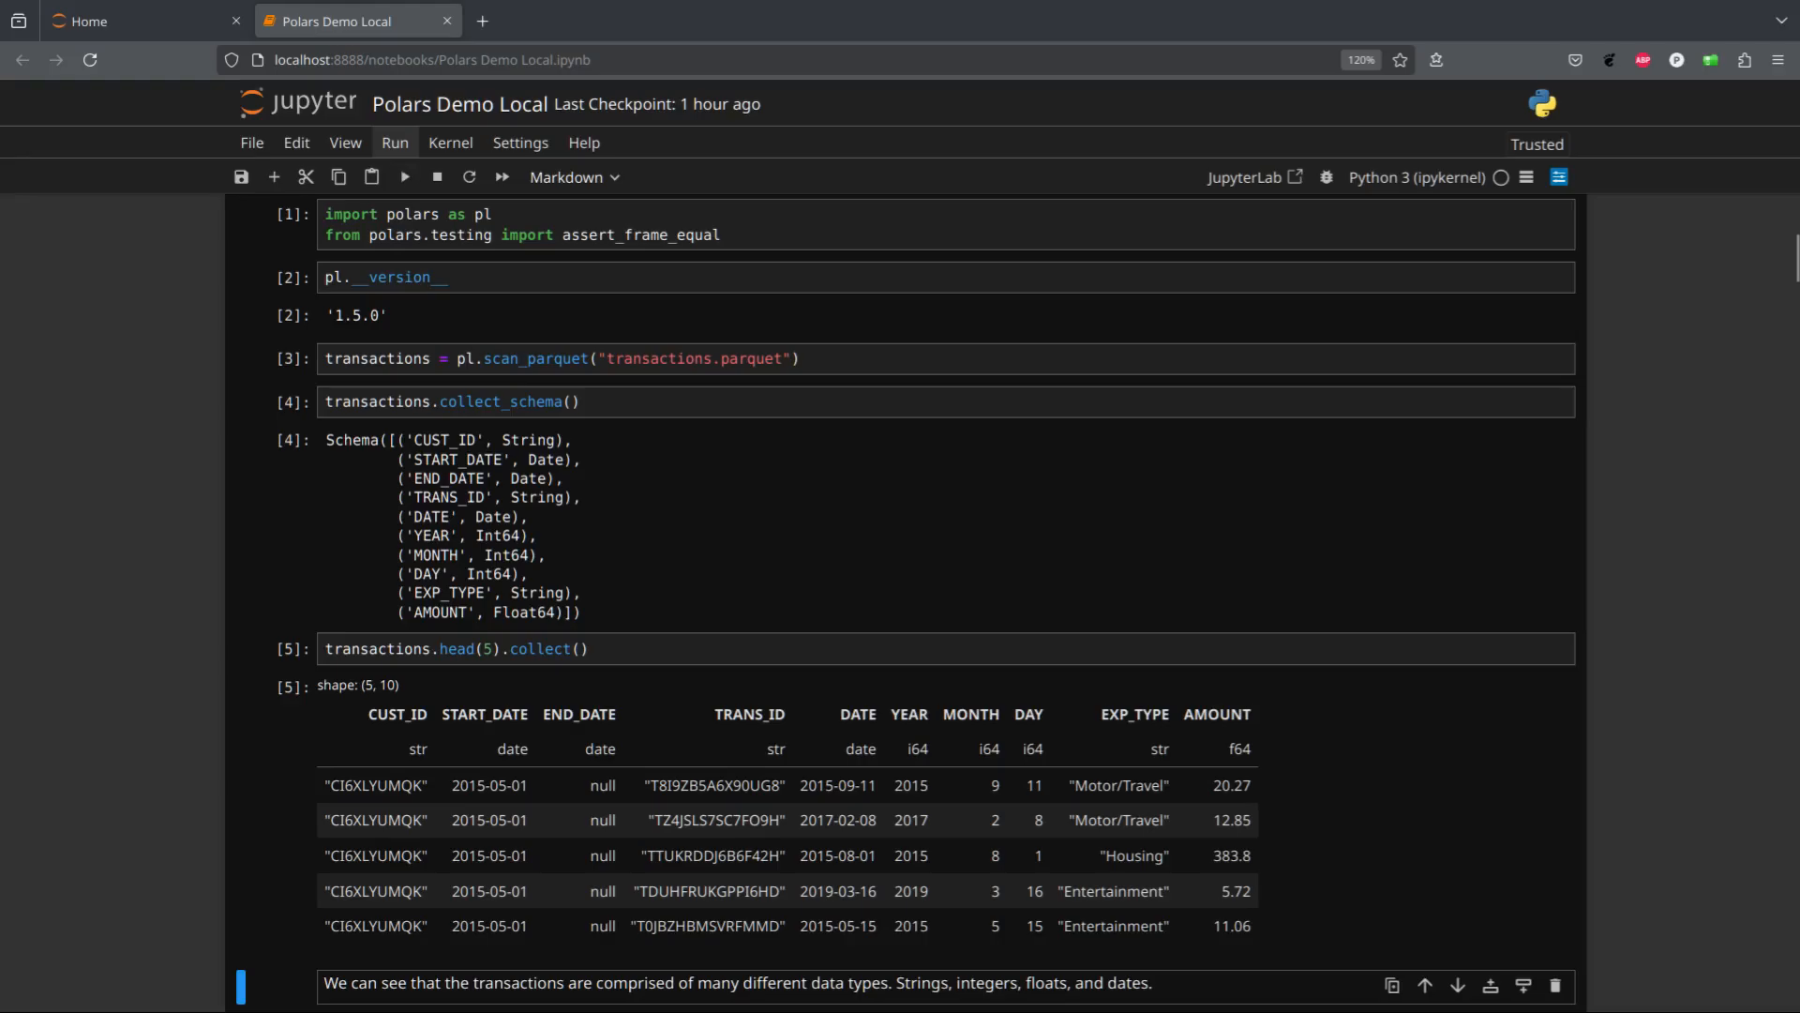
scroll(down, 3)
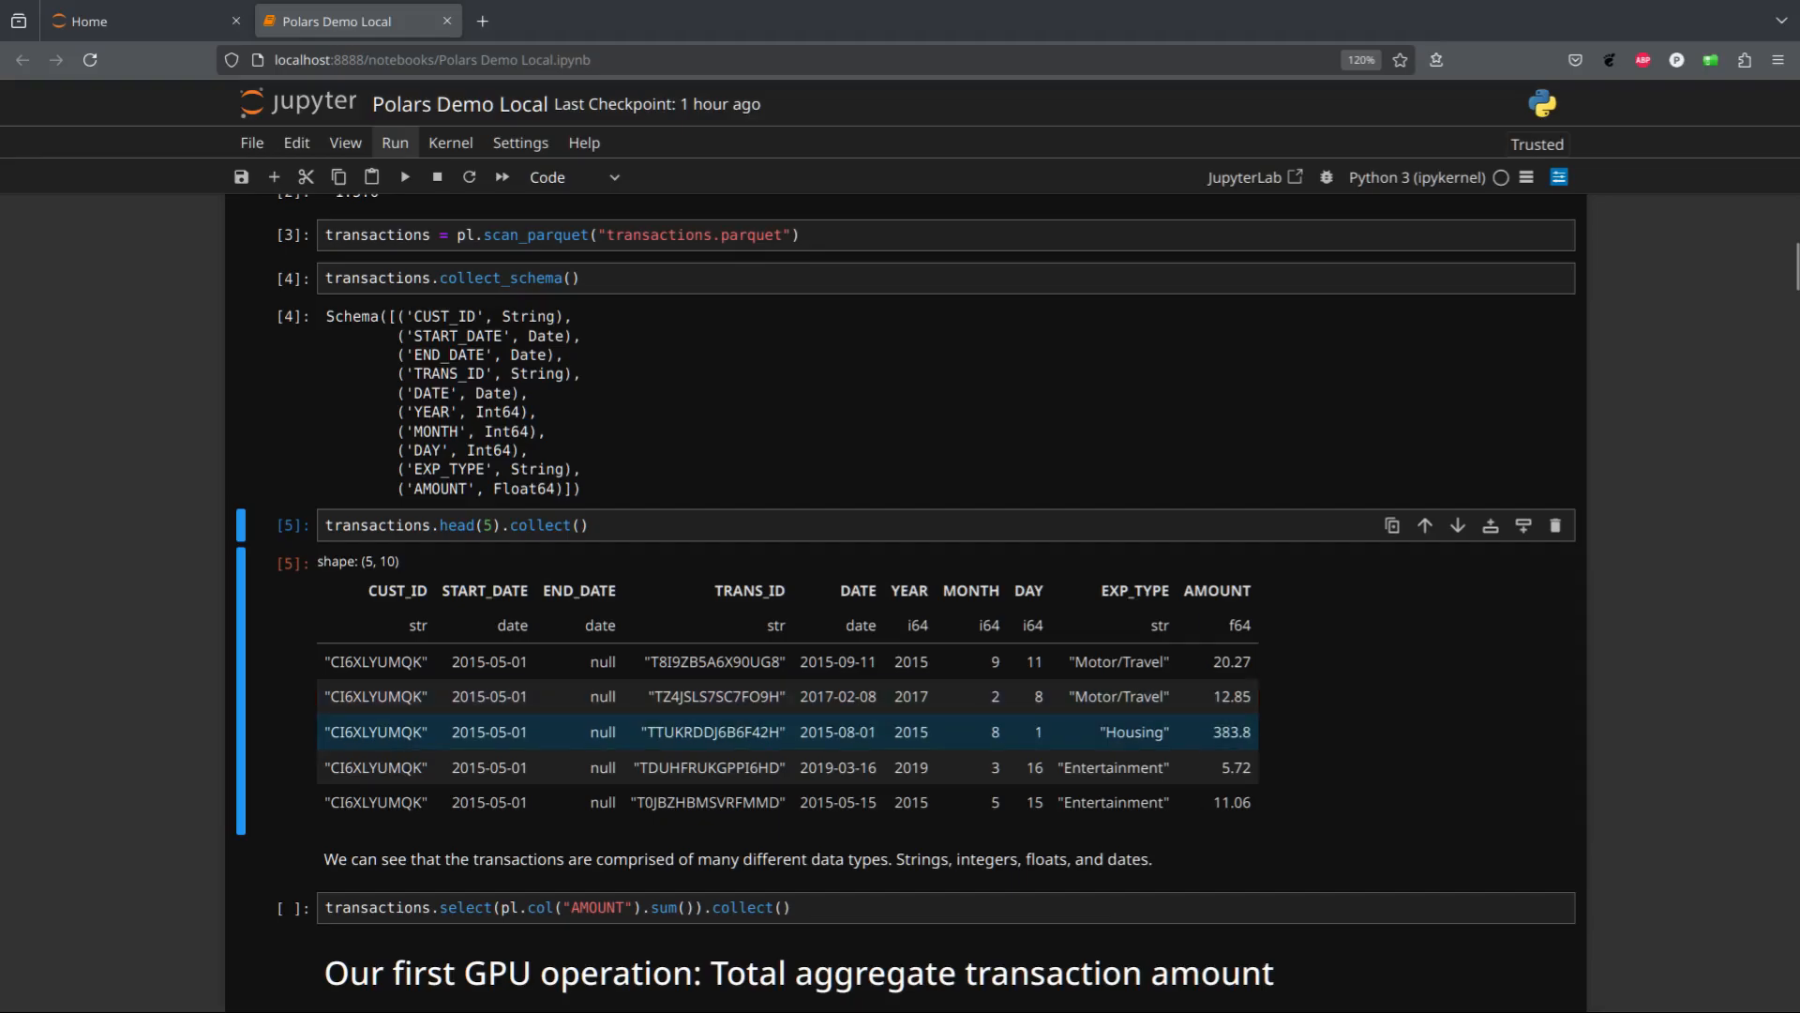
scroll(down, 3)
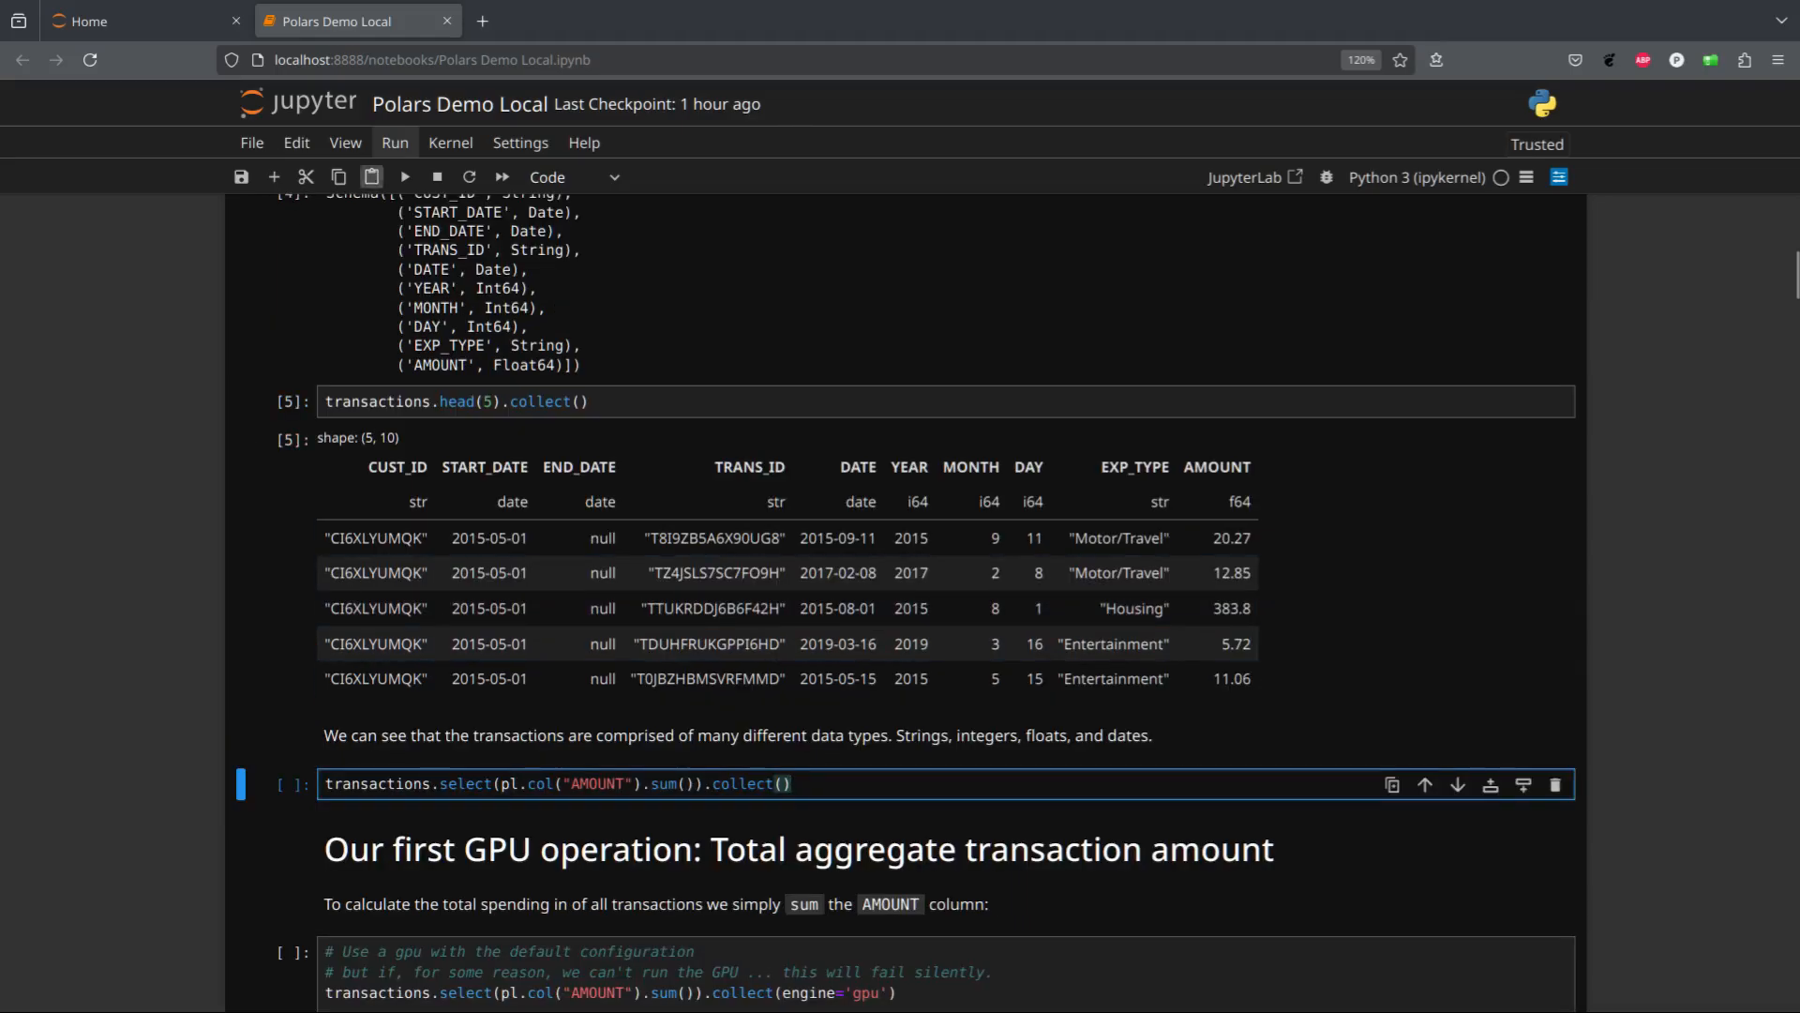
click(404, 177)
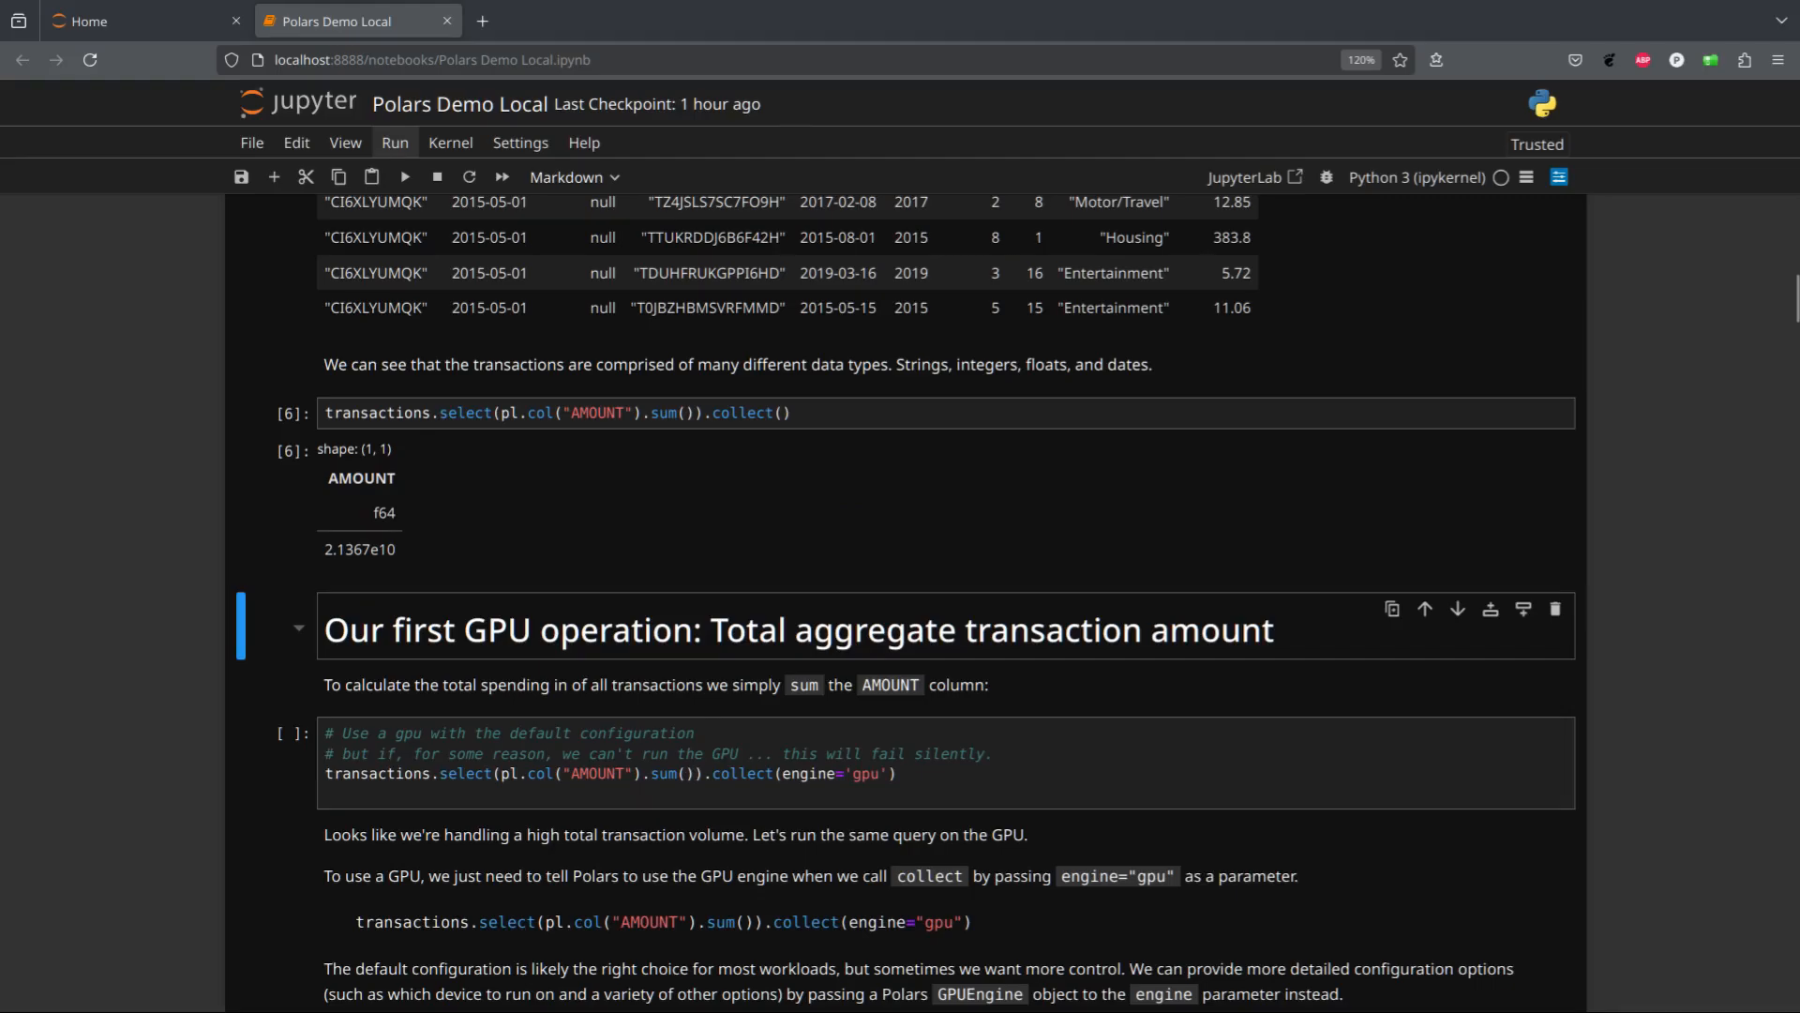
Sum AMOUNT with engine='gpu' (2.1367e10) and create GPUEngine(device=0, raise_on_fail=True)
click(804, 763)
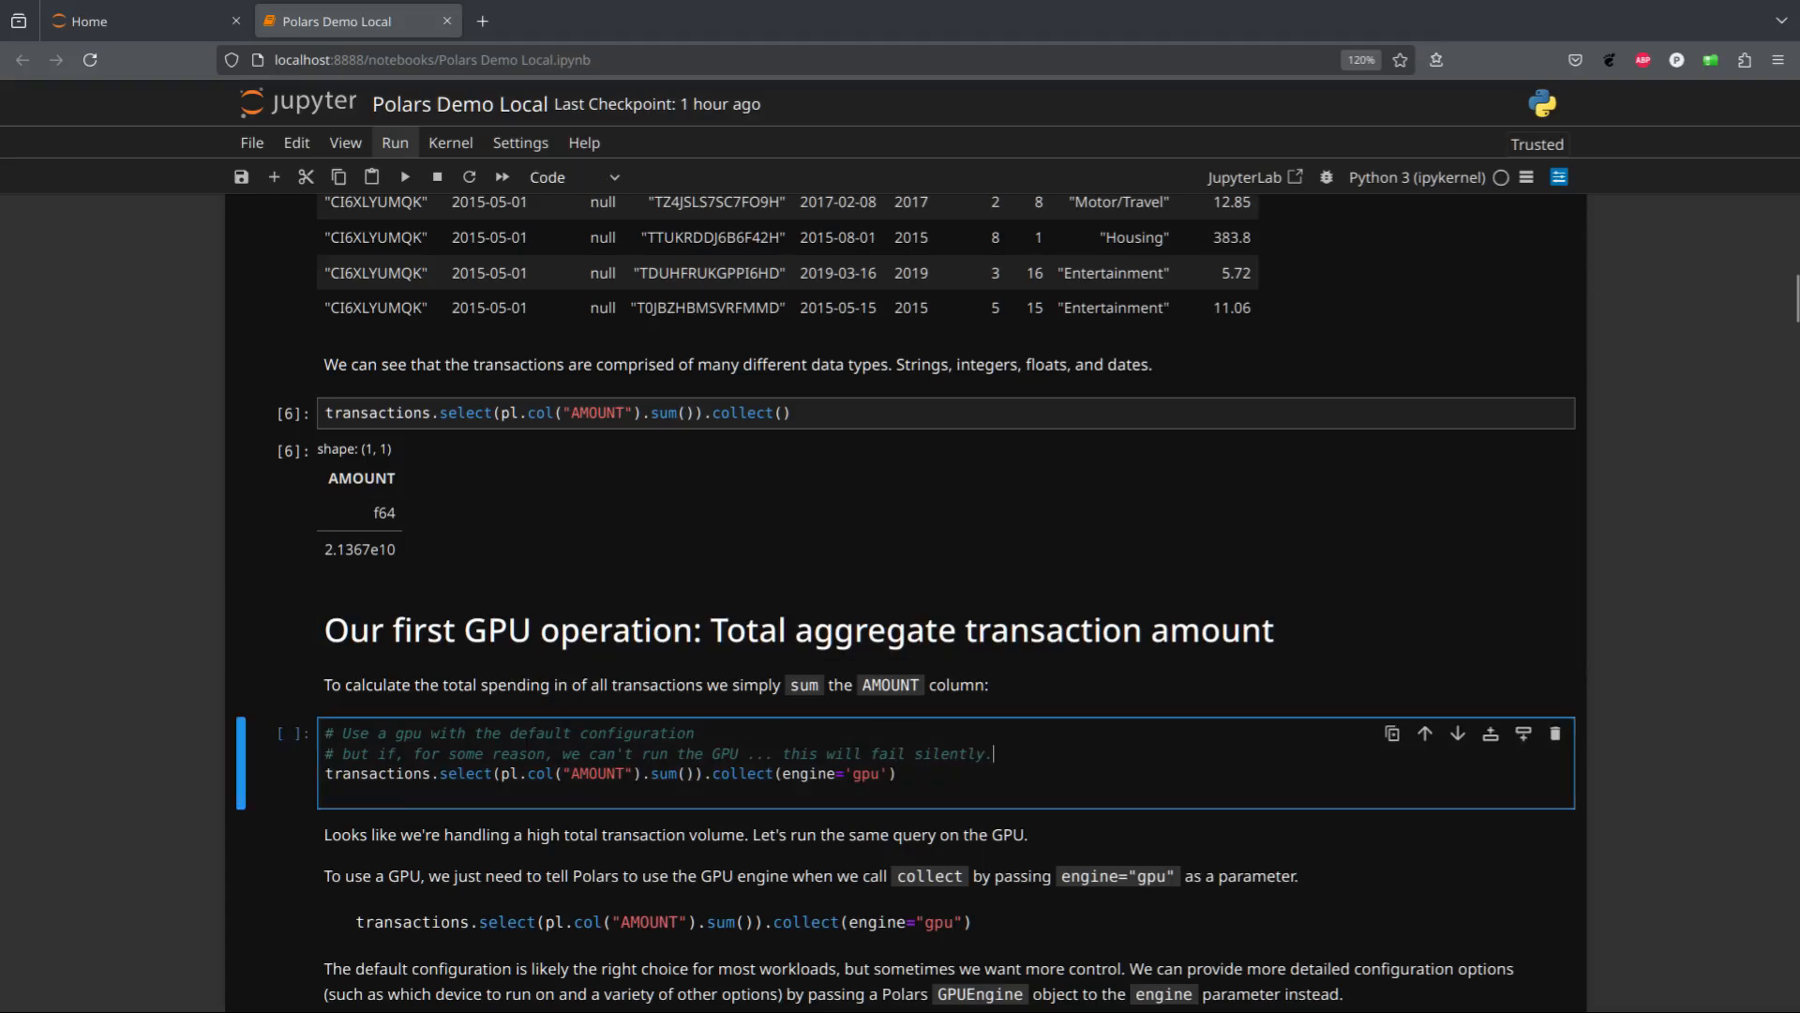
click(403, 177)
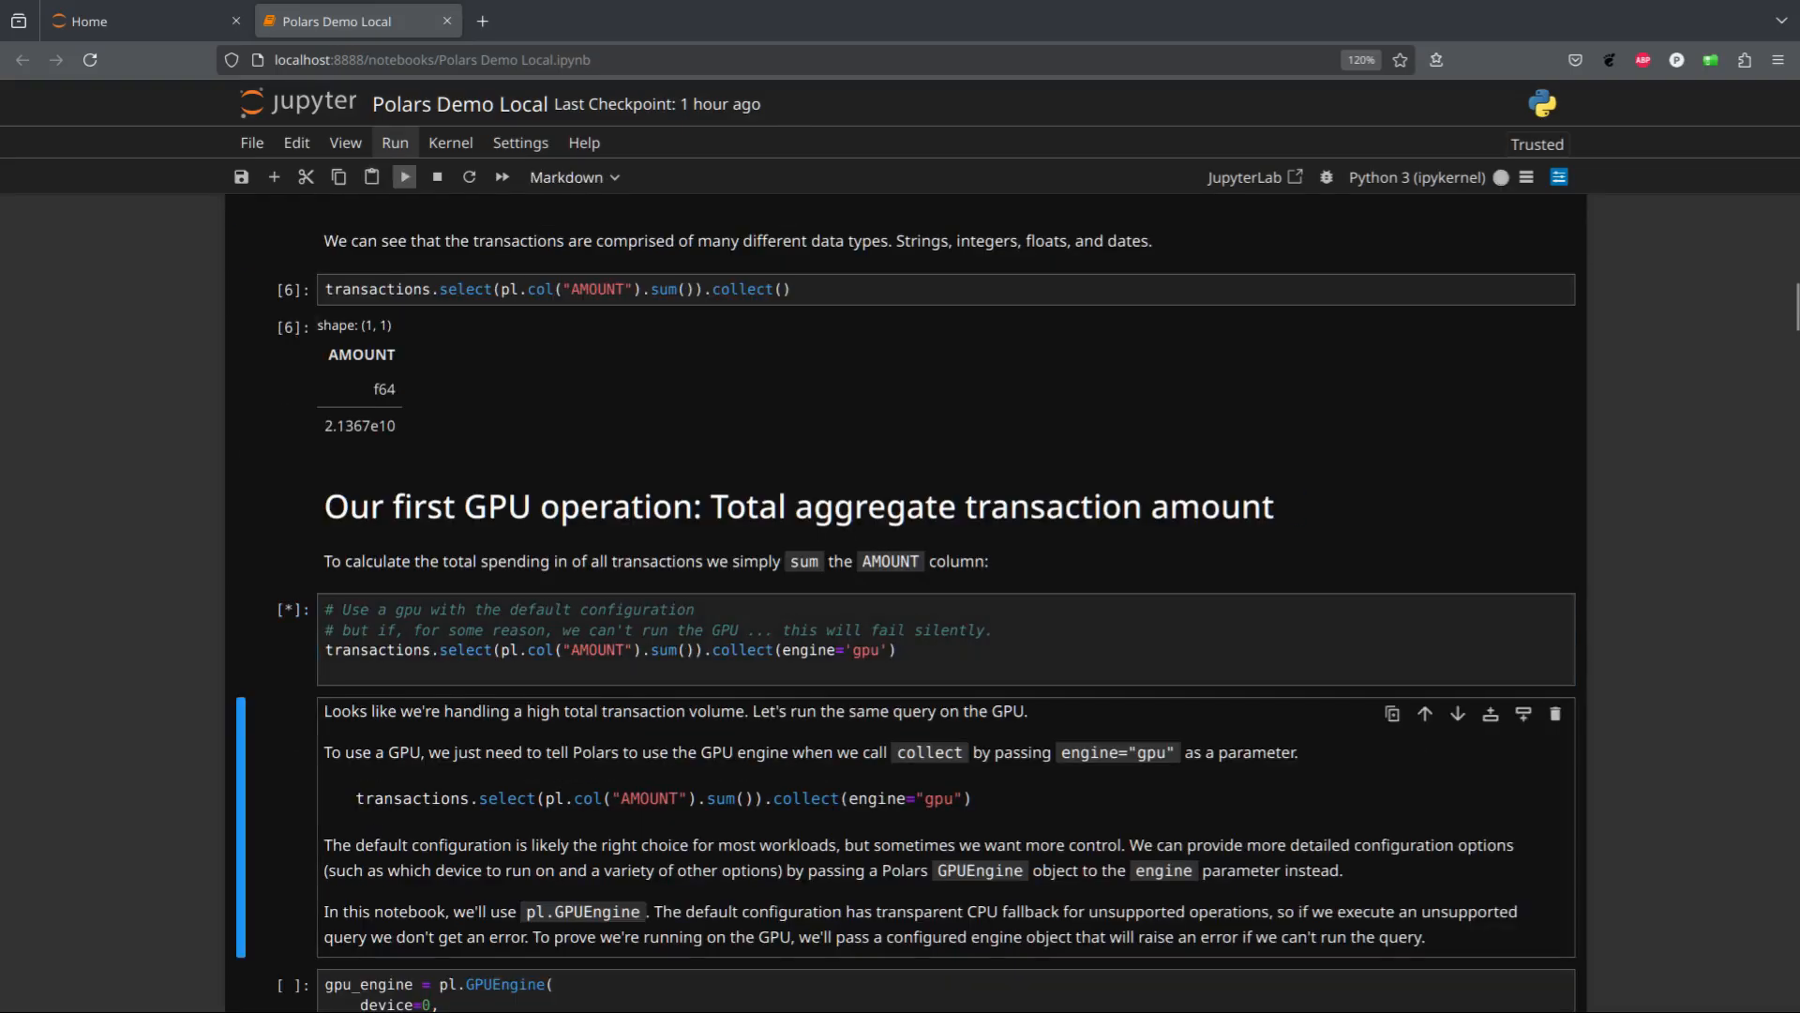
click(403, 177)
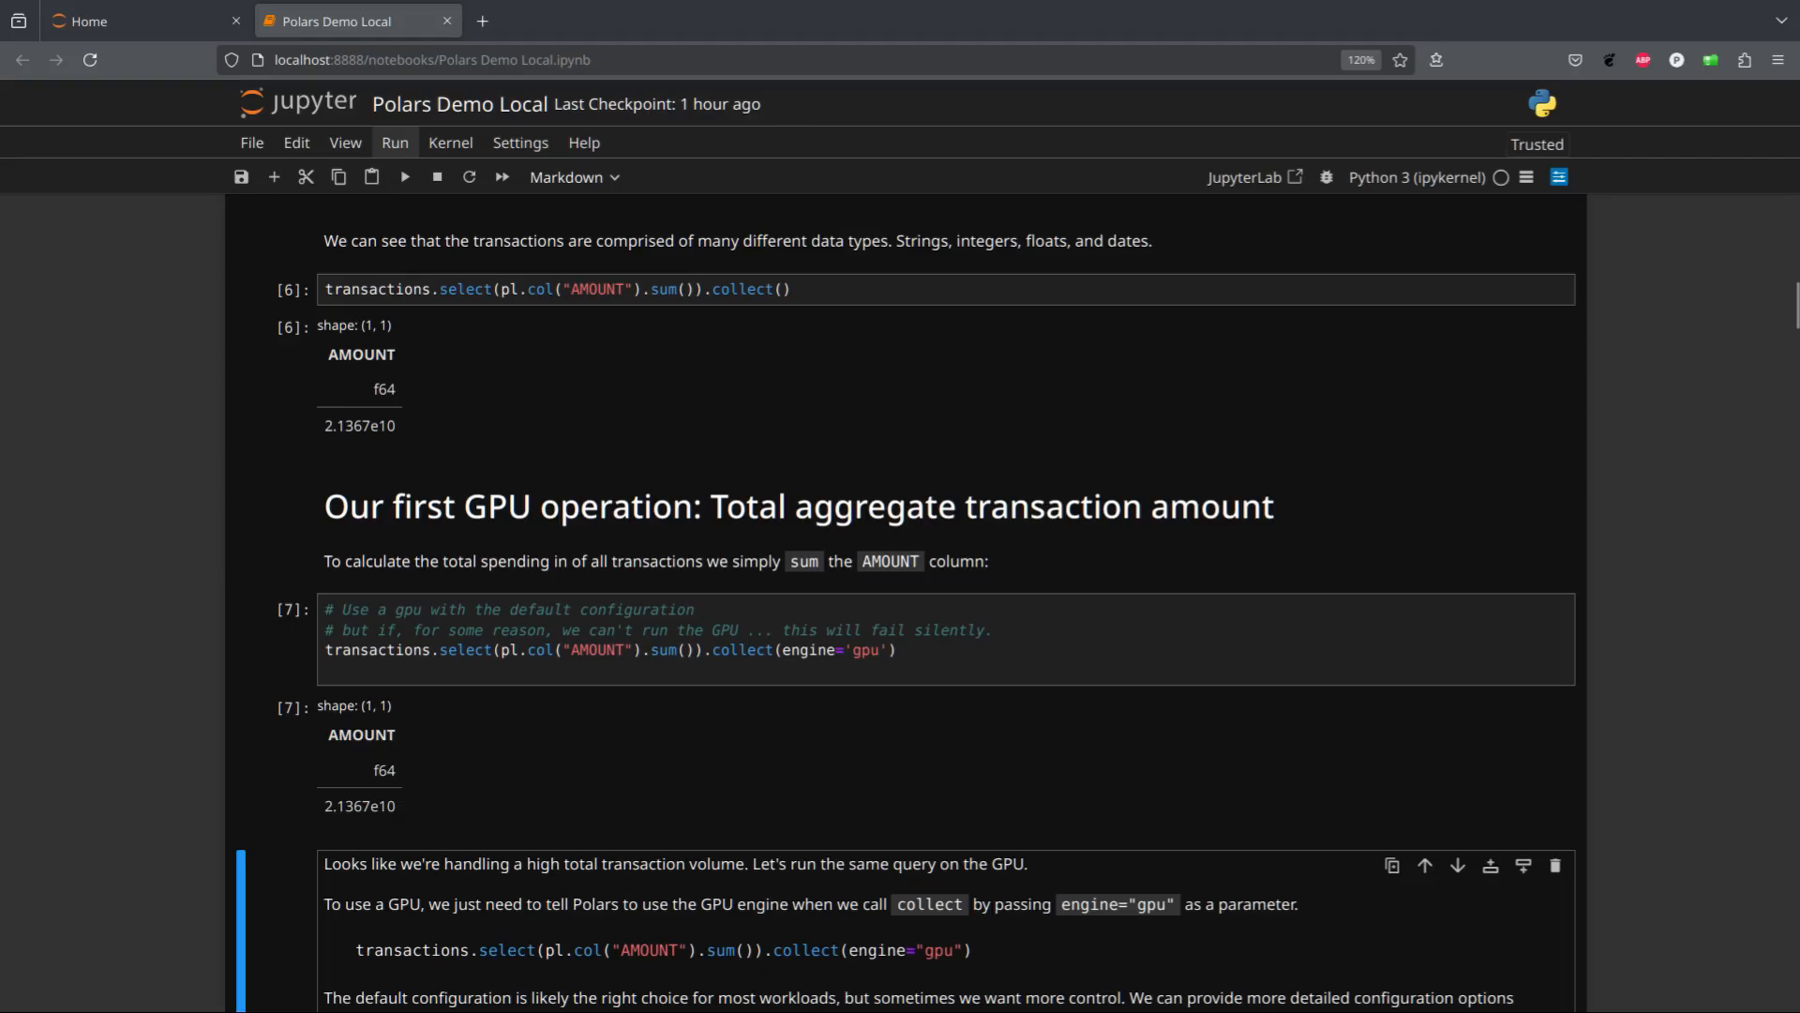
scroll(down, 3)
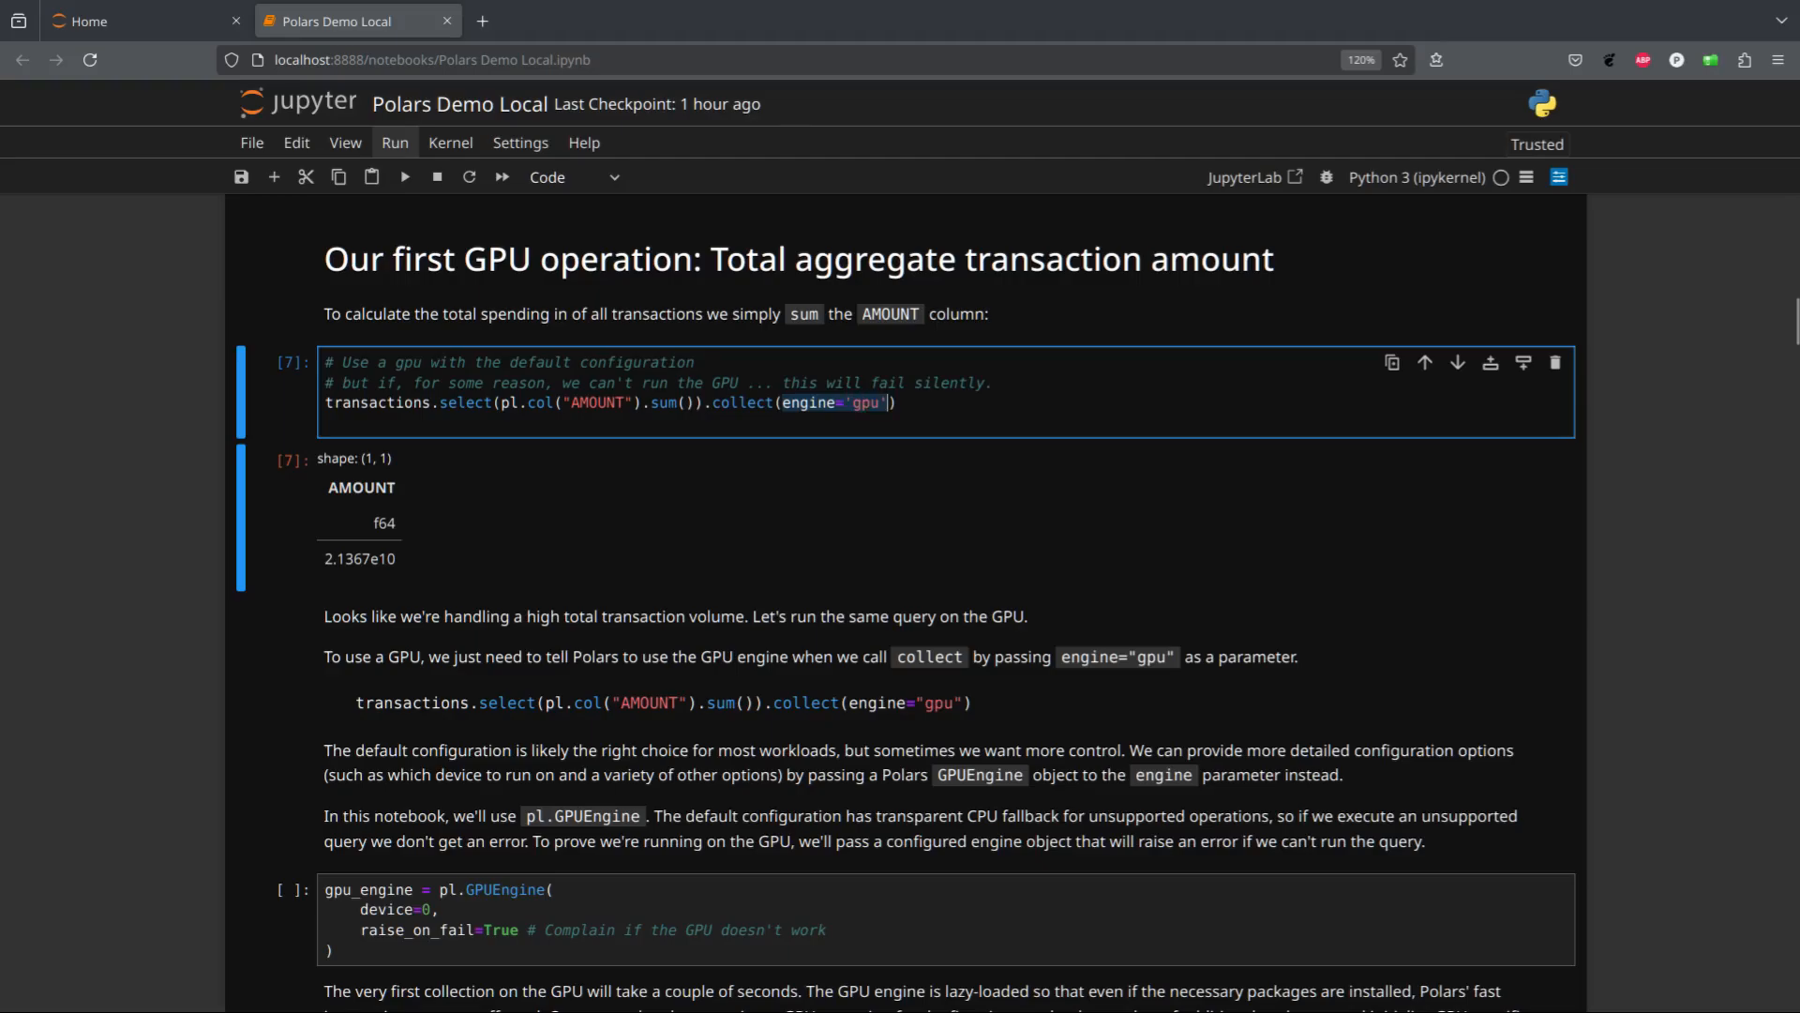
click(899, 402)
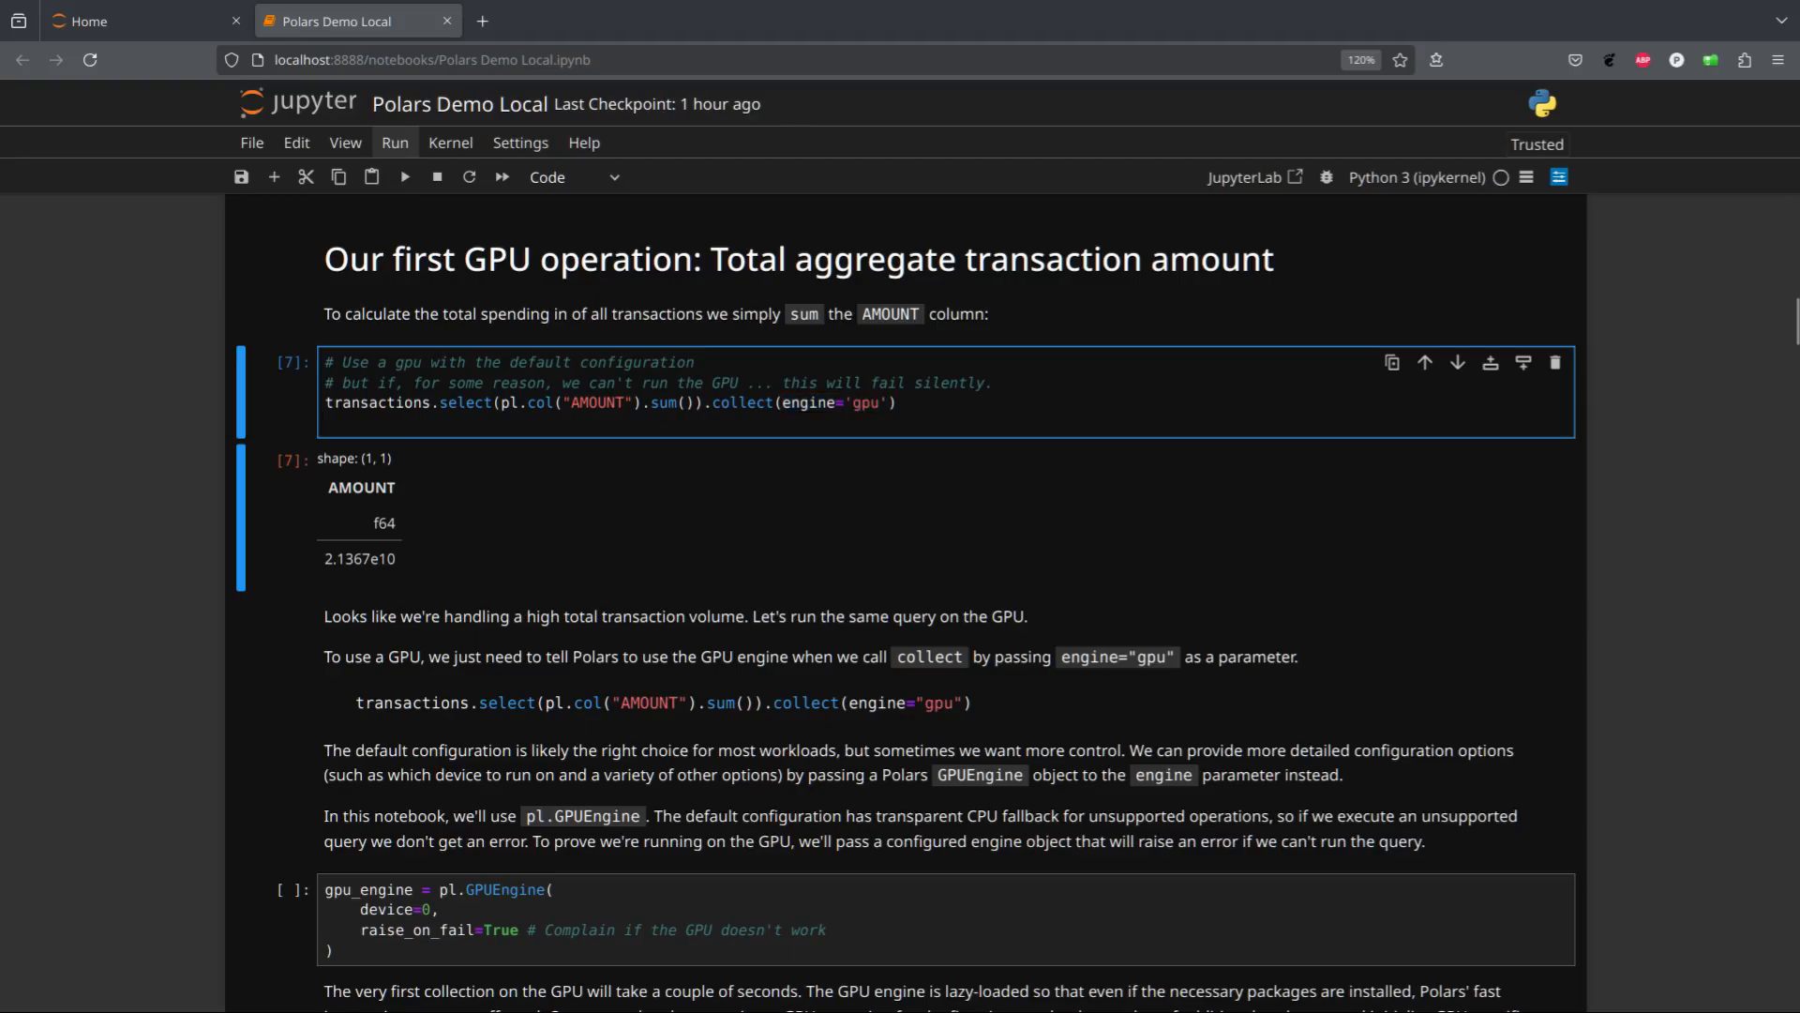
scroll(down, 3)
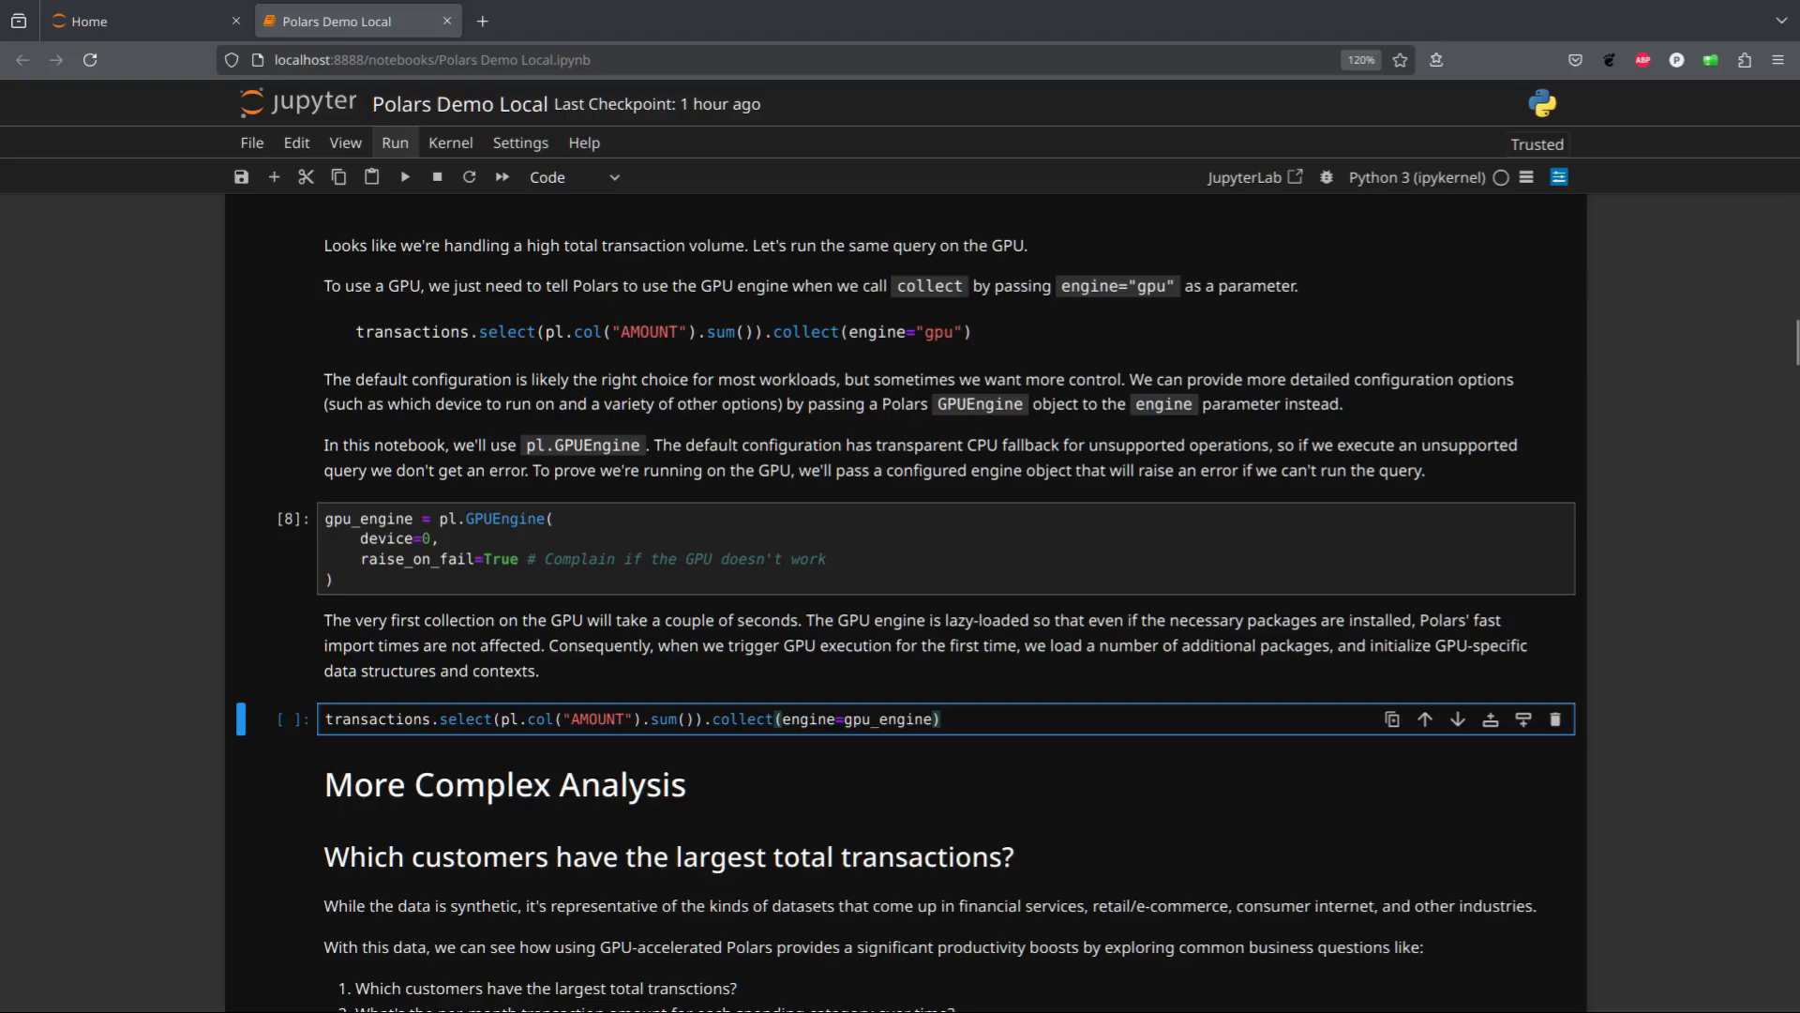
Rerun the AMOUNT sum with gpu_engine (2.1367e10) and start the %%time res_cpu group-by
click(403, 178)
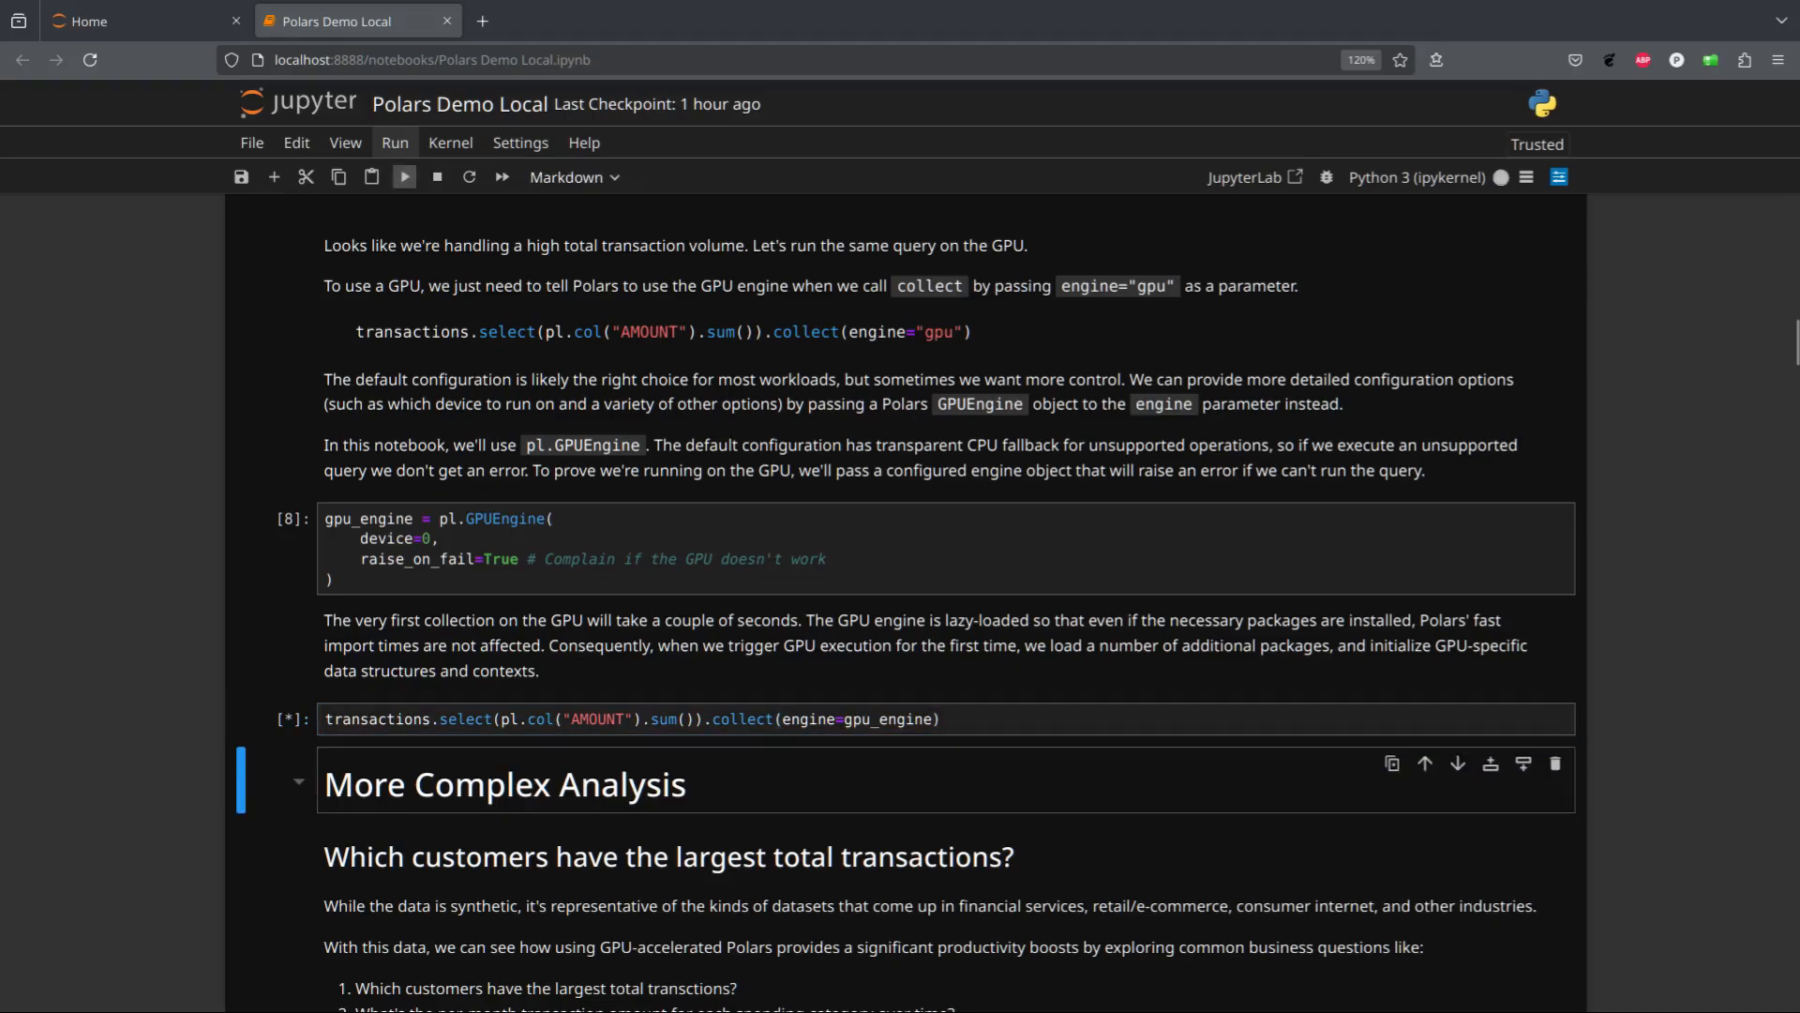
click(404, 177)
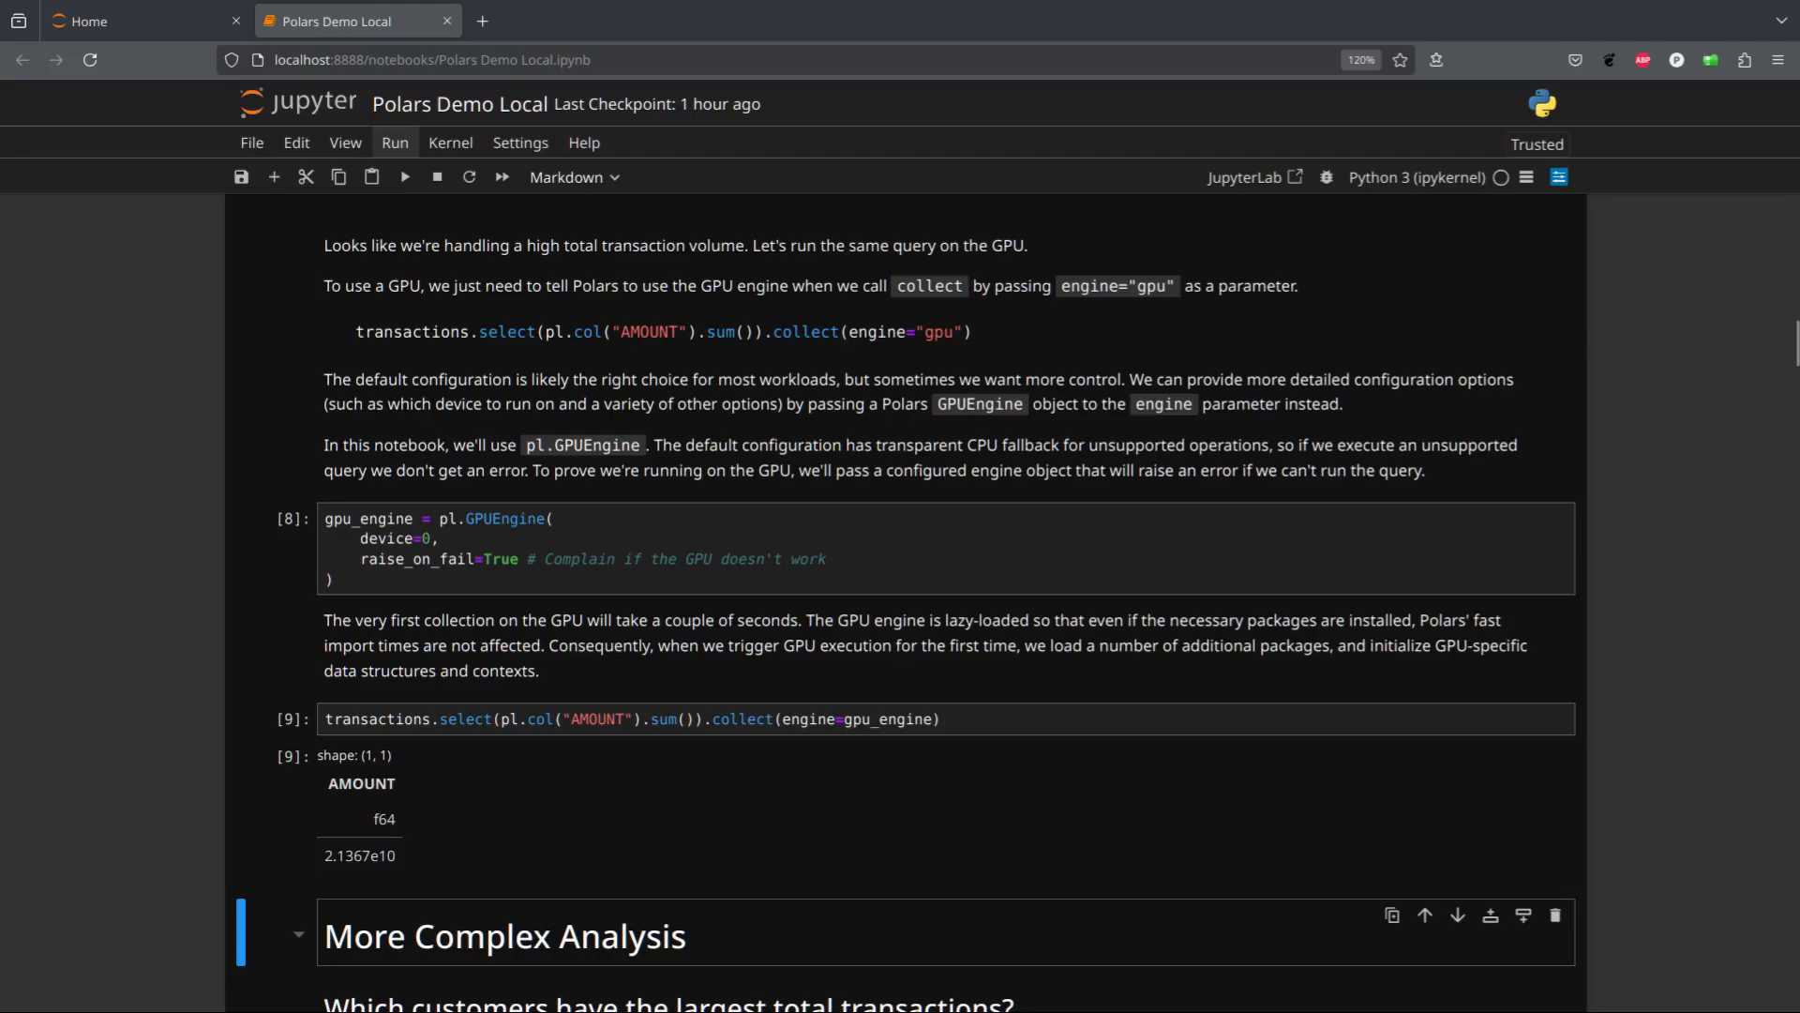
scroll(down, 3)
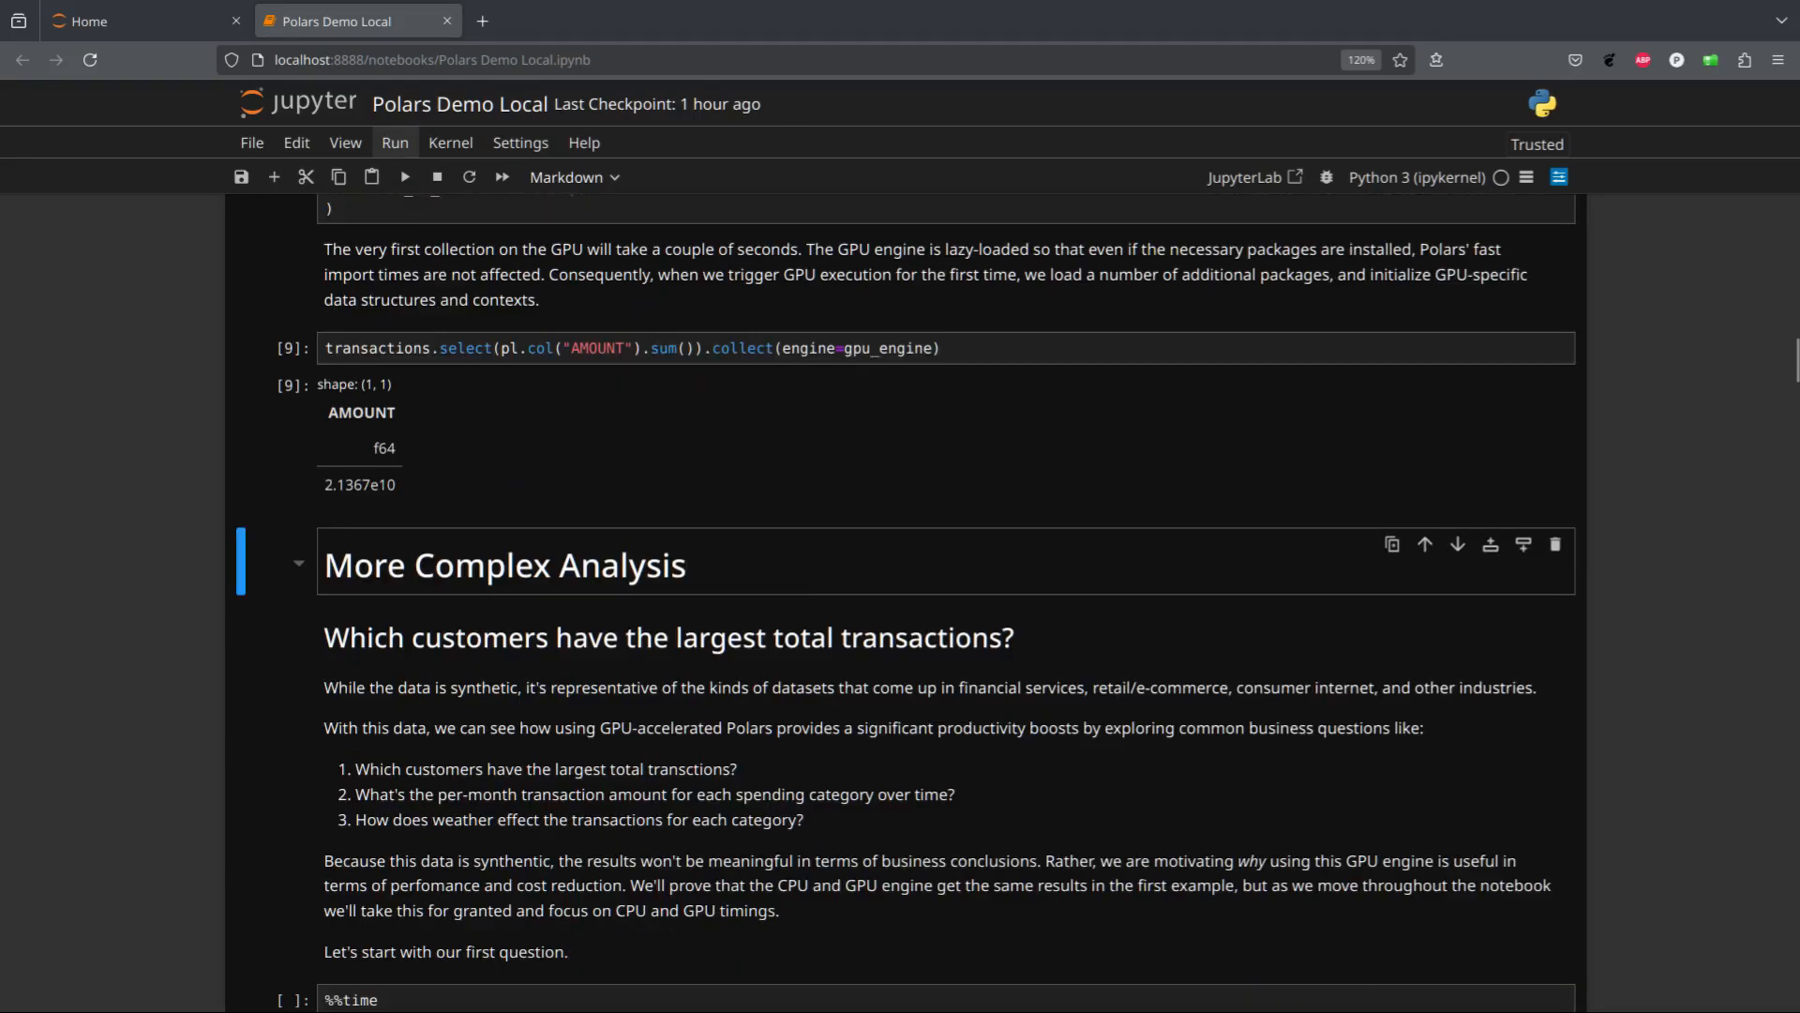
scroll(down, 3)
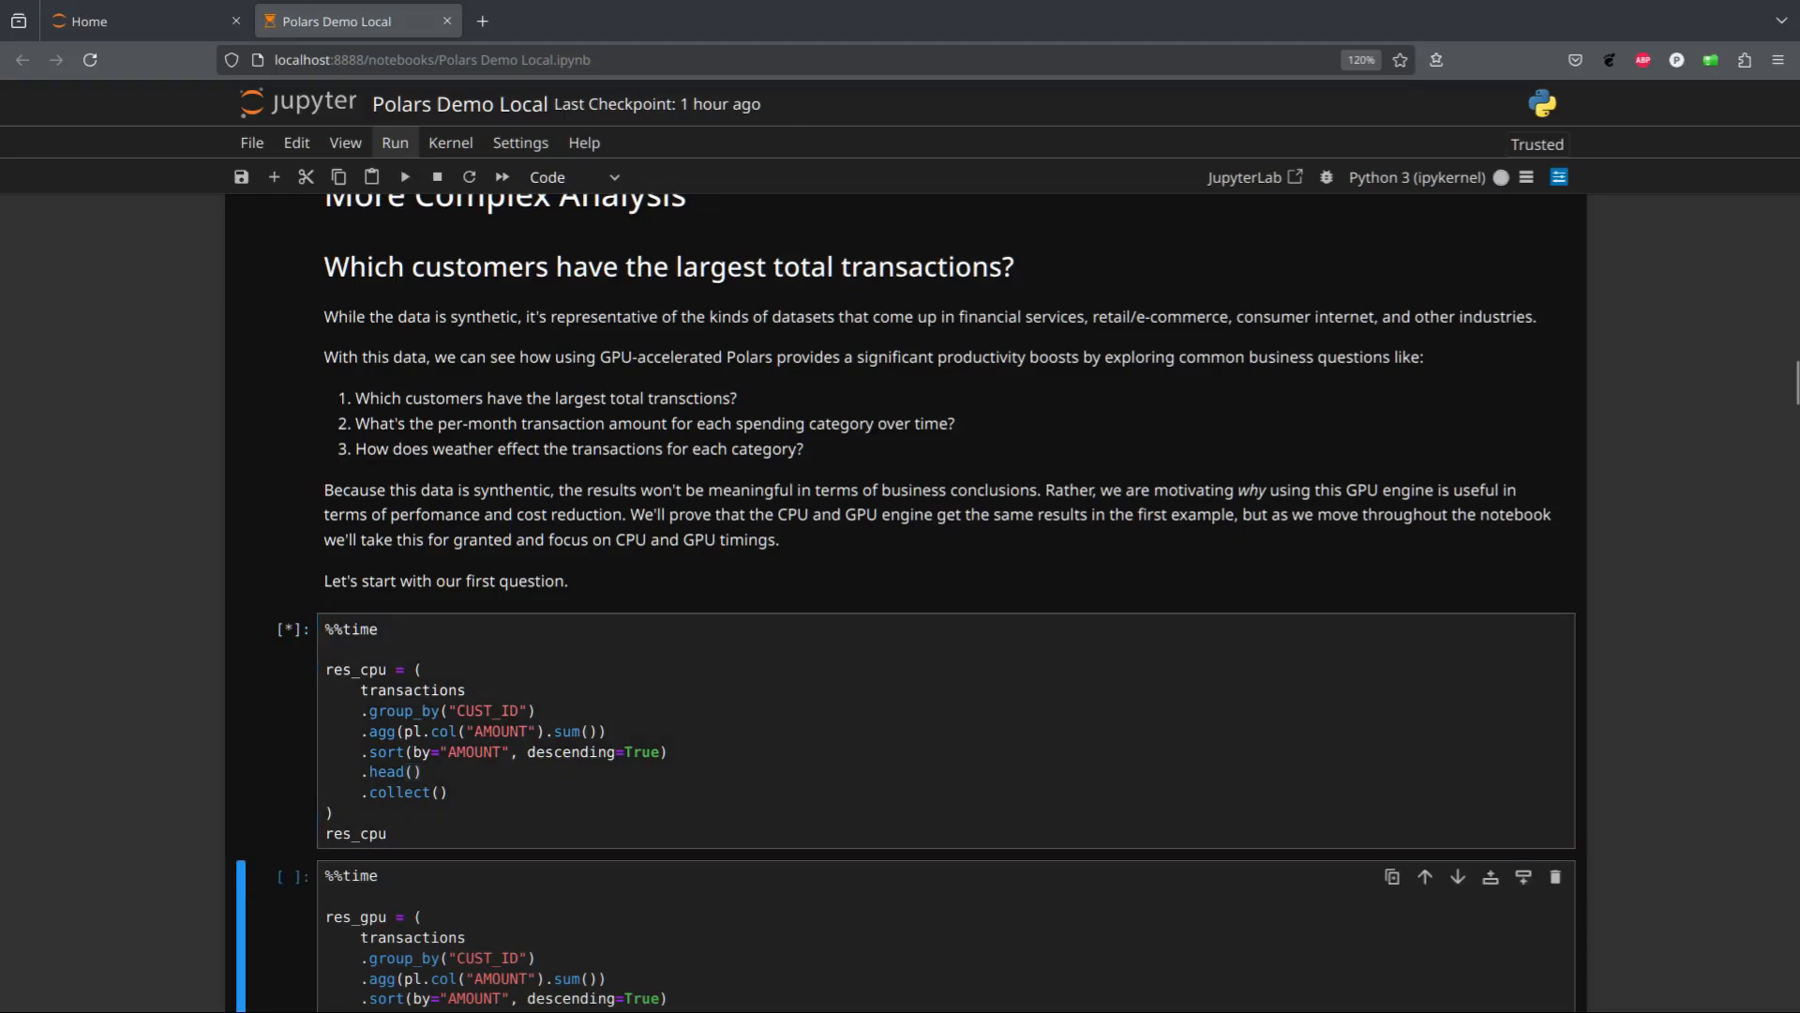
scroll(down, 3)
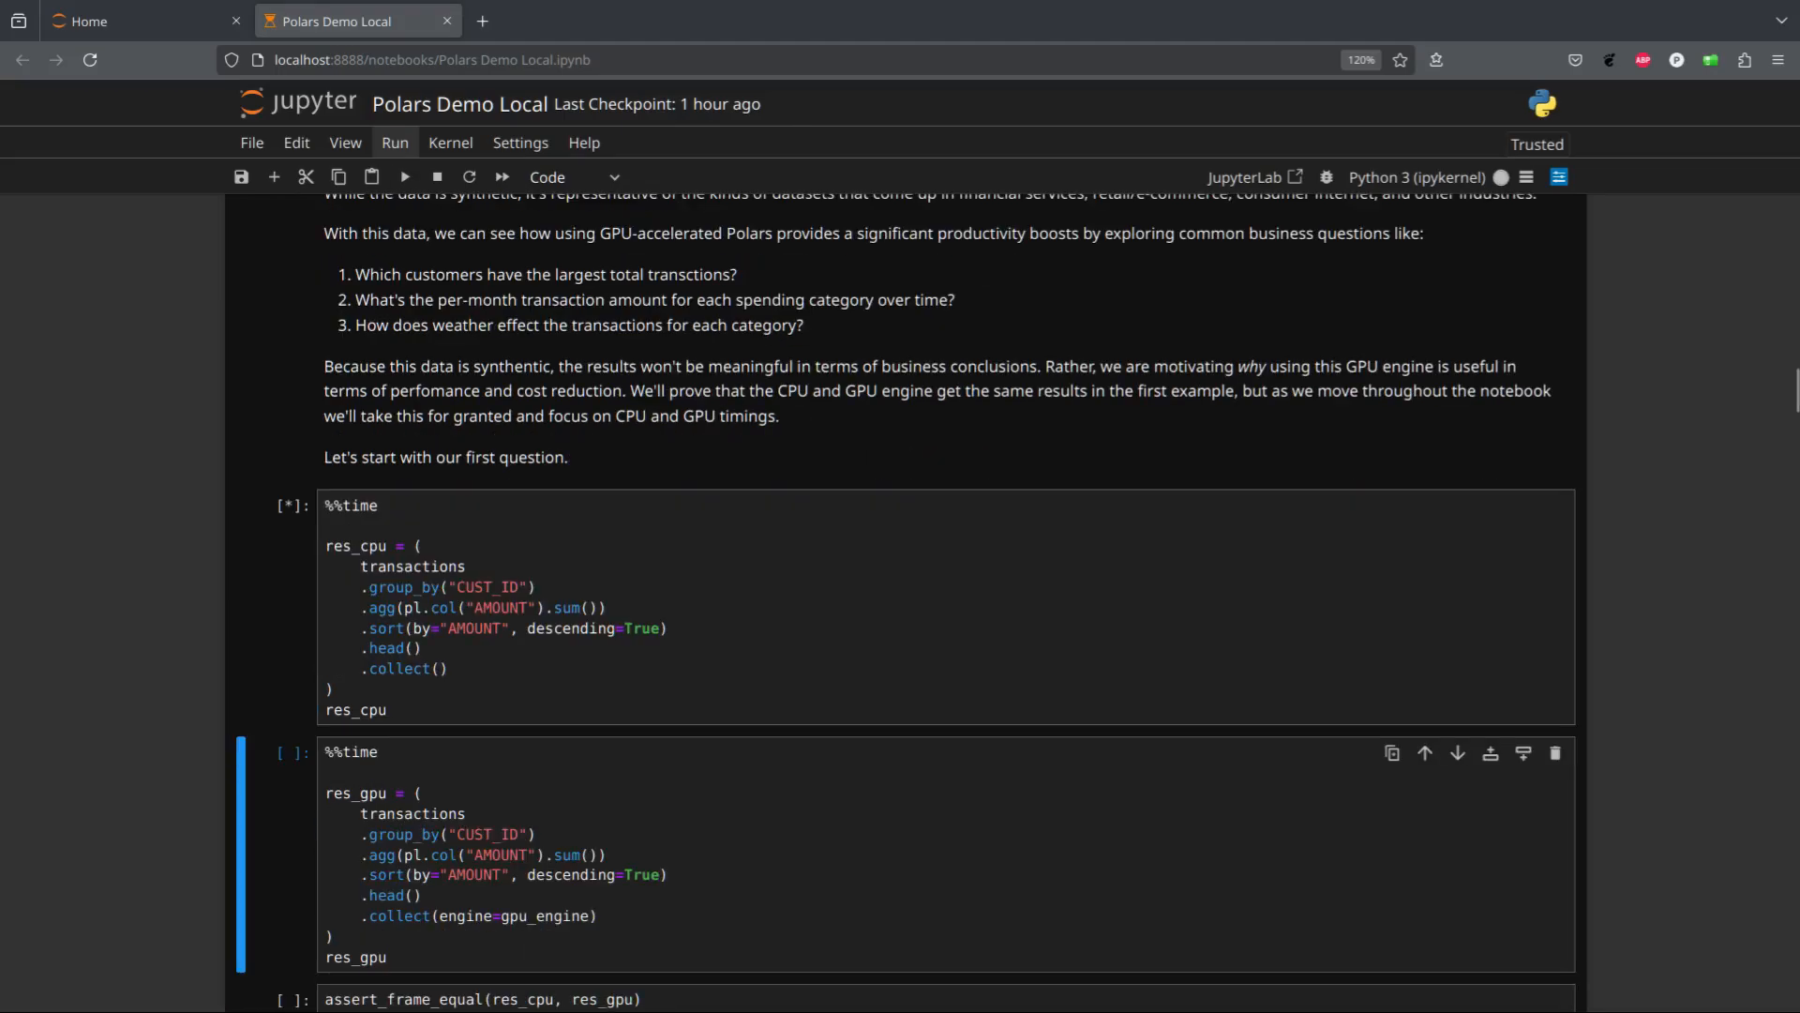
scroll(down, 3)
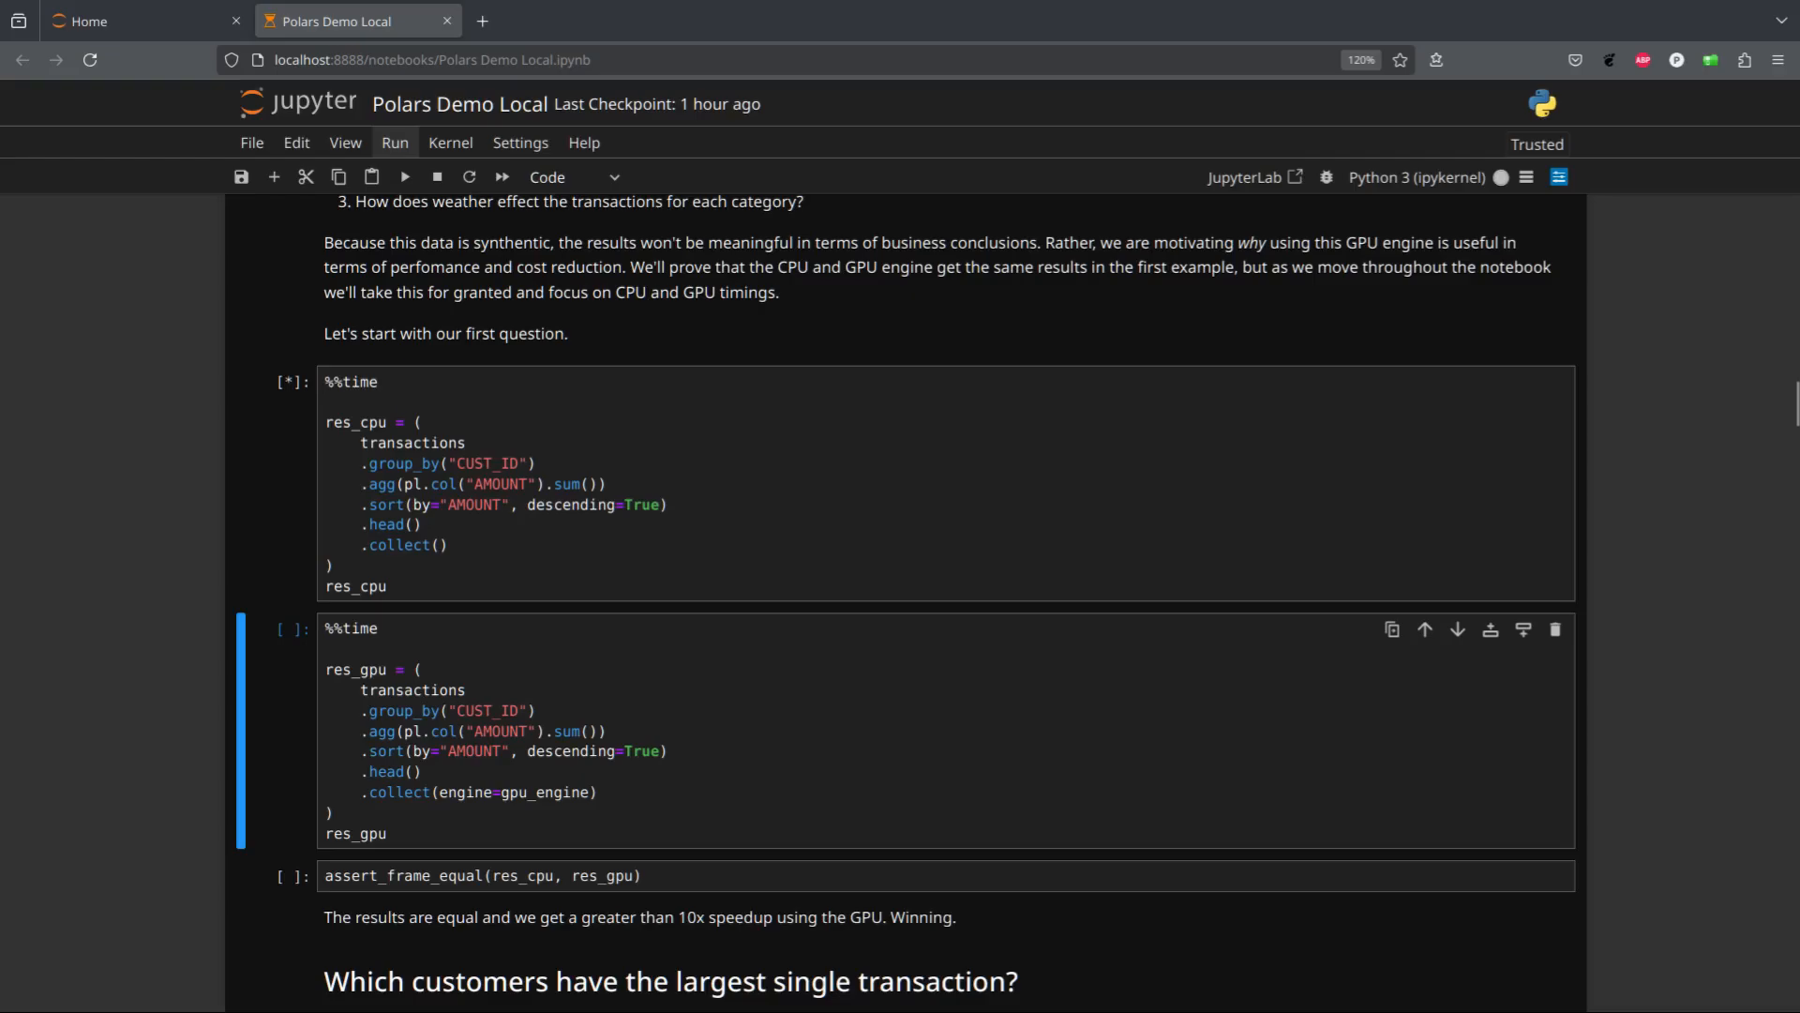
Time top-five customer totals on CPU (10.8 s) and GPU (743 ms), asserting equal frames
click(403, 177)
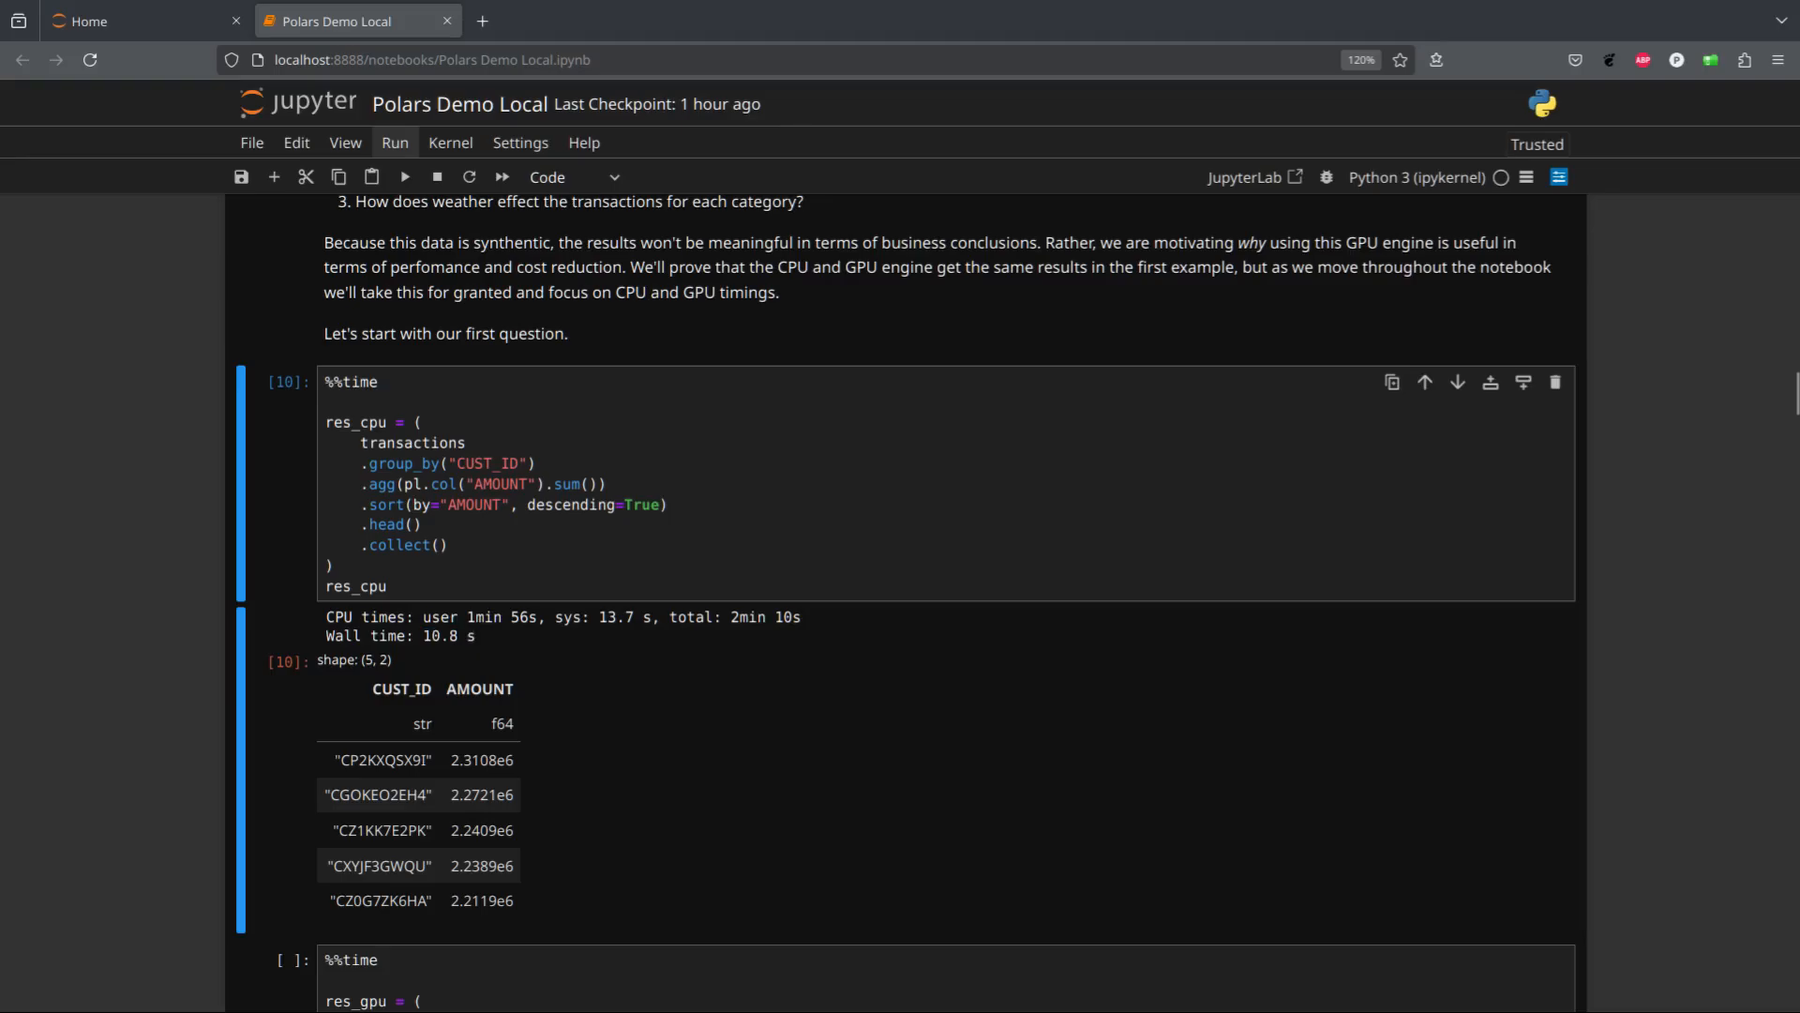
click(382, 829)
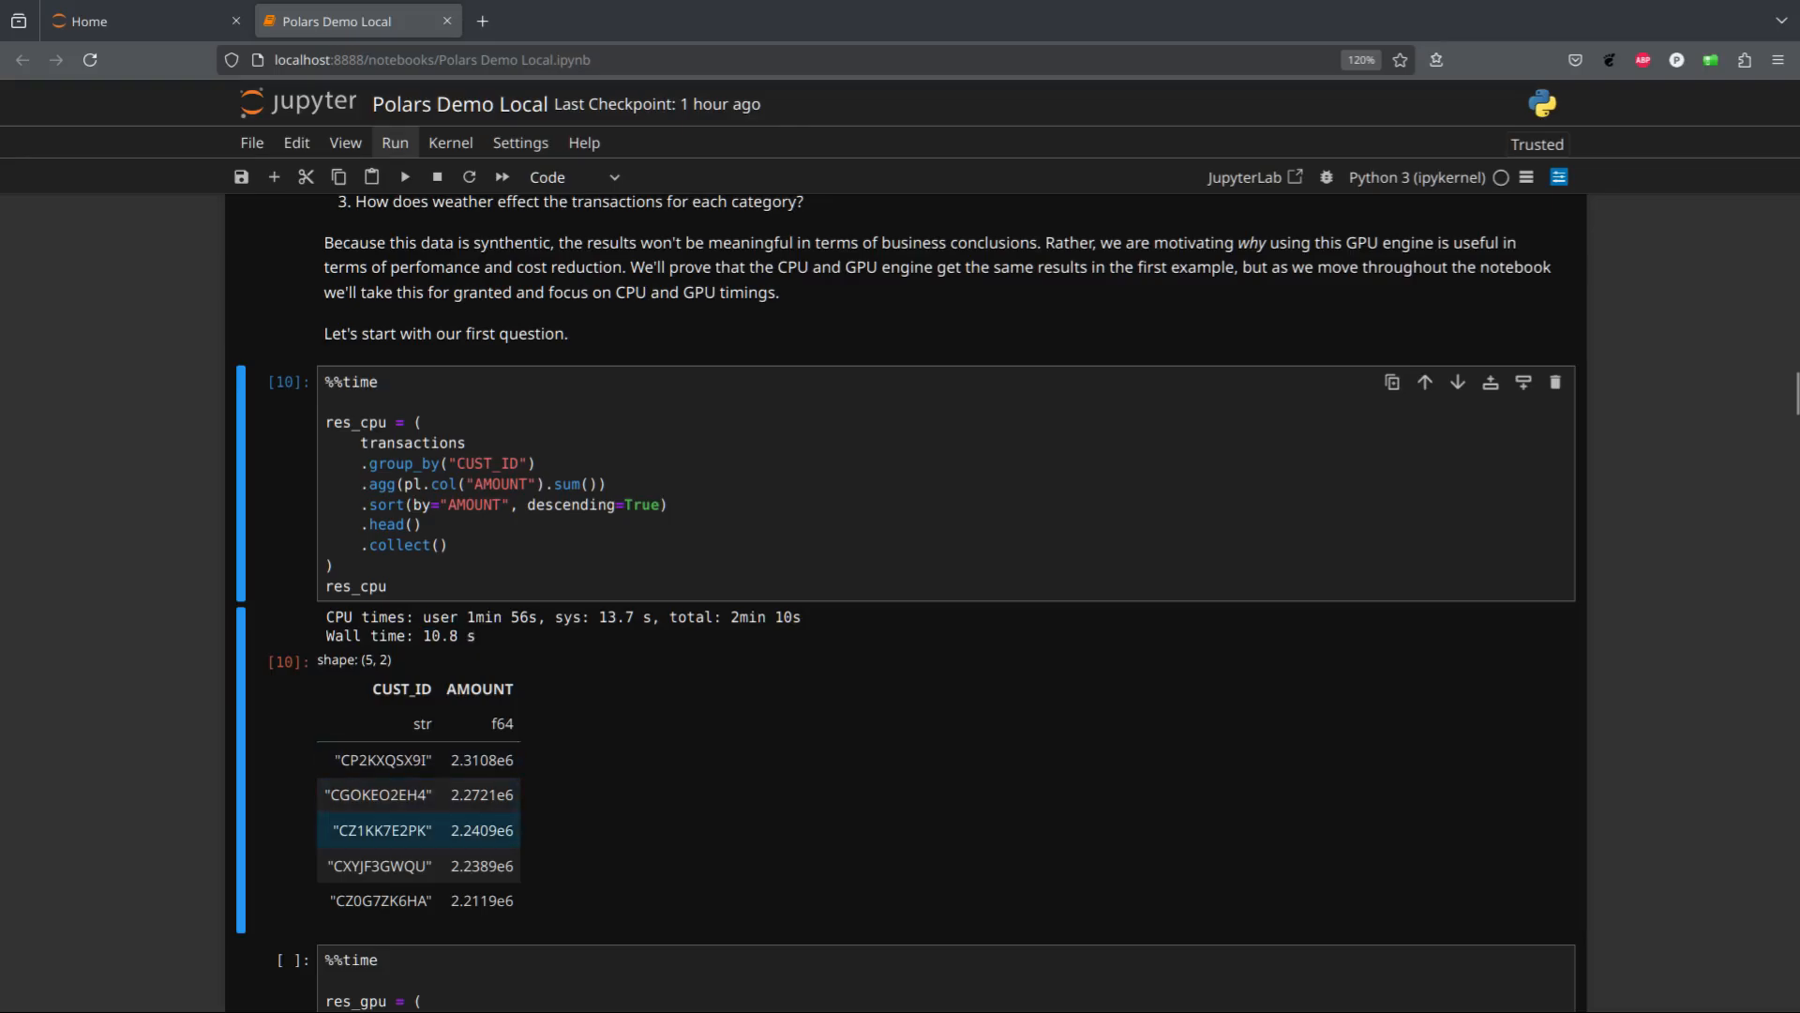
scroll(down, 3)
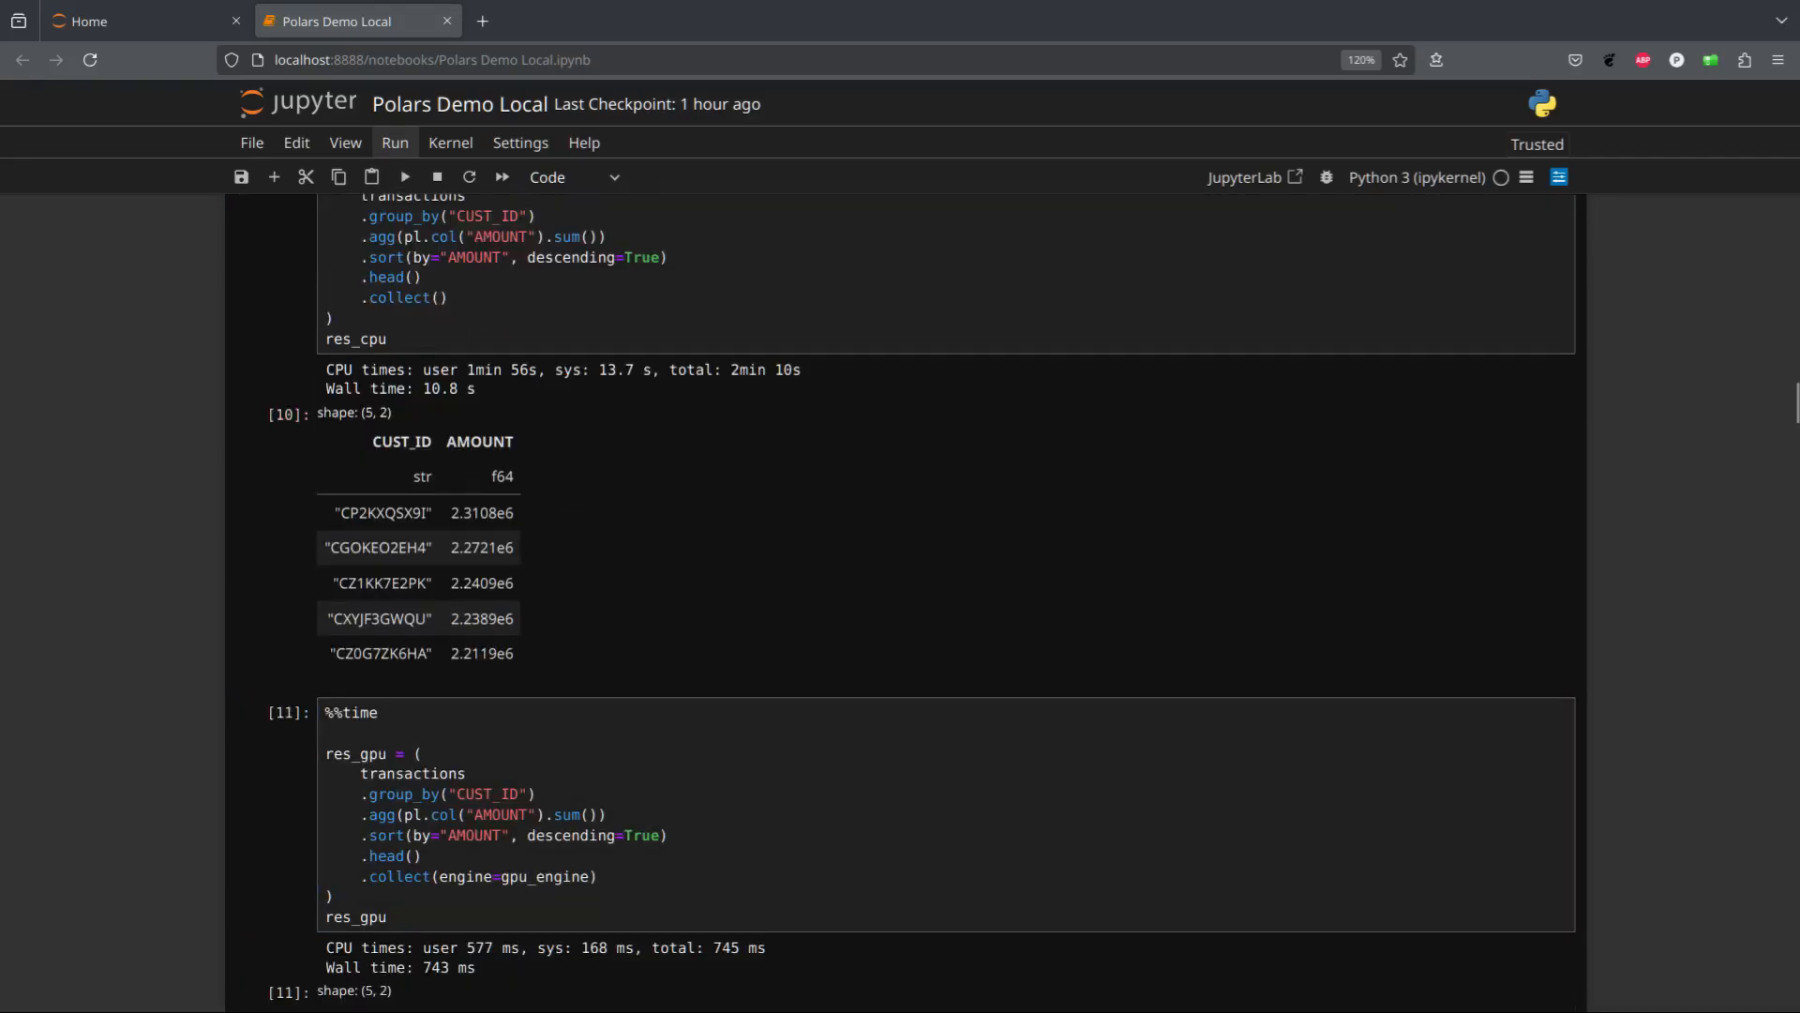
scroll(down, 3)
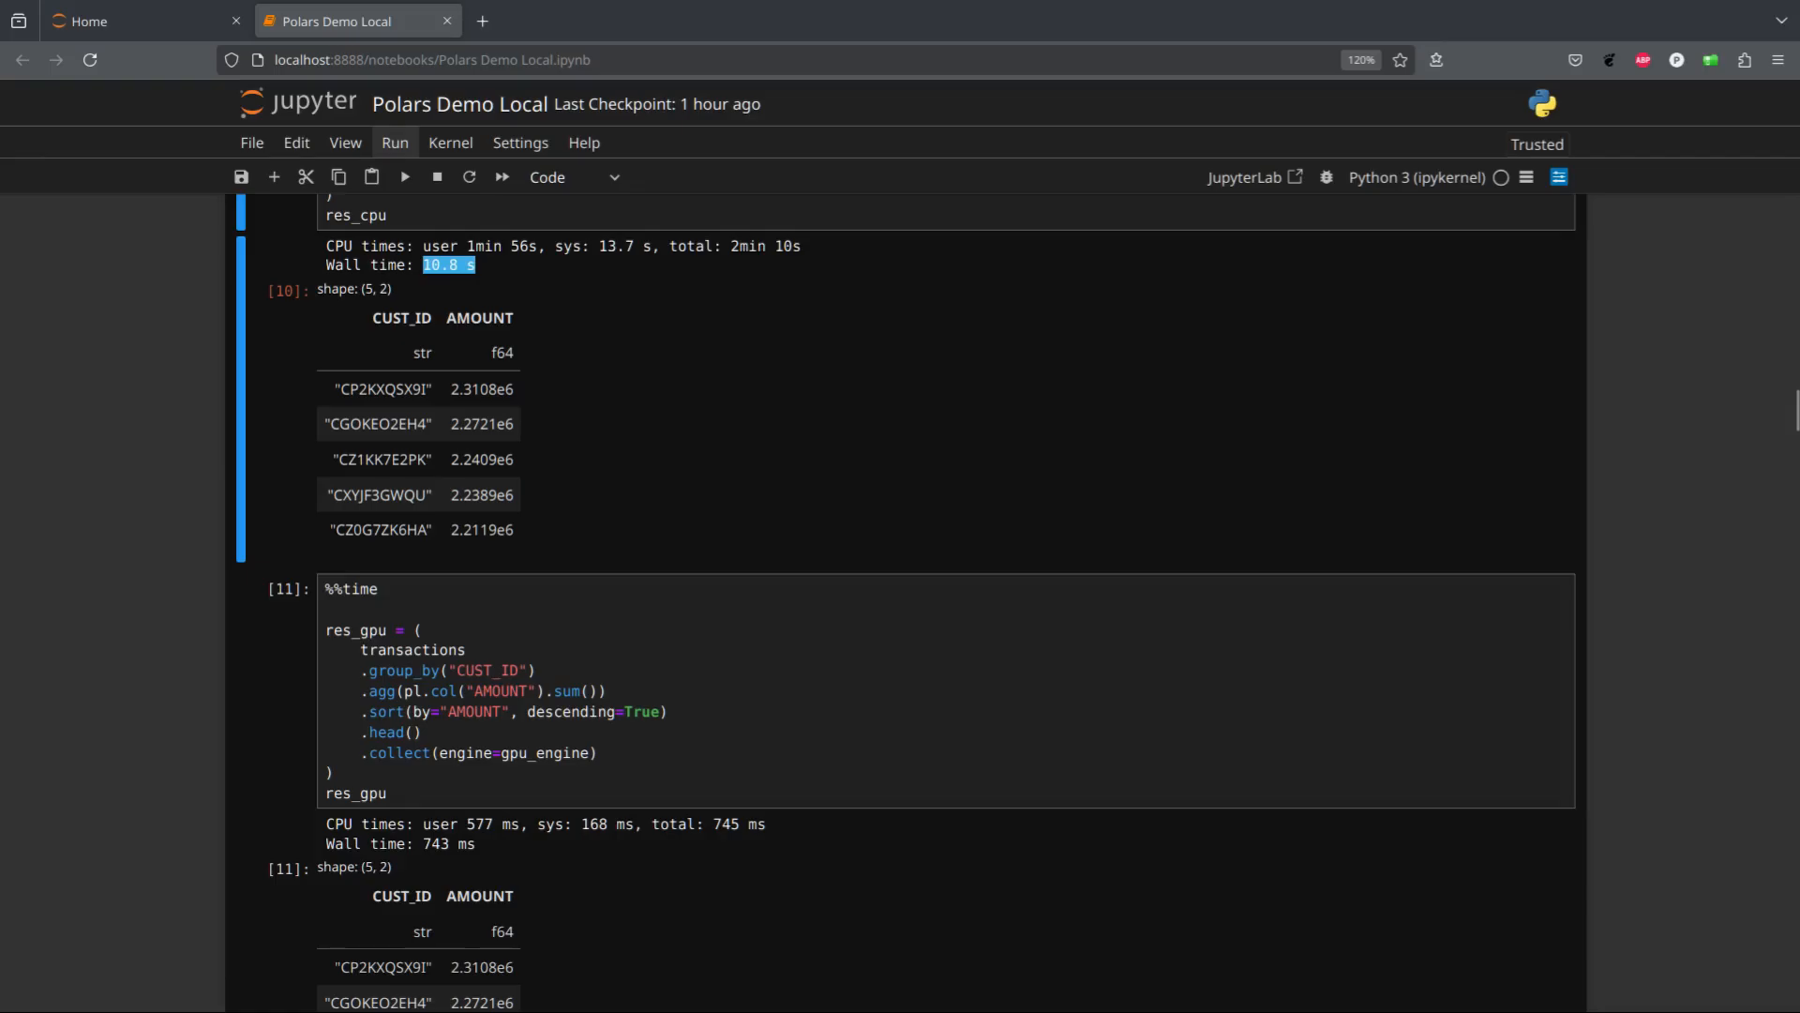
scroll(down, 3)
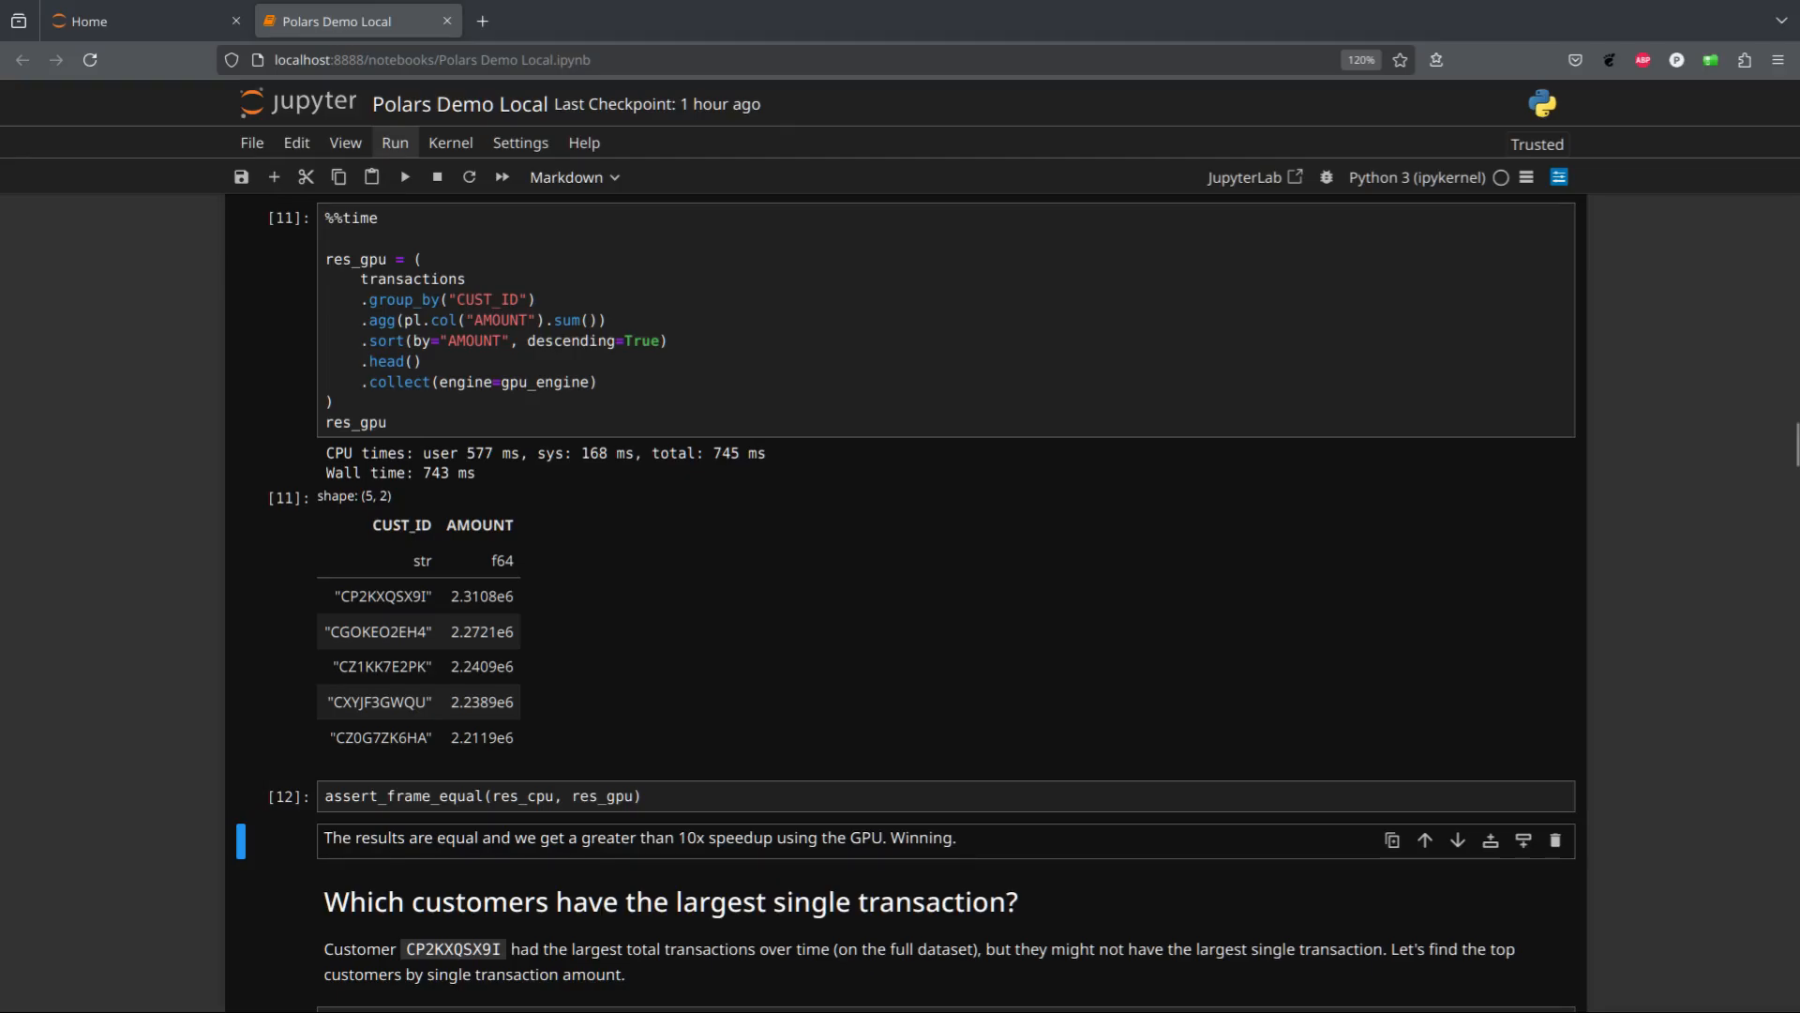
Run the CPU largest-single-transaction top-customers query, taking 10.4 s
scroll(down, 3)
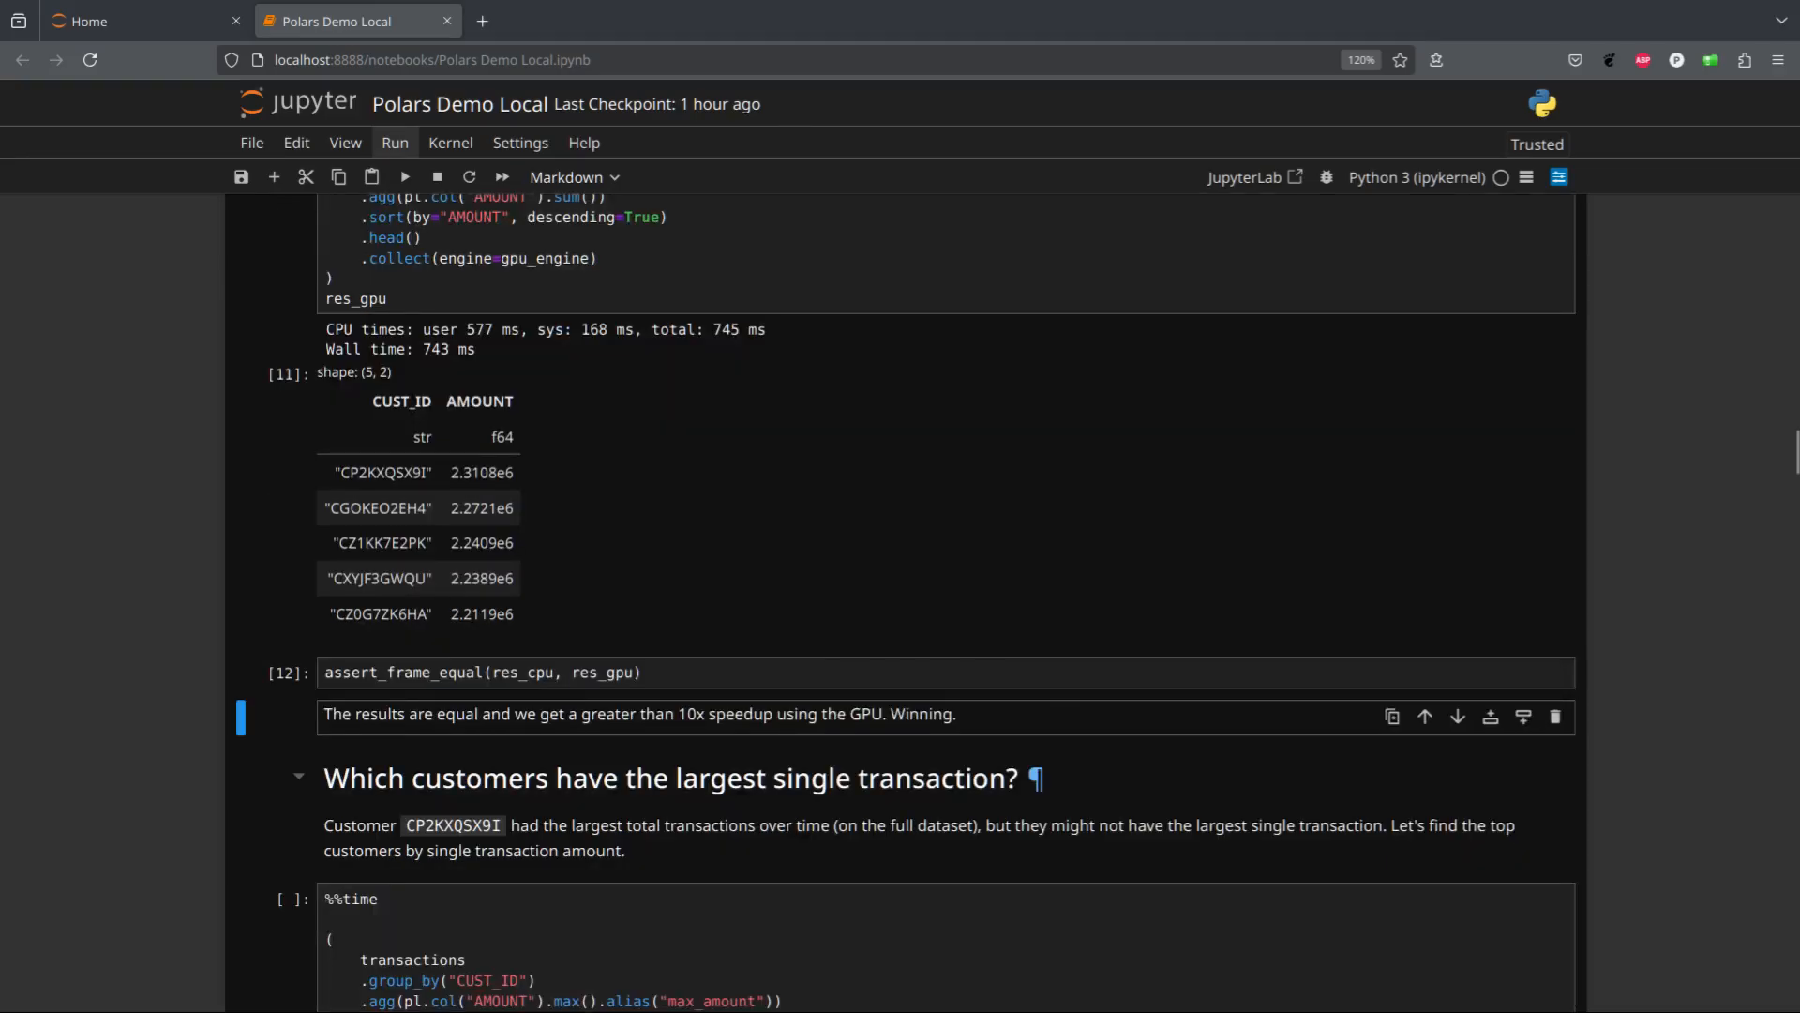
scroll(down, 3)
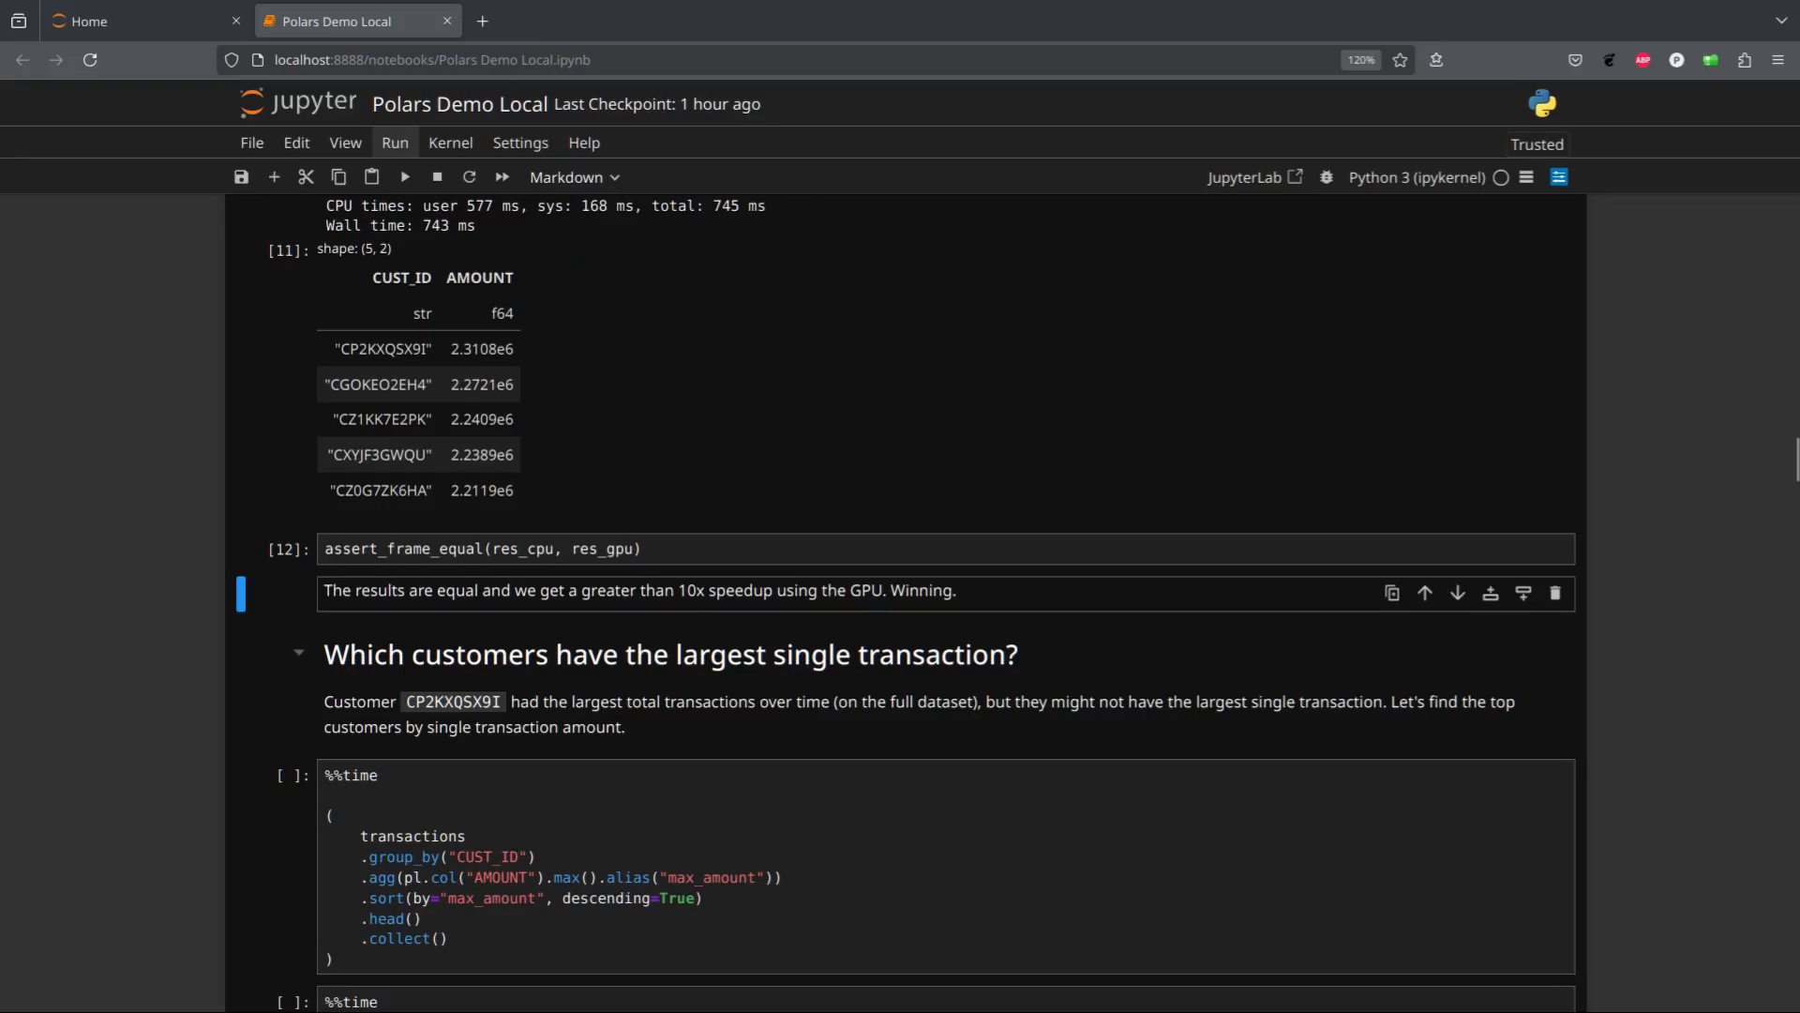
scroll(down, 3)
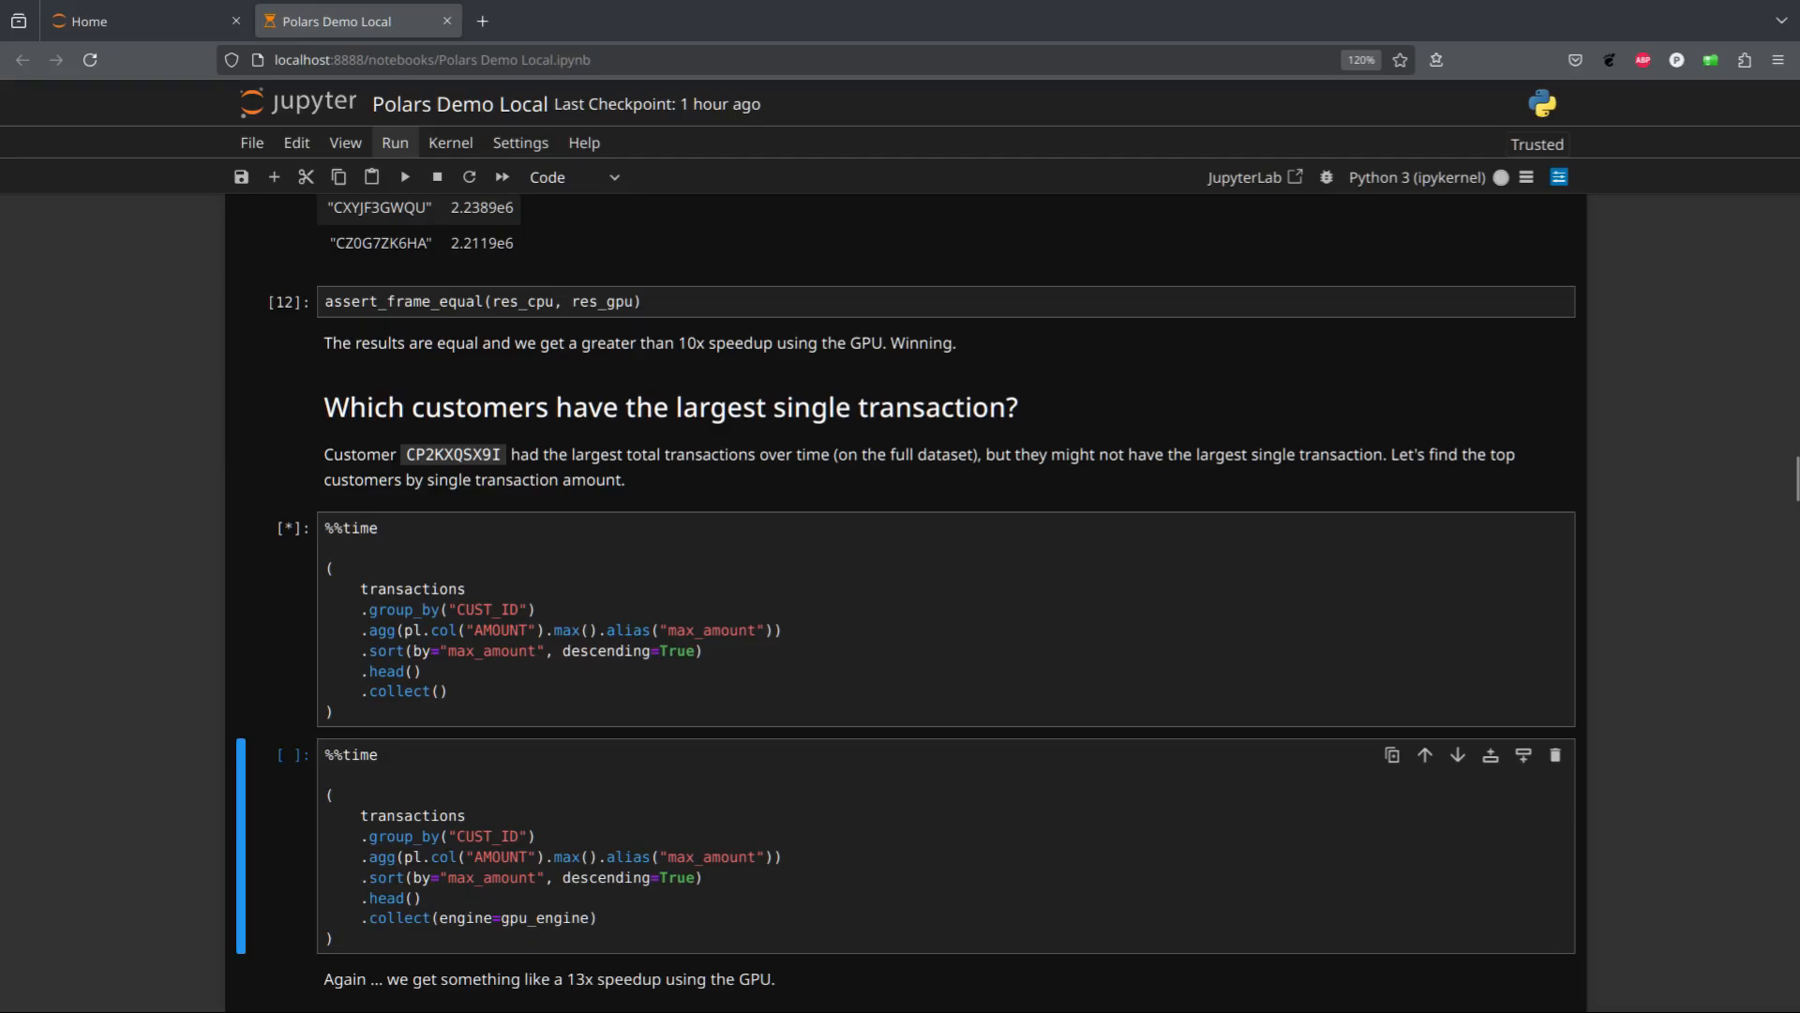
click(404, 177)
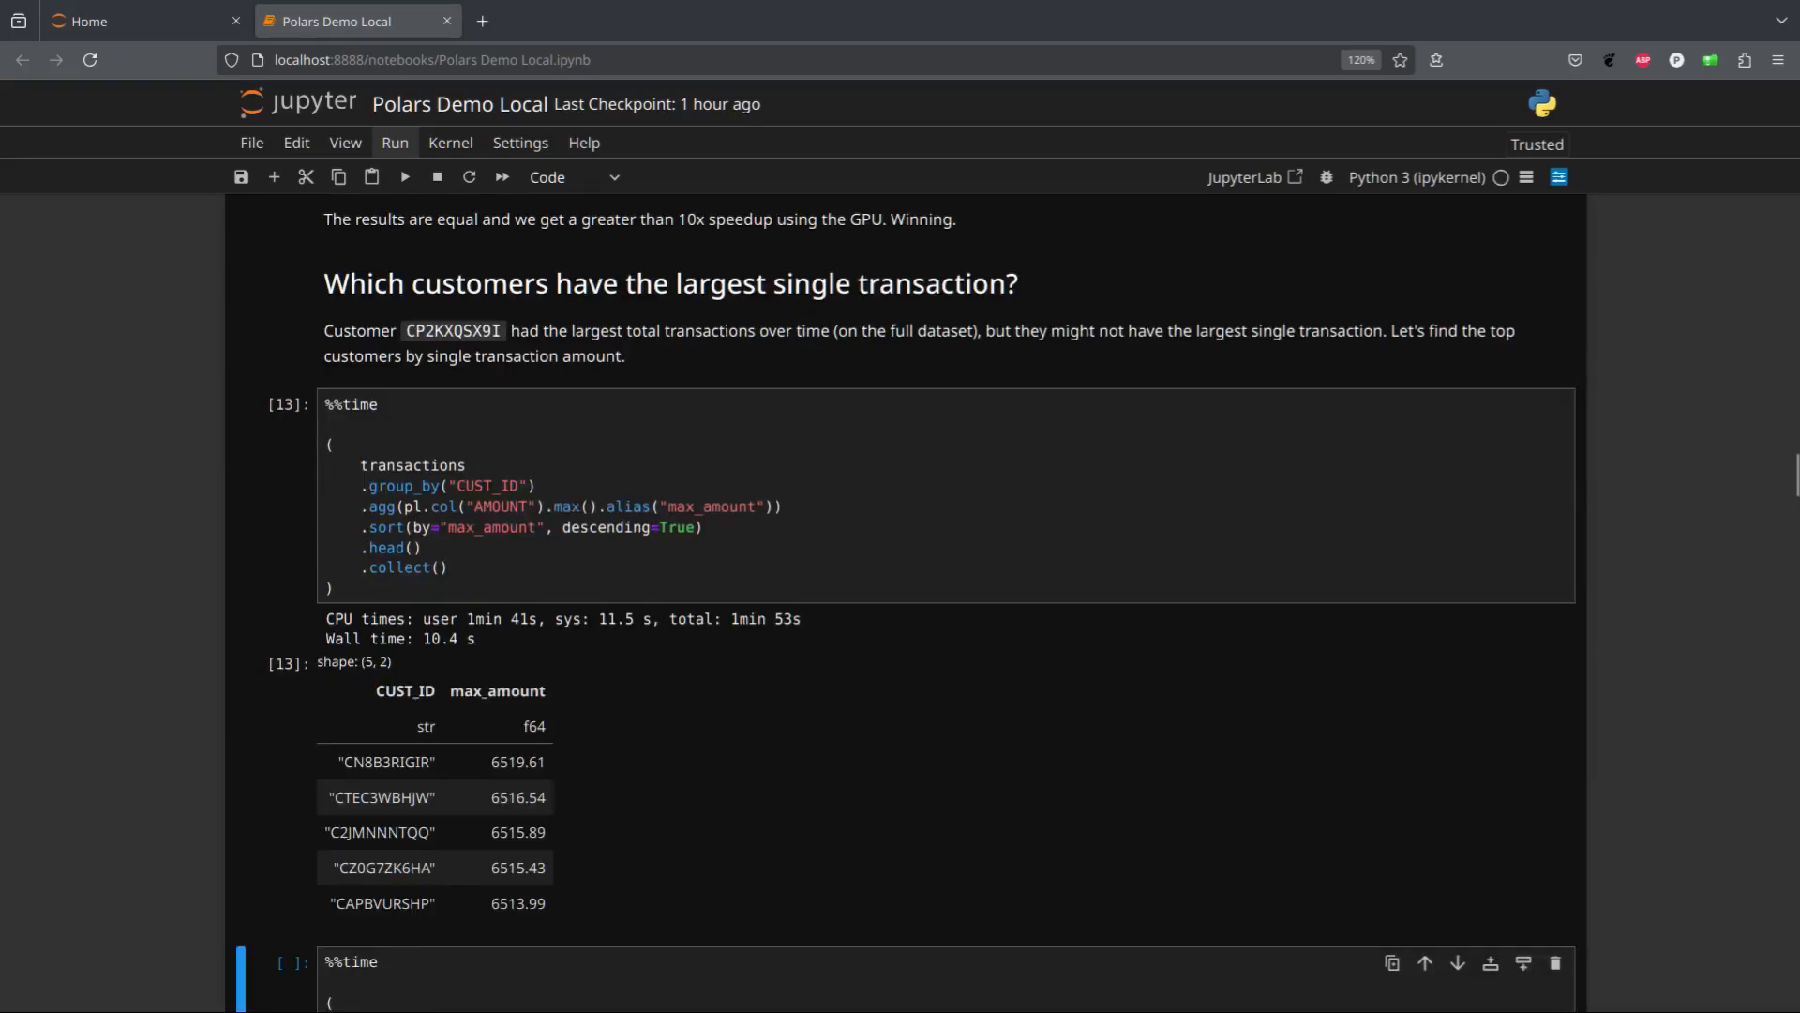
click(434, 797)
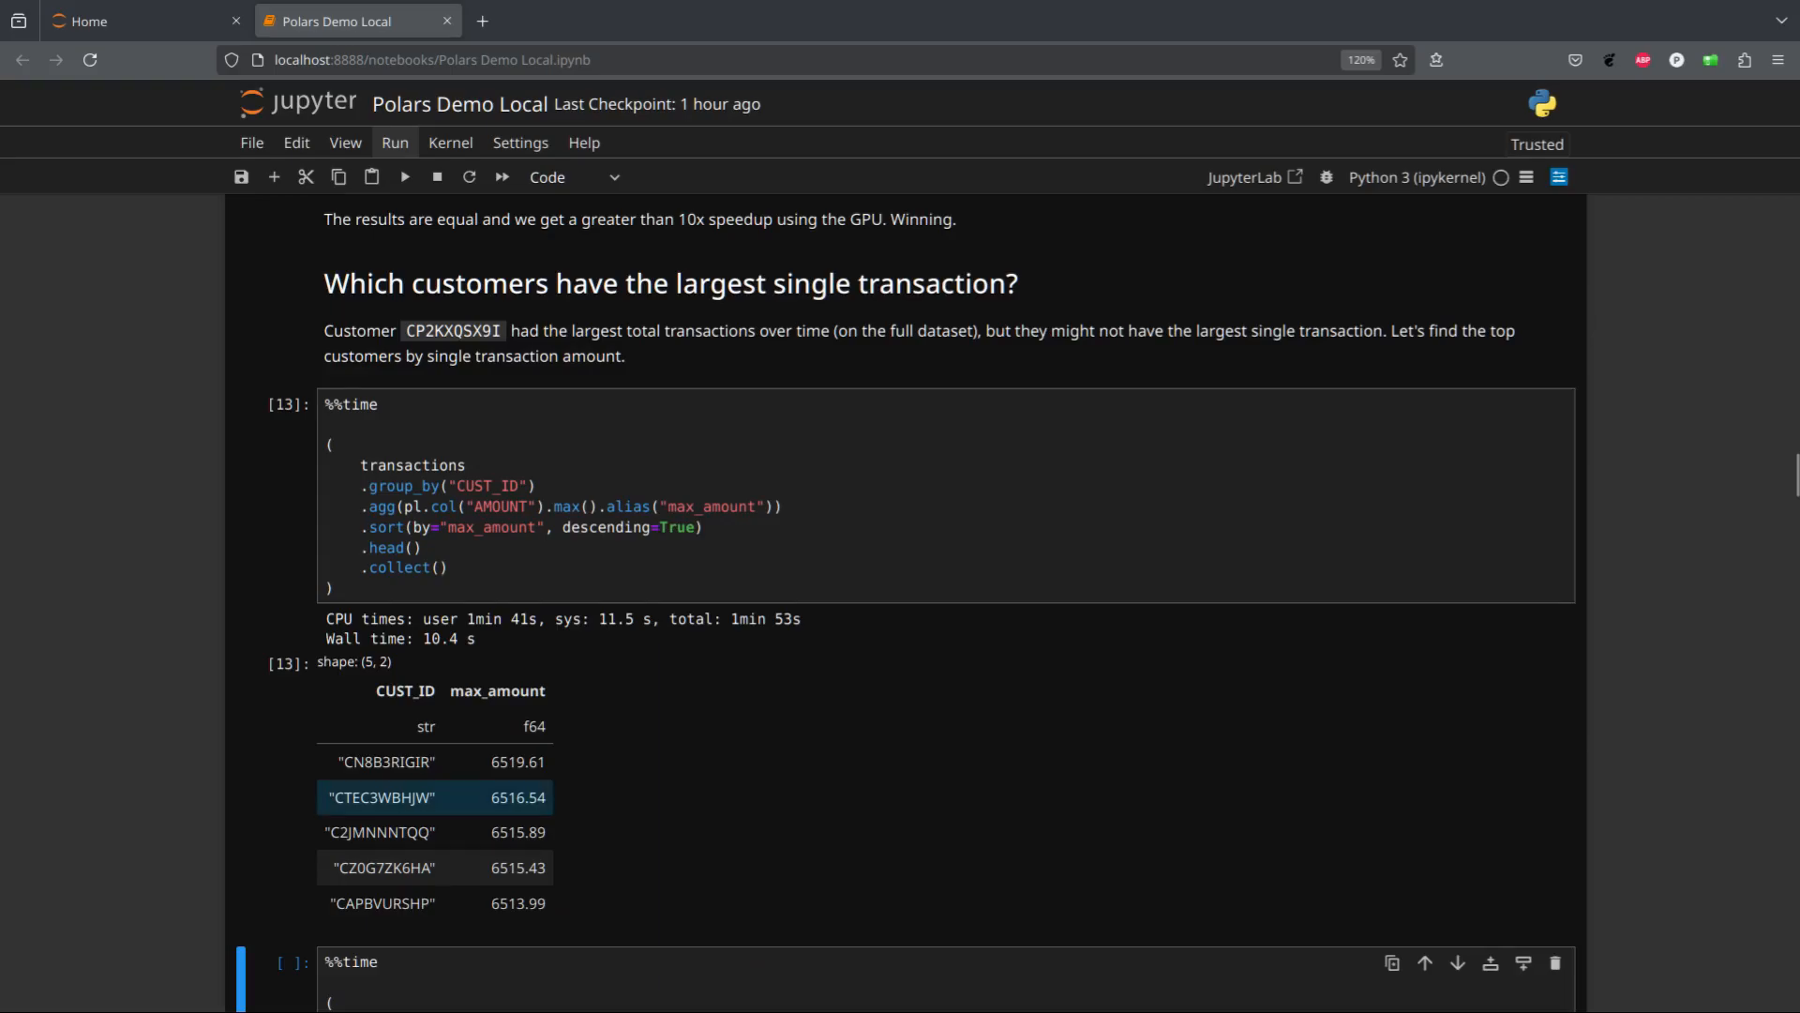
Run its GPU version, returning the same top five customers in 761 ms
click(386, 761)
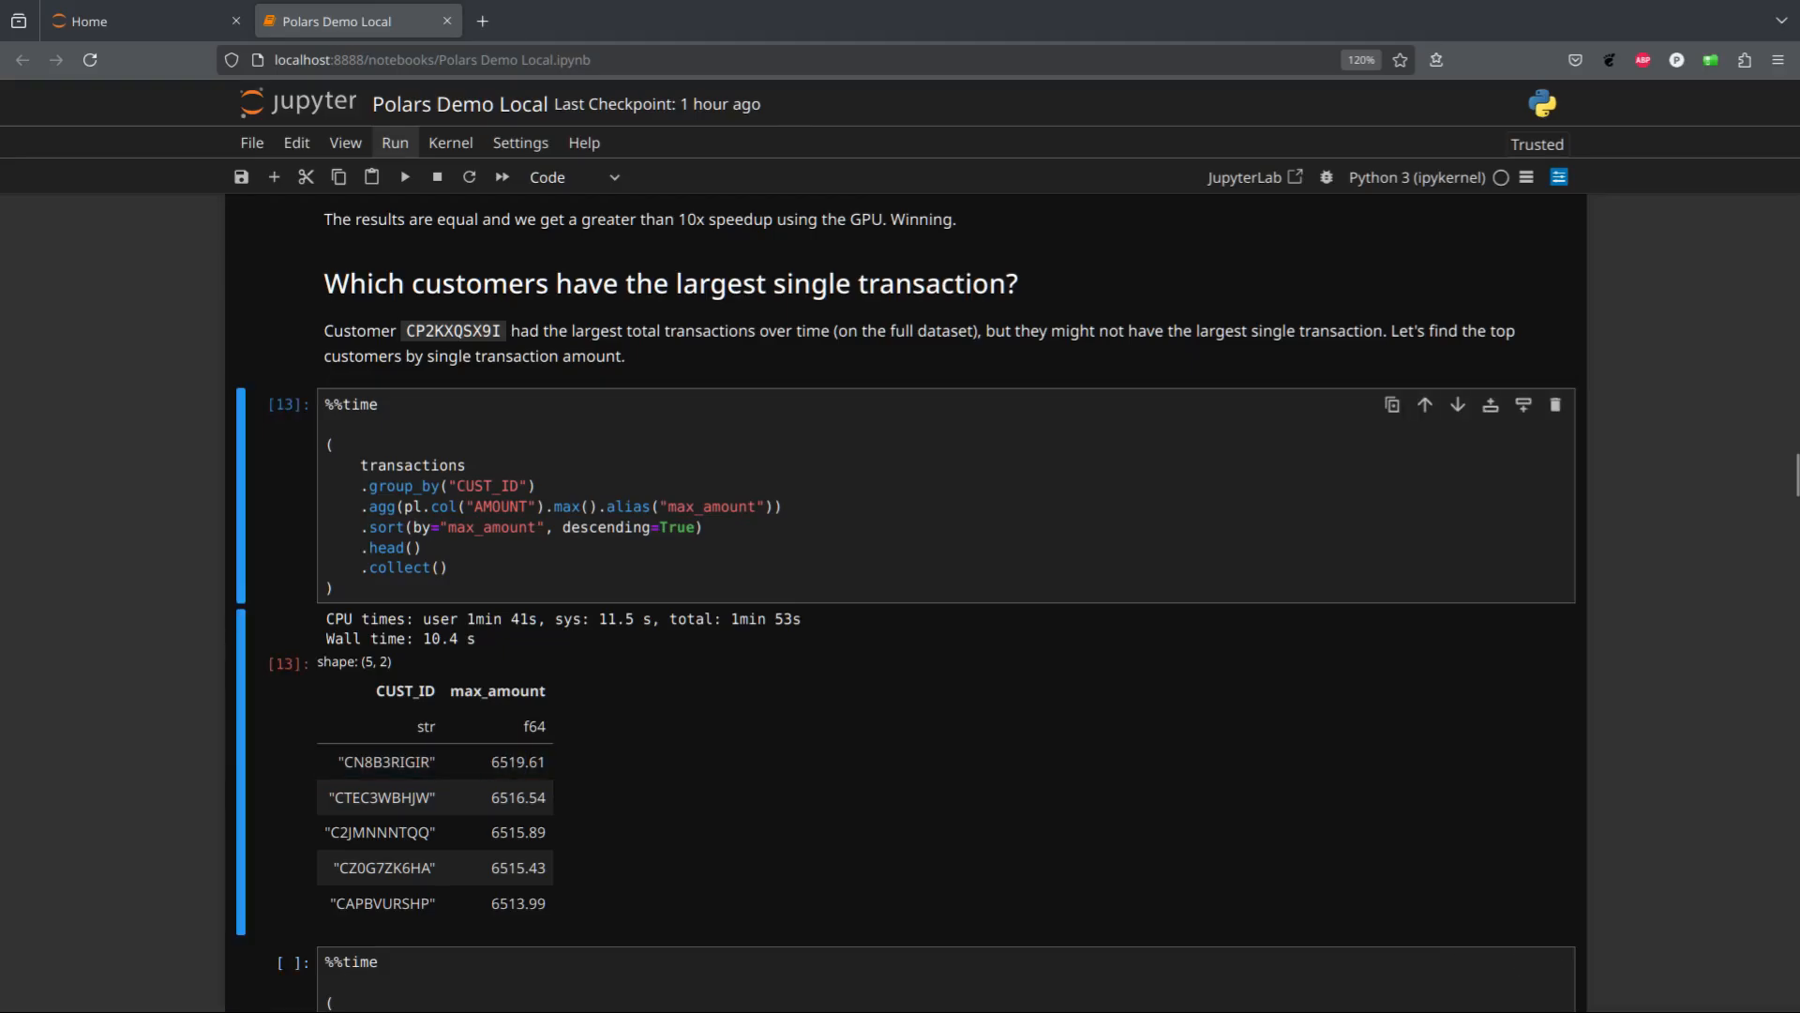
scroll(down, 3)
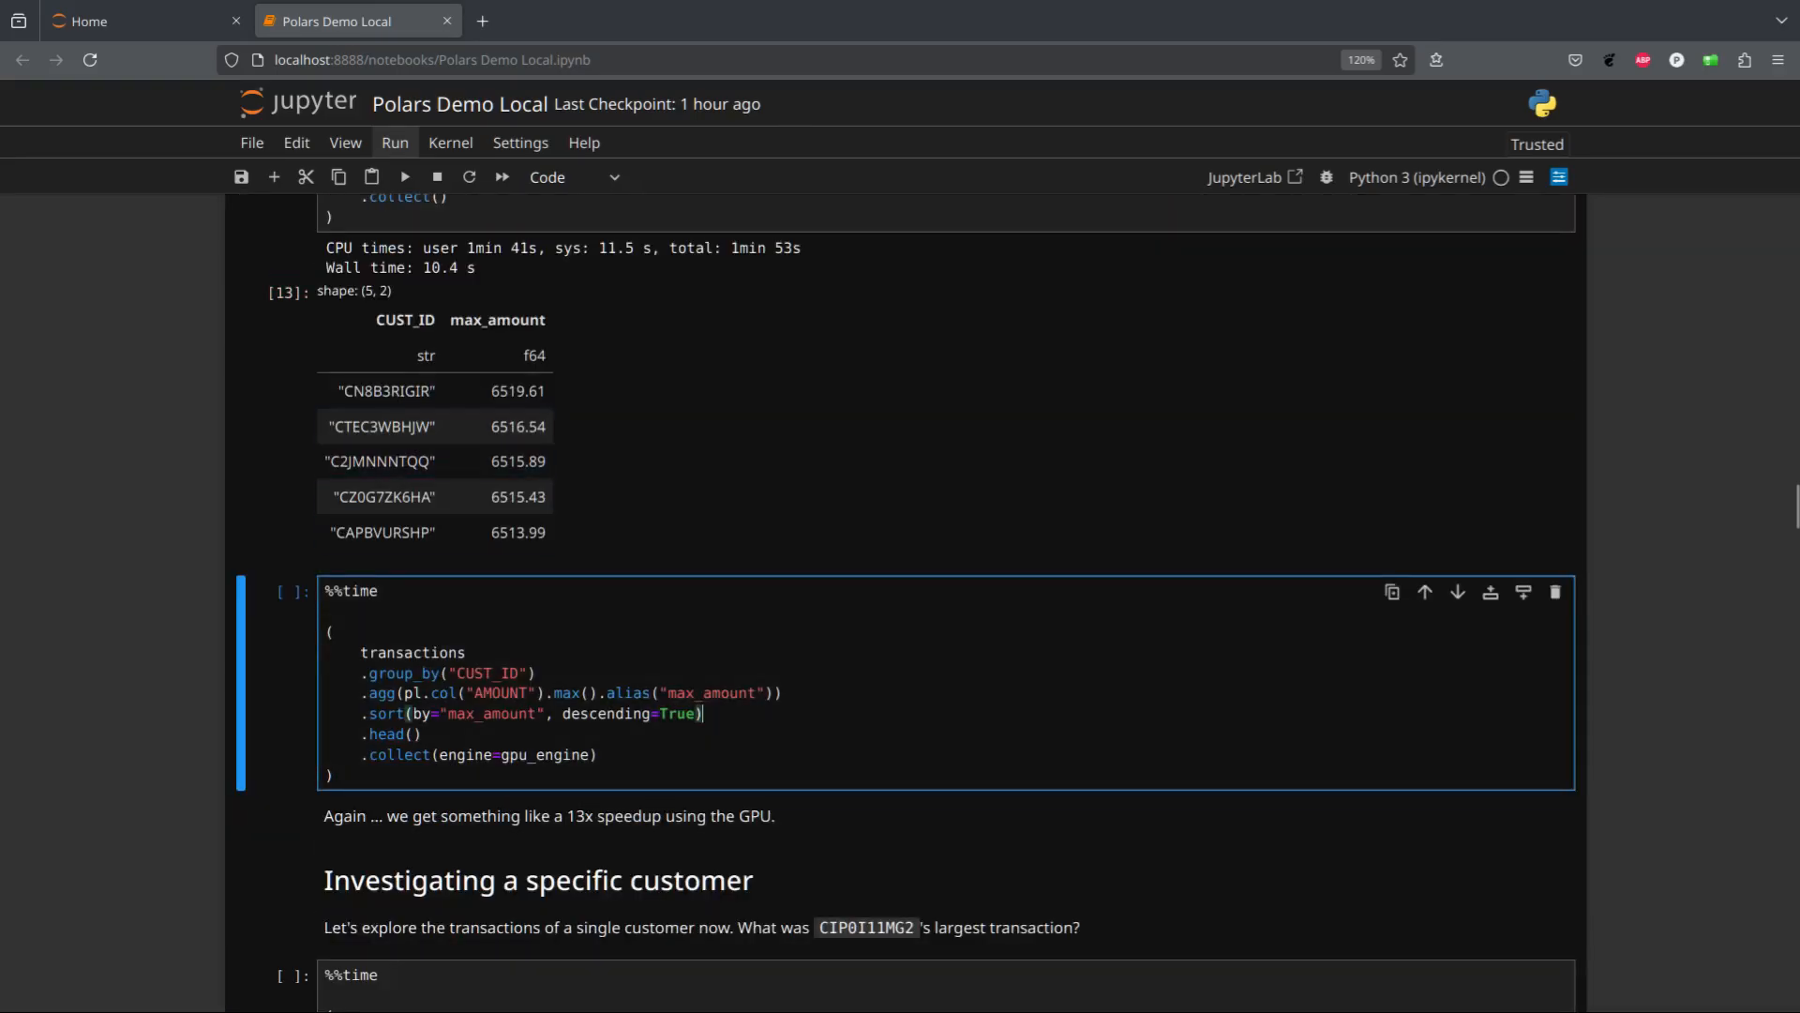
click(403, 177)
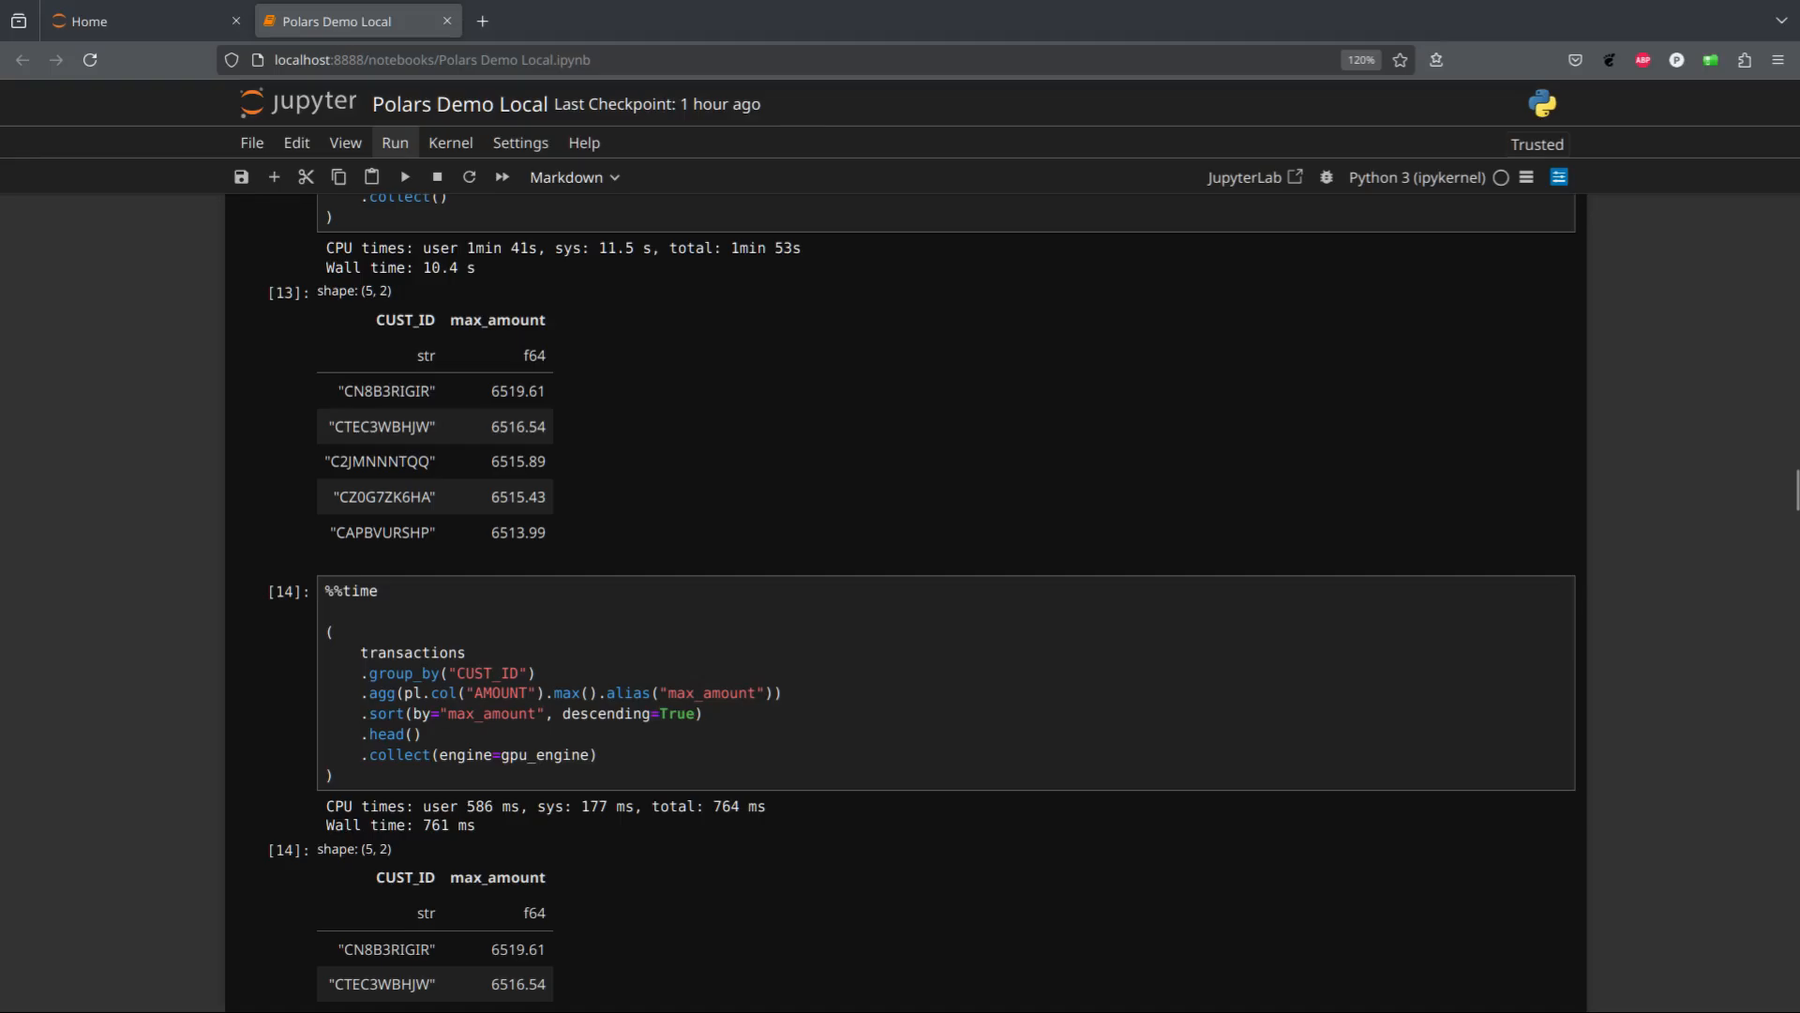
scroll(down, 3)
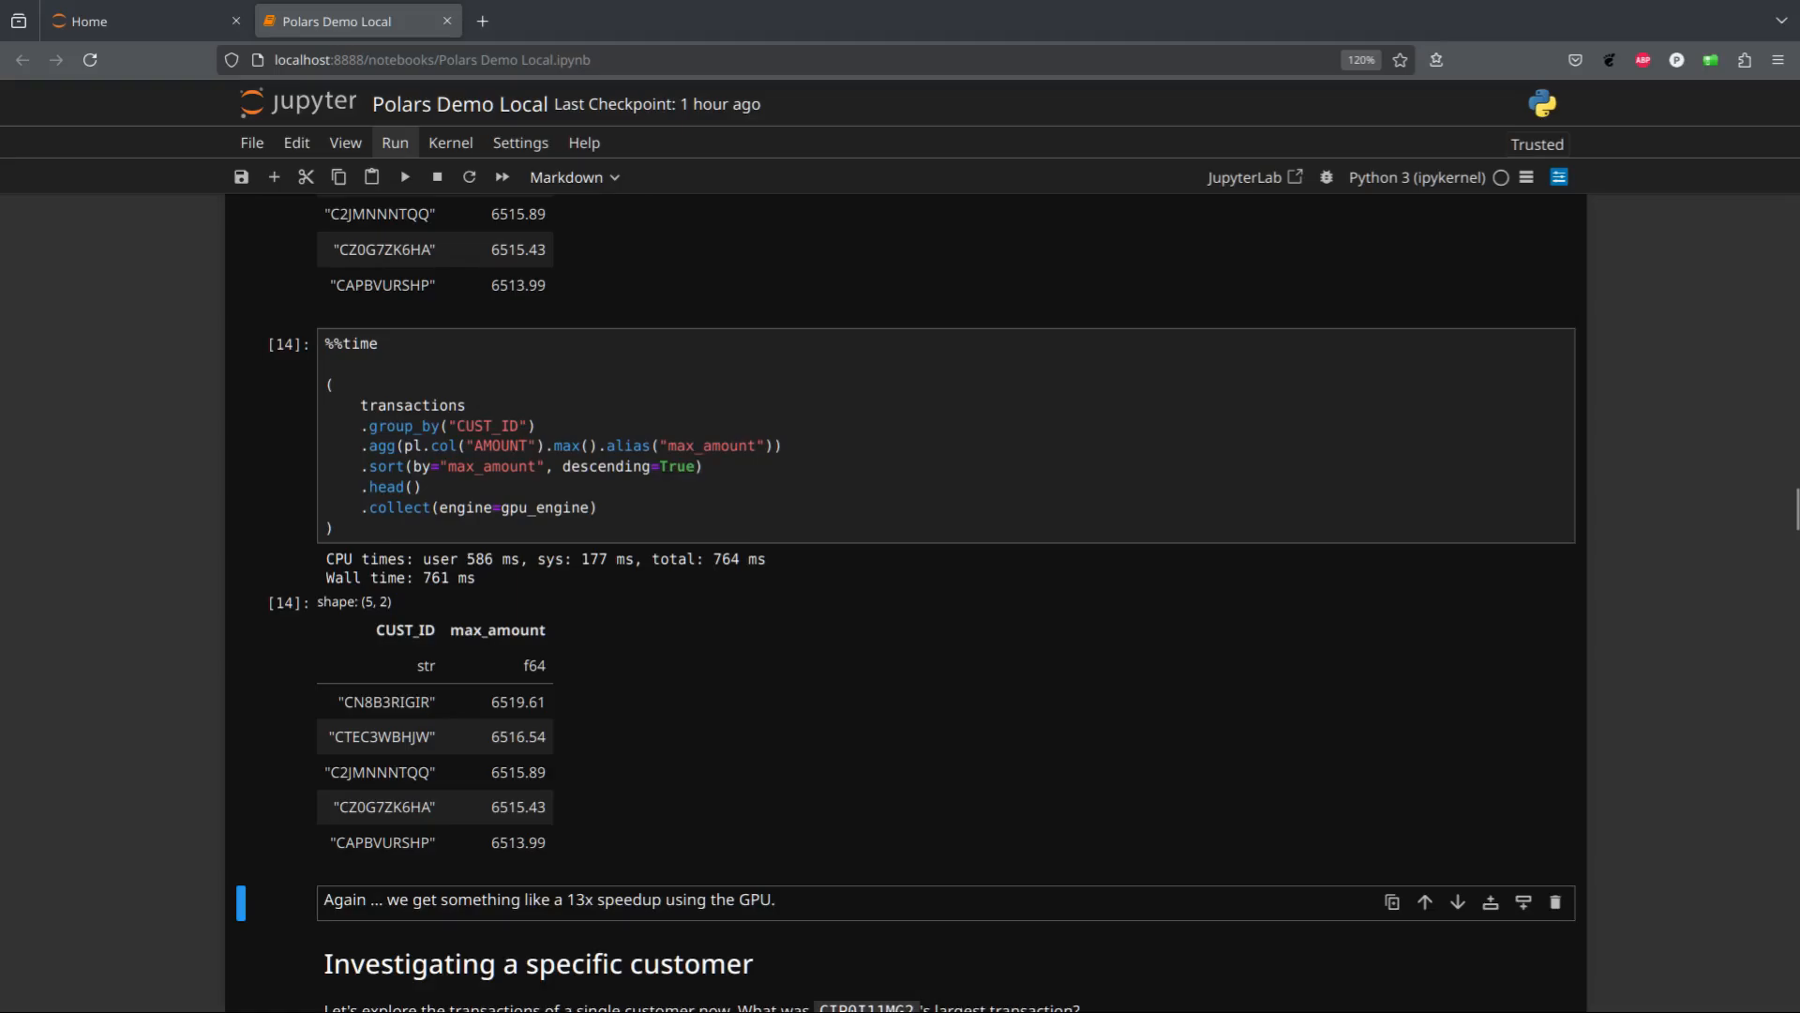
scroll(down, 3)
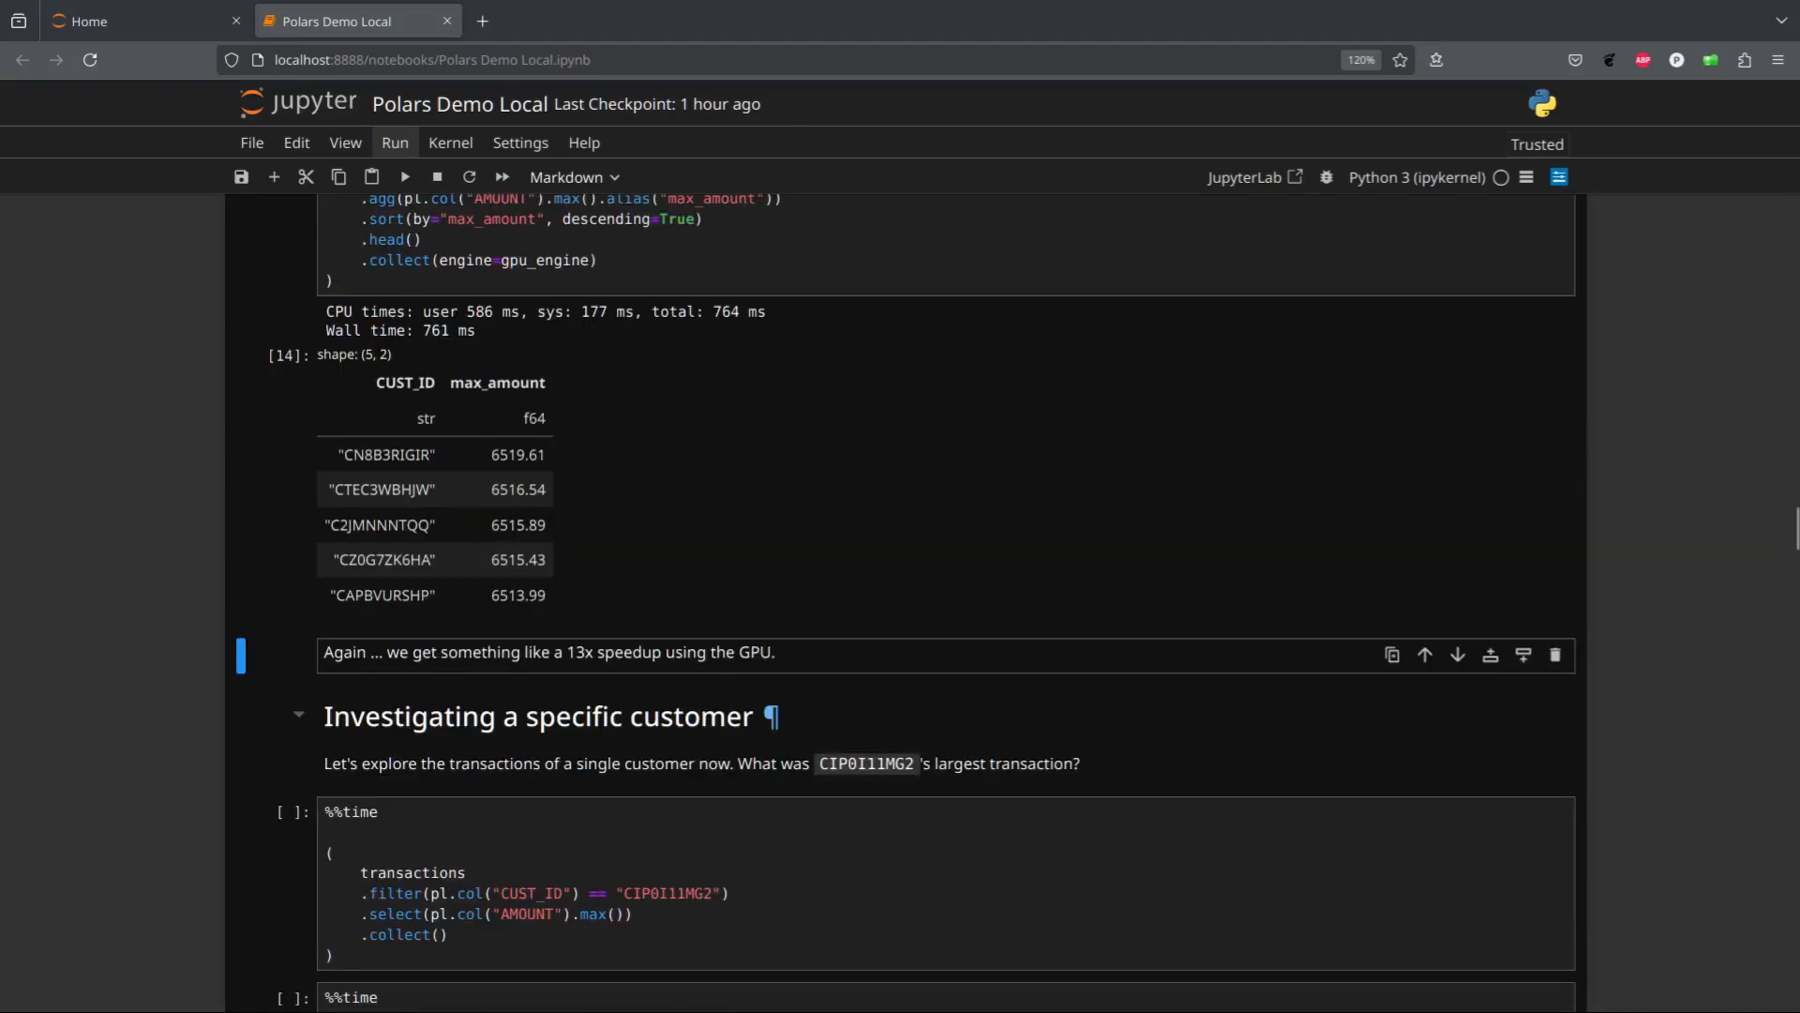
scroll(down, 3)
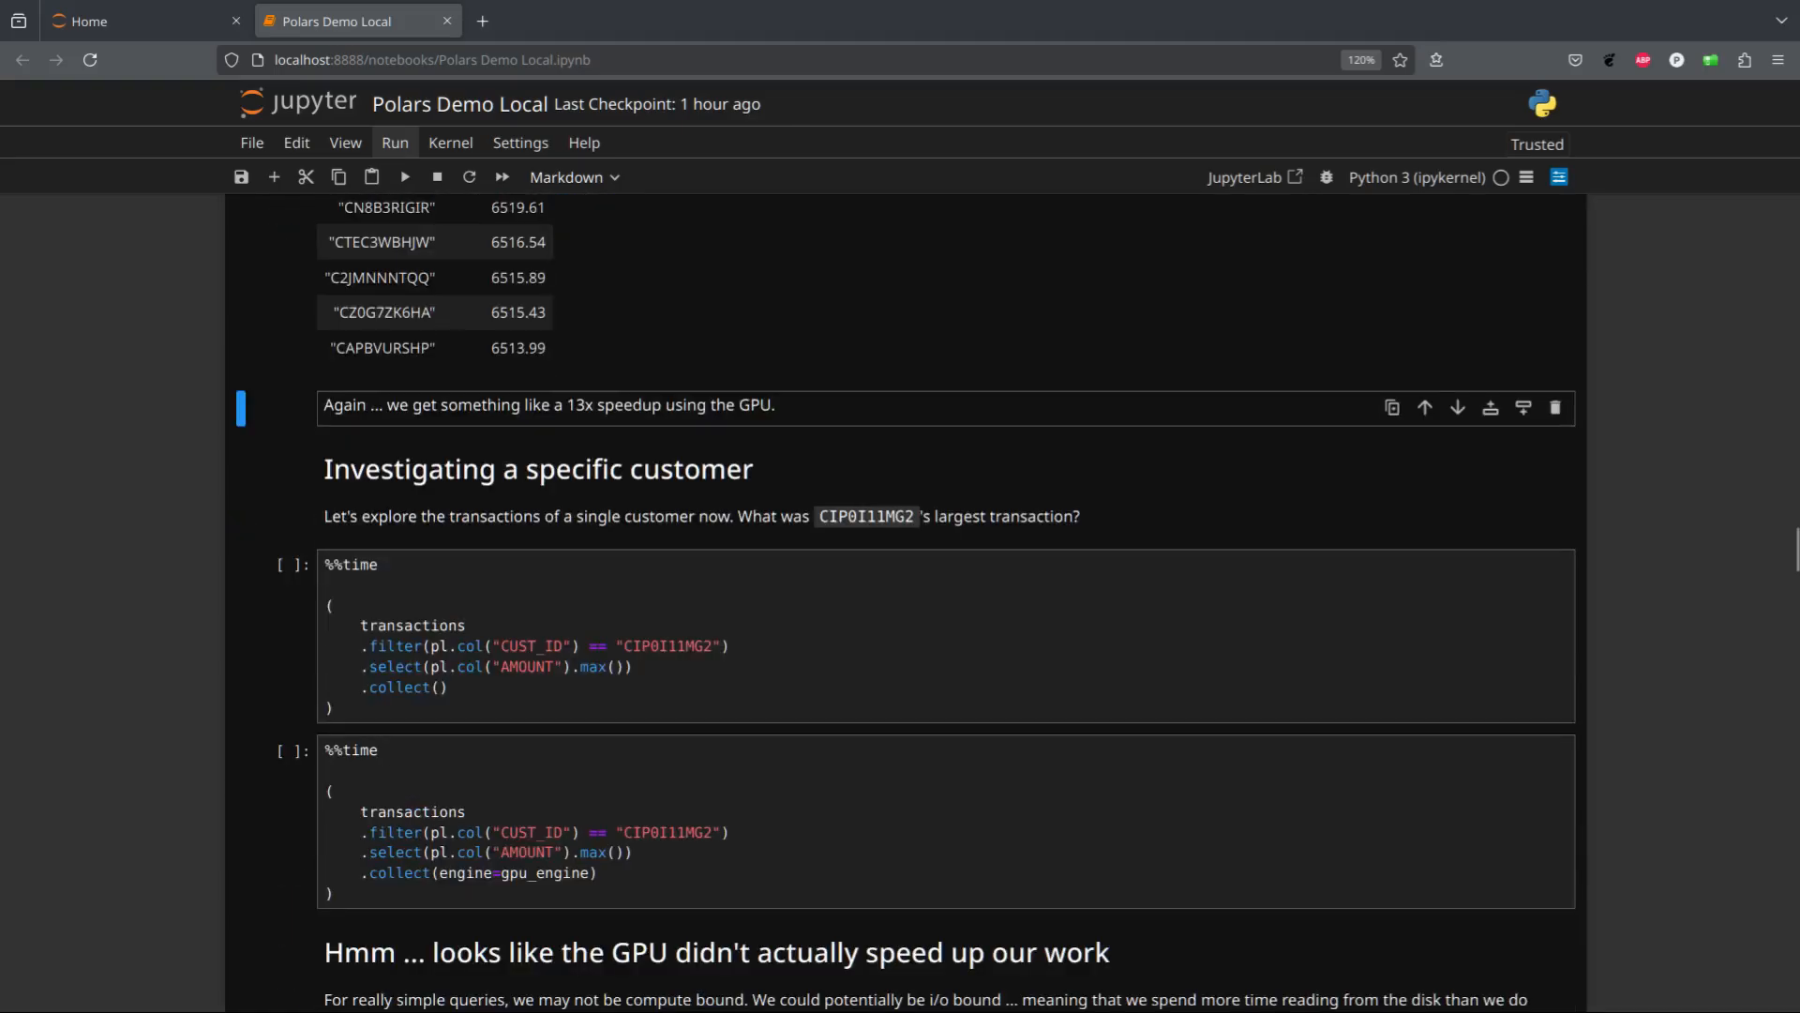
Get CIP0I11MG2's largest transaction, 6201.45, on CPU (629 ms) and GPU (700 ms)
click(730, 645)
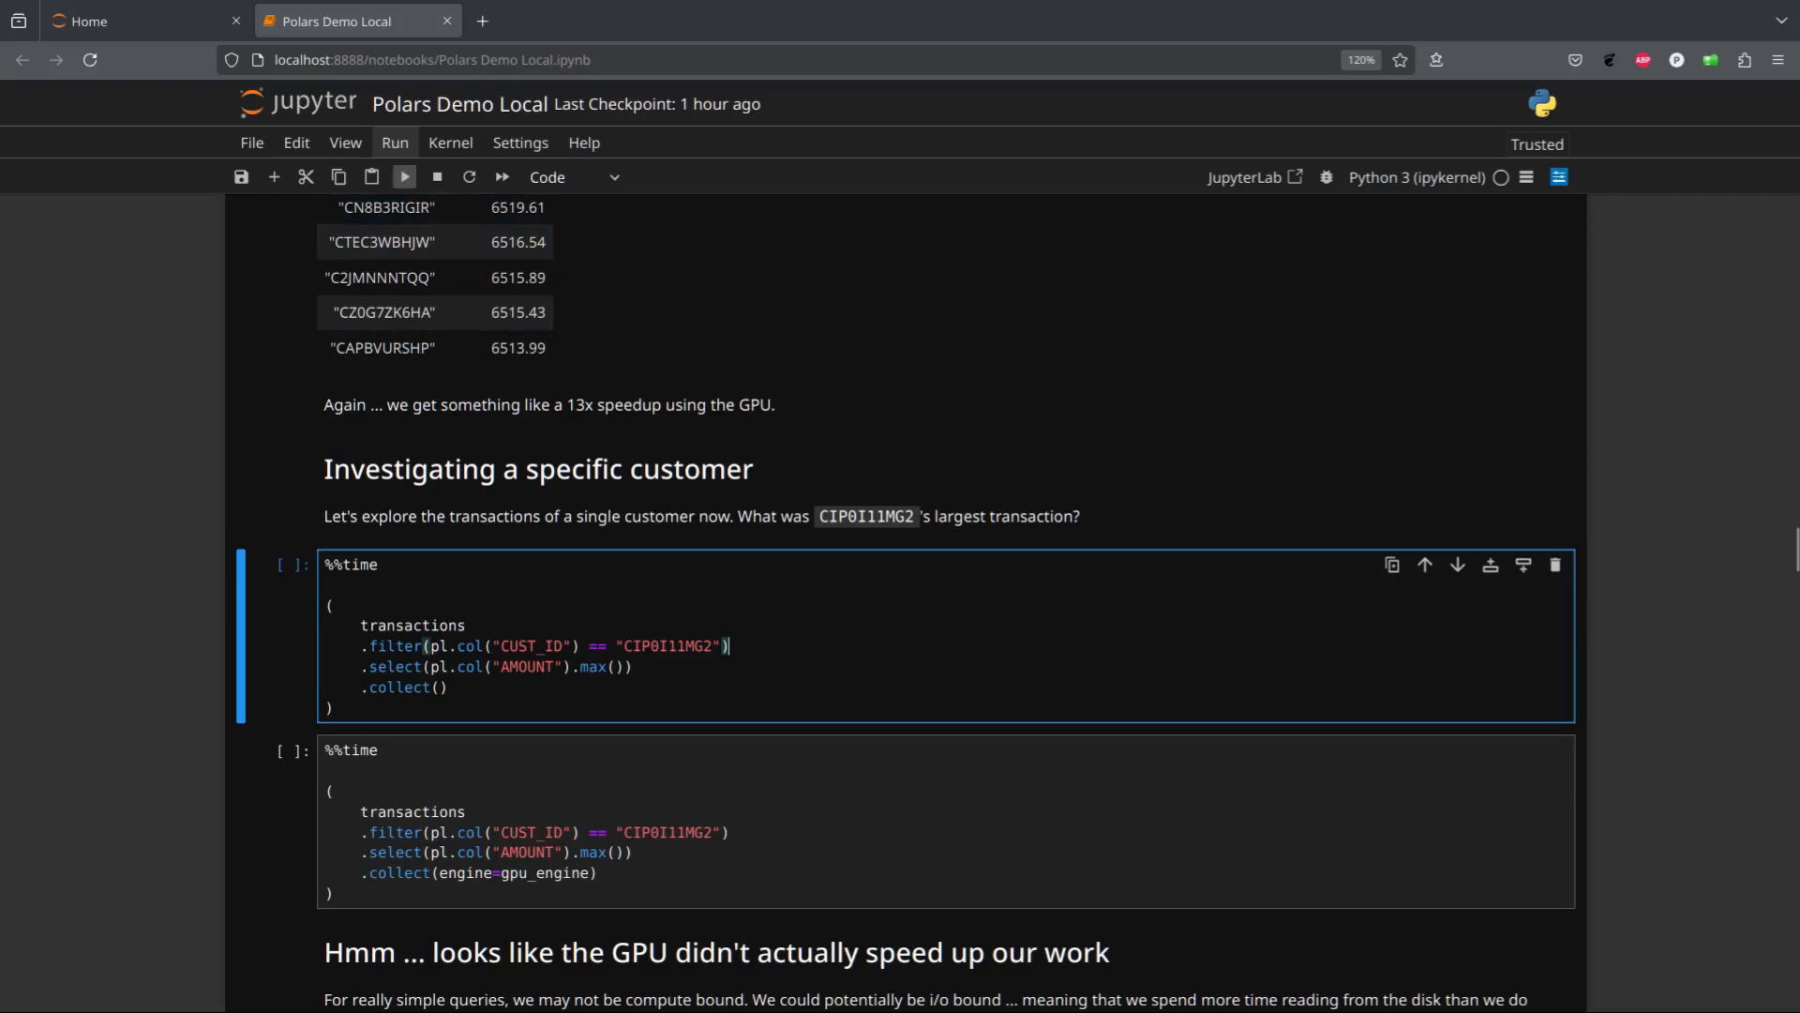
click(403, 177)
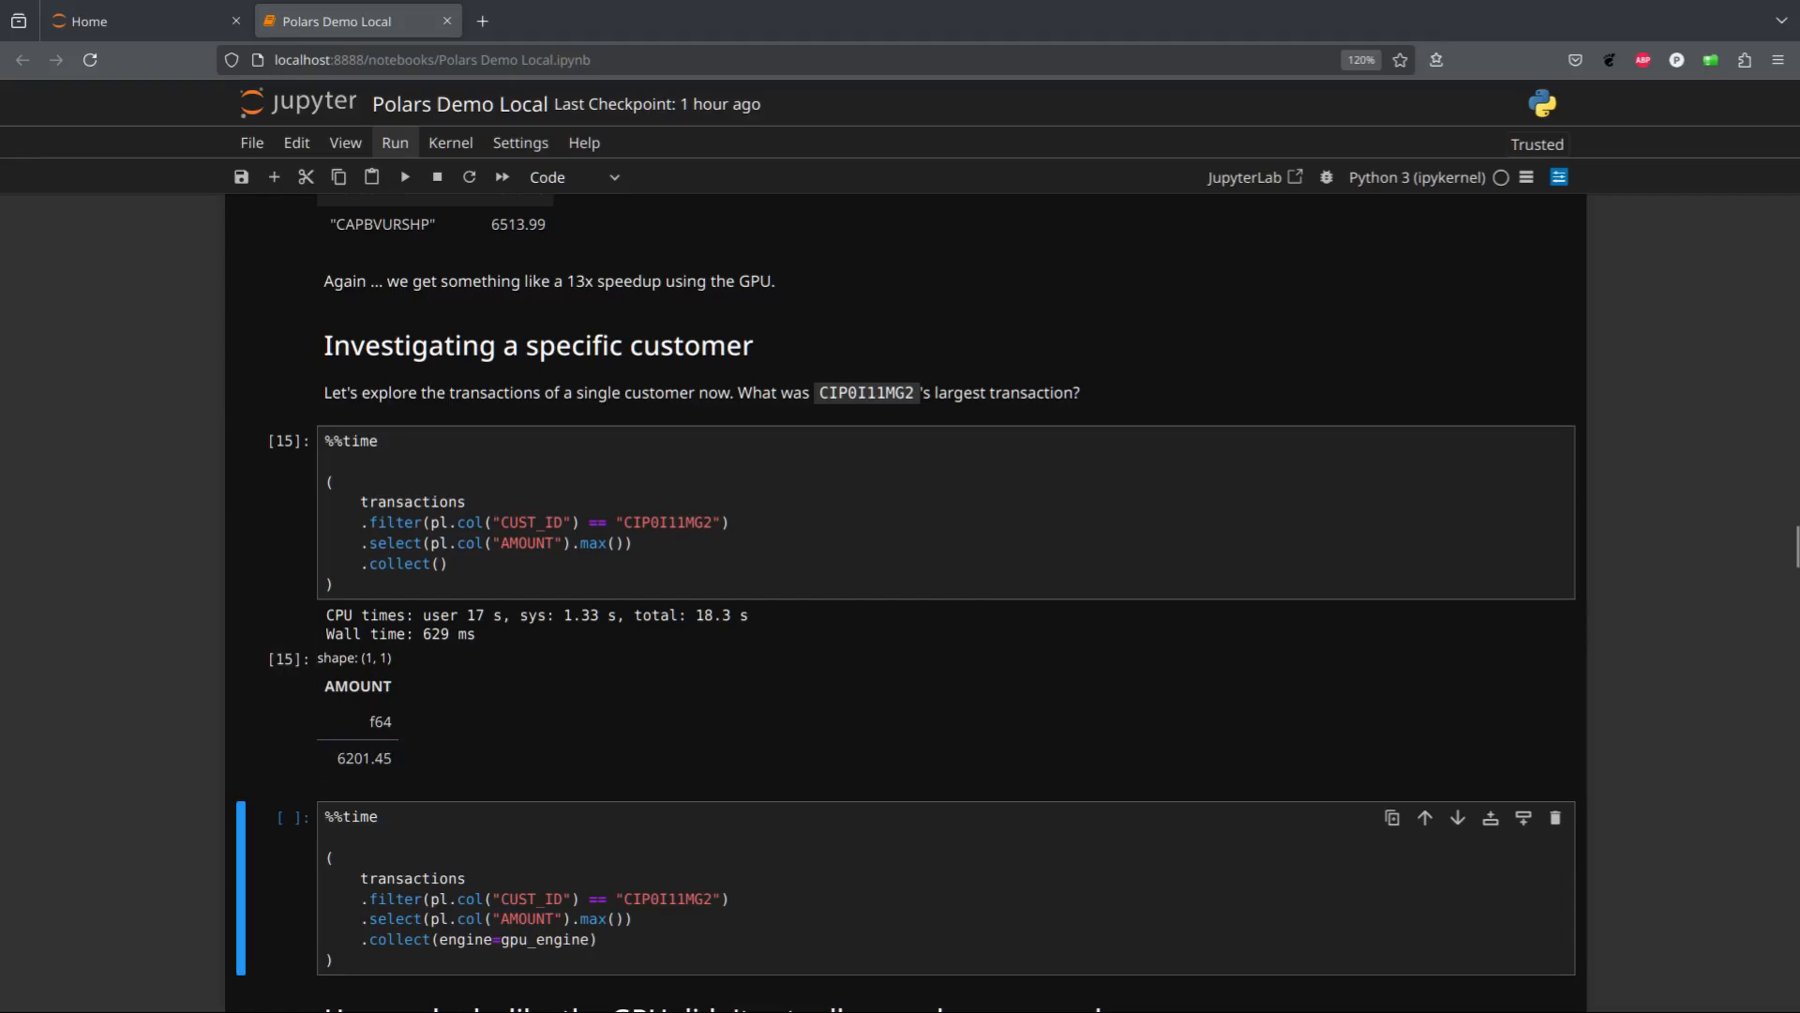
scroll(down, 3)
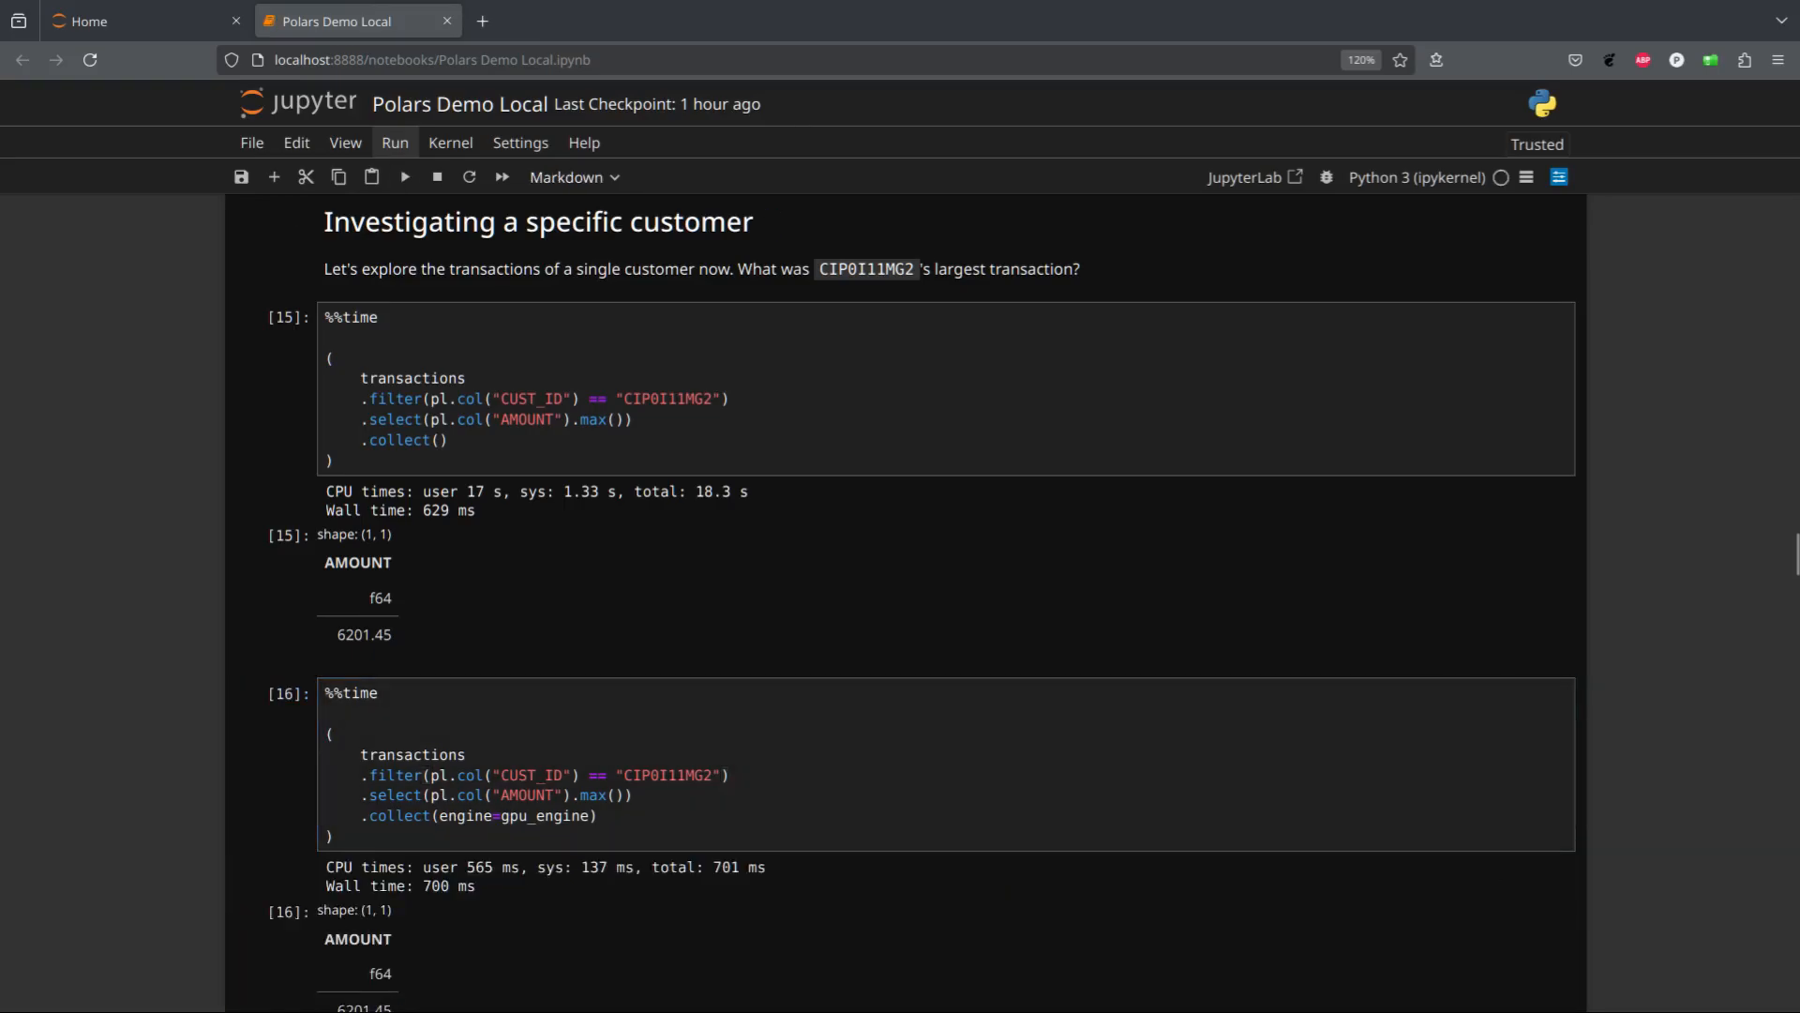
scroll(down, 3)
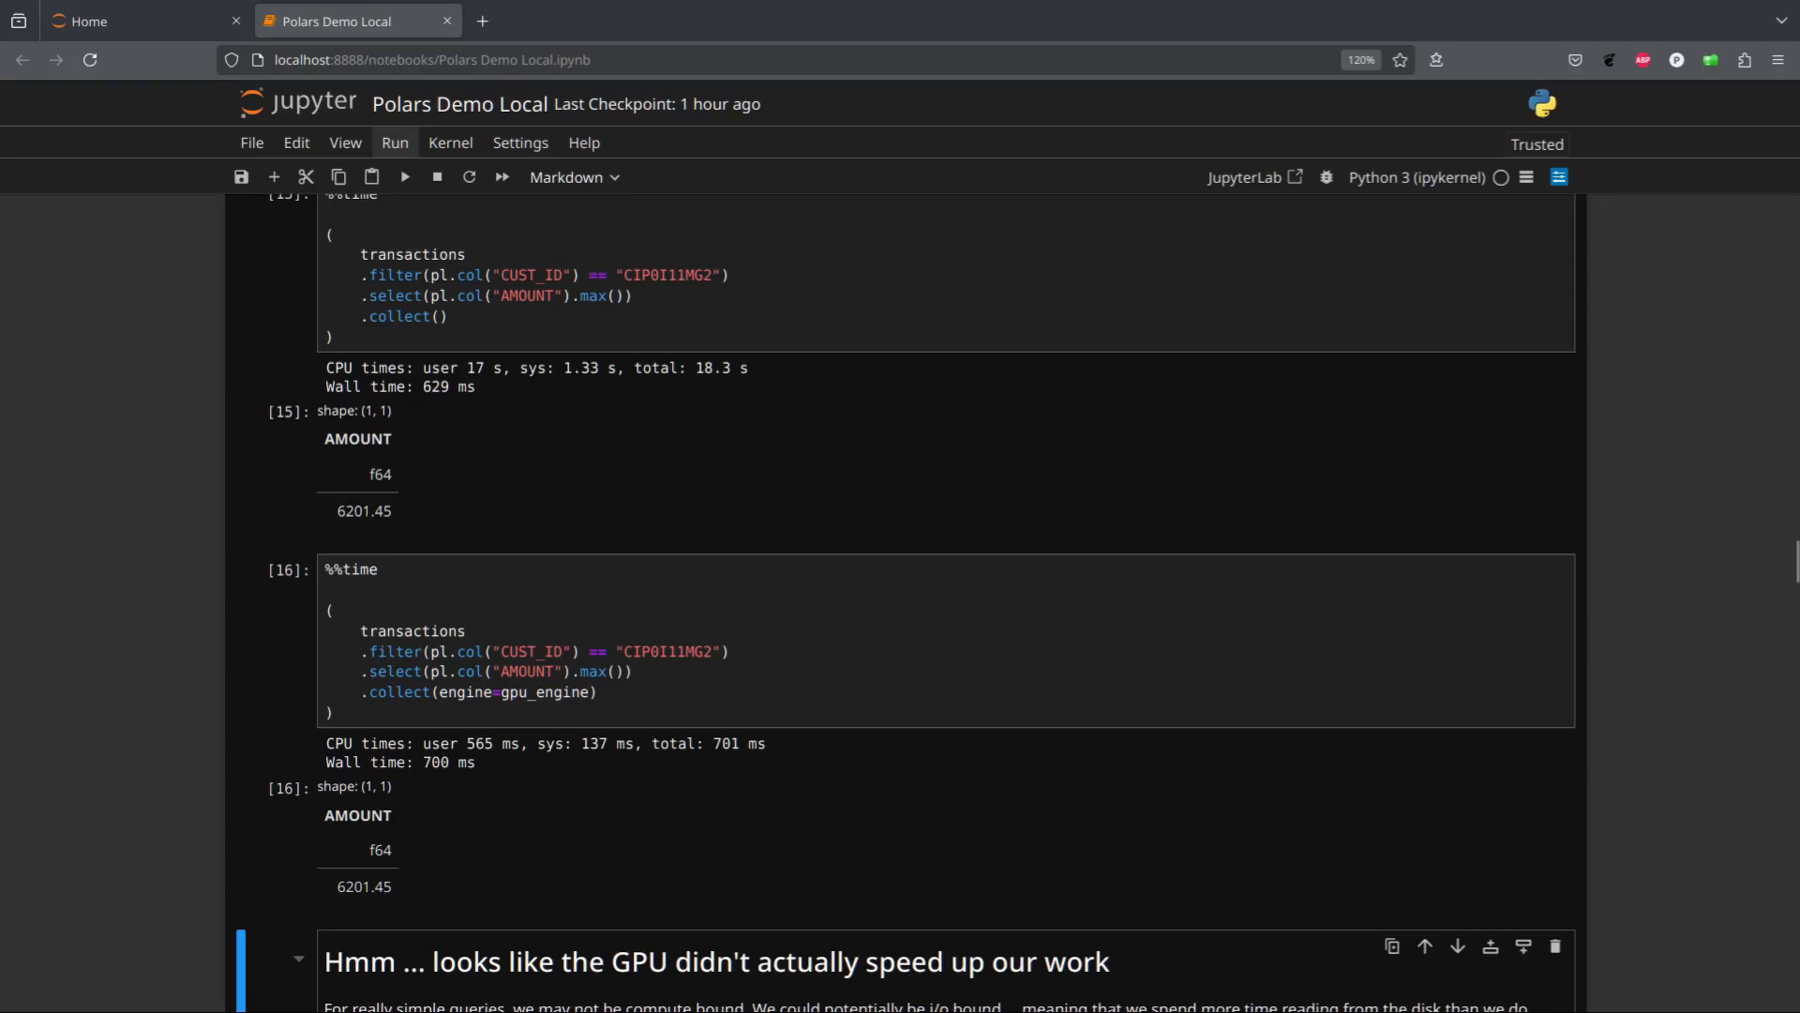
scroll(down, 3)
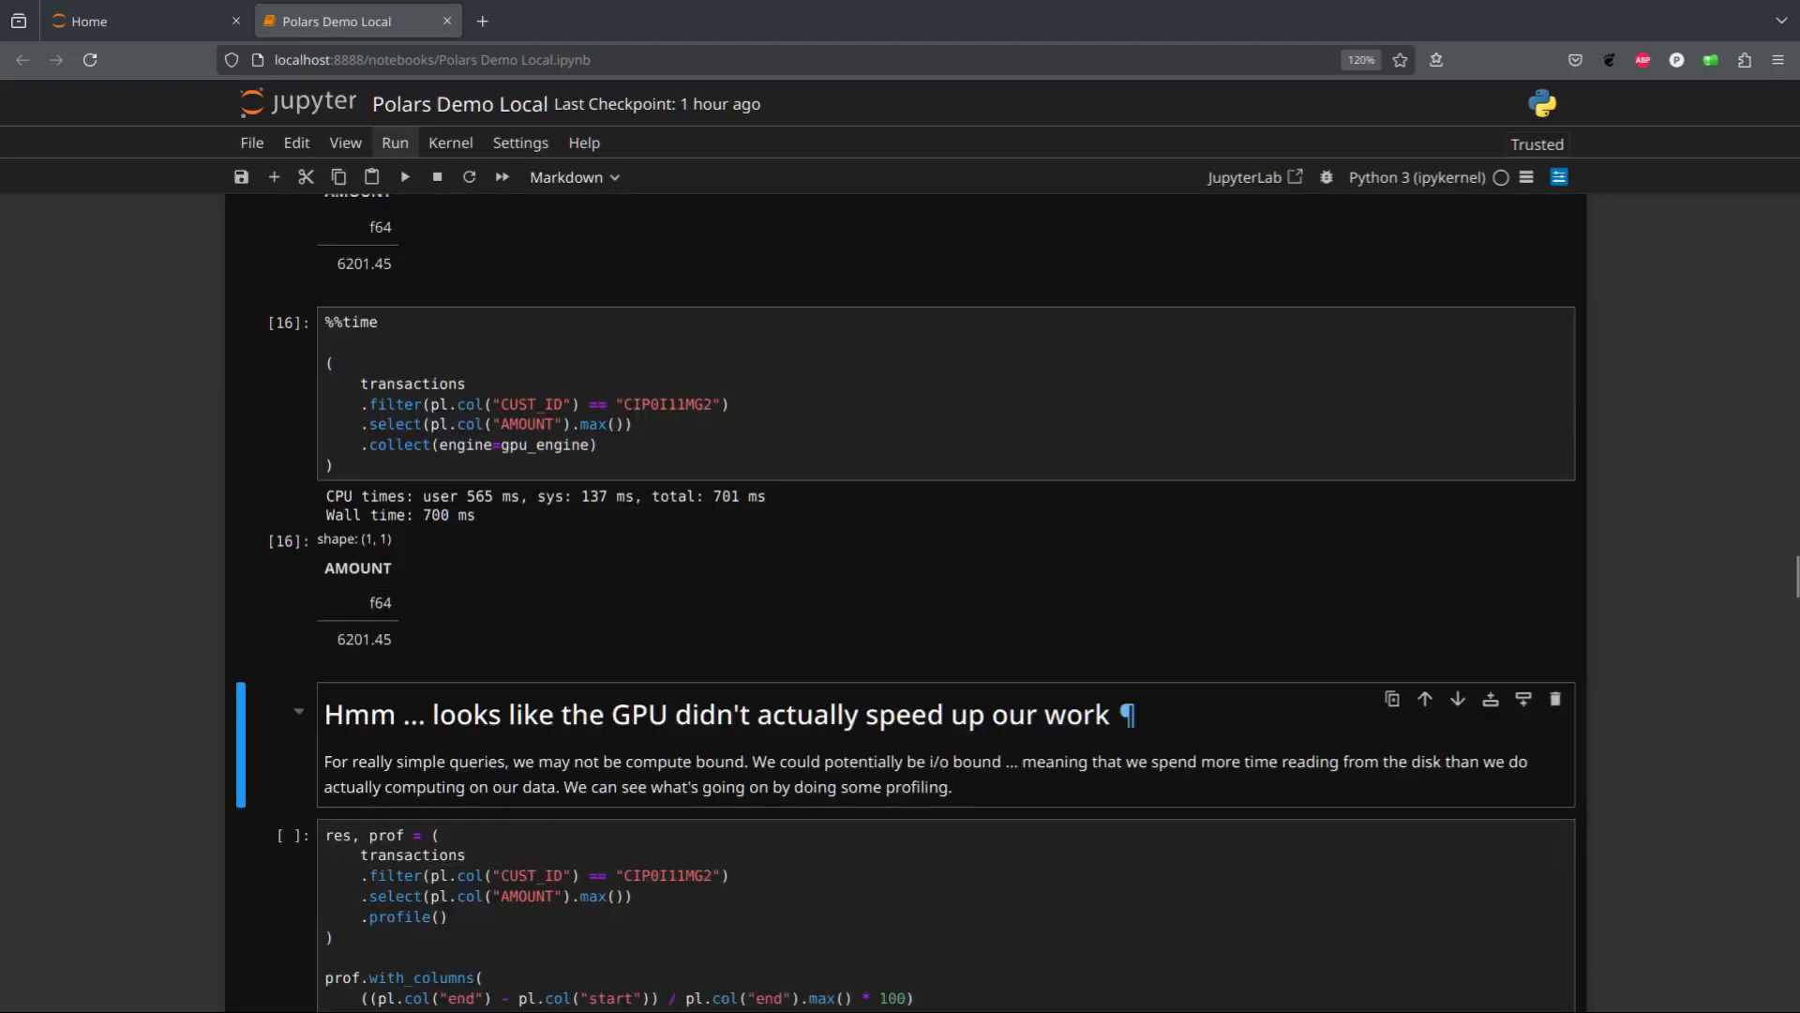
mouse_move(1125, 715)
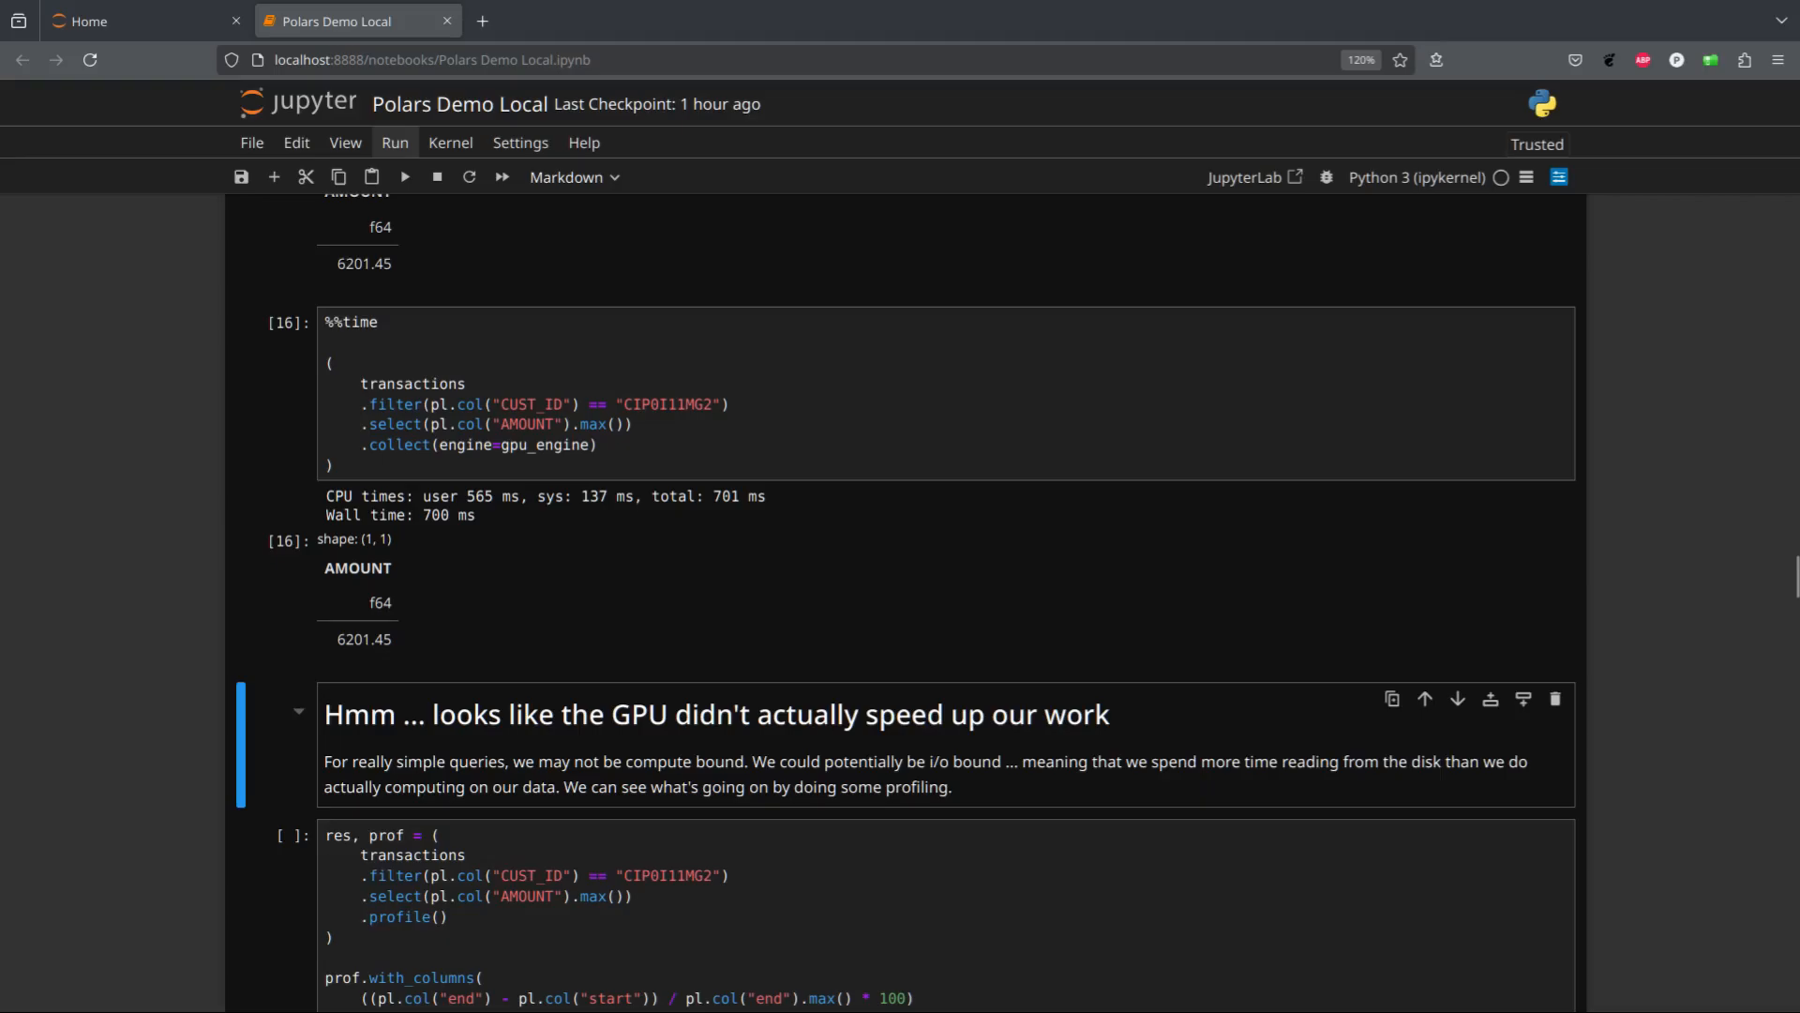
Run the .profile() cell and view node timings showing parquet reading takes 99.99%
scroll(down, 3)
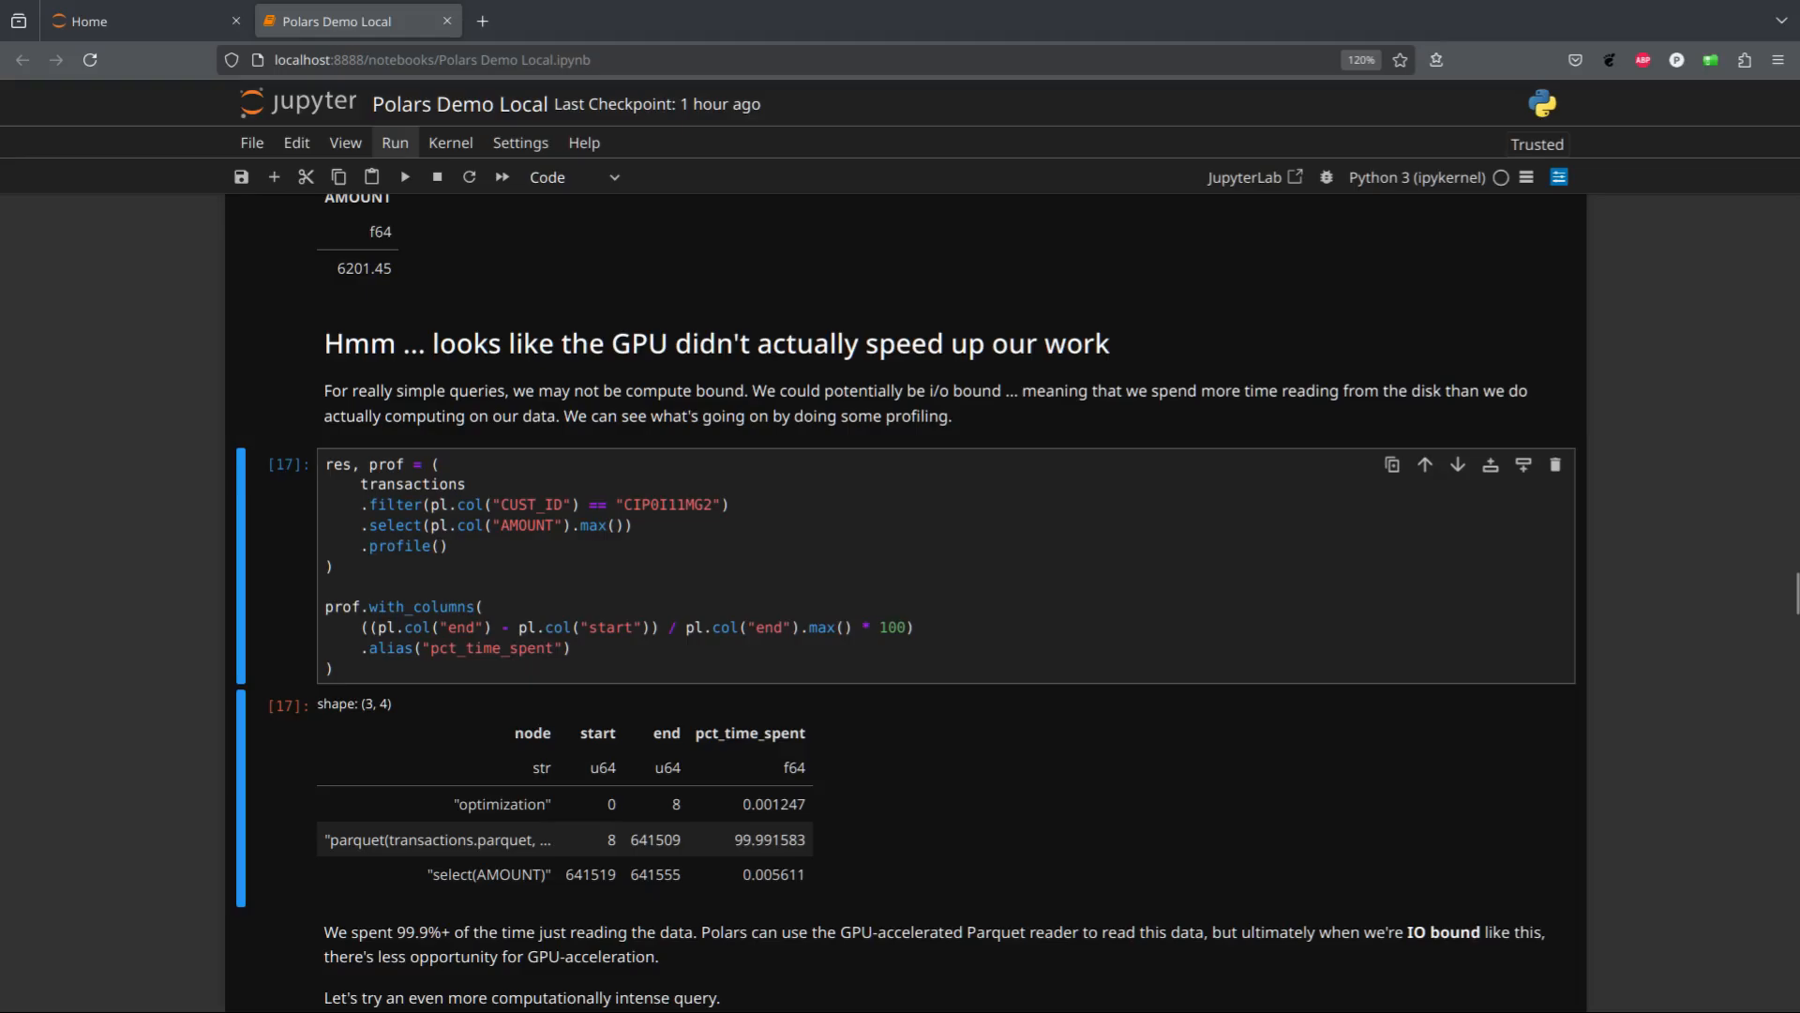
scroll(down, 3)
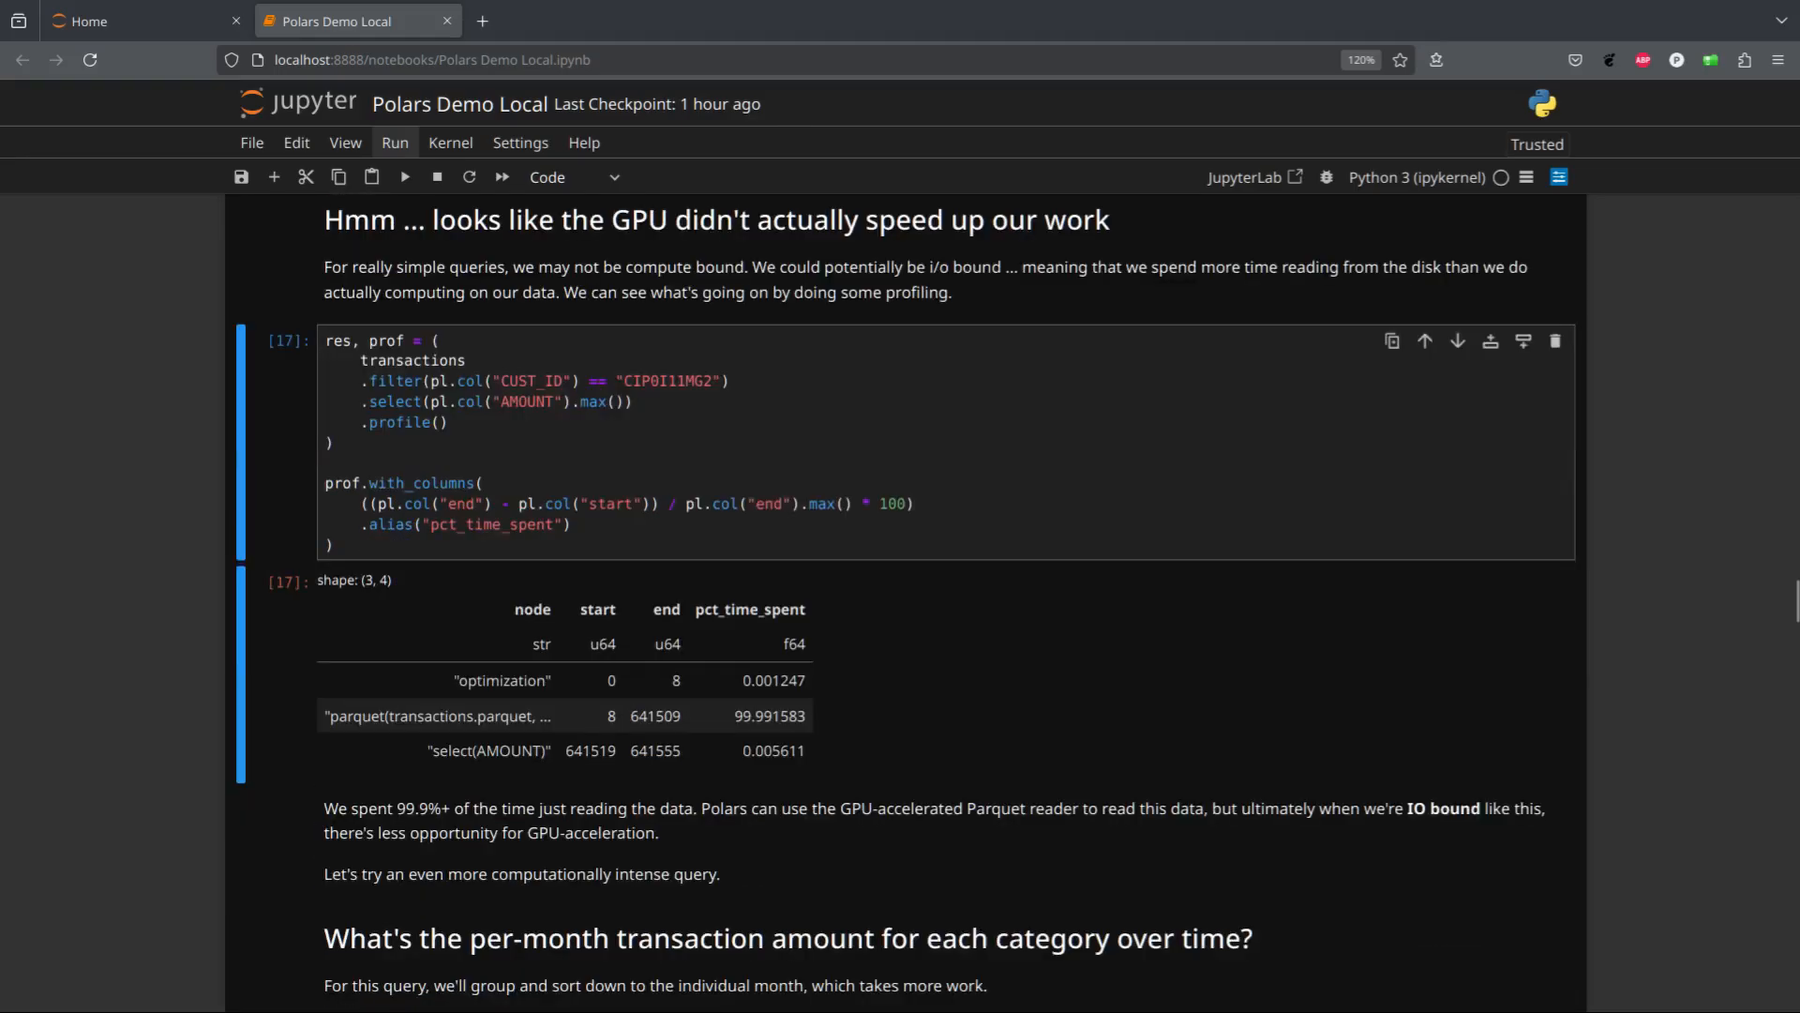
Run the EXP_TYPE/YEAR/MONTH aggregation on CPU (21.3 s) and with gpu_engine (1 s)
scroll(down, 3)
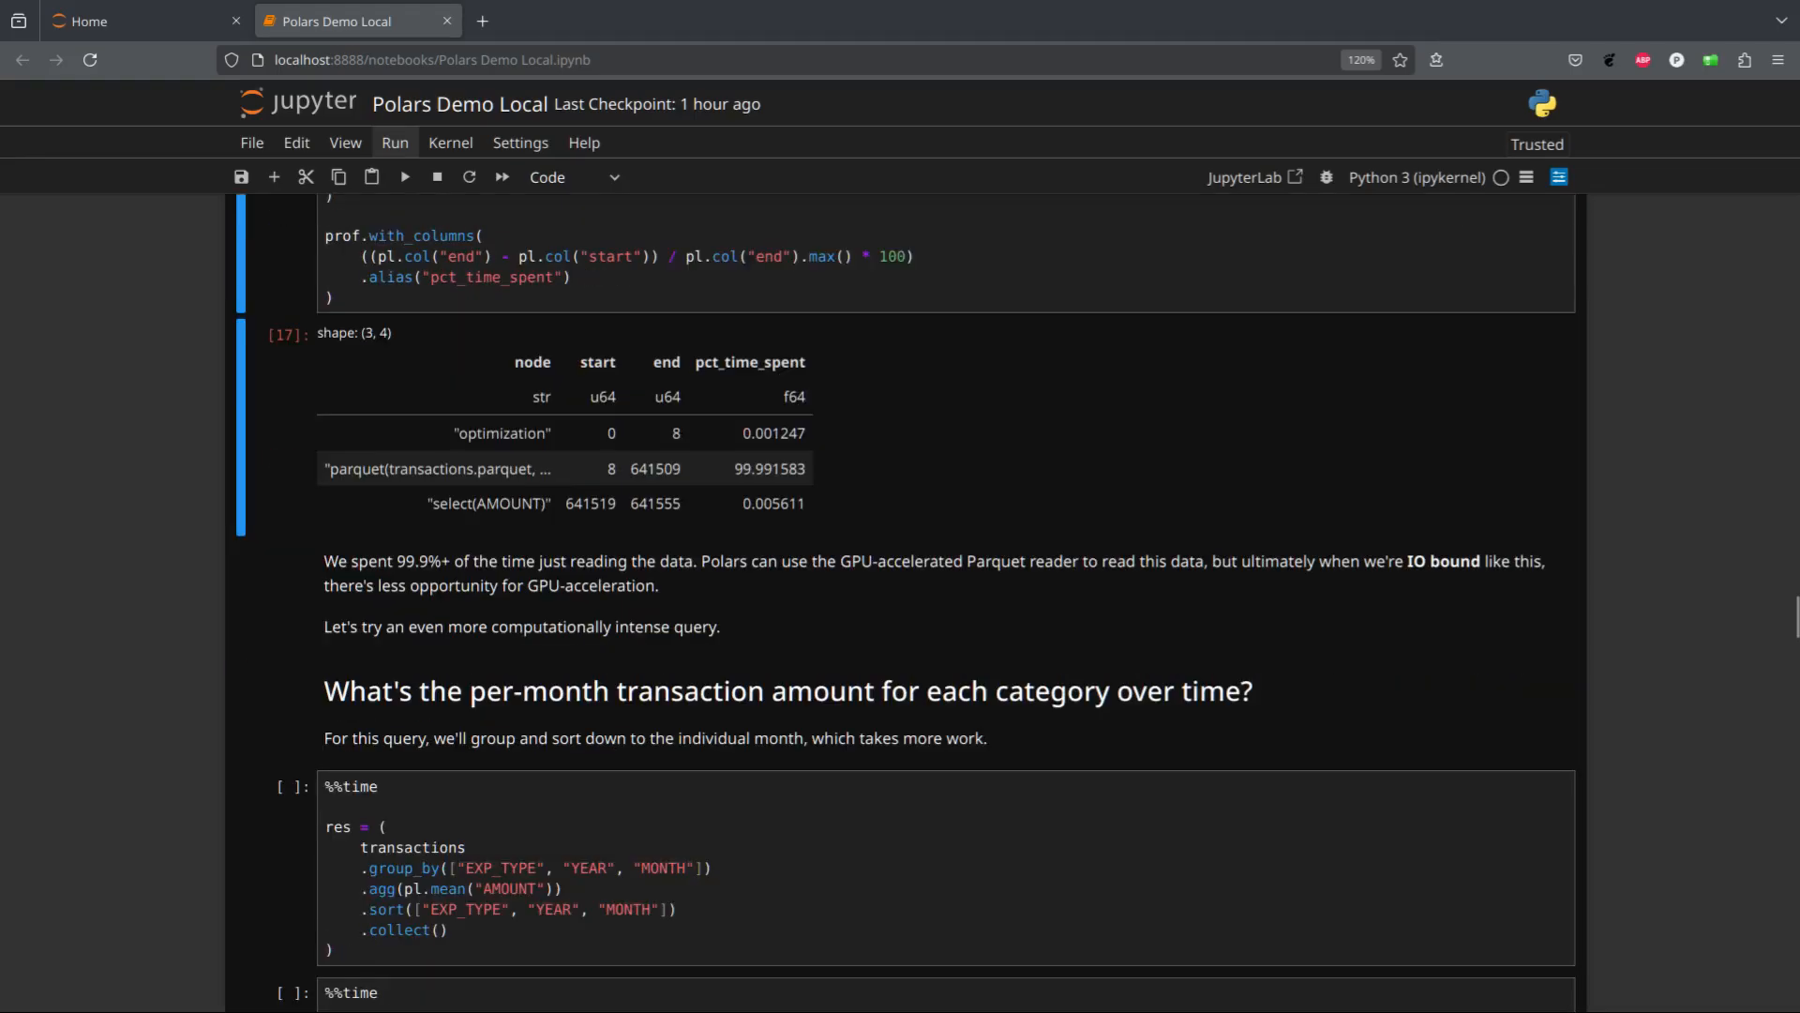
scroll(down, 3)
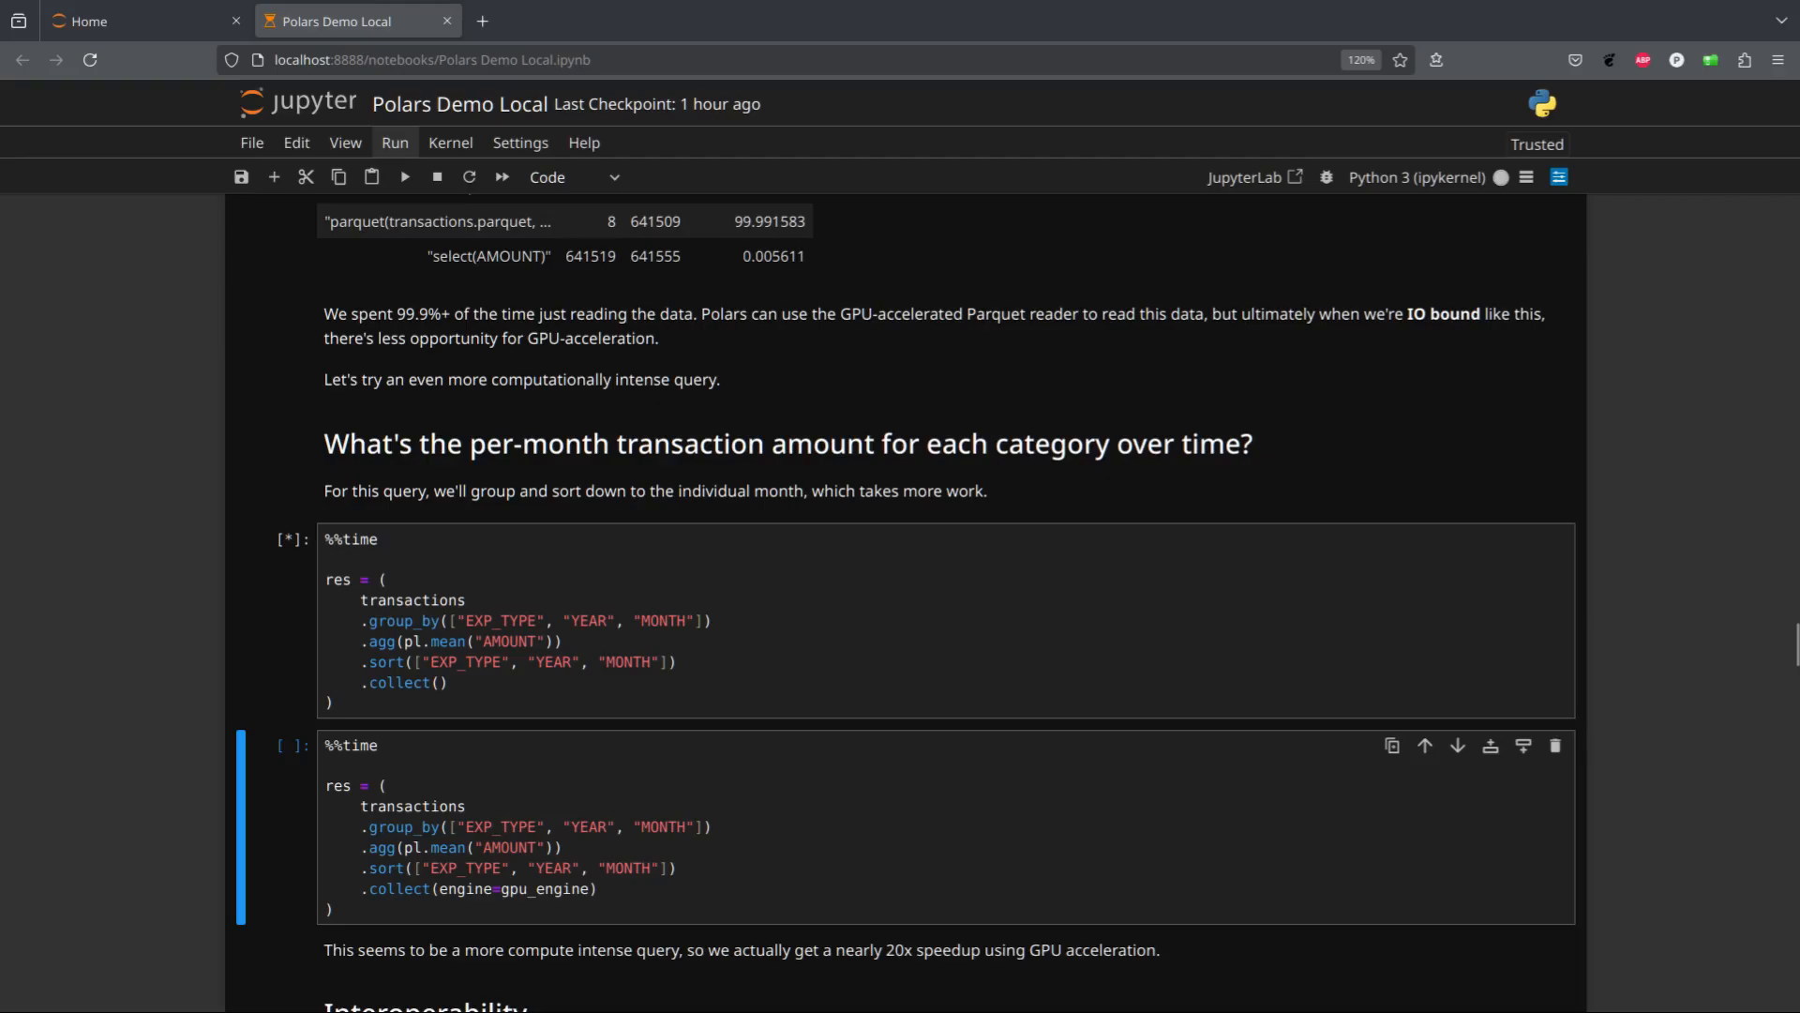
click(803, 620)
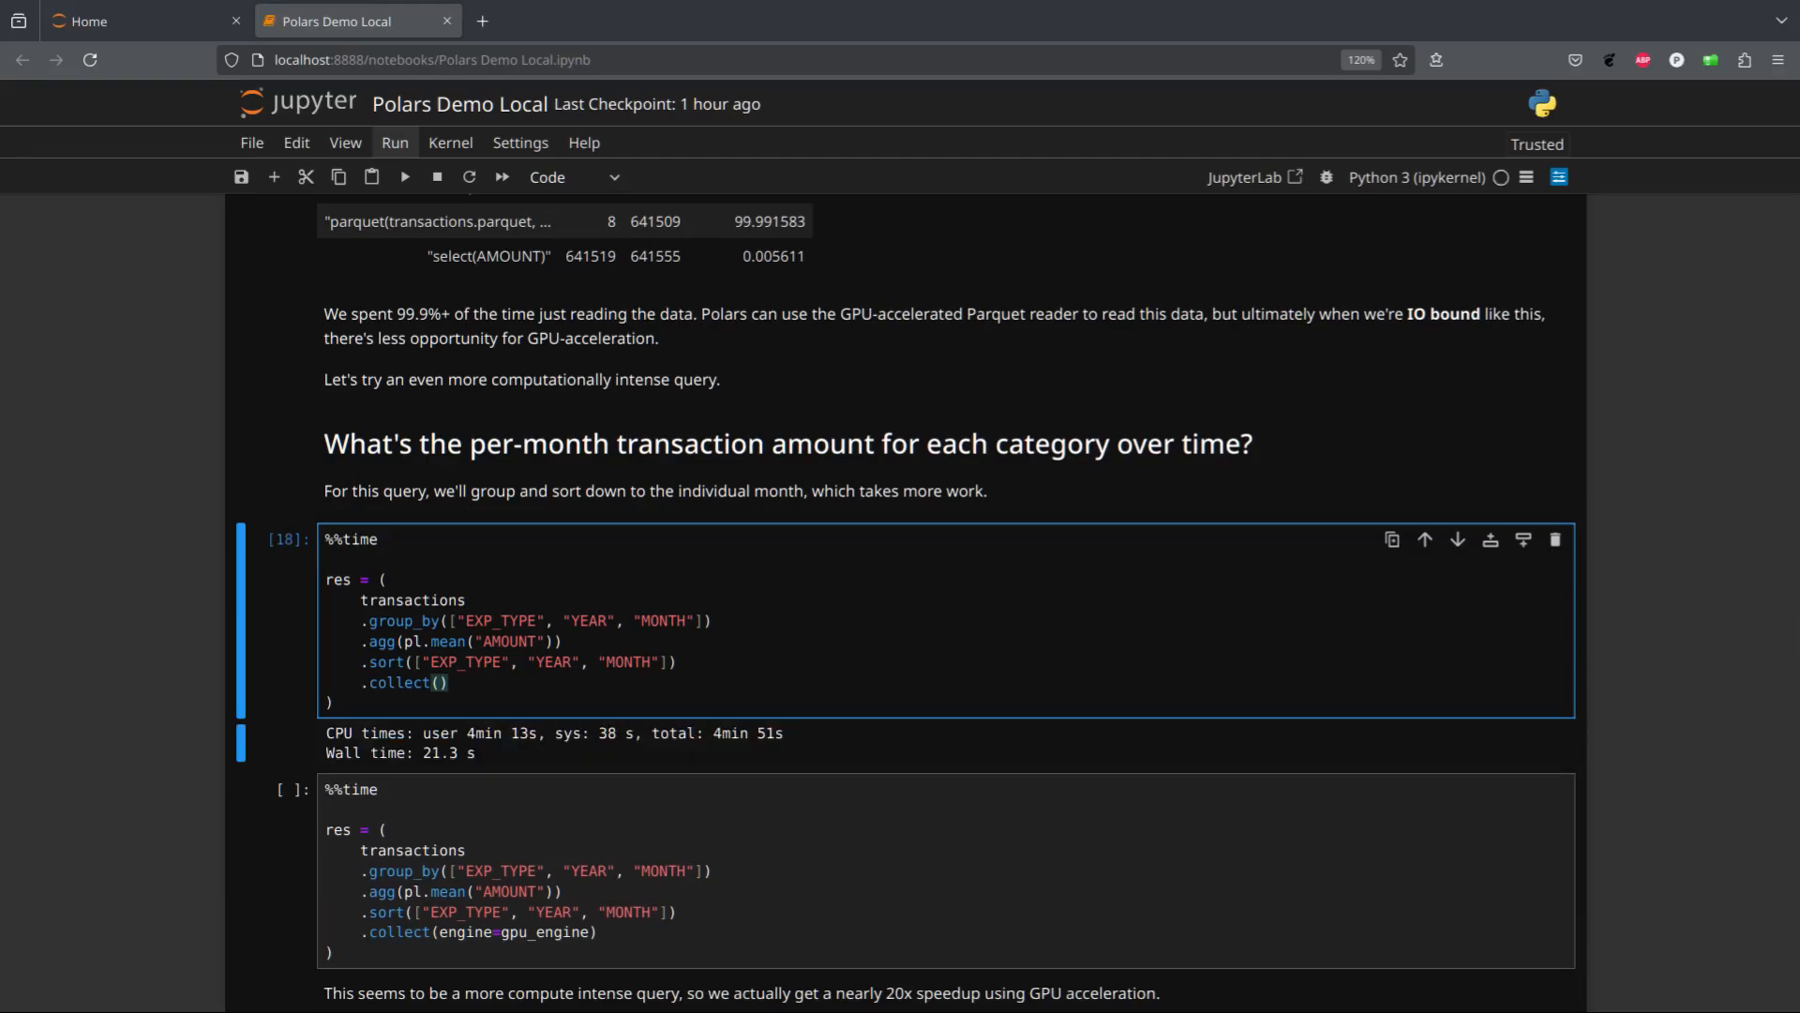
scroll(down, 3)
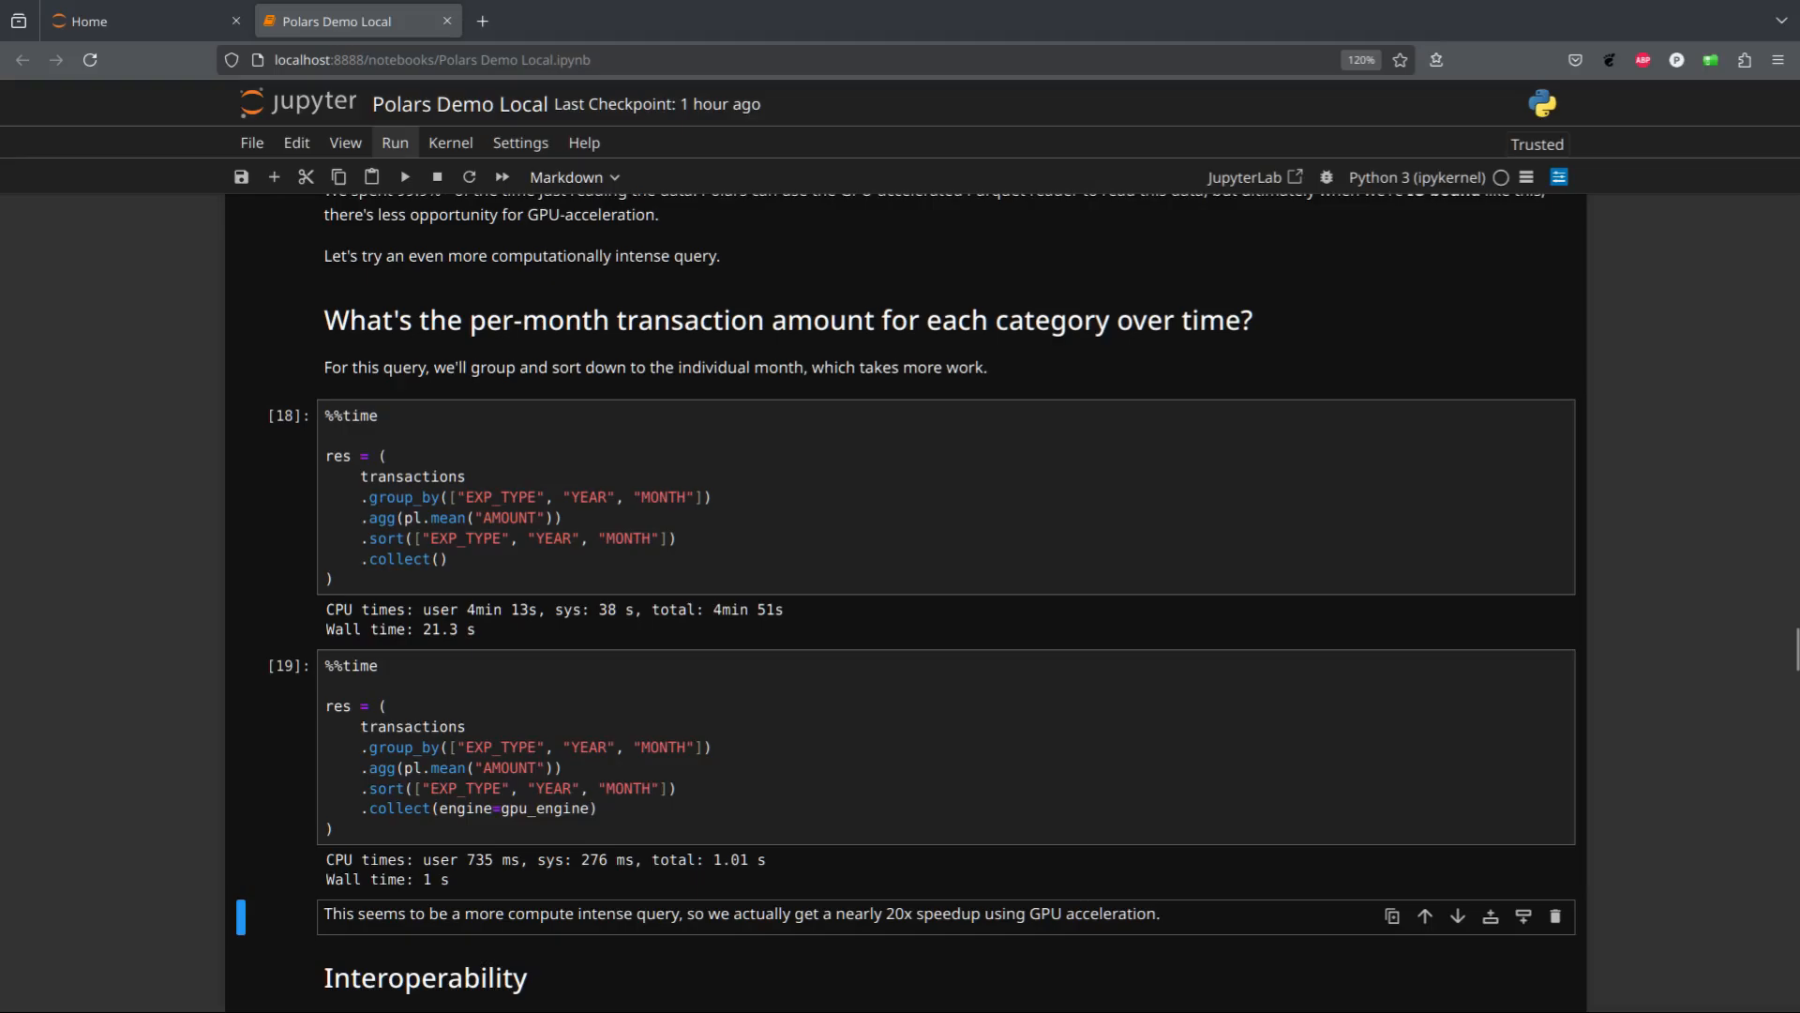
scroll(down, 3)
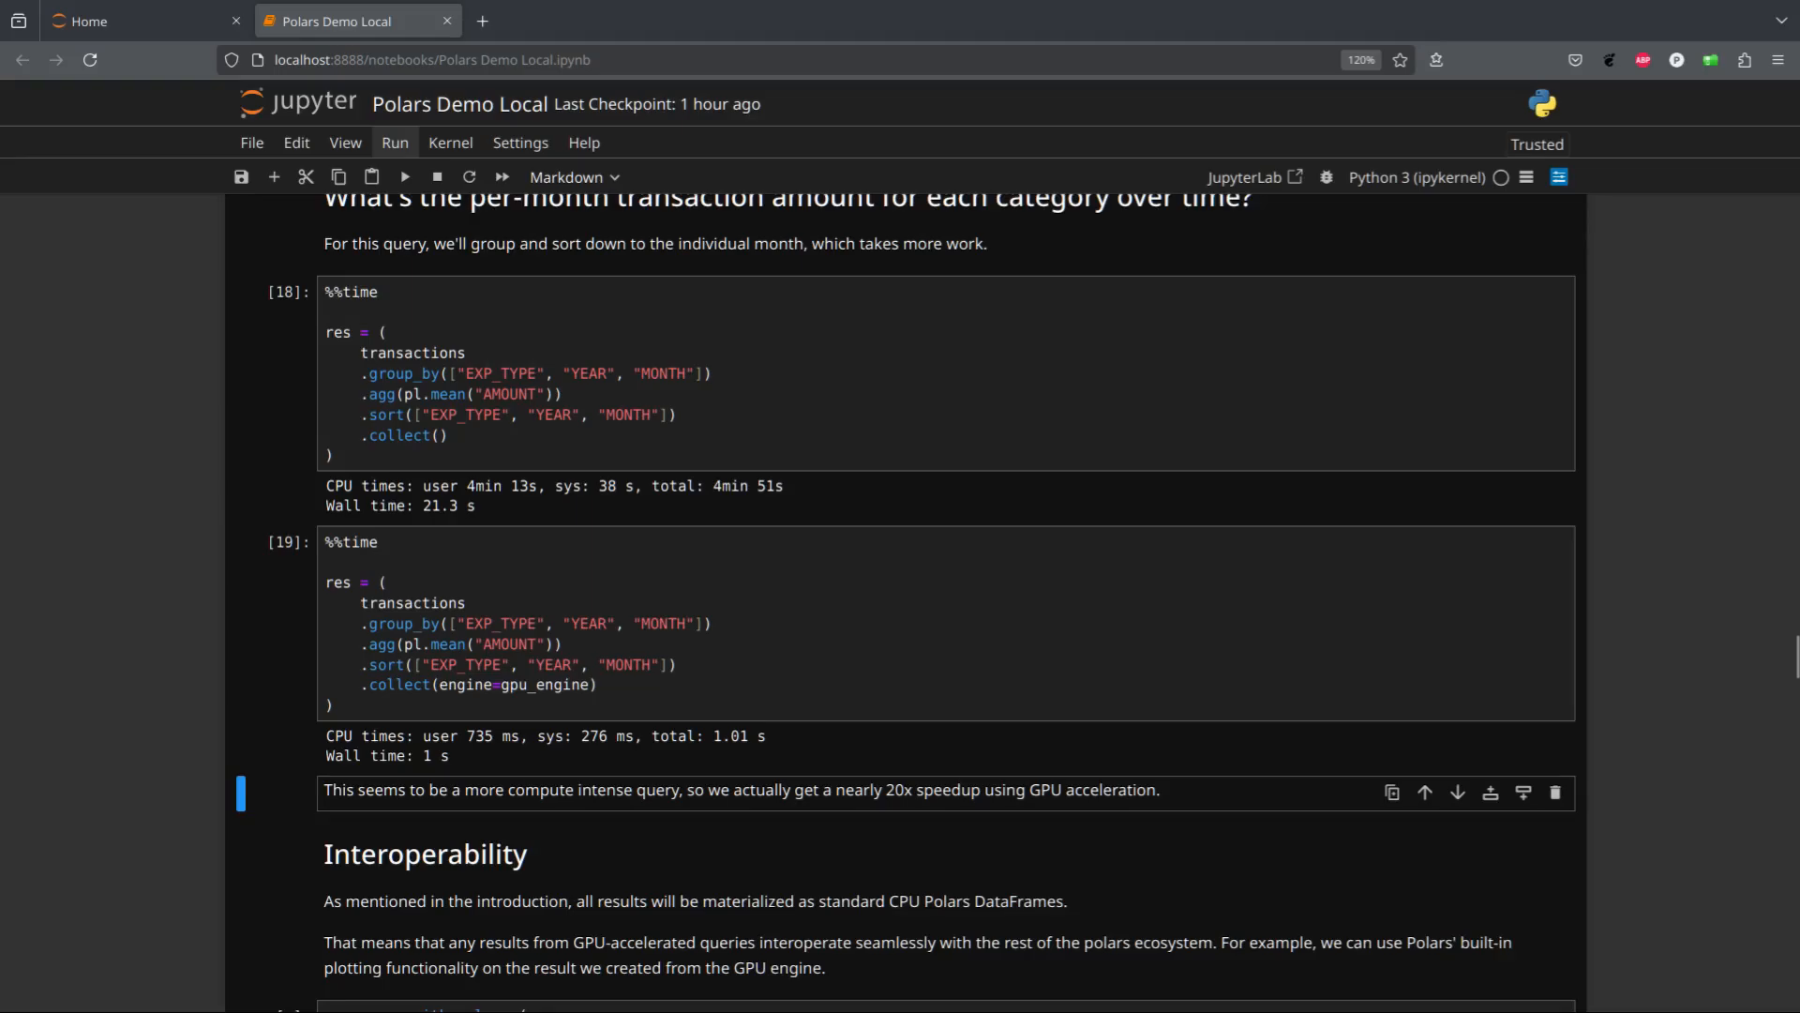
scroll(down, 3)
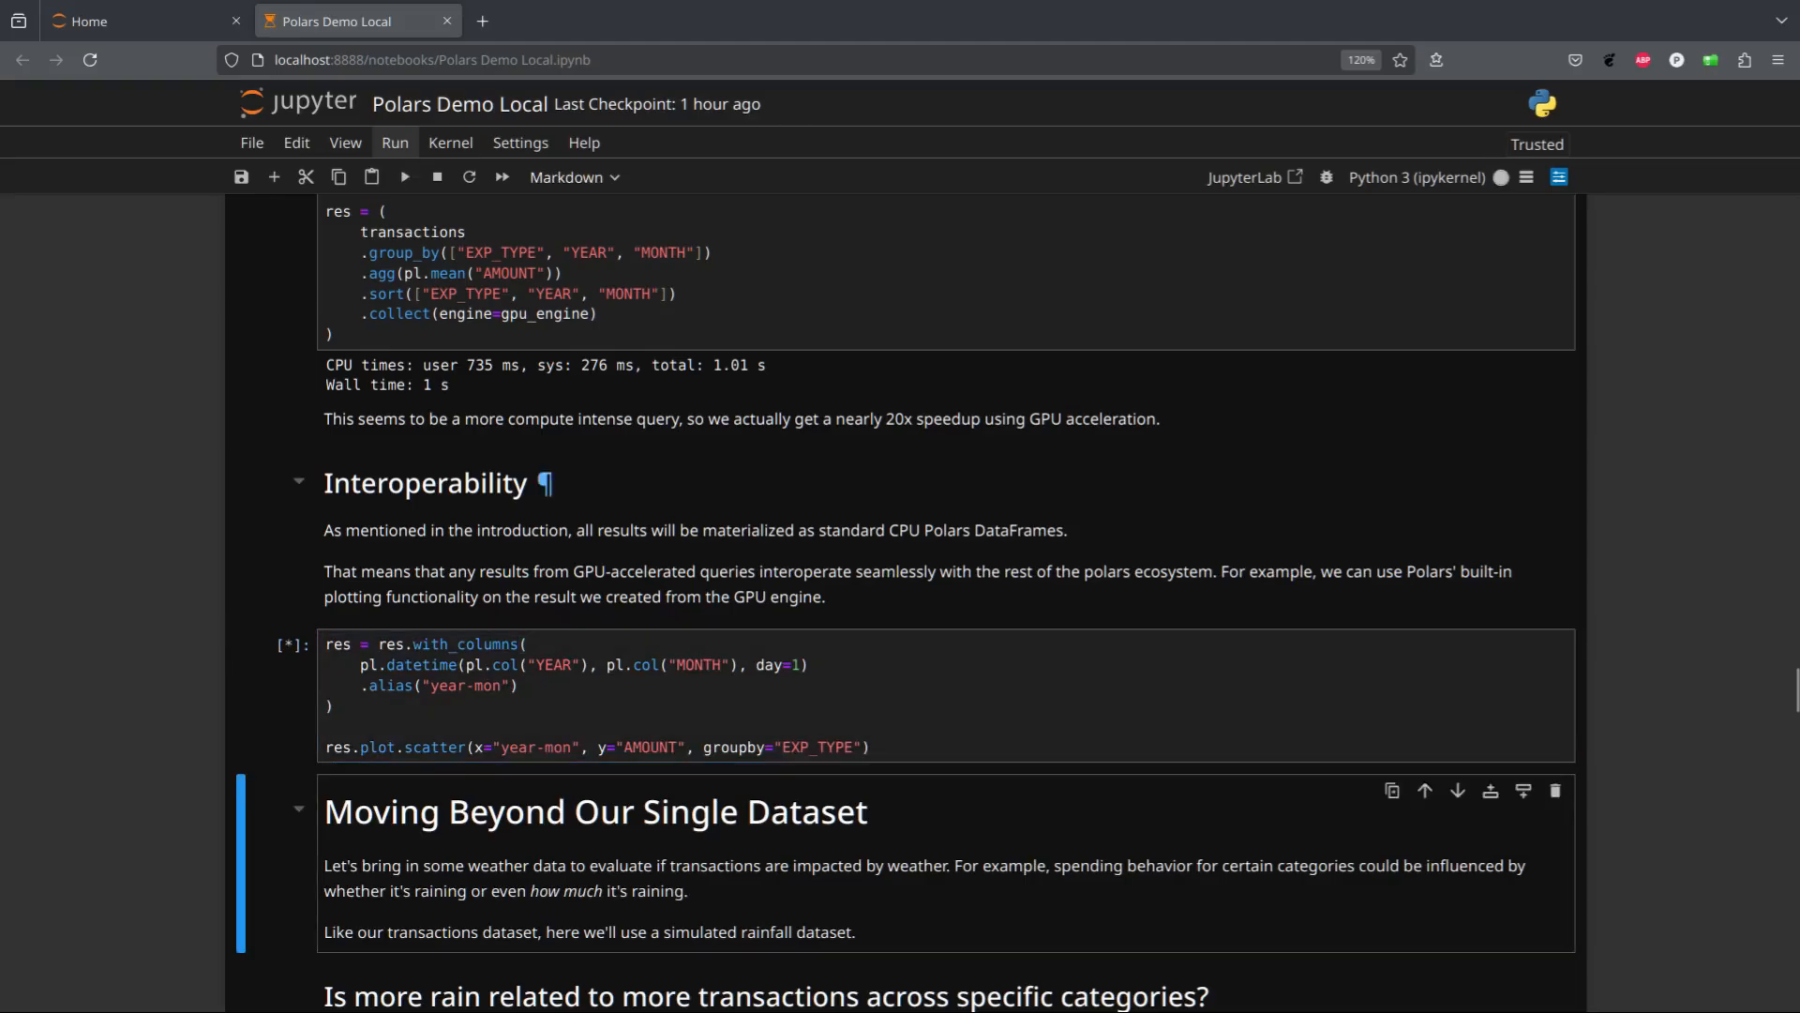
Run res.plot.scatter to chart monthly Bills and Utilities average AMOUNT from 2010 to 2020
click(405, 177)
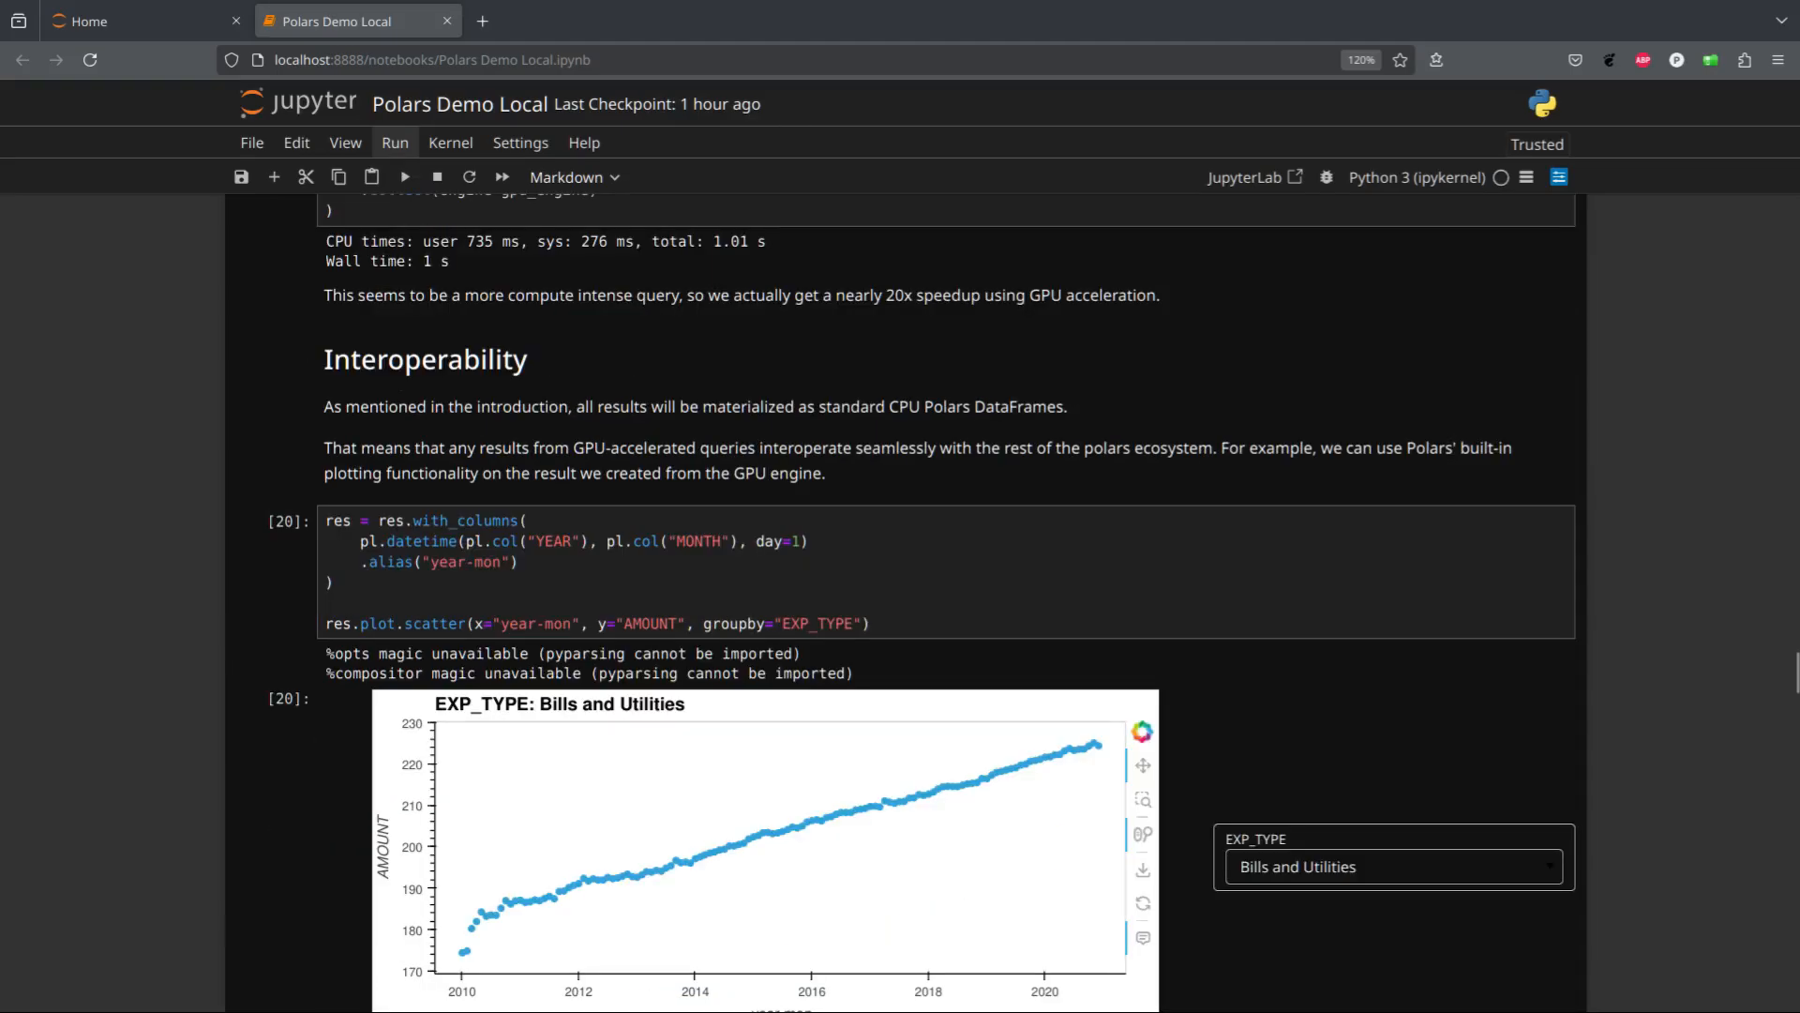
scroll(down, 3)
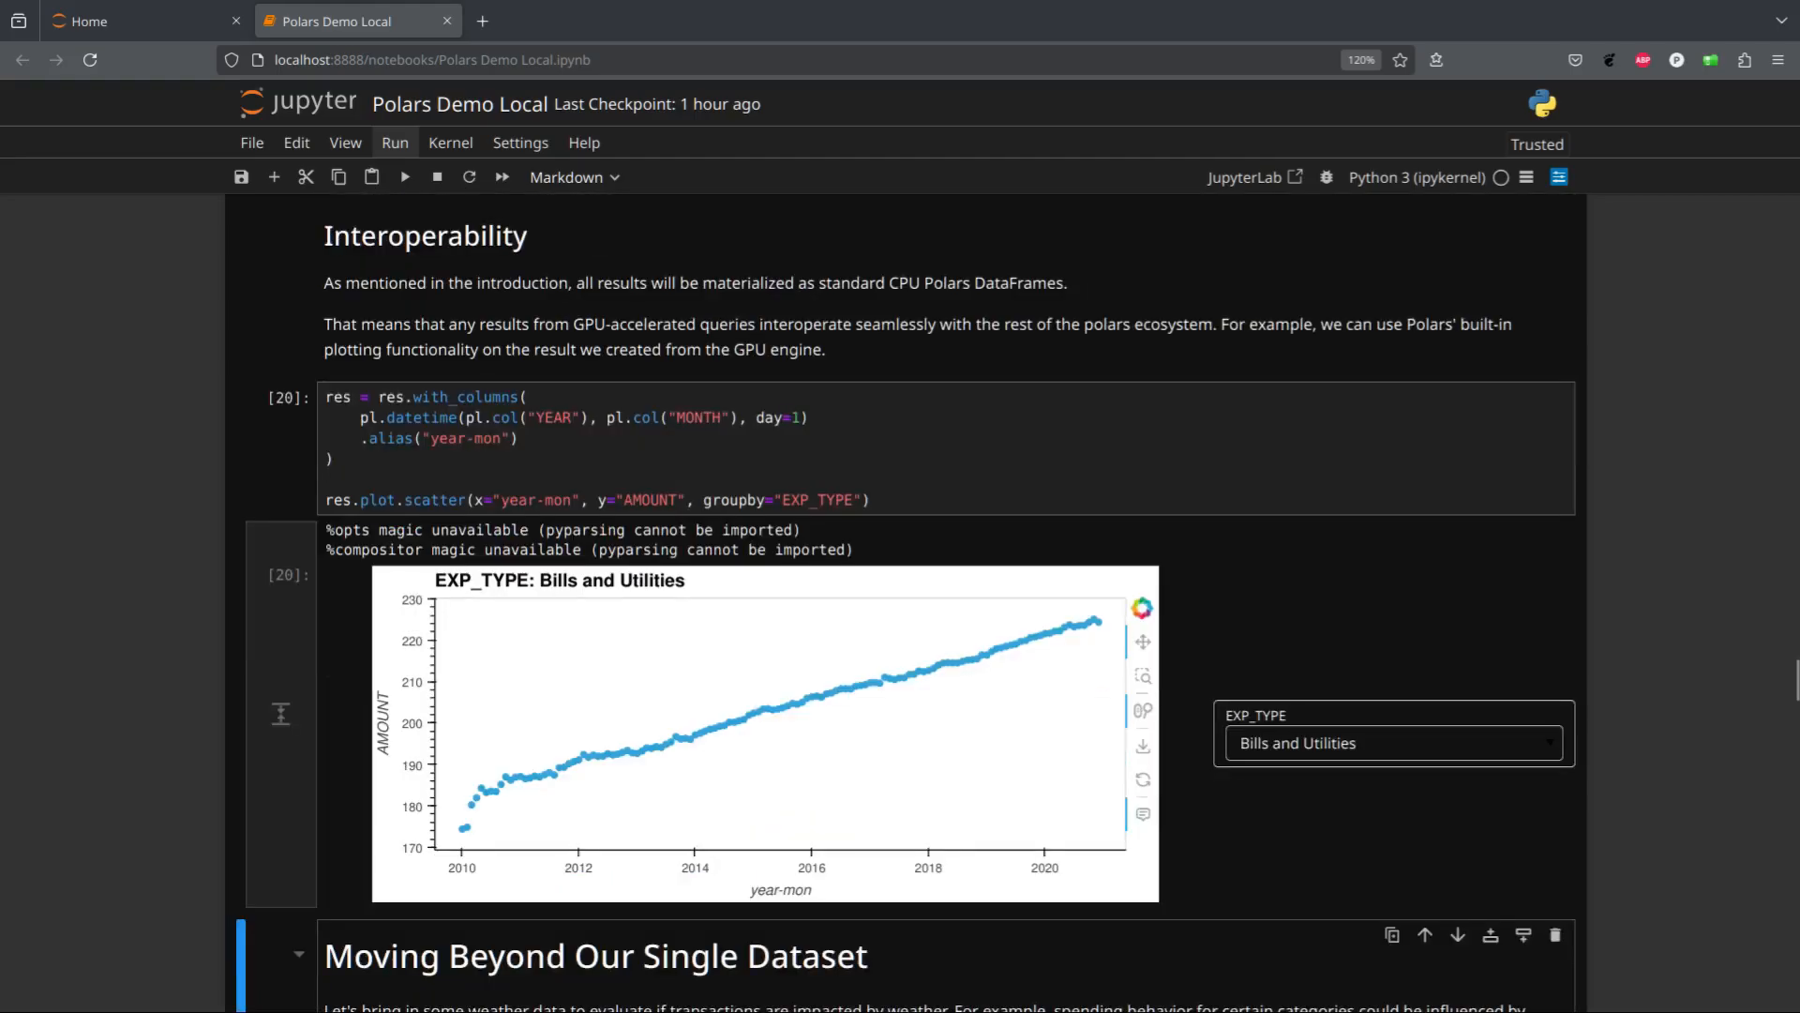
scroll(down, 3)
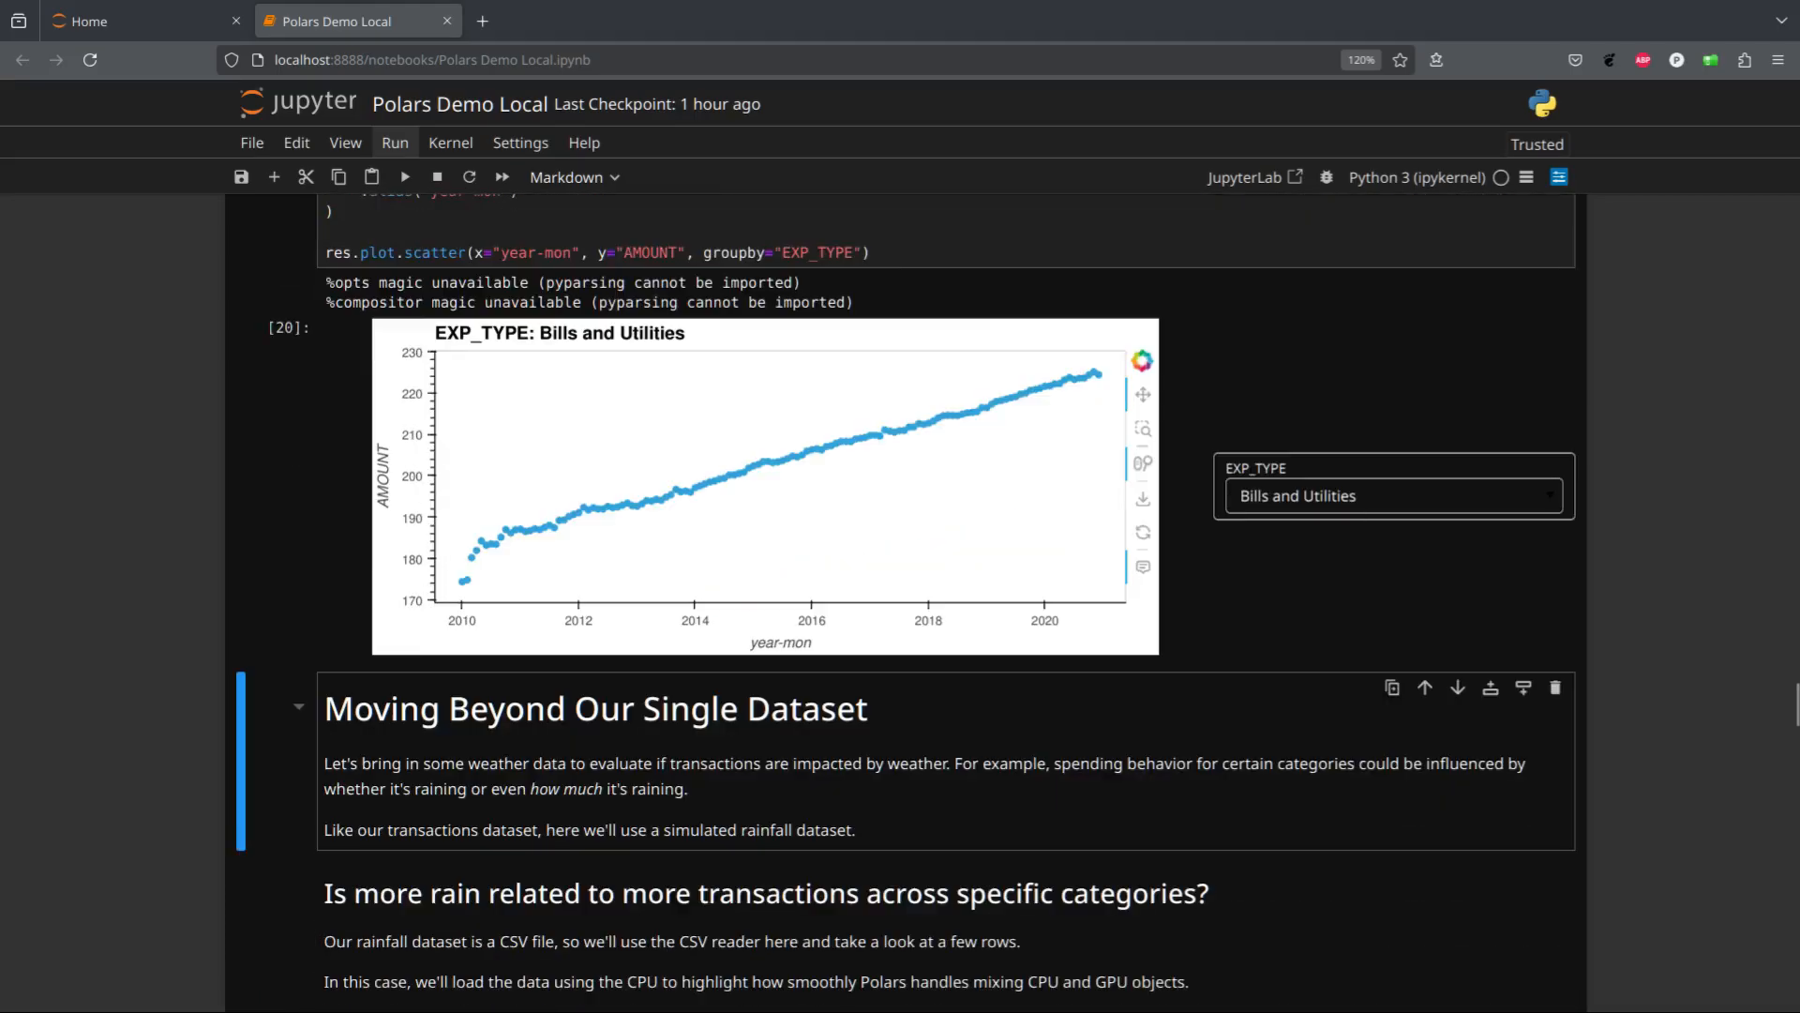
scroll(down, 3)
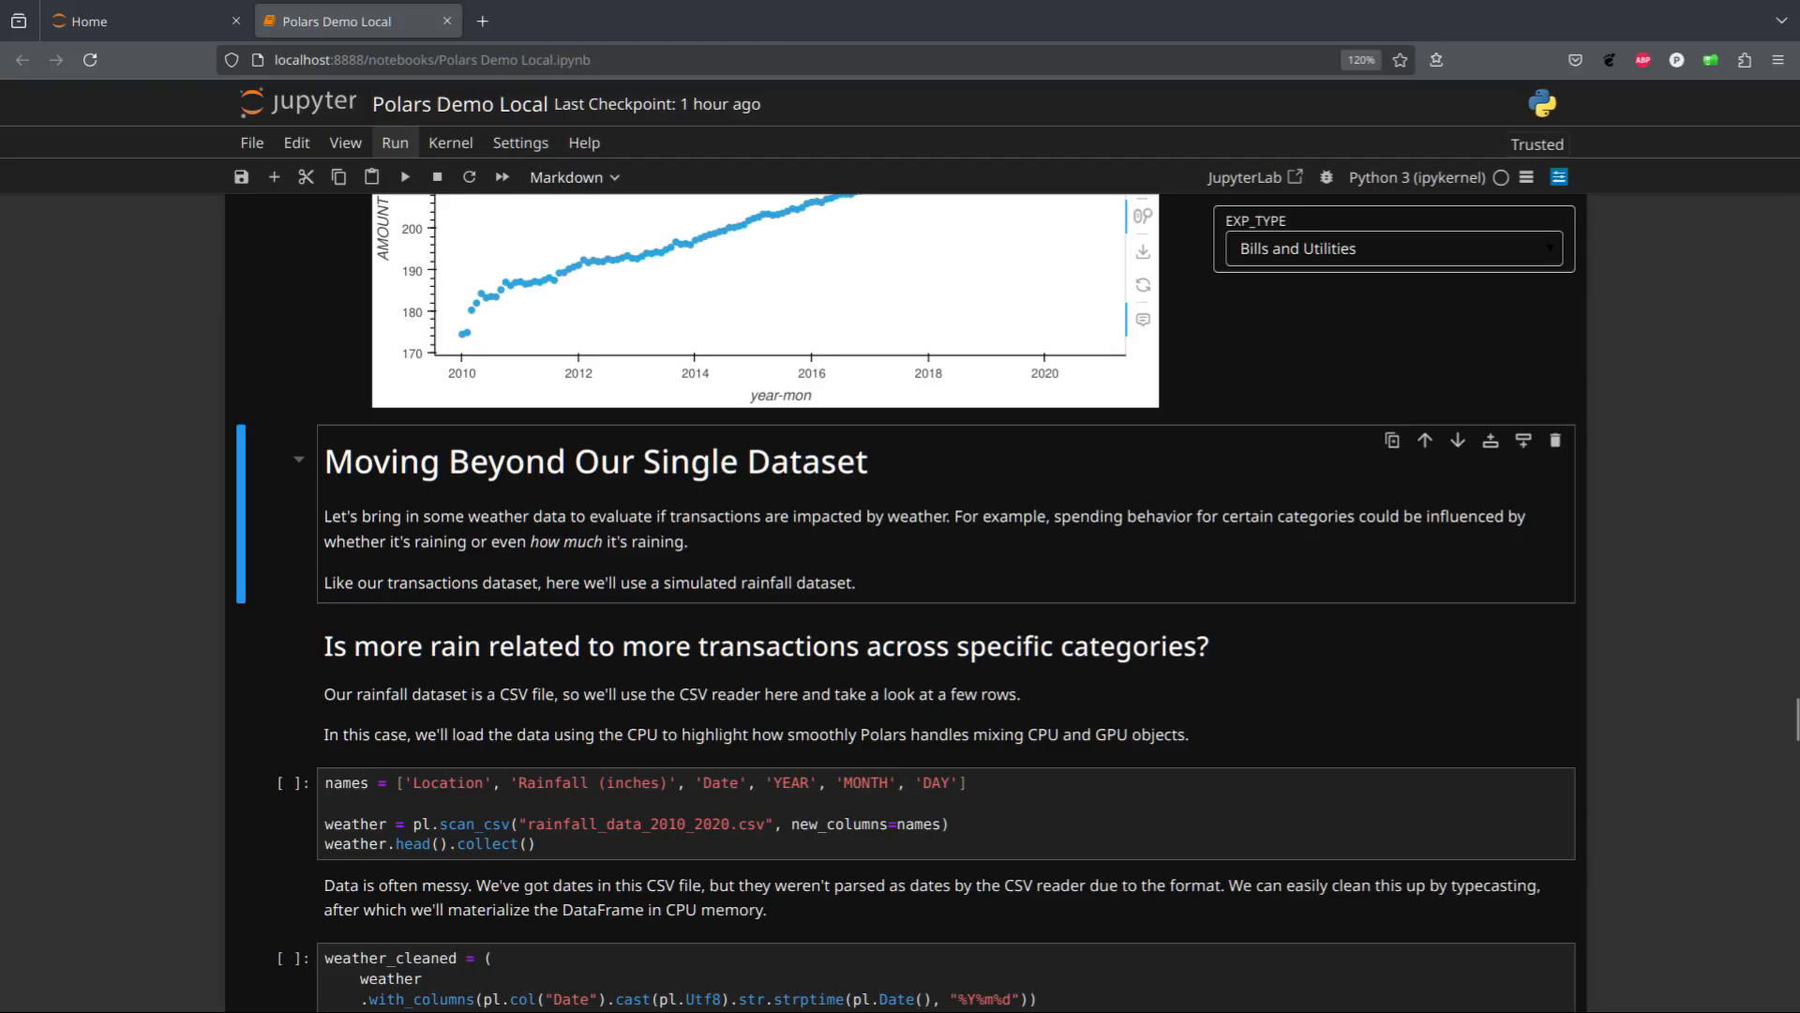
Load the rainfall CSV and preview its first rows
click(298, 644)
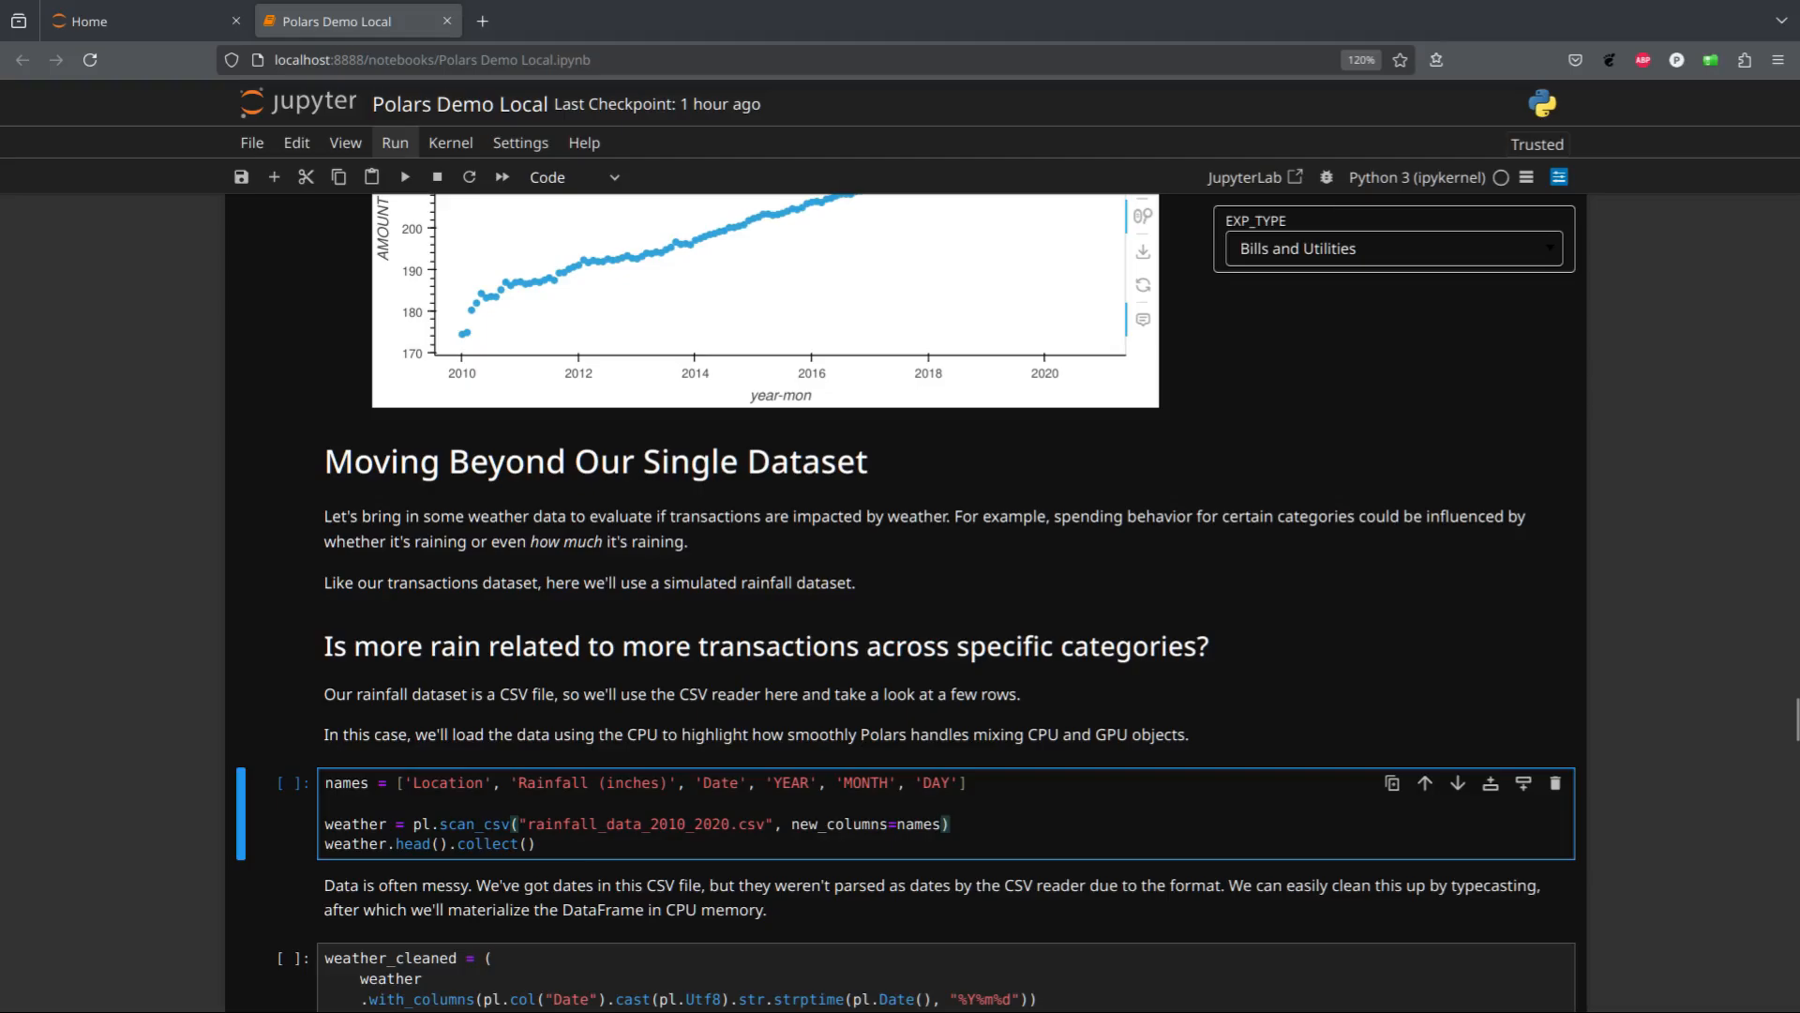
scroll(down, 3)
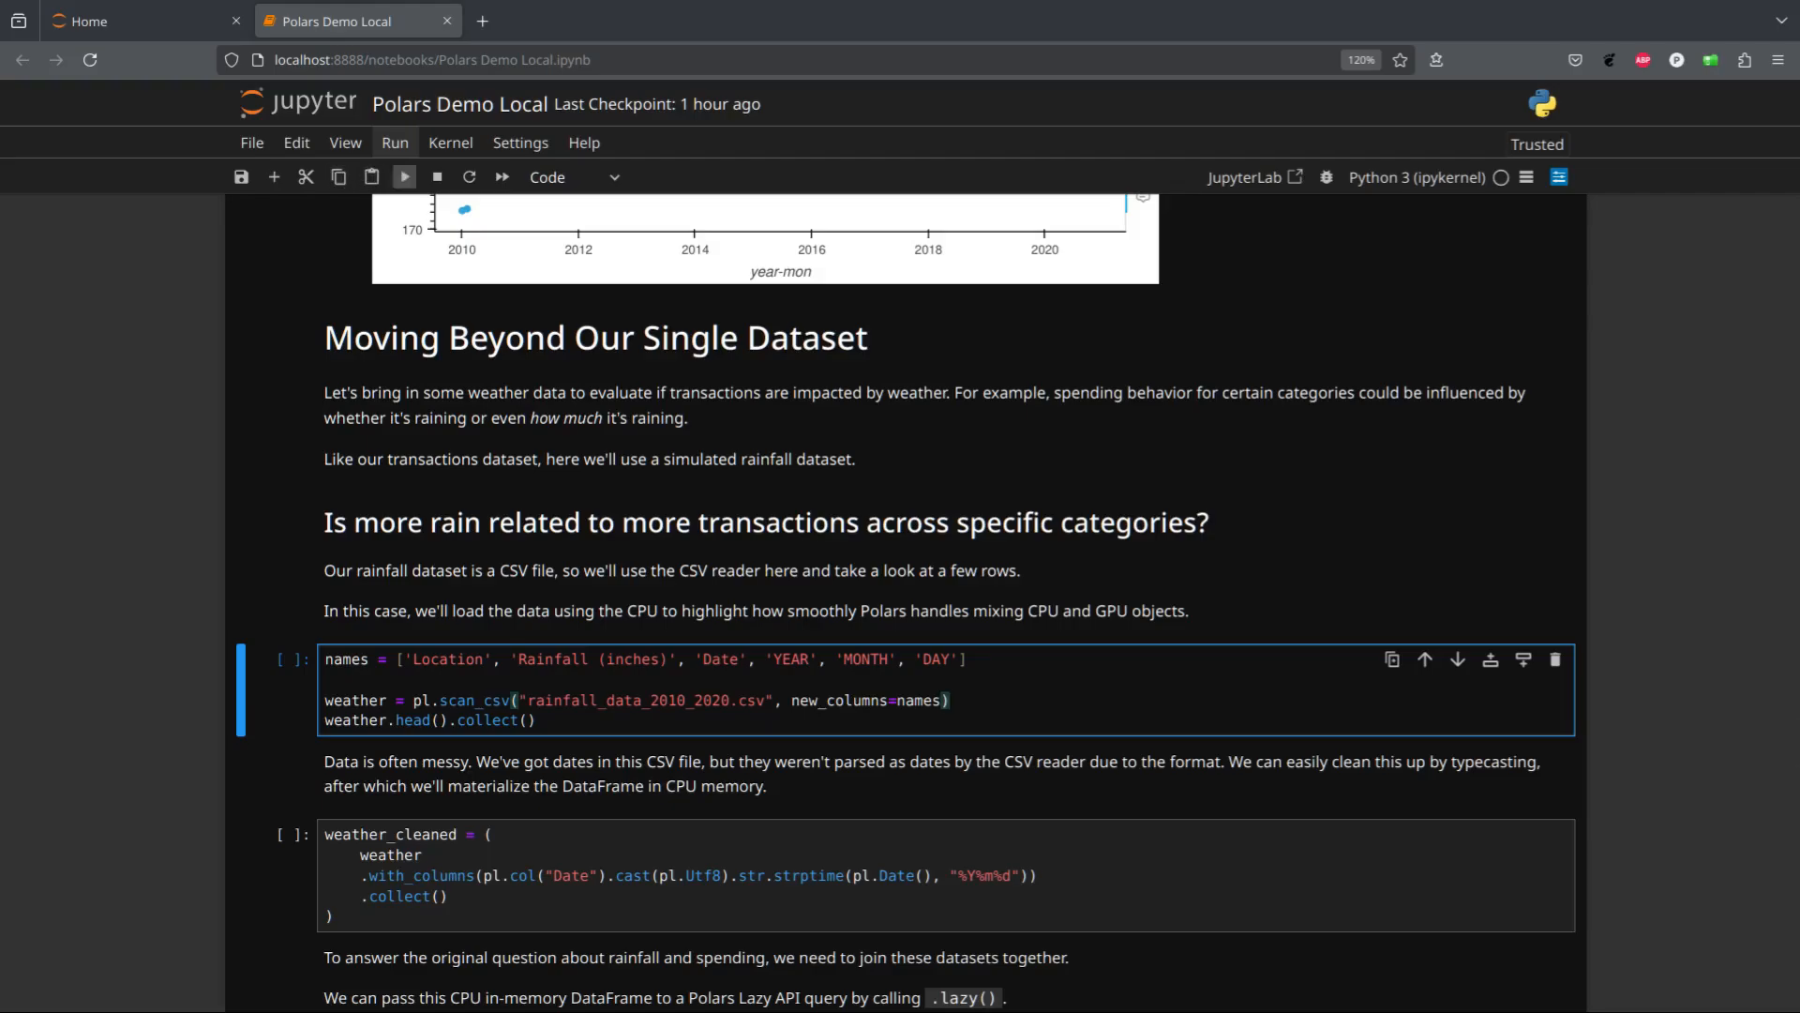
click(403, 177)
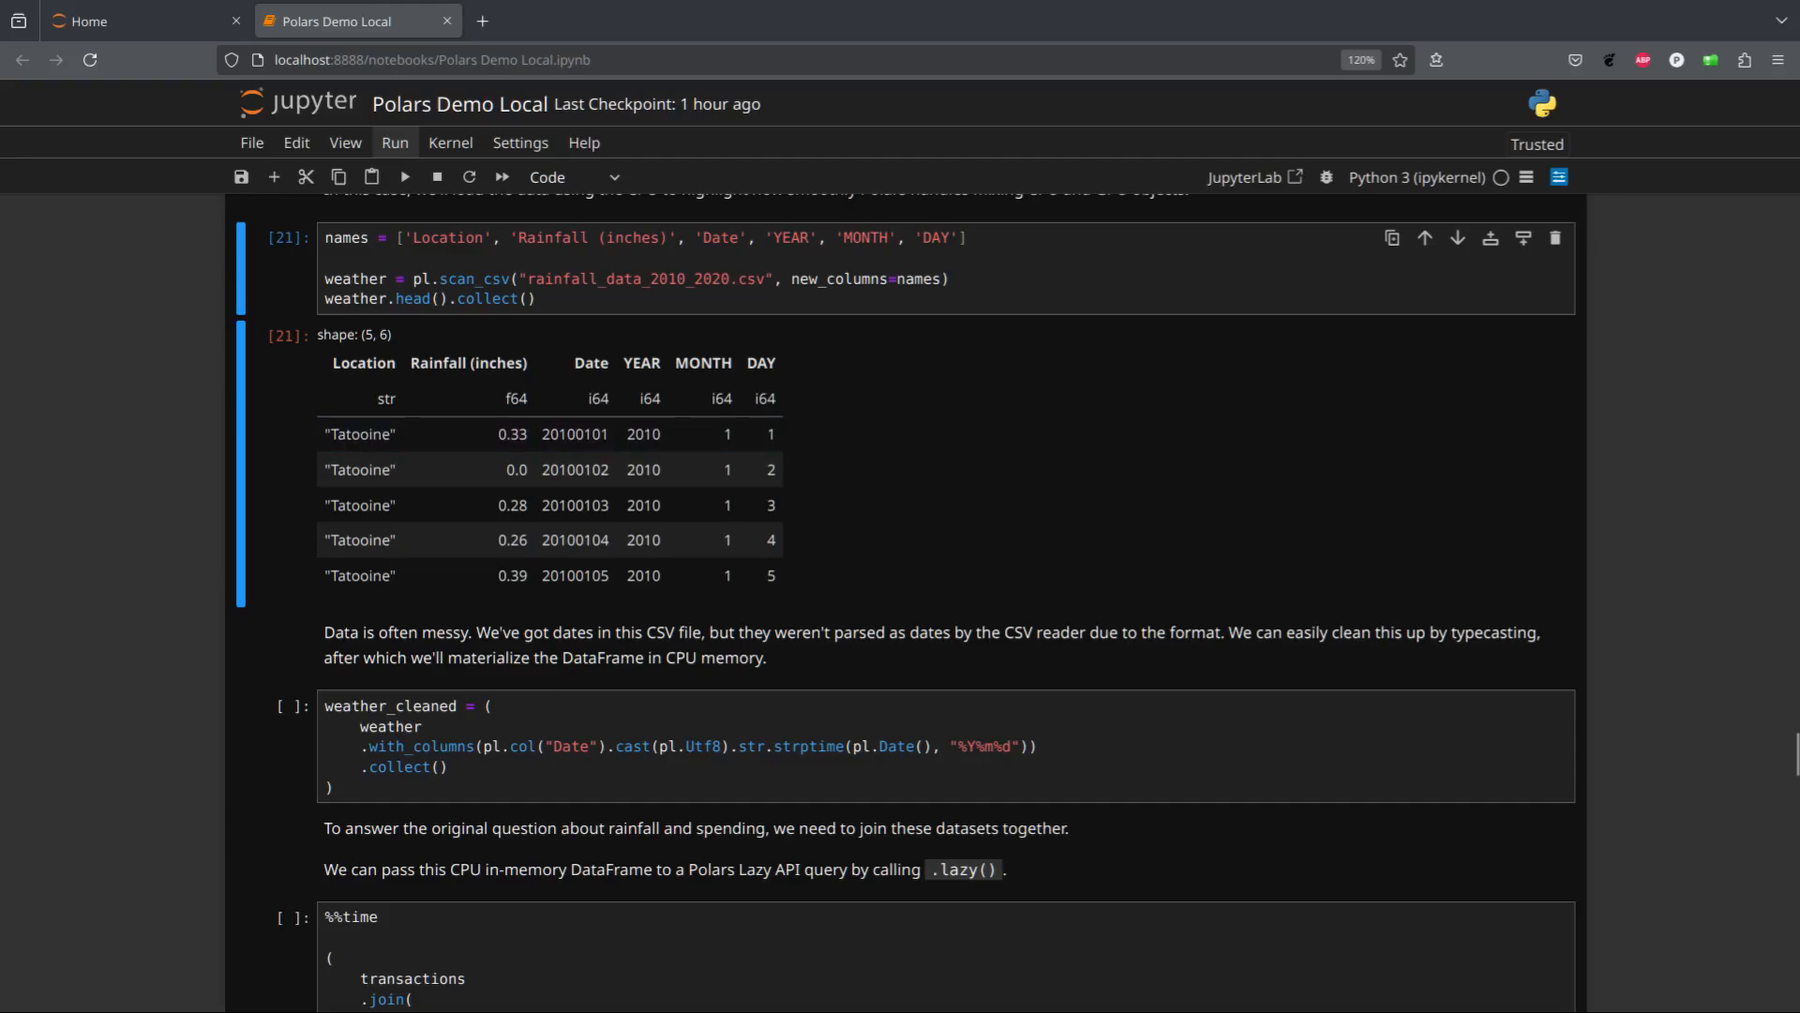
Run the weather_cleaned cell, casting Date with strptime and collecting the table
double_click(702, 363)
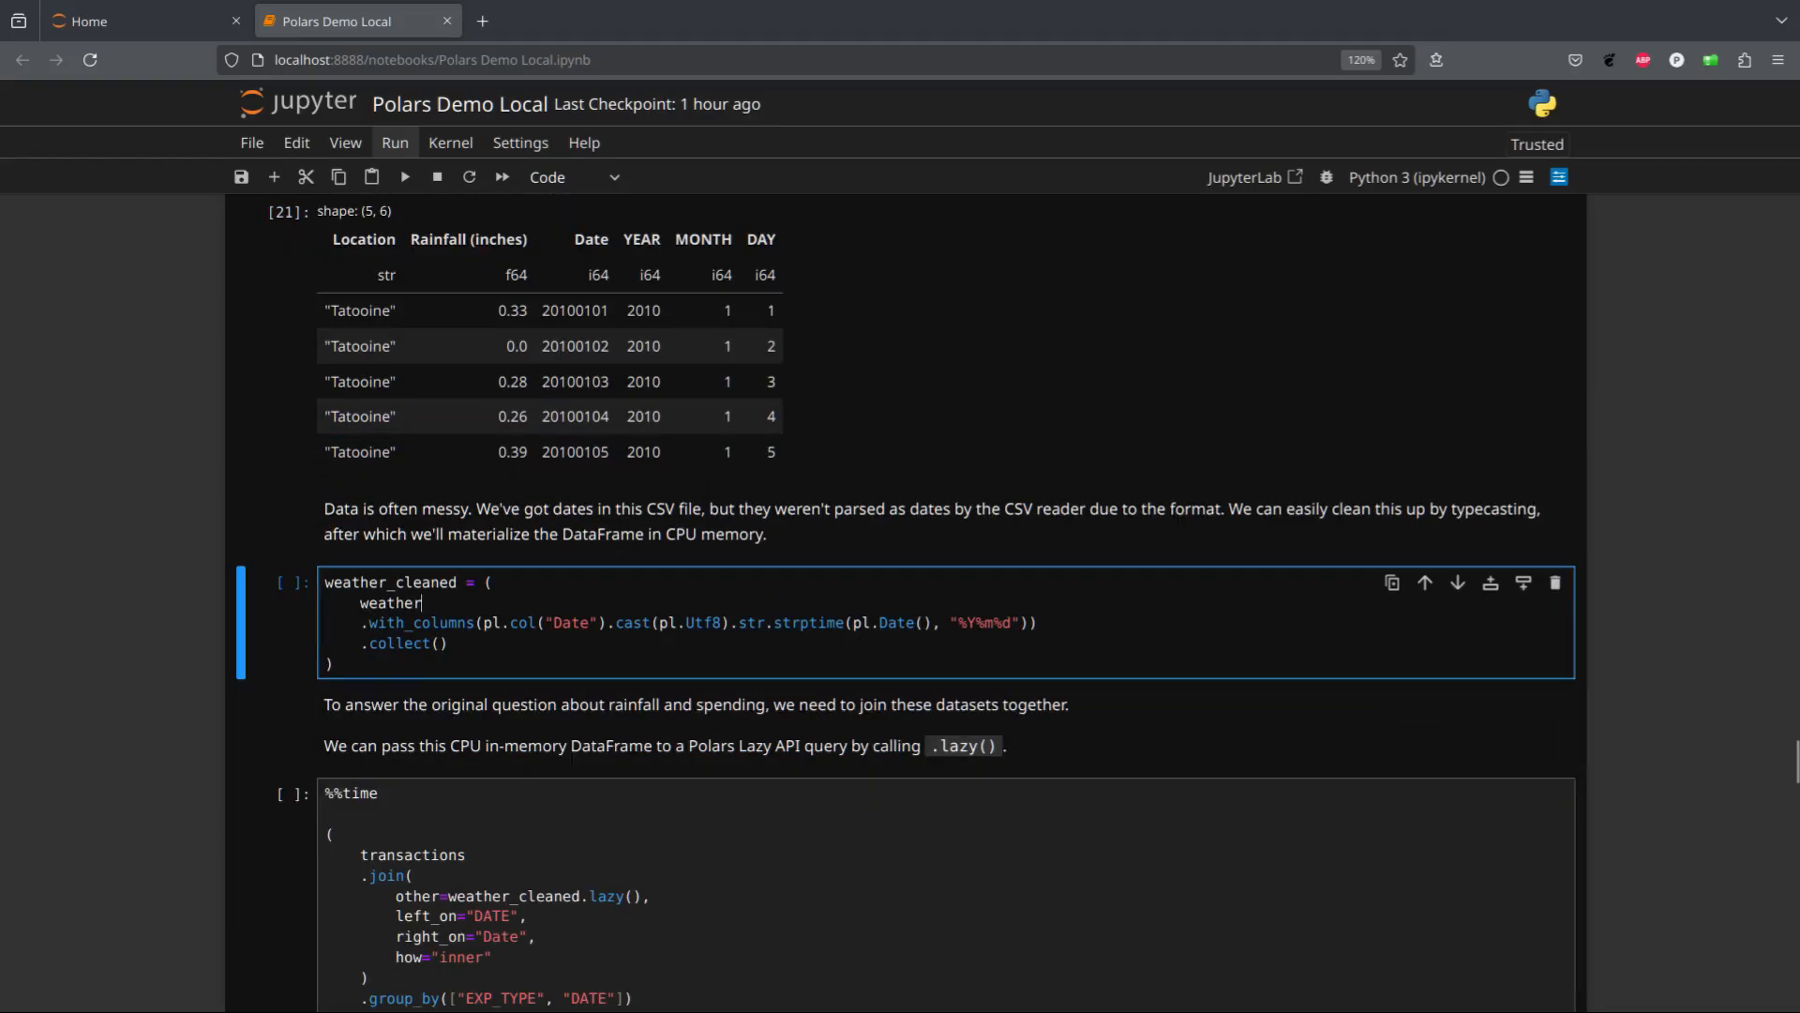
scroll(down, 3)
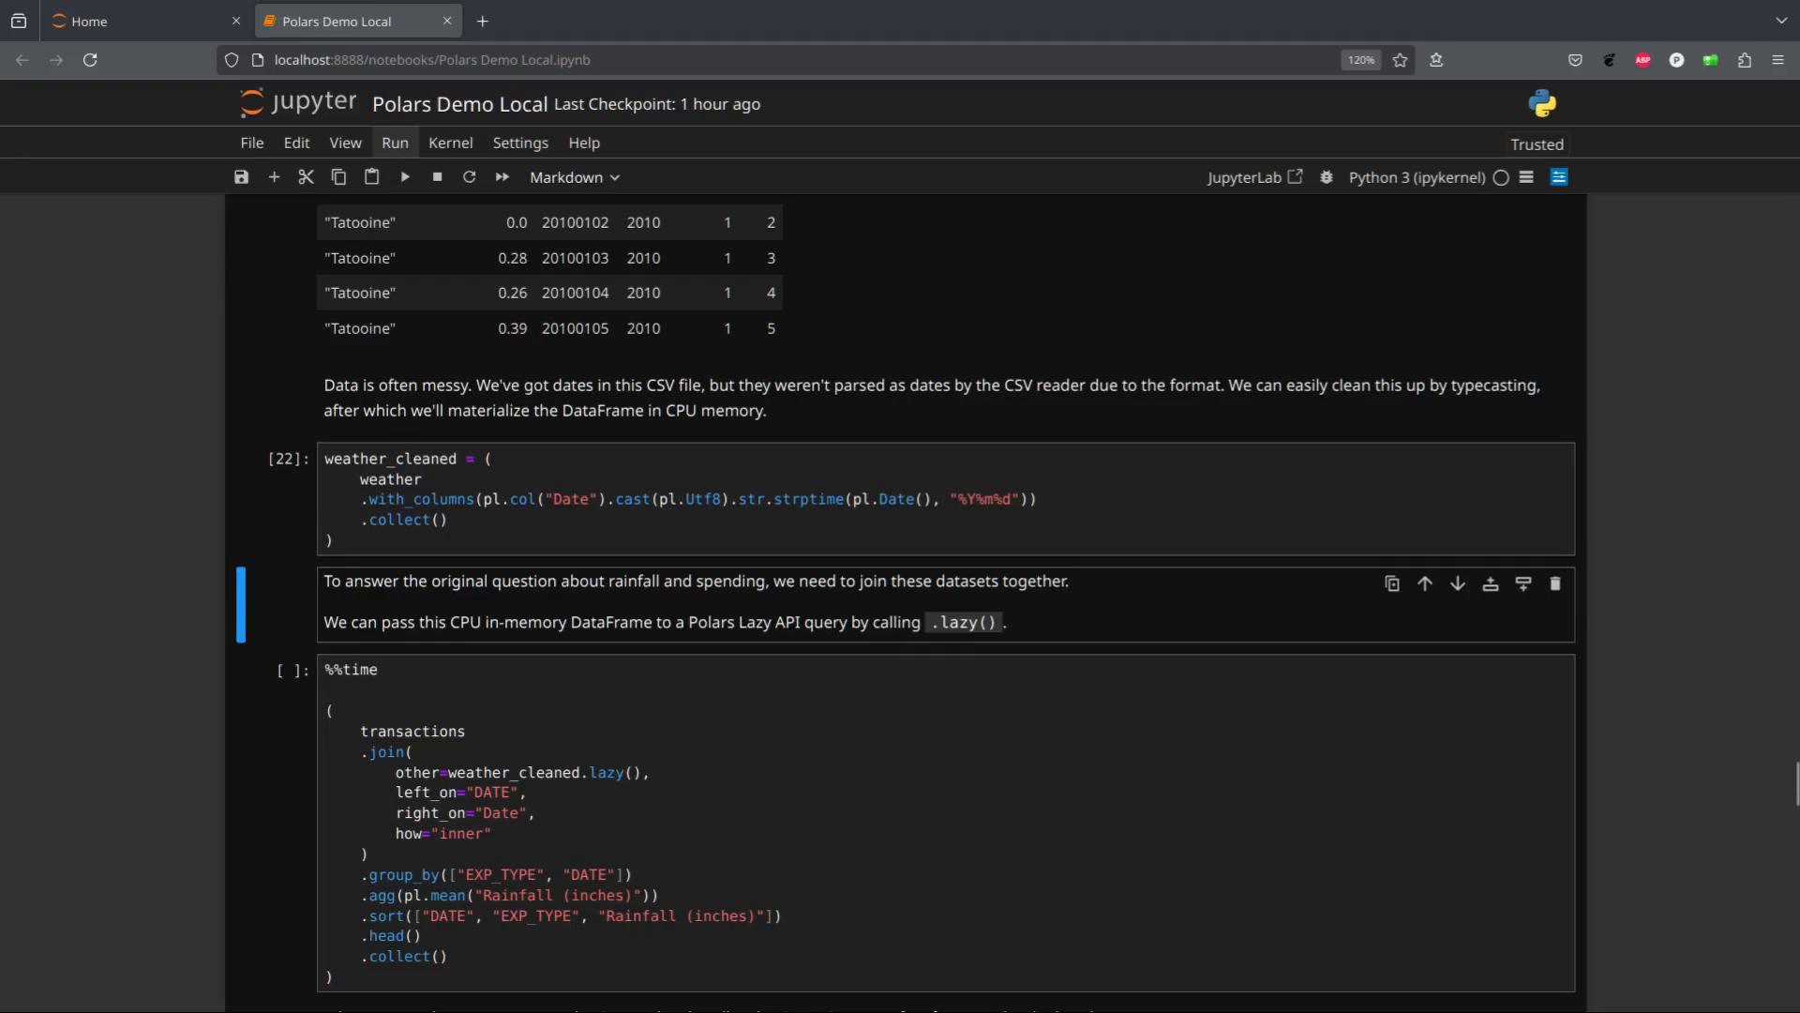
scroll(up, 3)
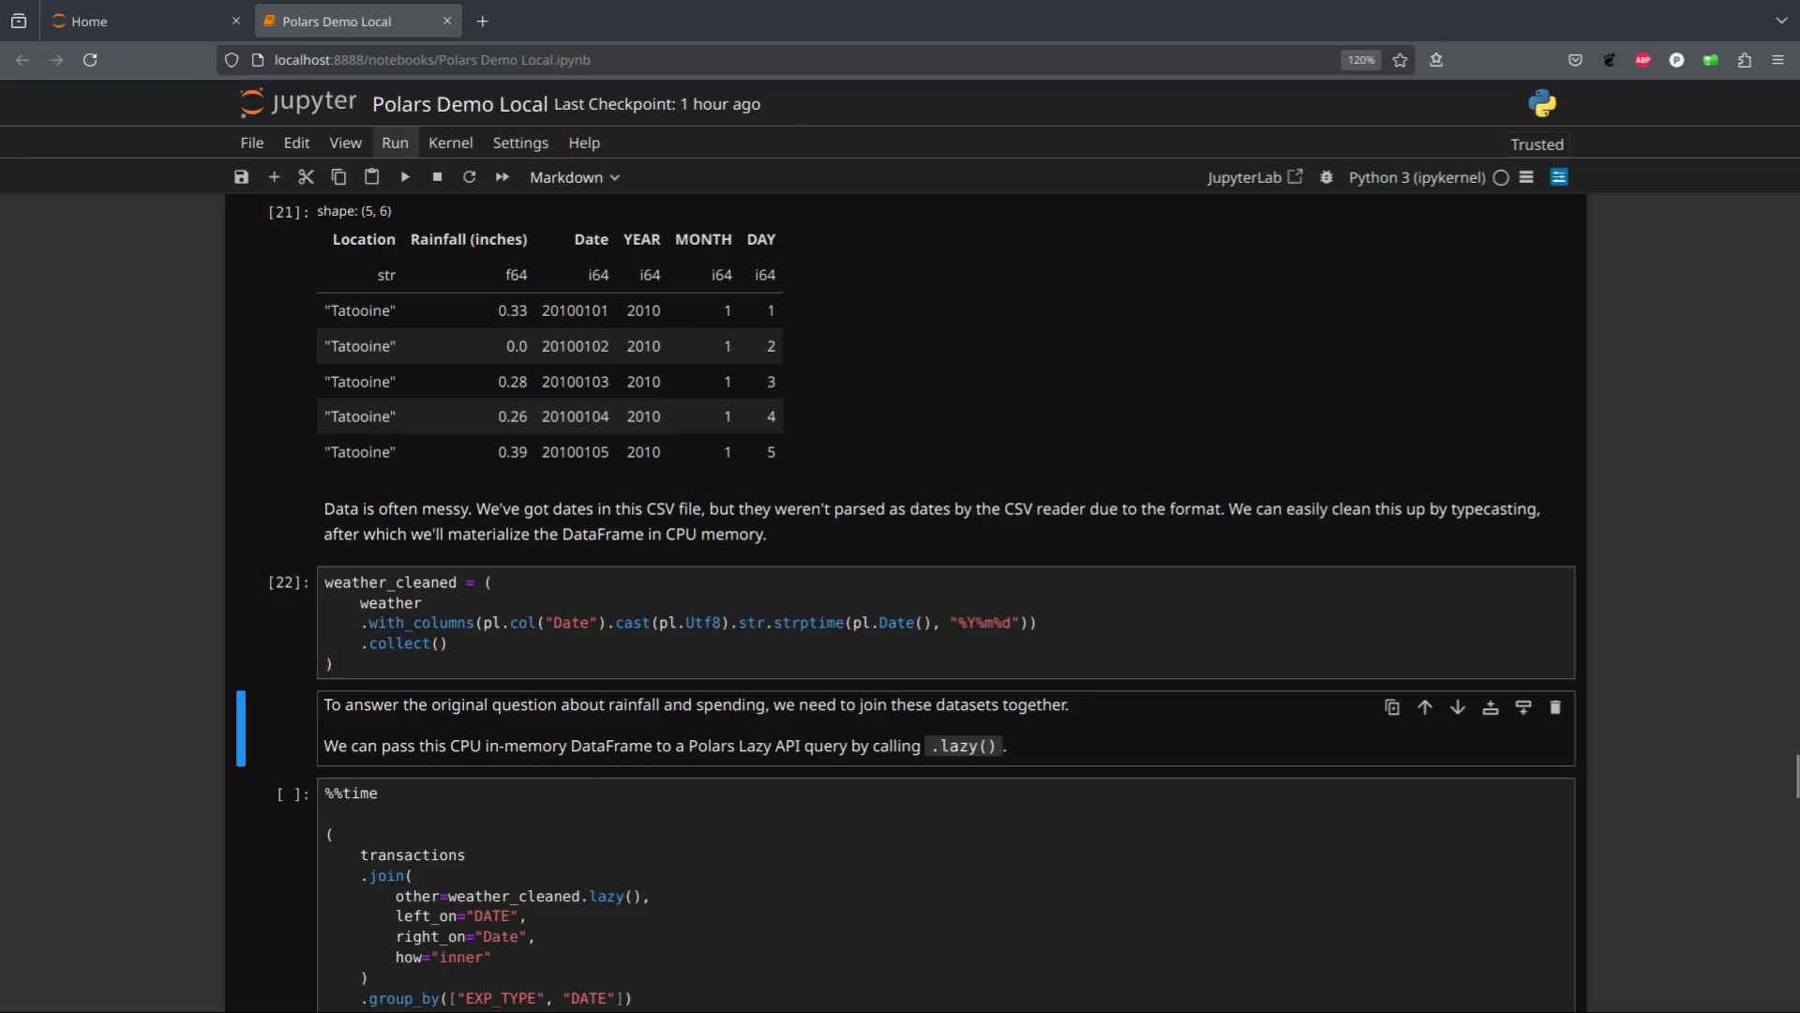
scroll(down, 3)
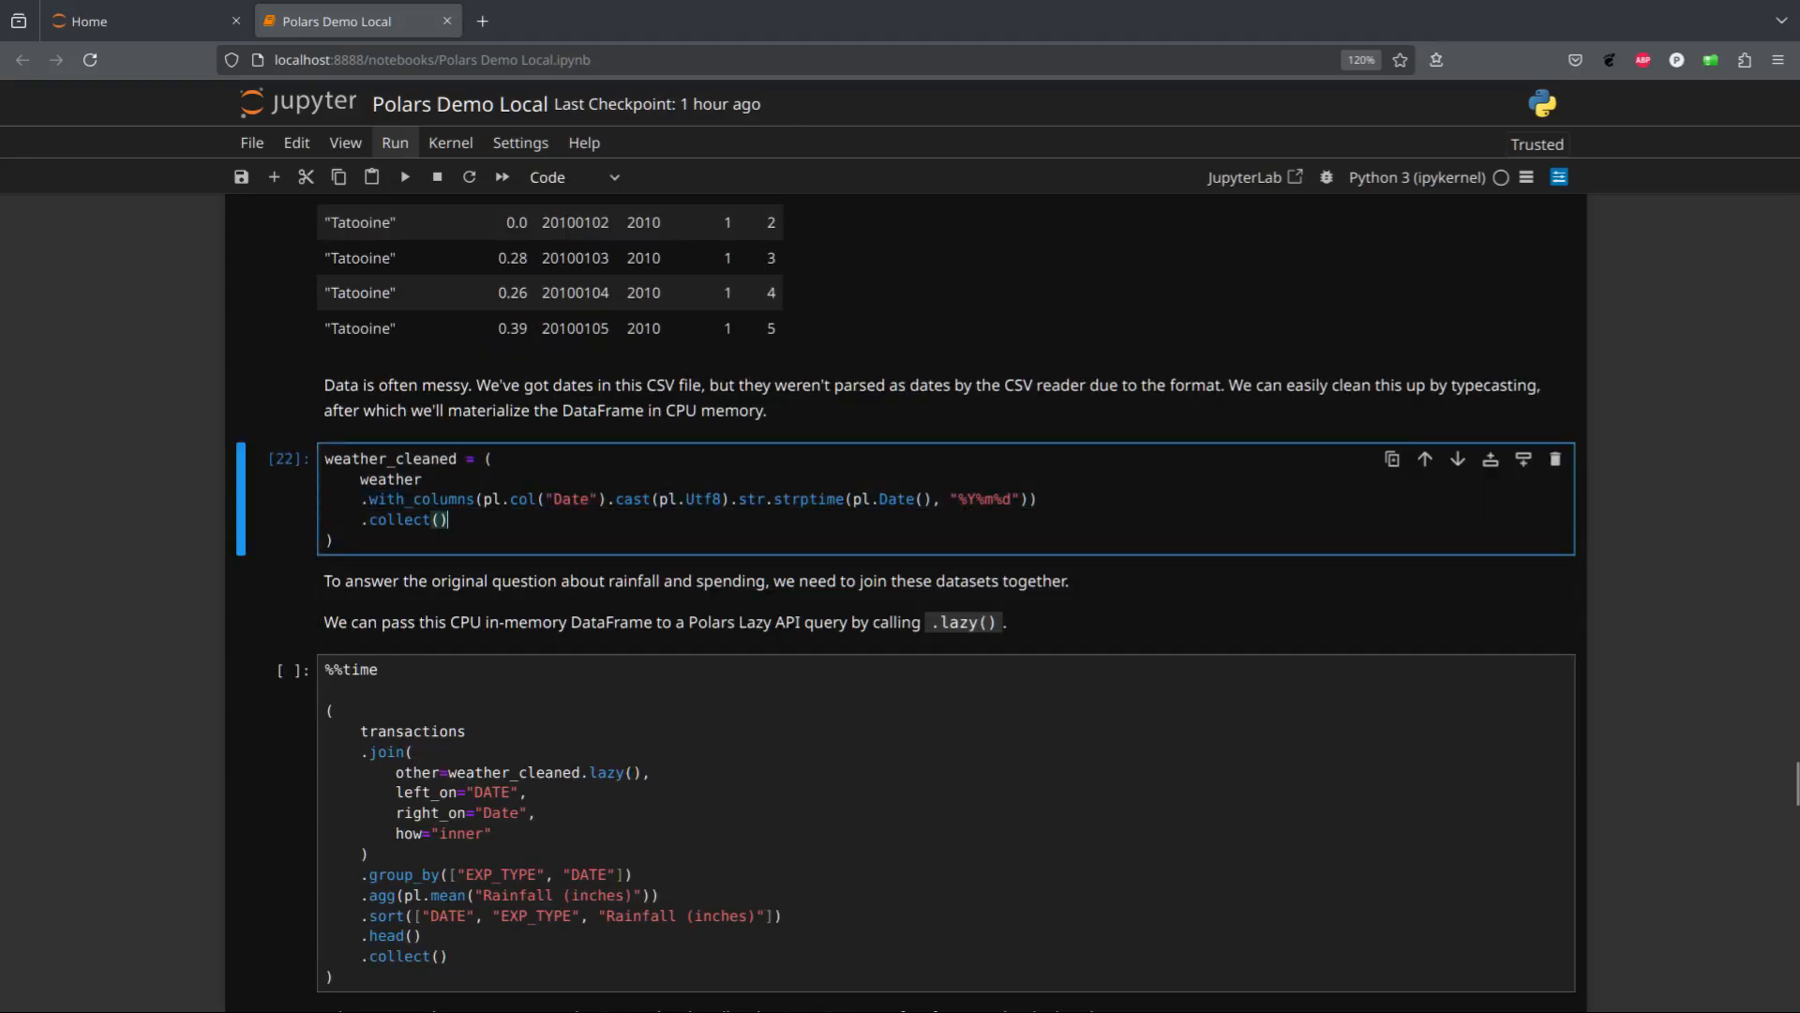
scroll(down, 3)
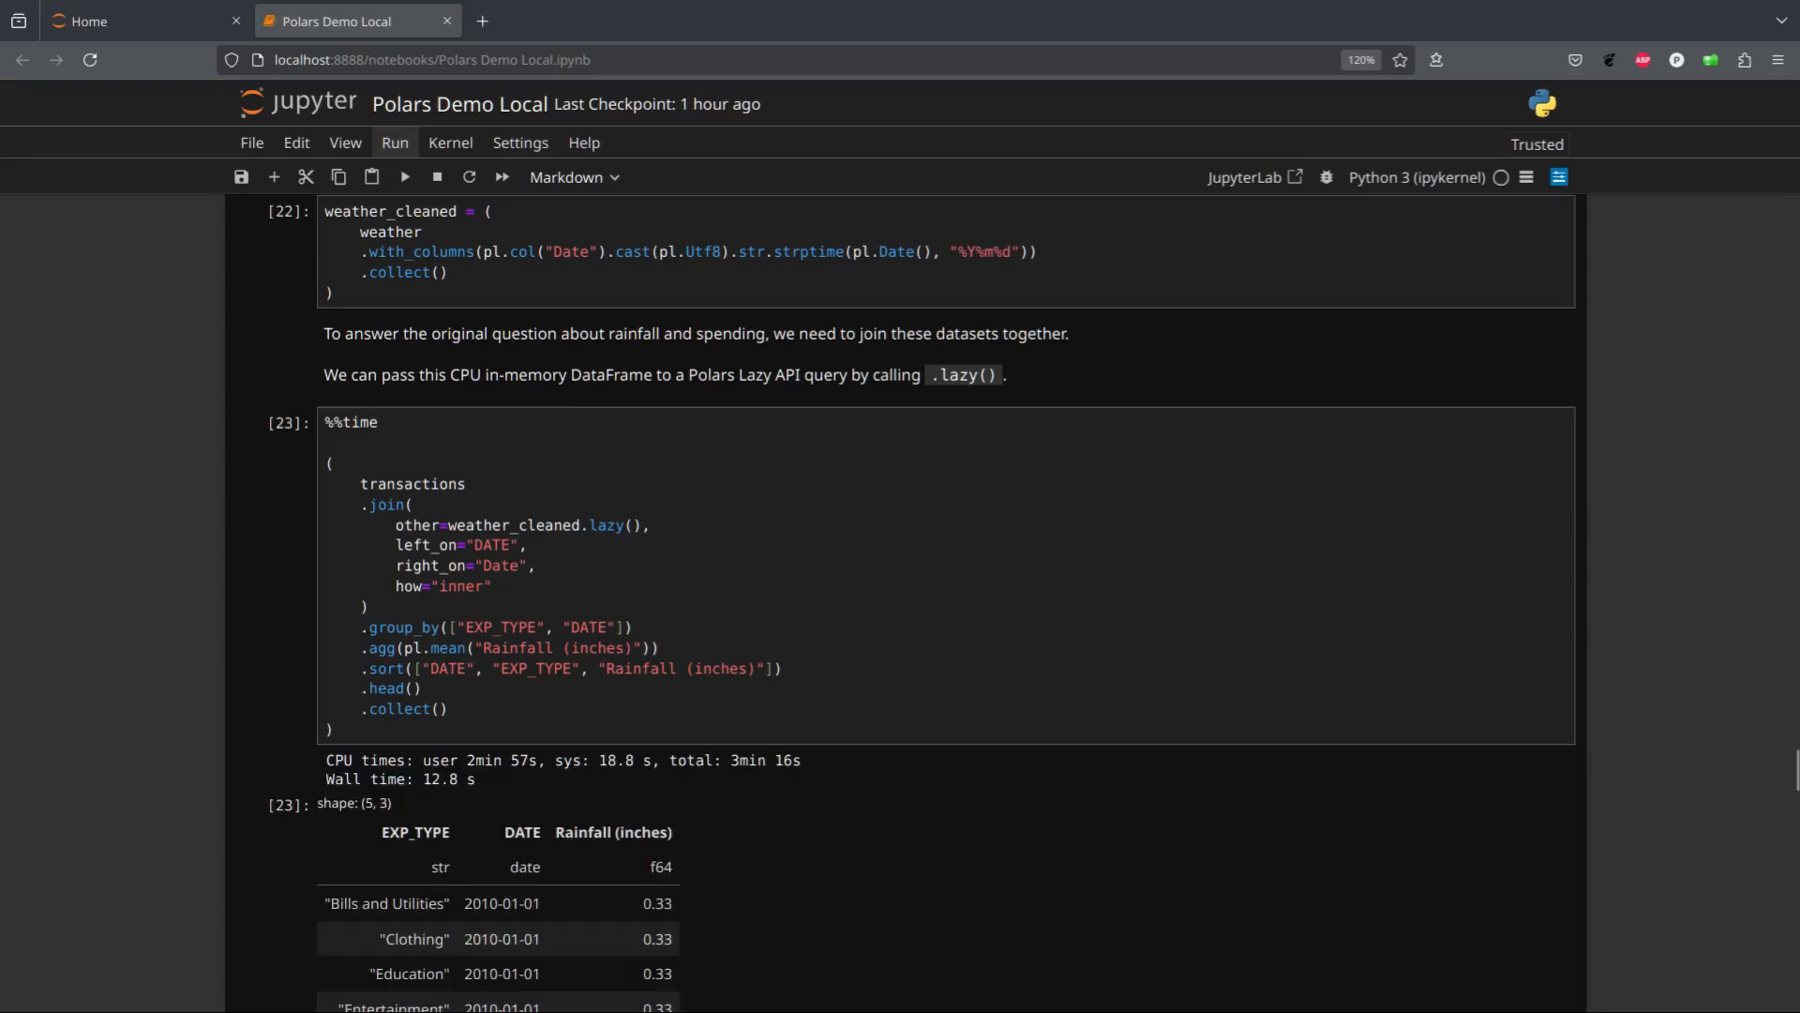
Time the transactions–rainfall join on CPU (12.8 s), then with gpu_engine (758 ms)
scroll(down, 3)
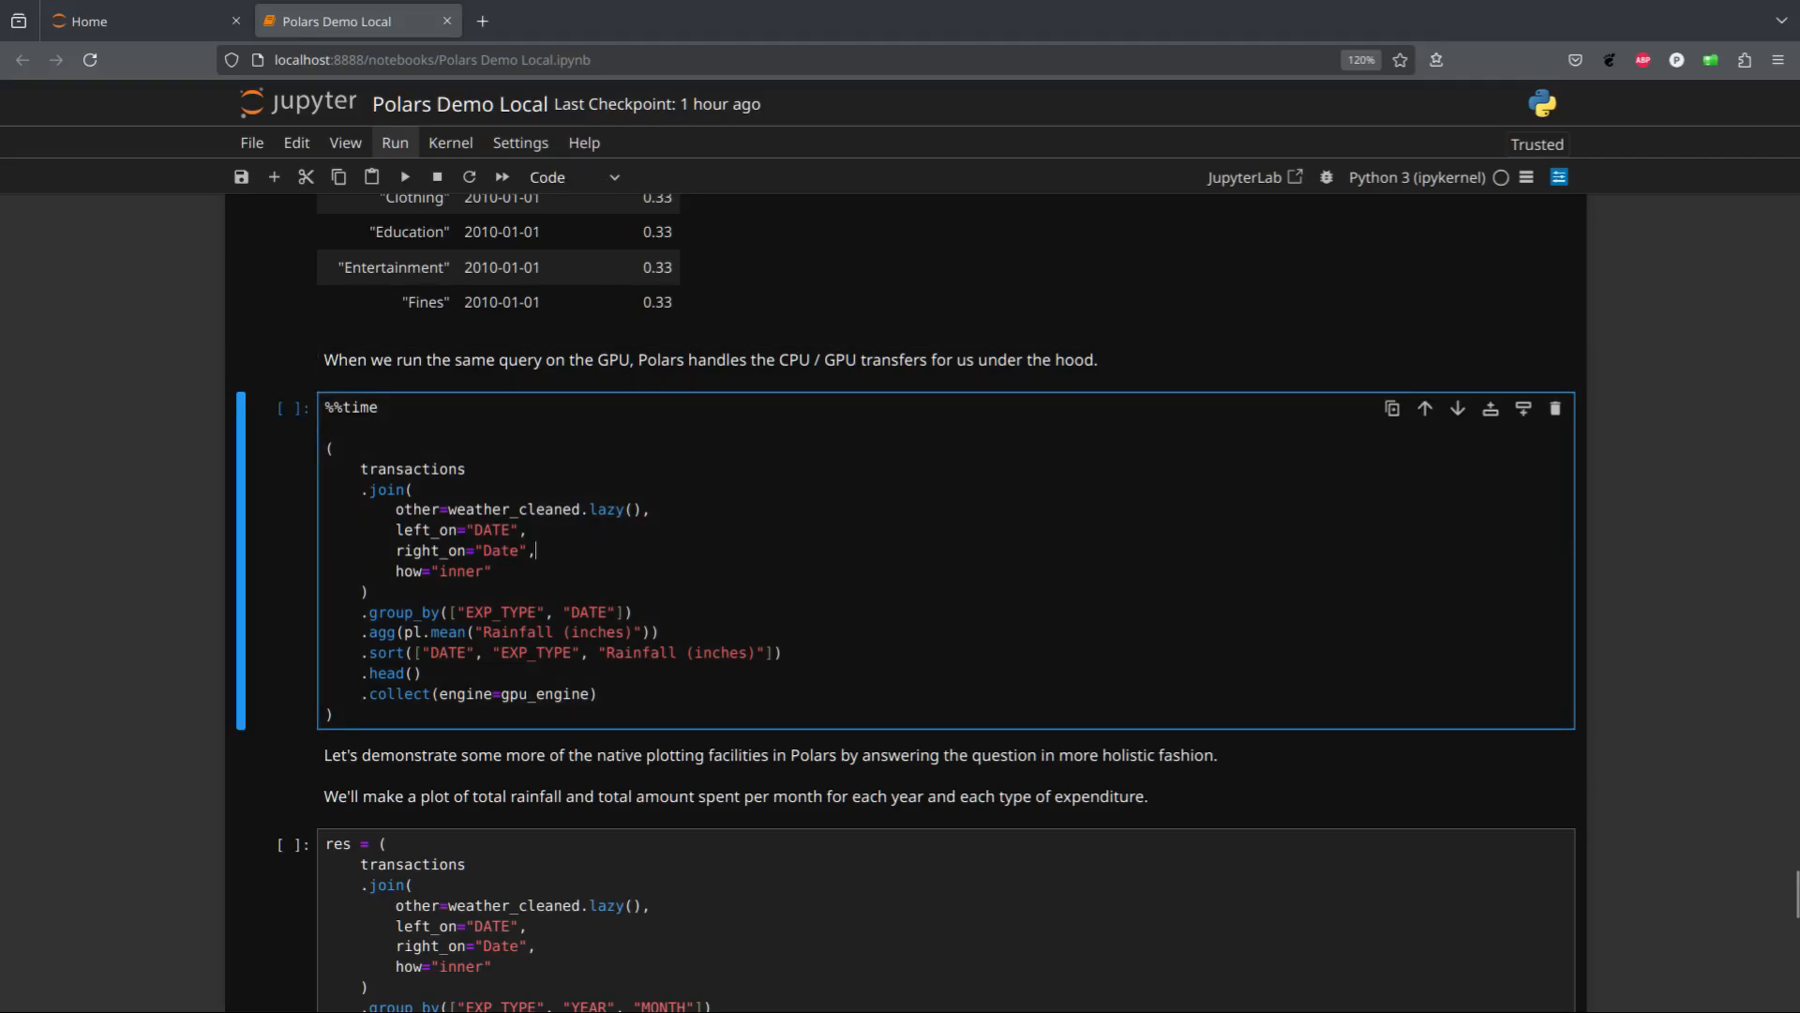
click(404, 177)
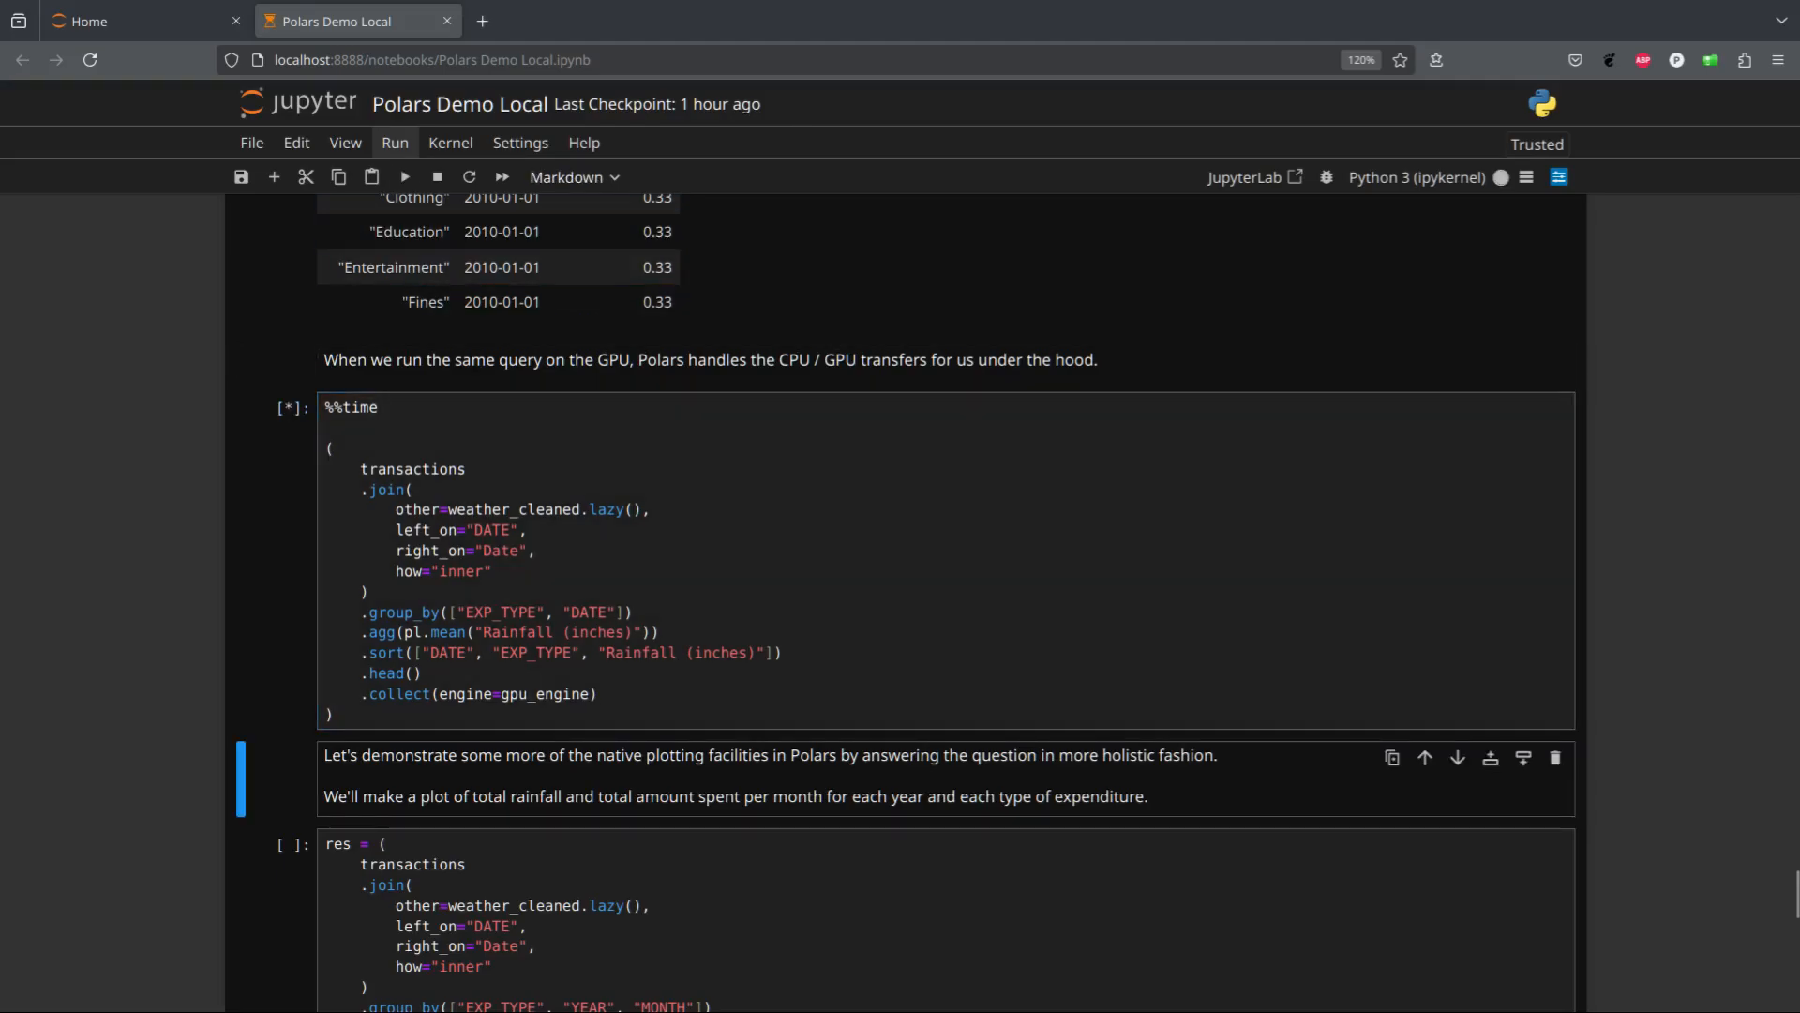
click(404, 177)
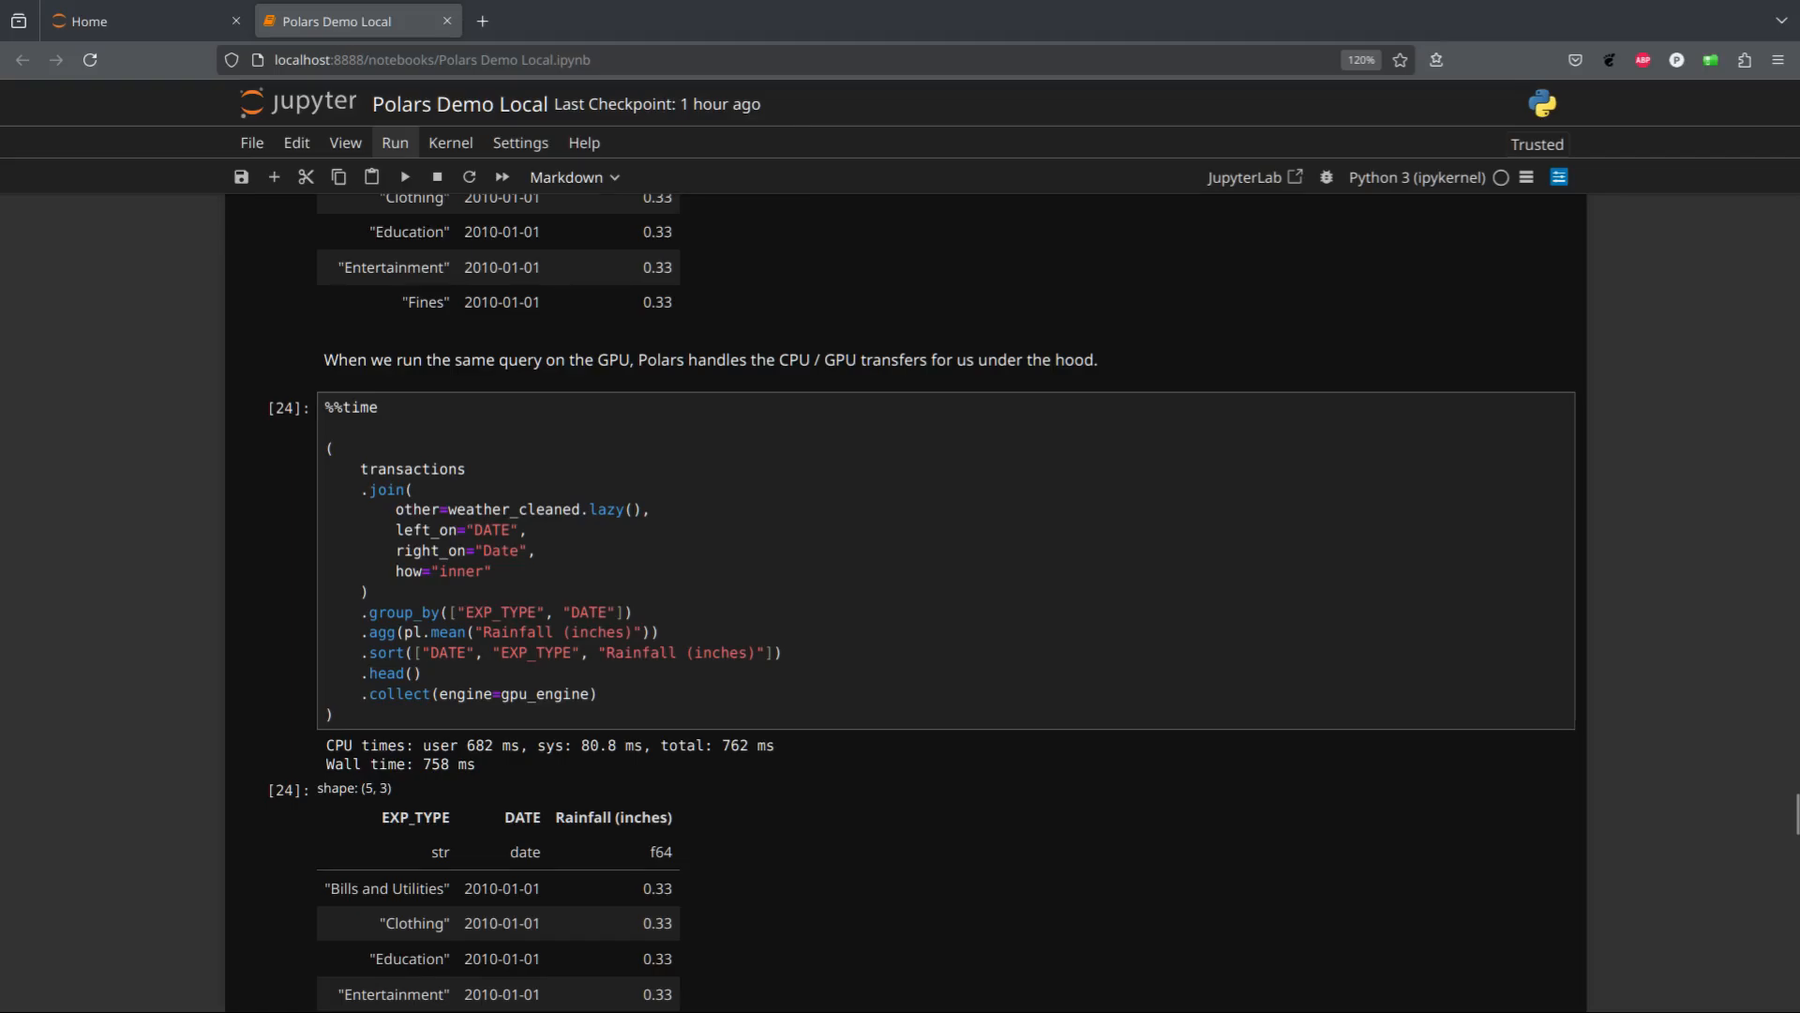
scroll(down, 3)
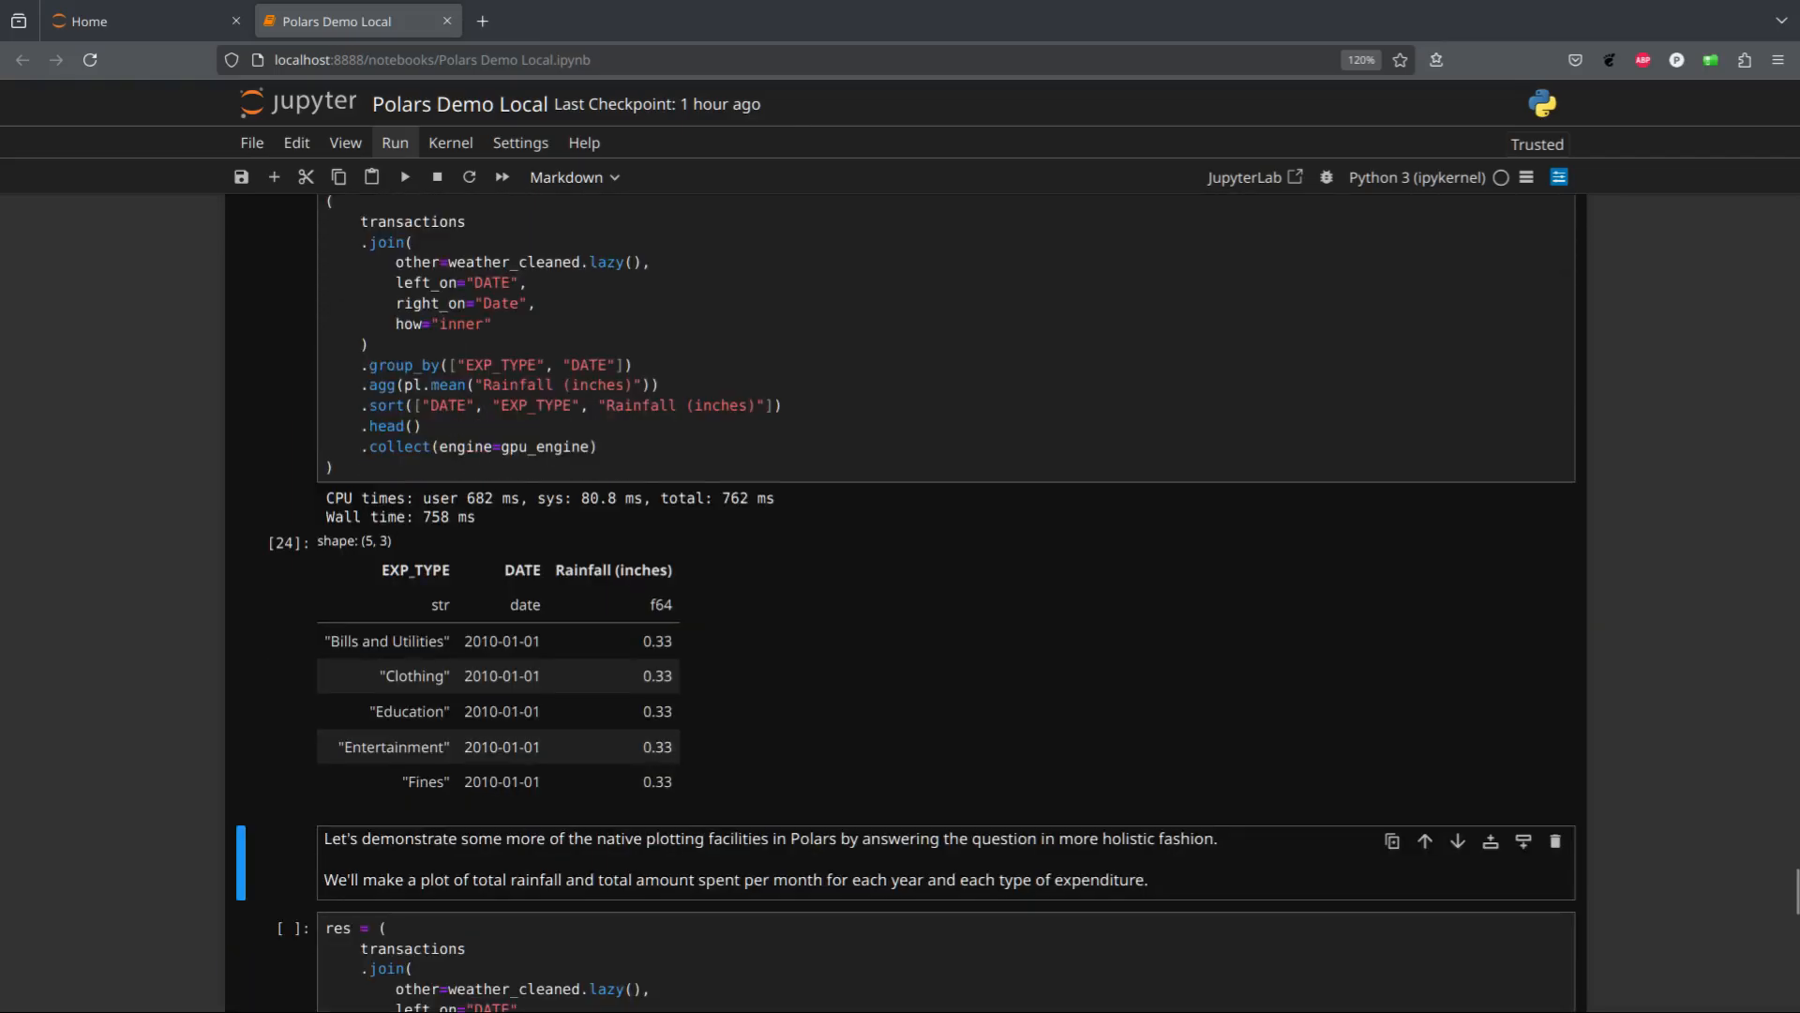
scroll(up, 3)
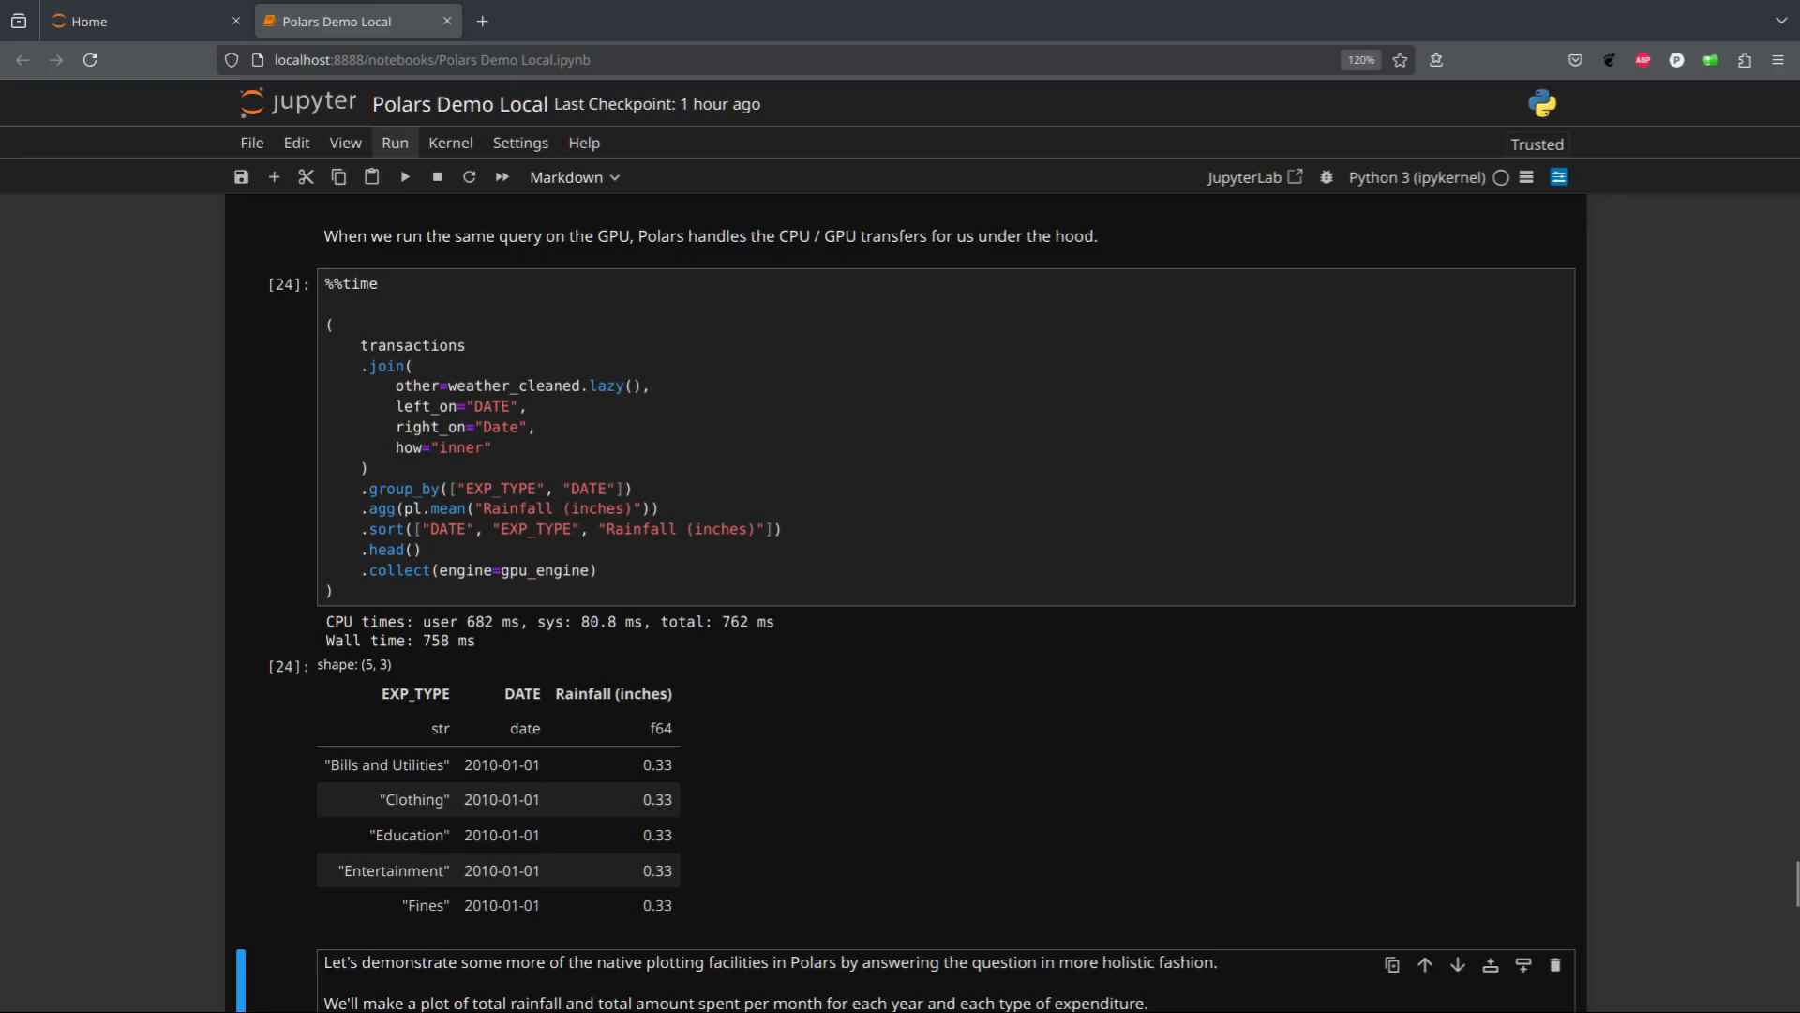
scroll(down, 3)
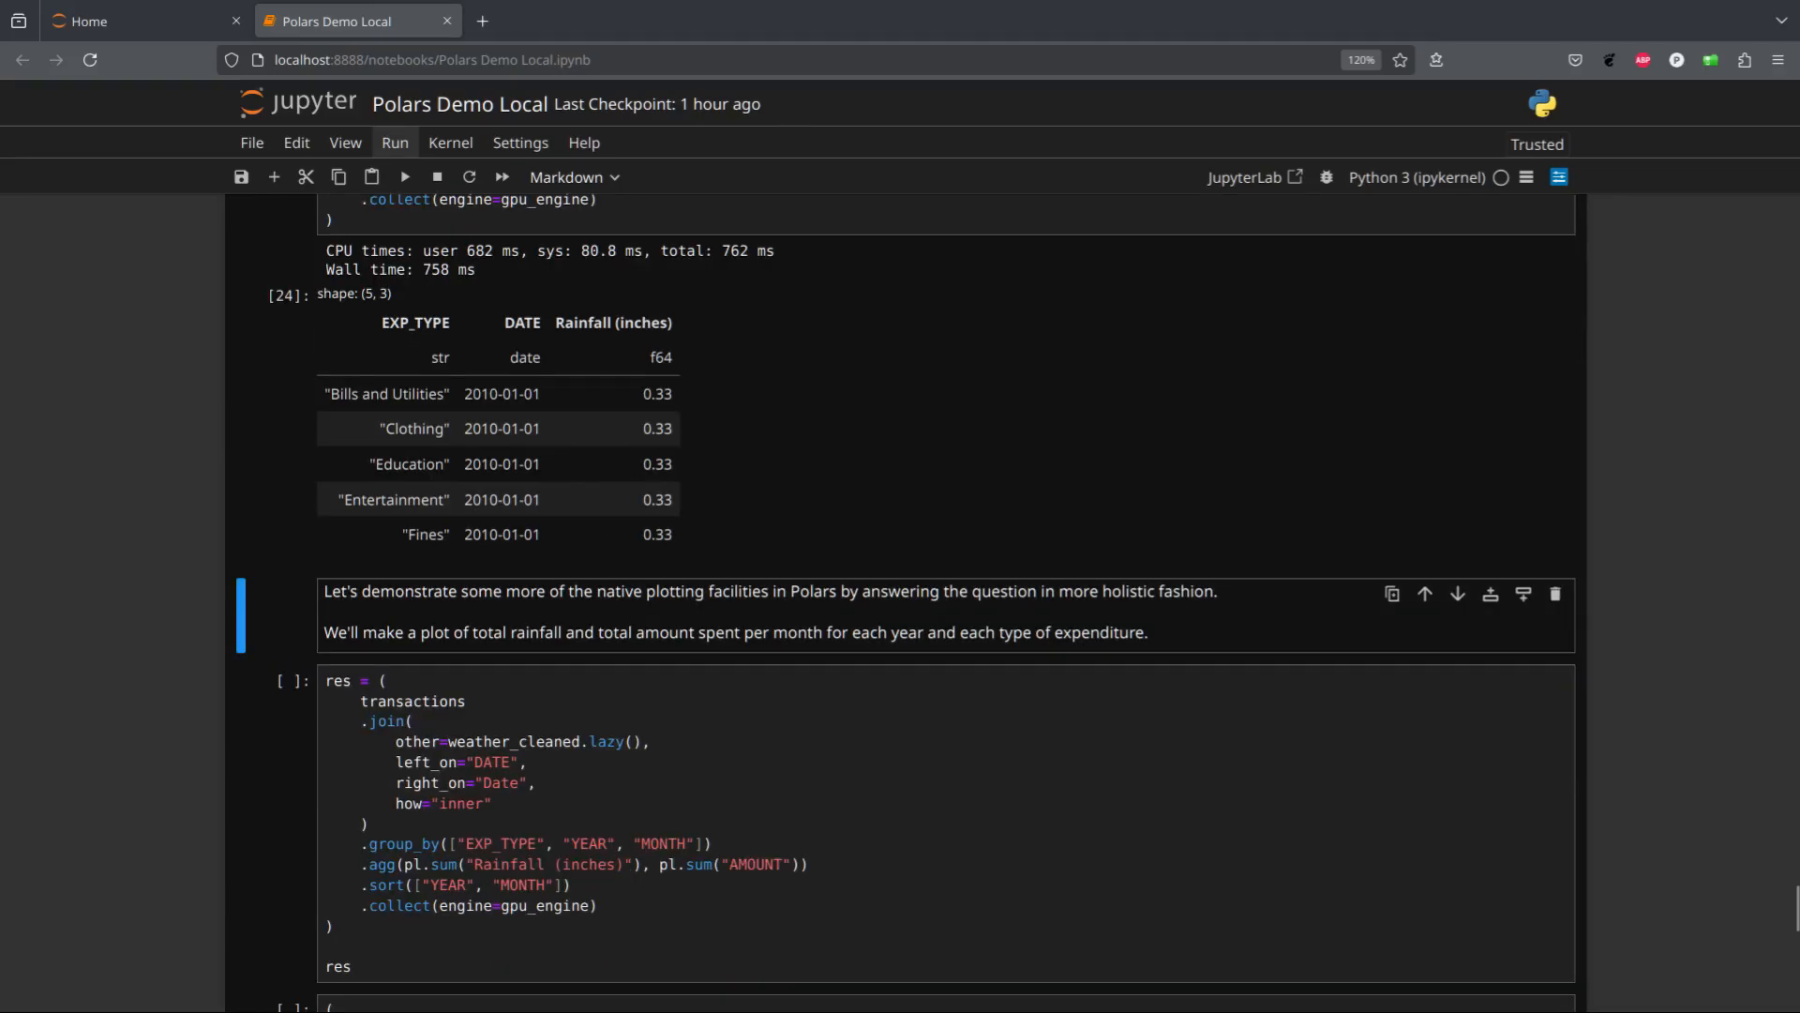
scroll(down, 3)
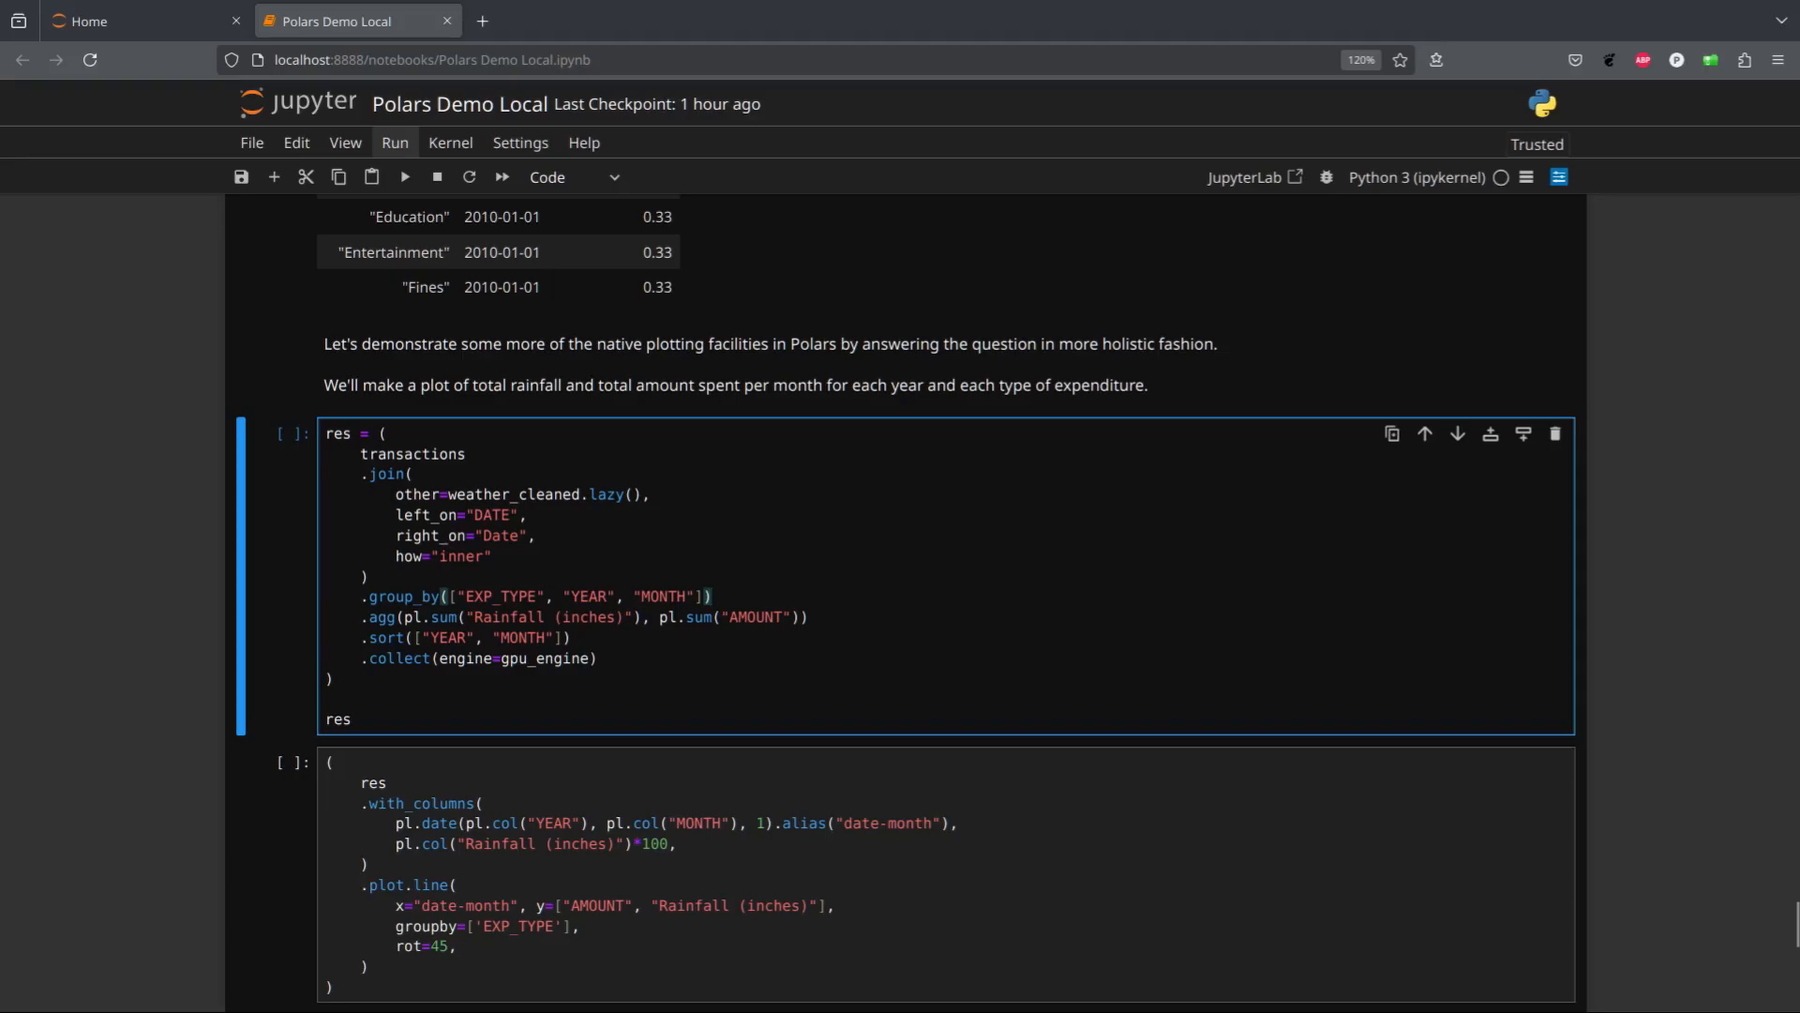
Run the monthly rainfall-and-spend aggregation on the GPU engine, hitting CUDA out-of-memory
click(403, 177)
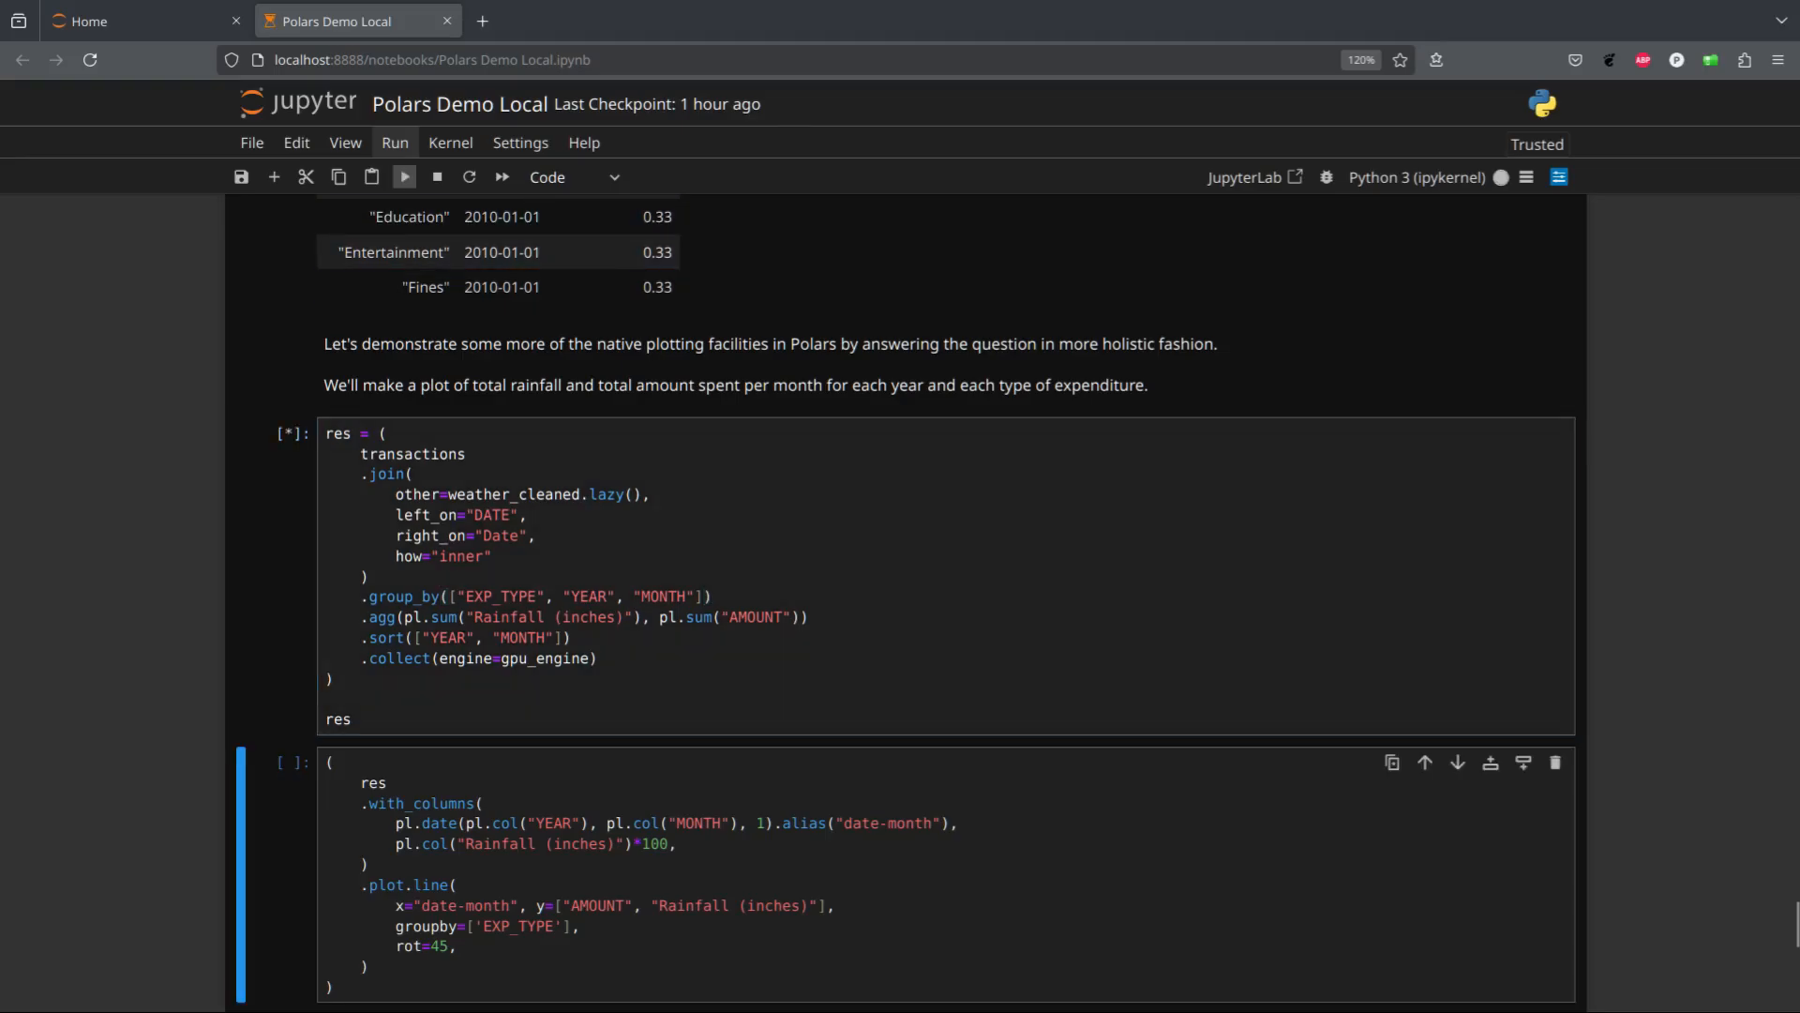
click(404, 177)
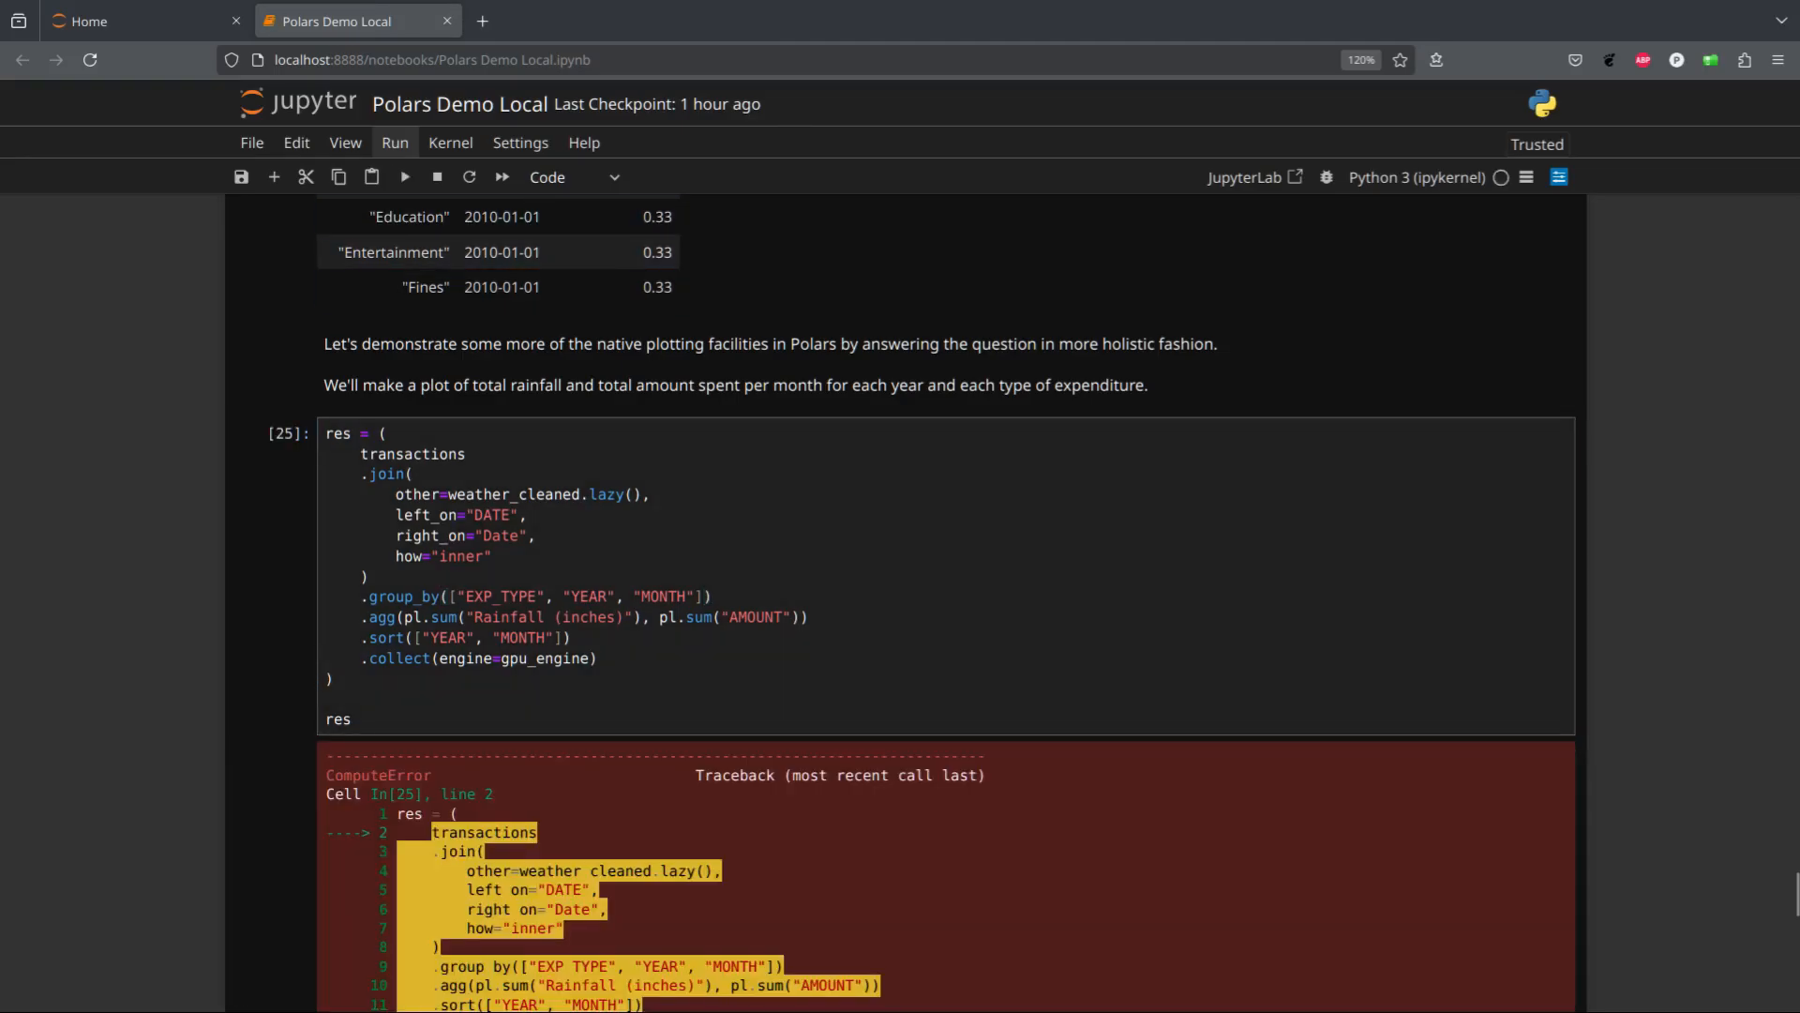
scroll(down, 3)
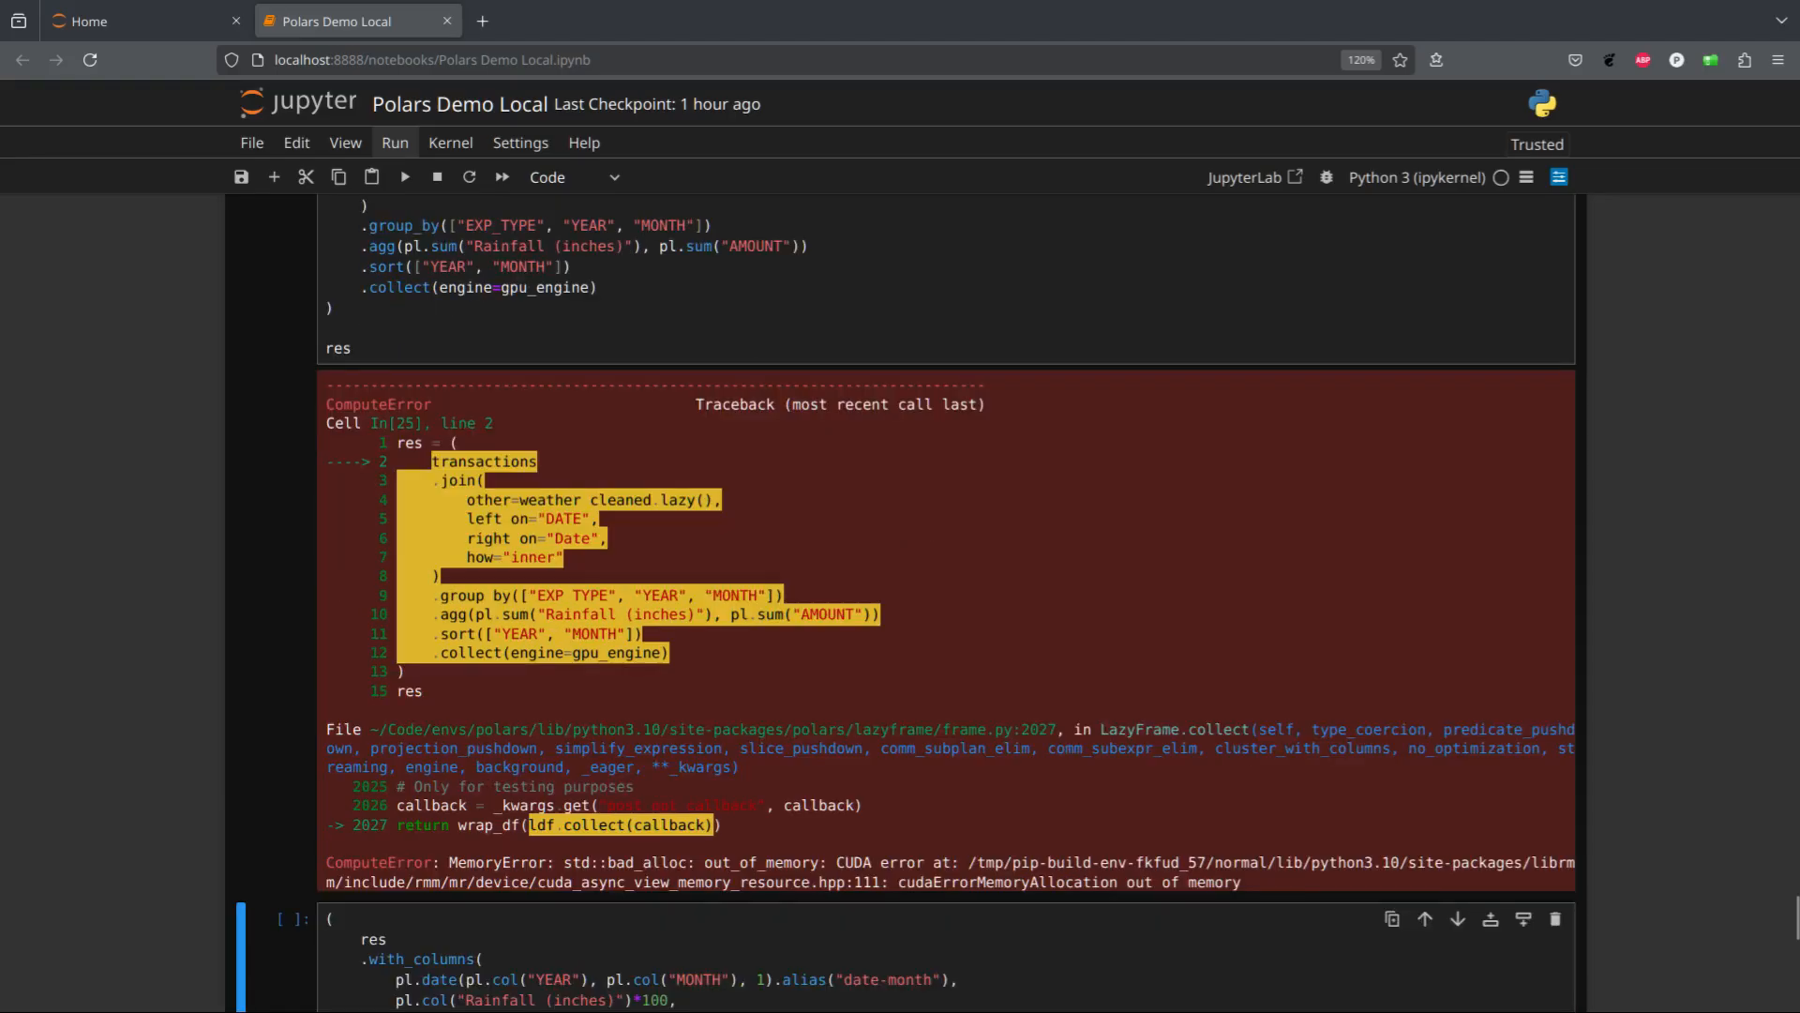
scroll(up, 3)
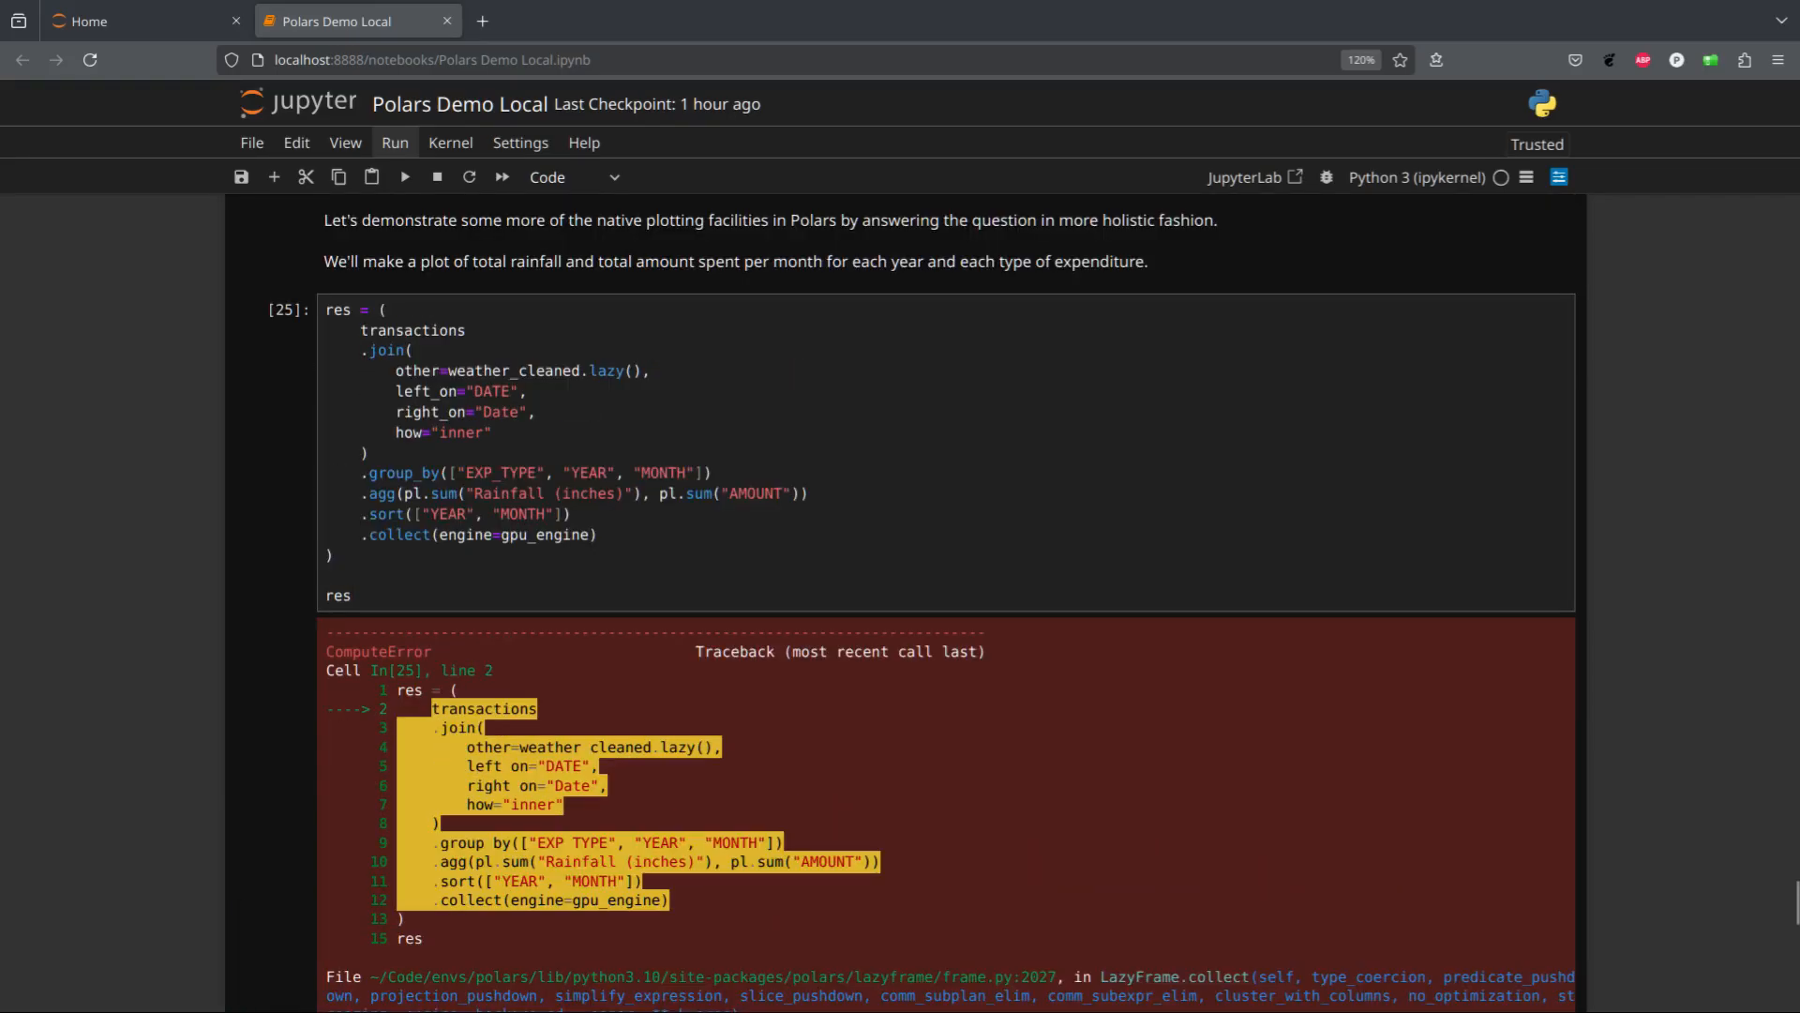
scroll(down, 3)
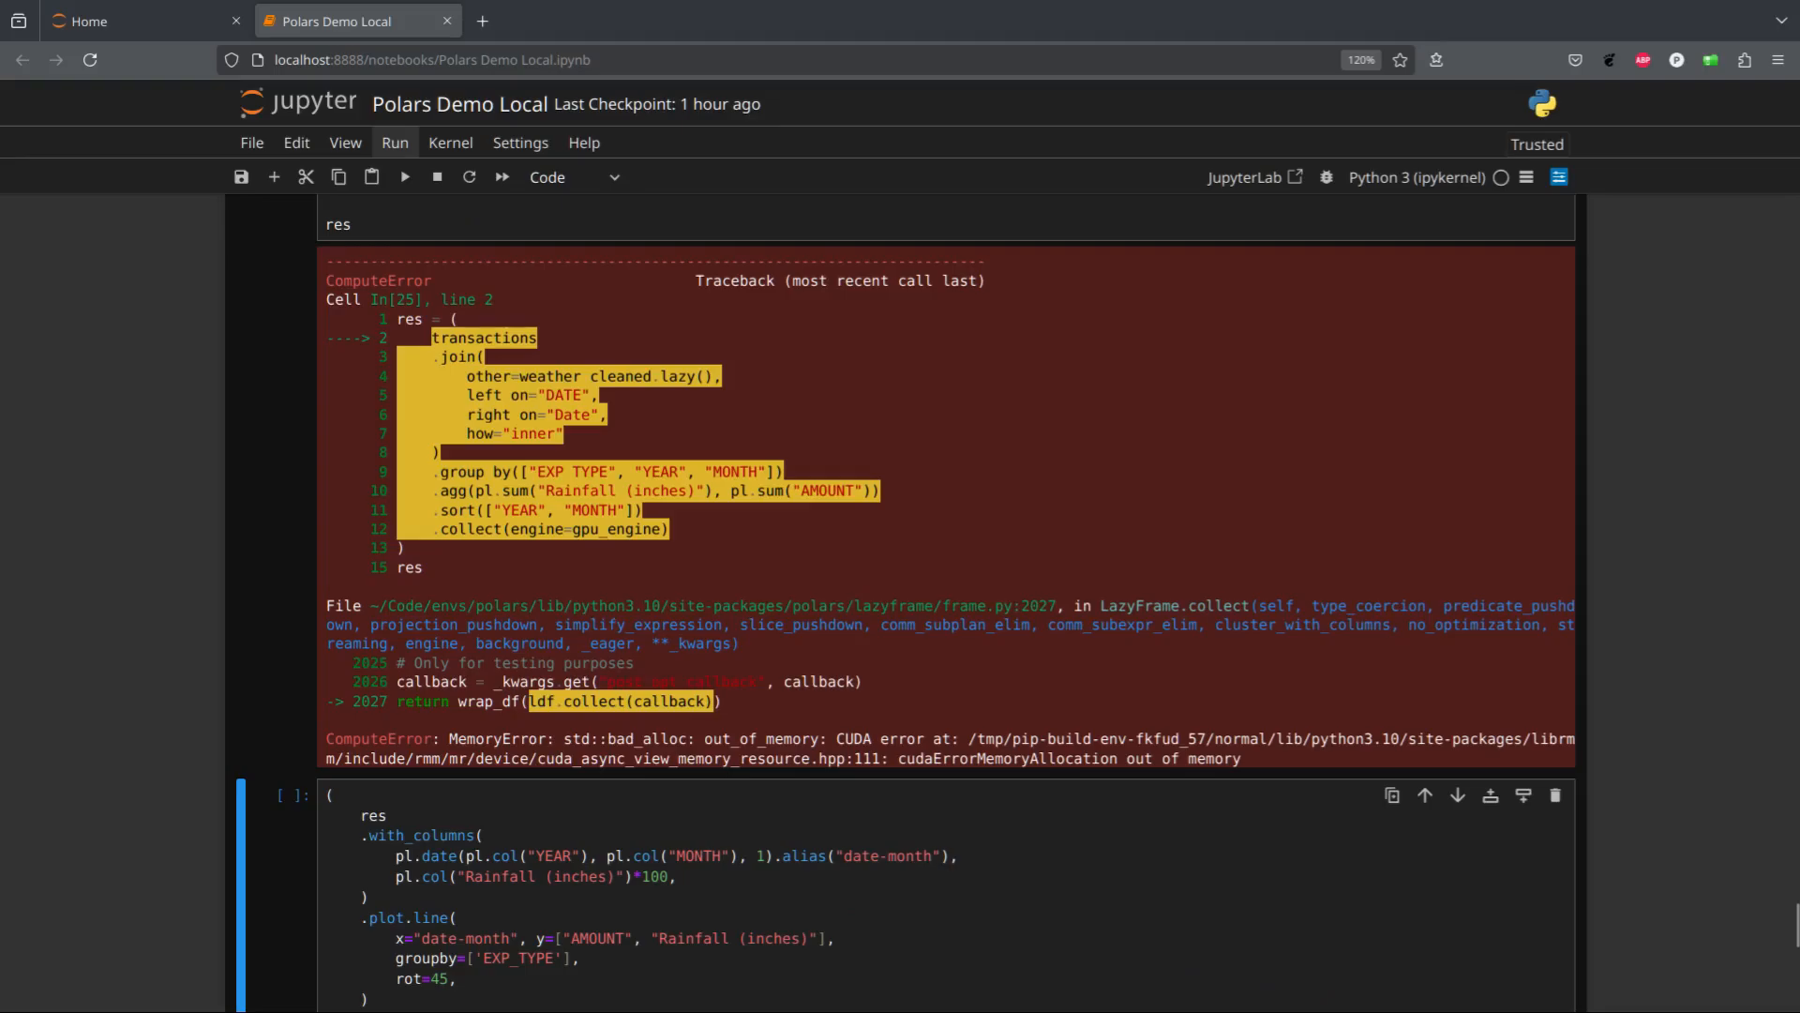
scroll(up, 3)
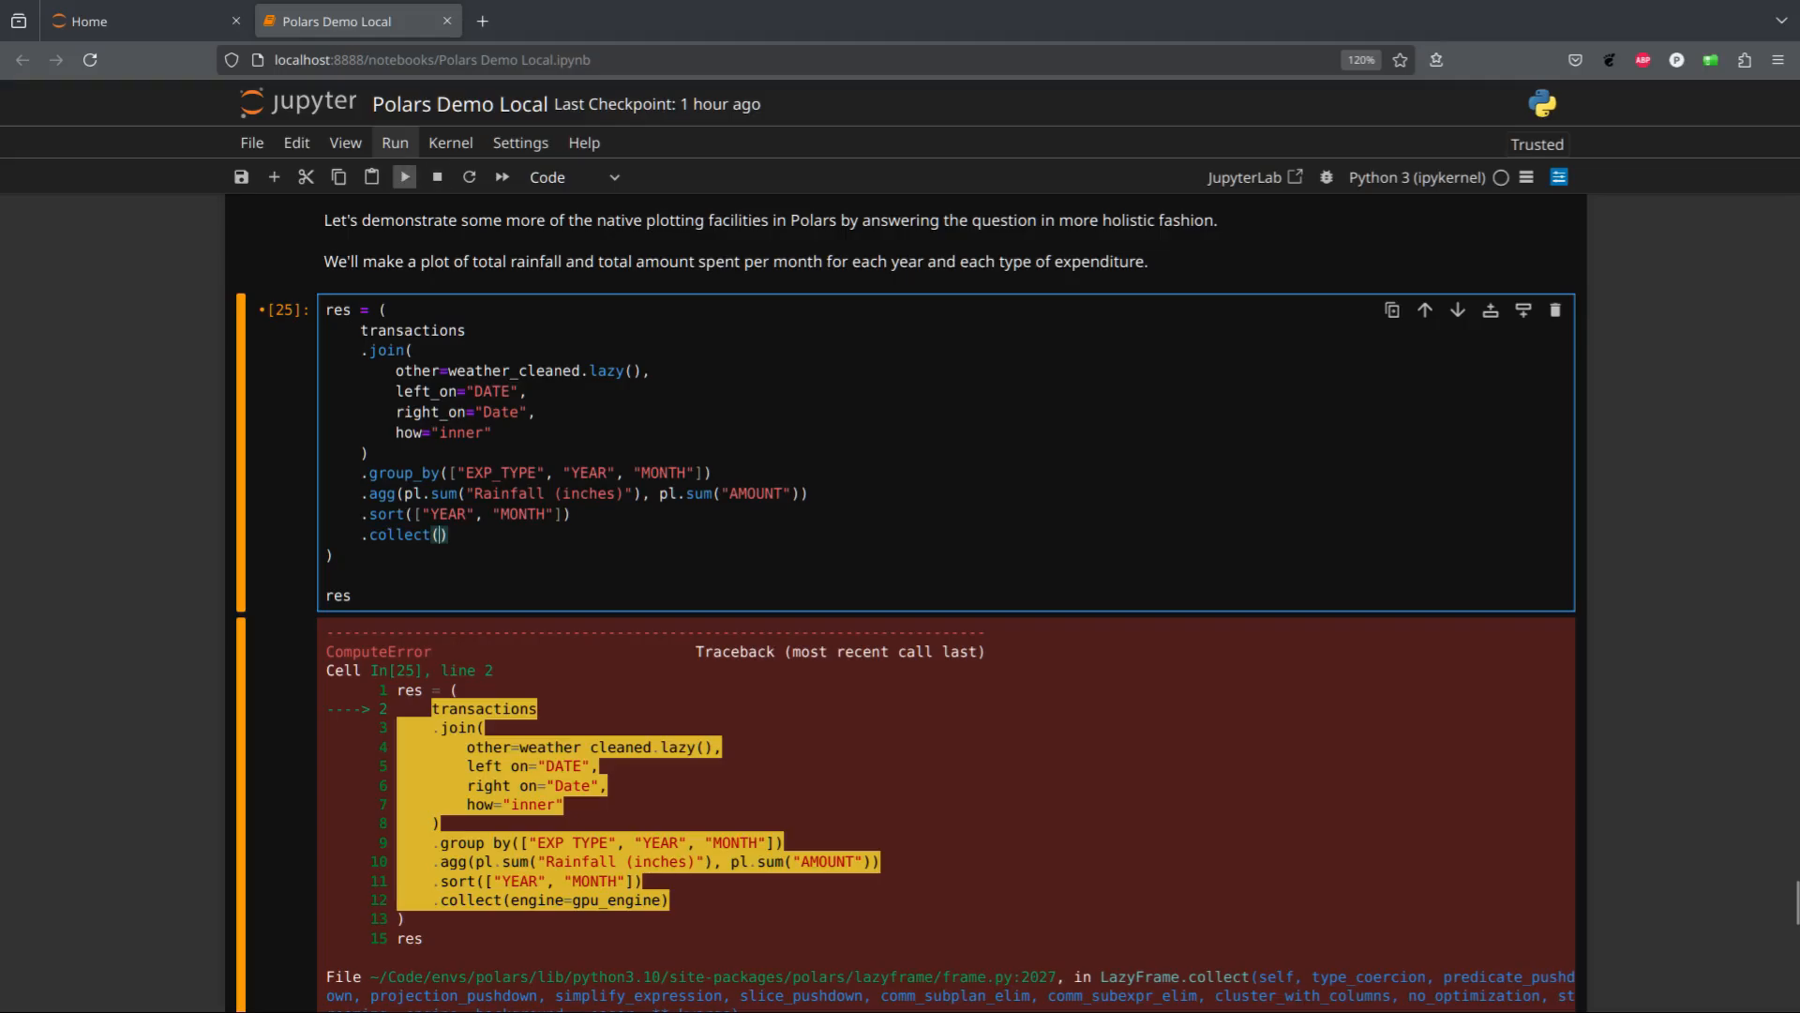
Rerun the aggregation on CPU for 1,585 rows, then edit collect to drop the engine
click(403, 177)
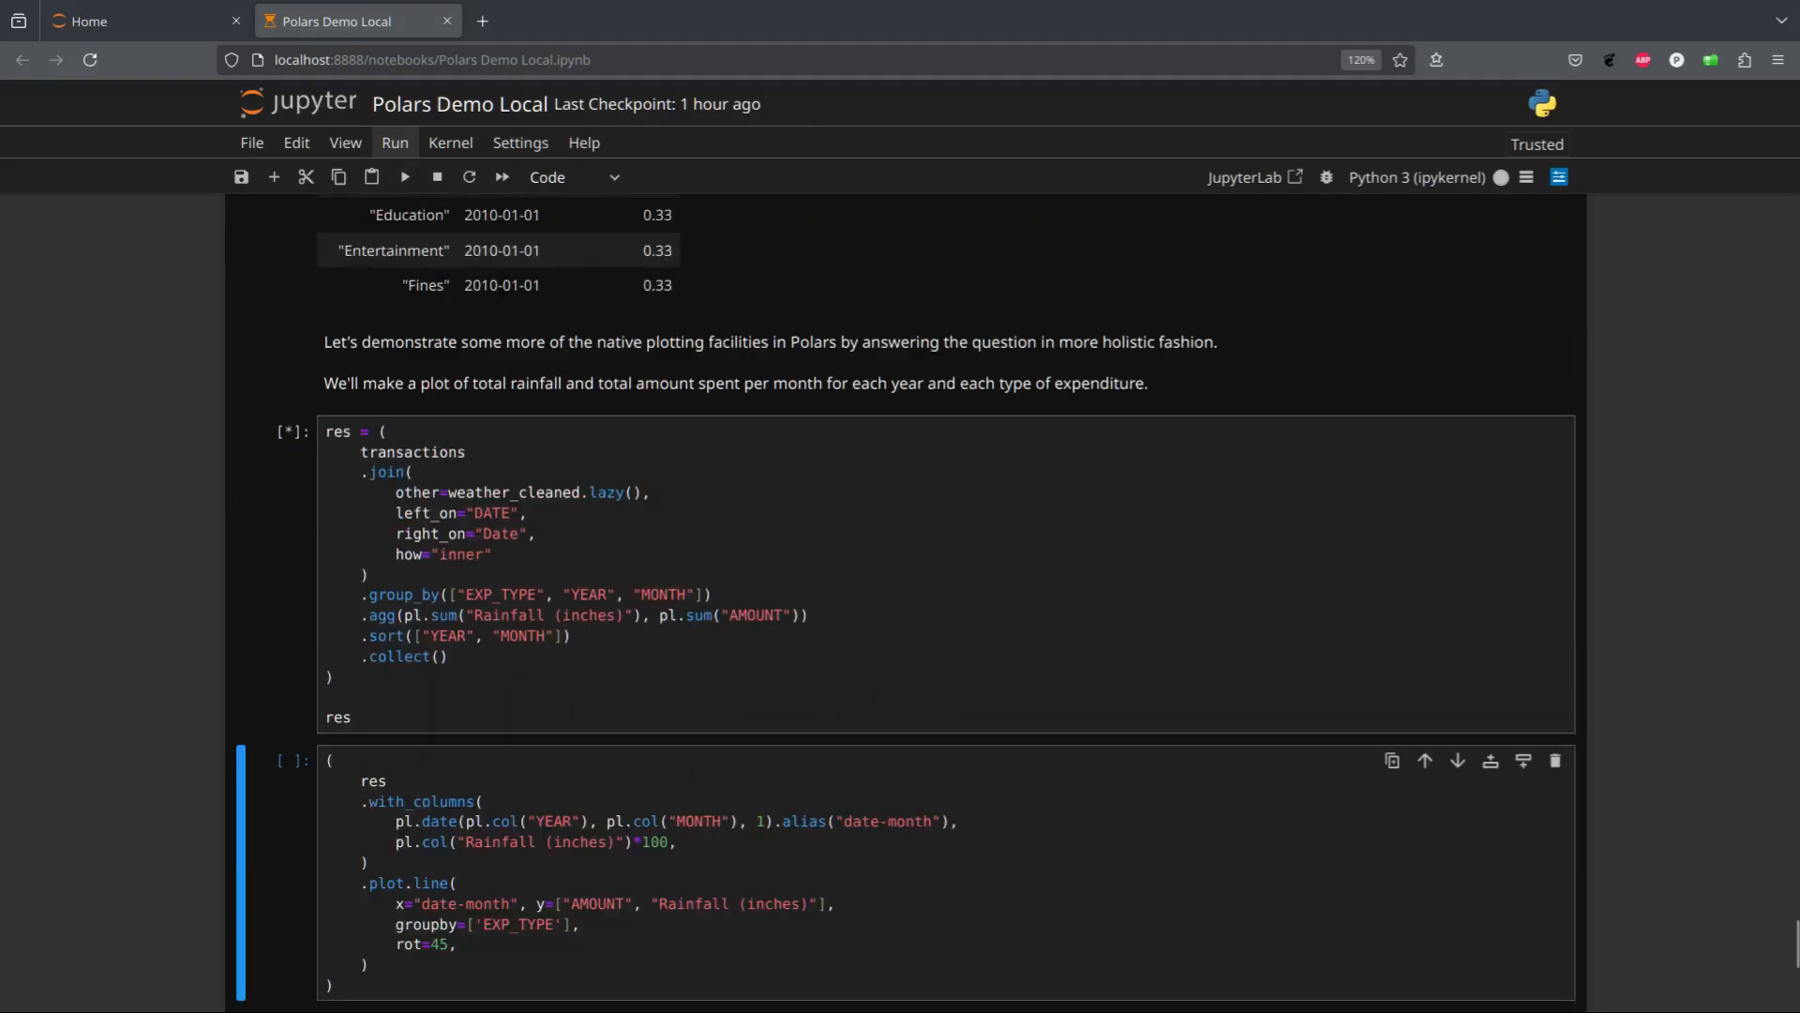
click(404, 177)
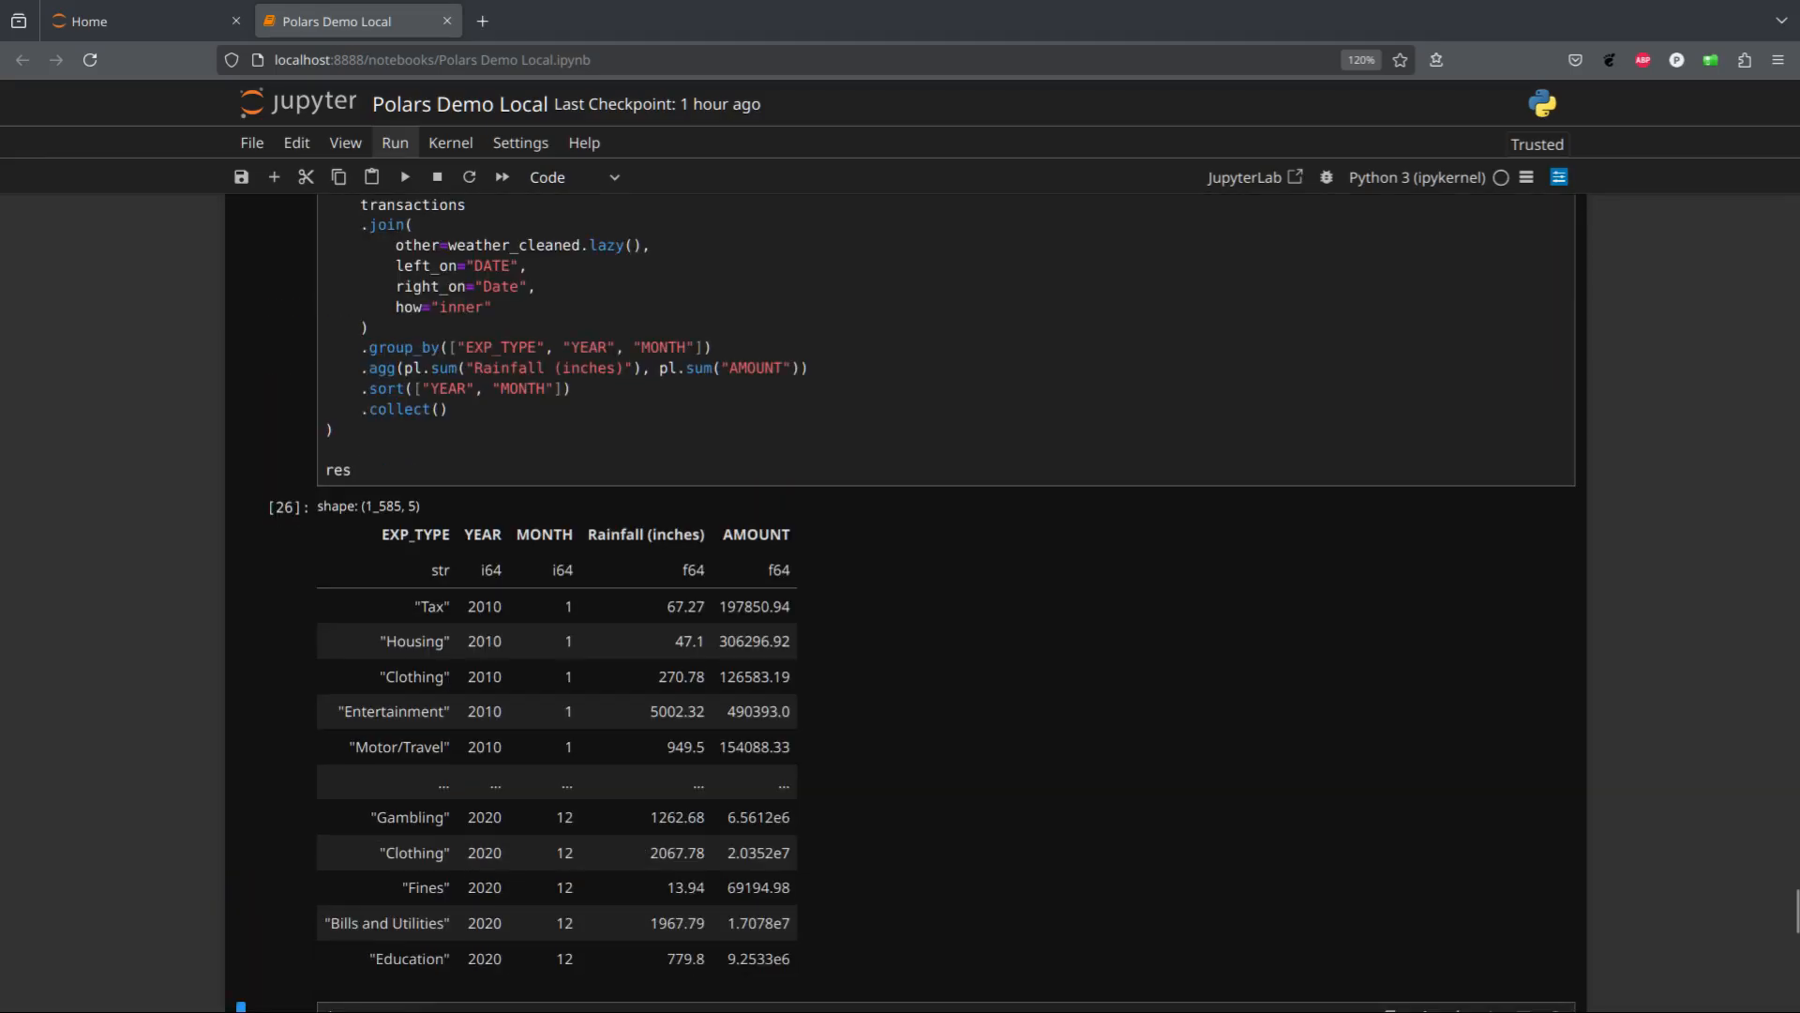
scroll(up, 3)
text(engine='gpu')
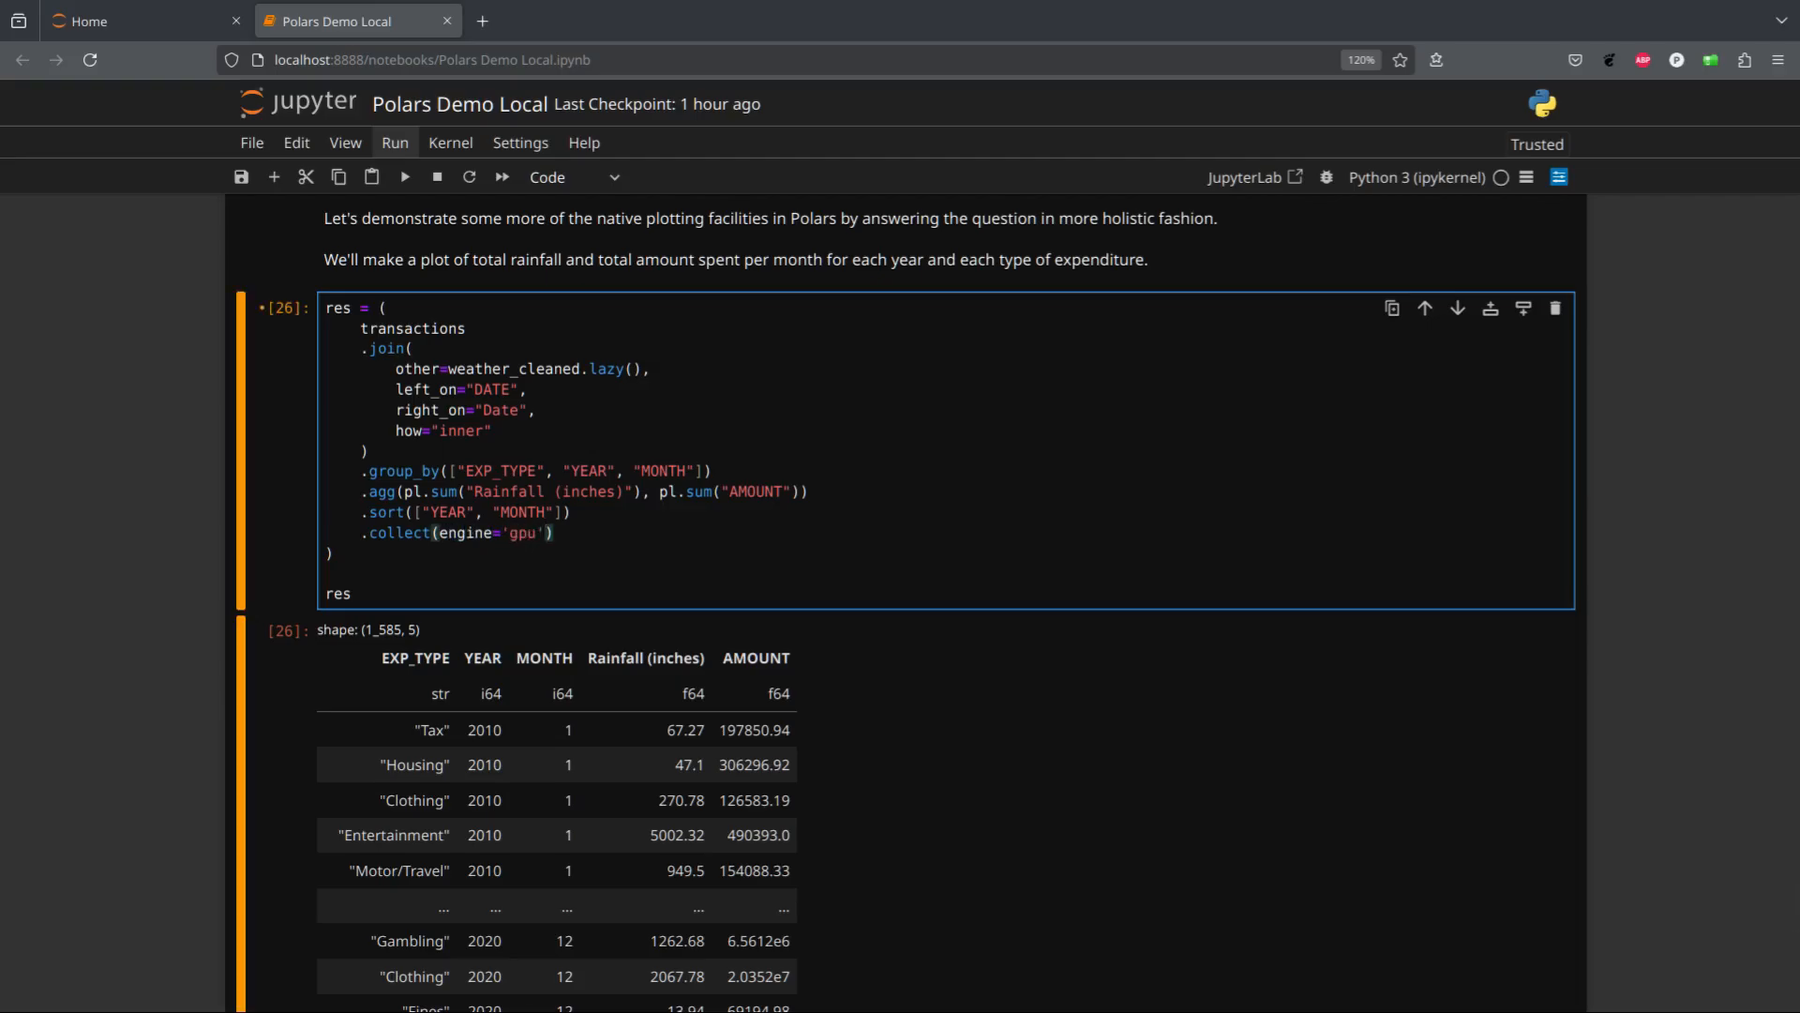
scroll(down, 3)
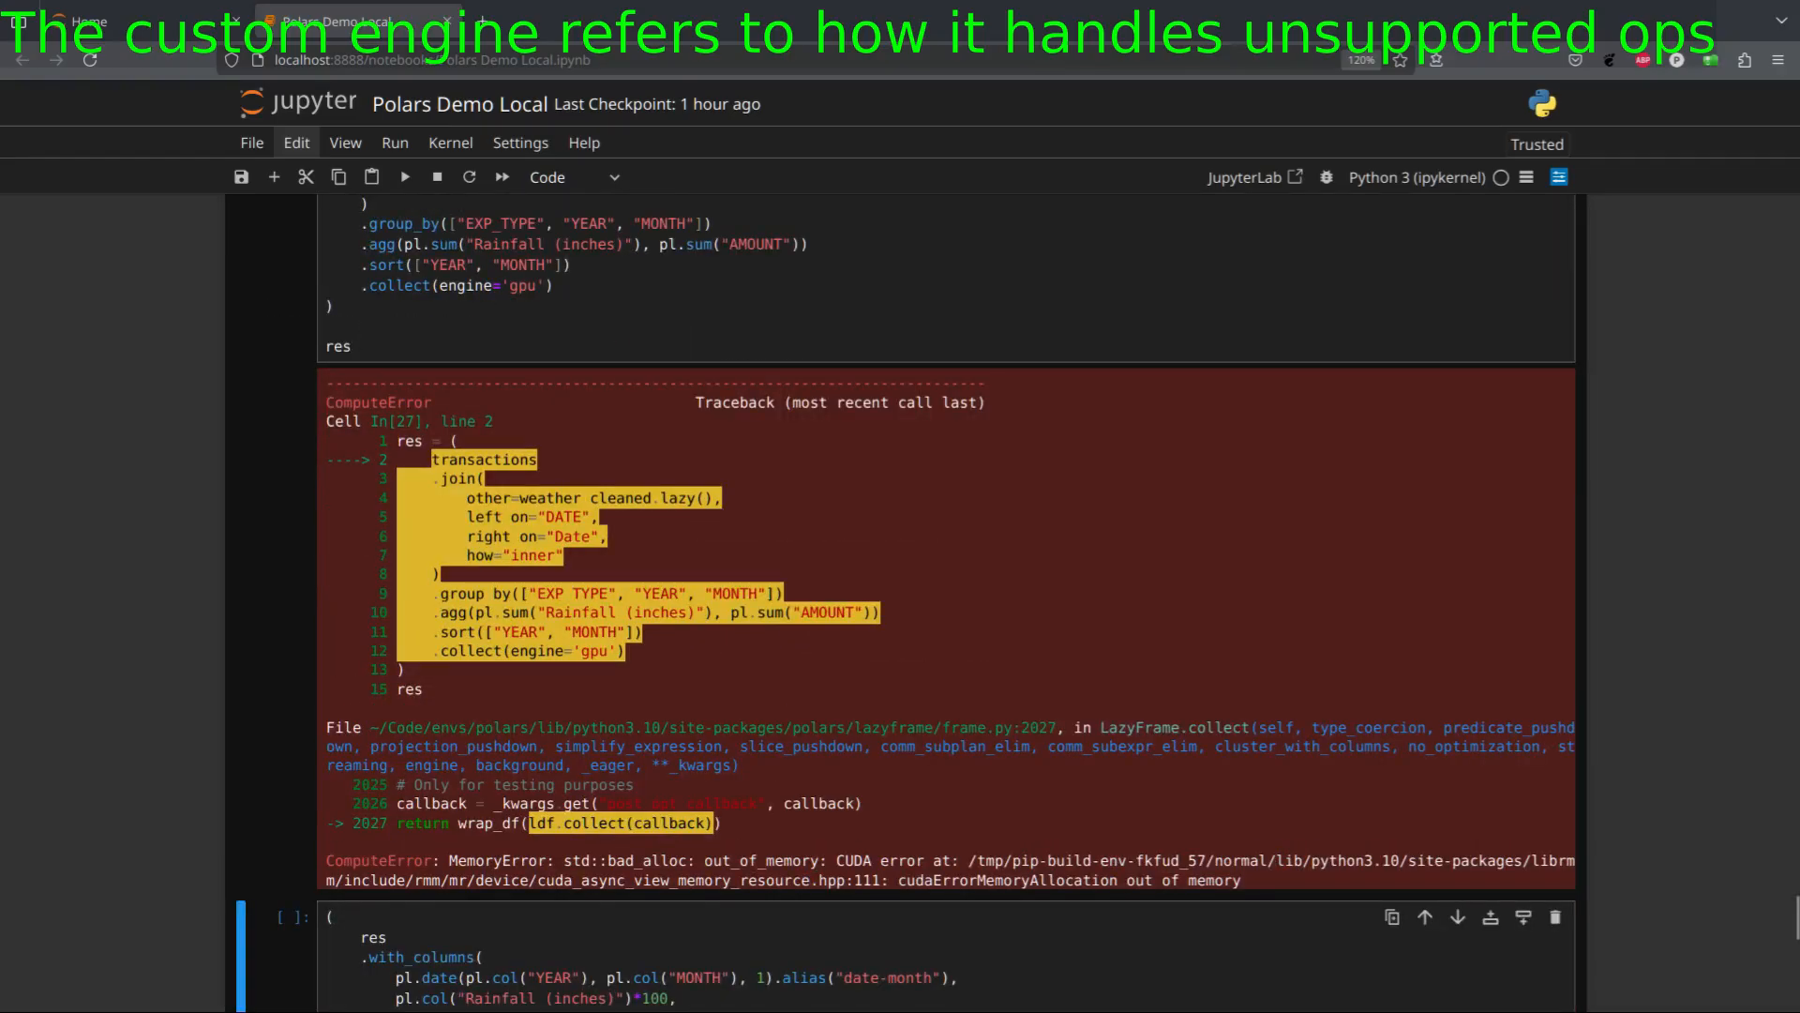
scroll(up, 3)
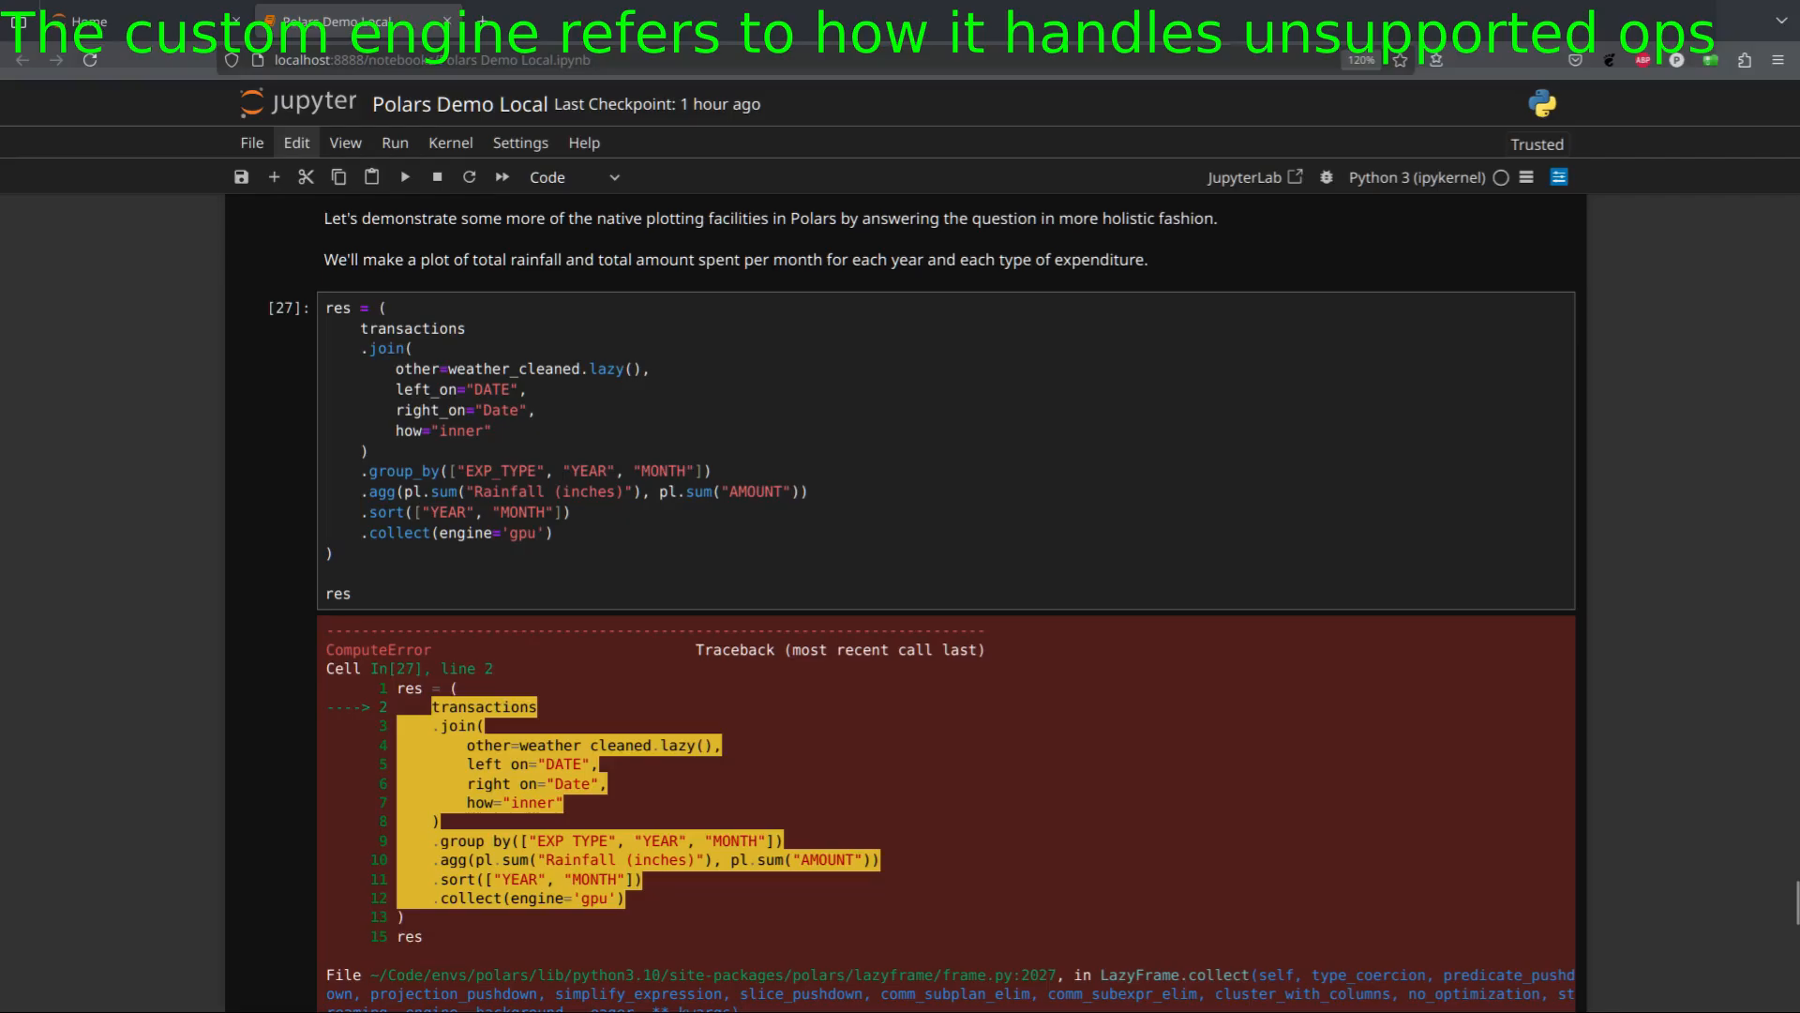
scroll(down, 3)
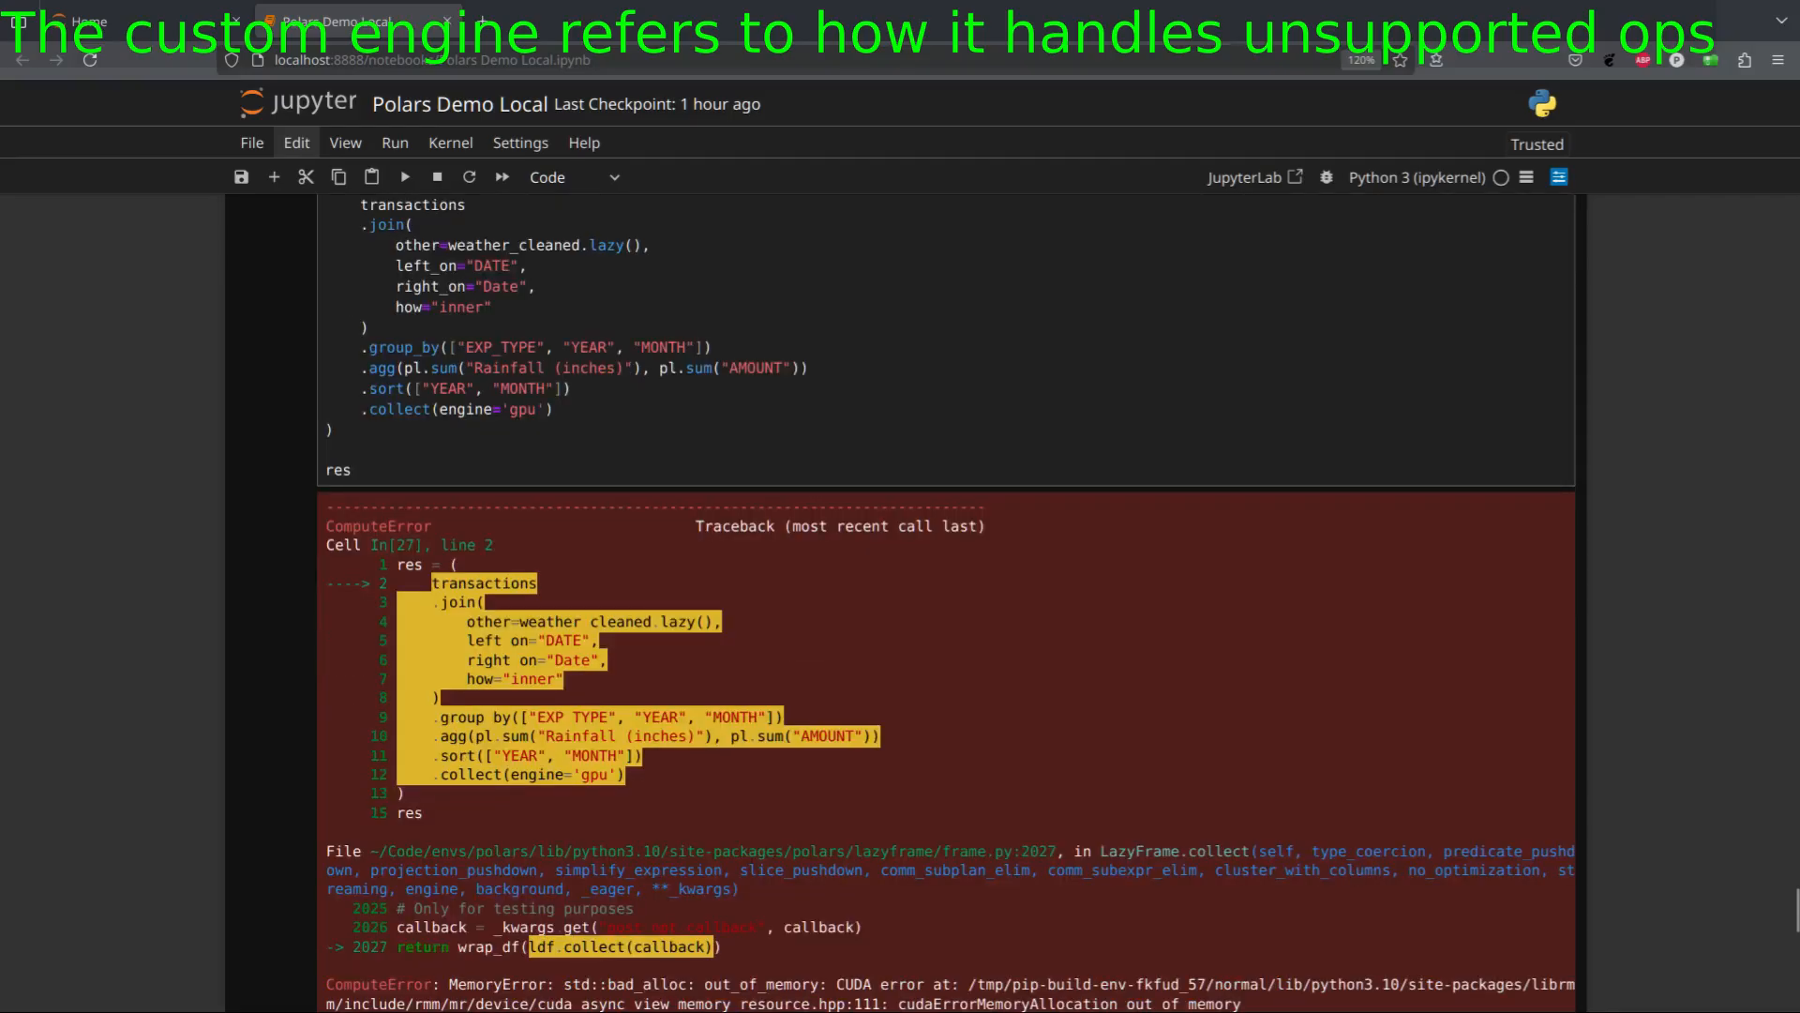
click(523, 409)
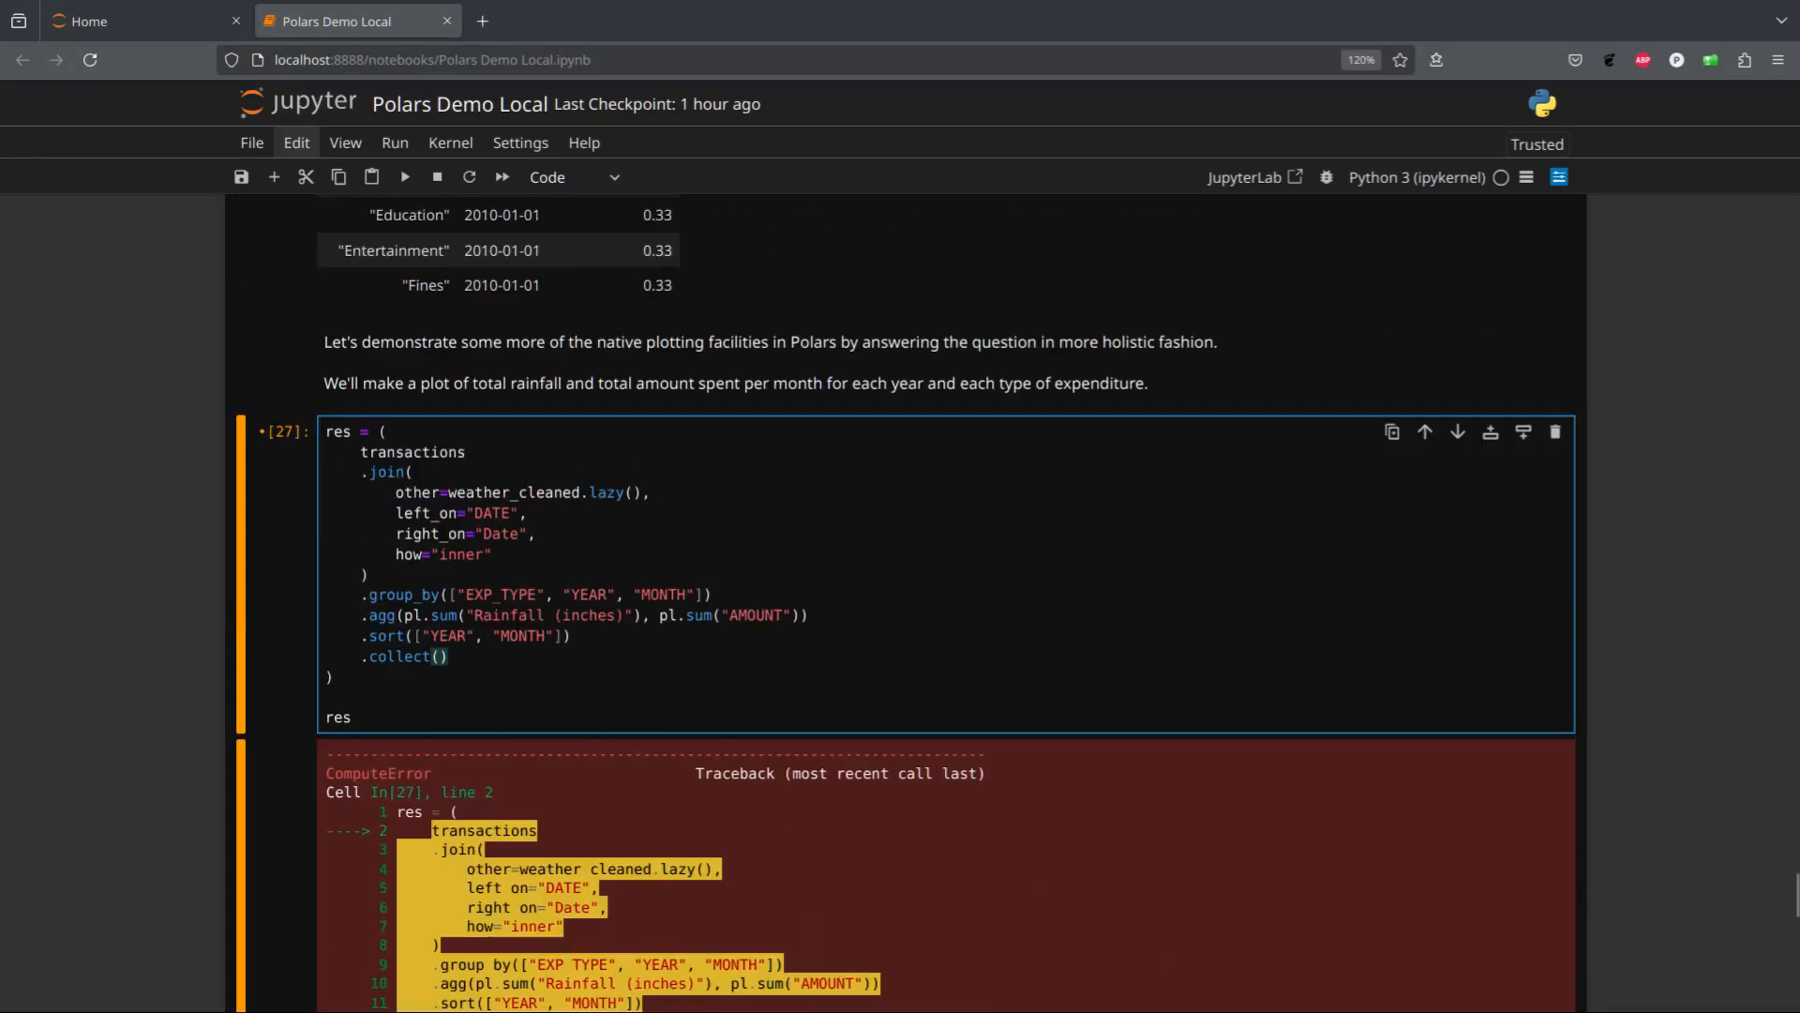
Scroll past the 1,584-row CPU aggregation result to the line-plot cell
scroll(down, 3)
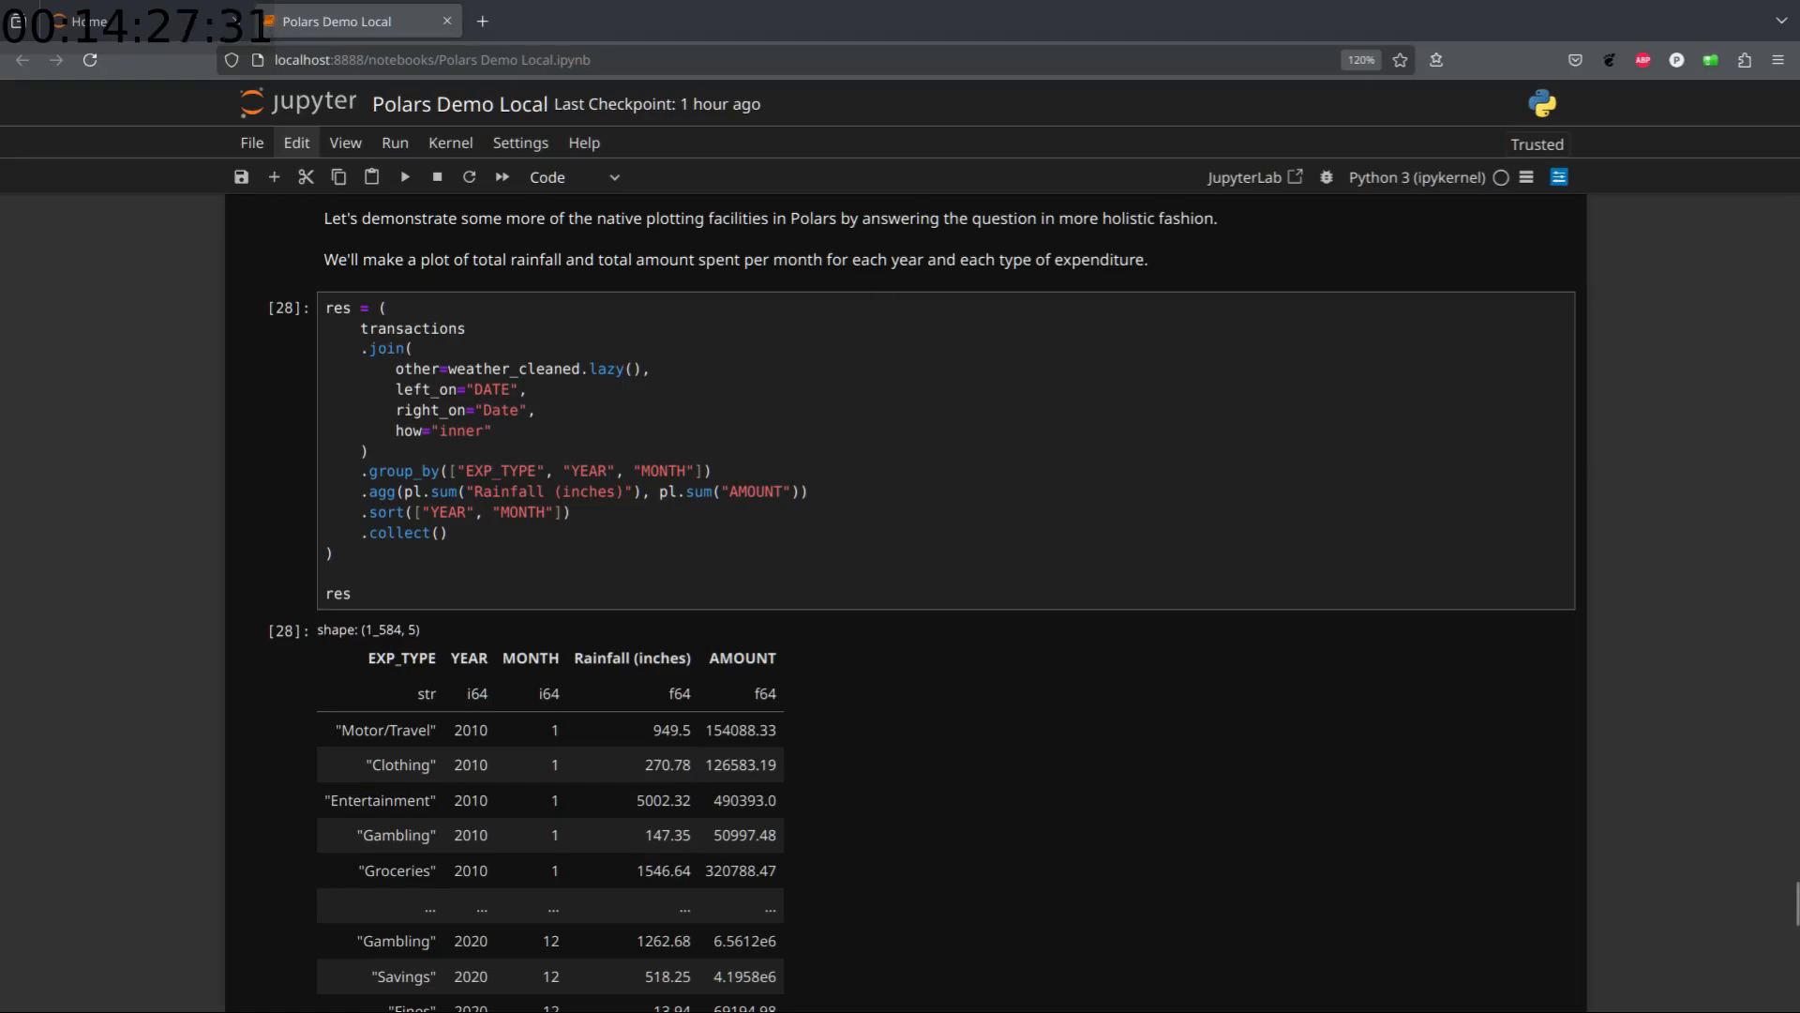
scroll(down, 3)
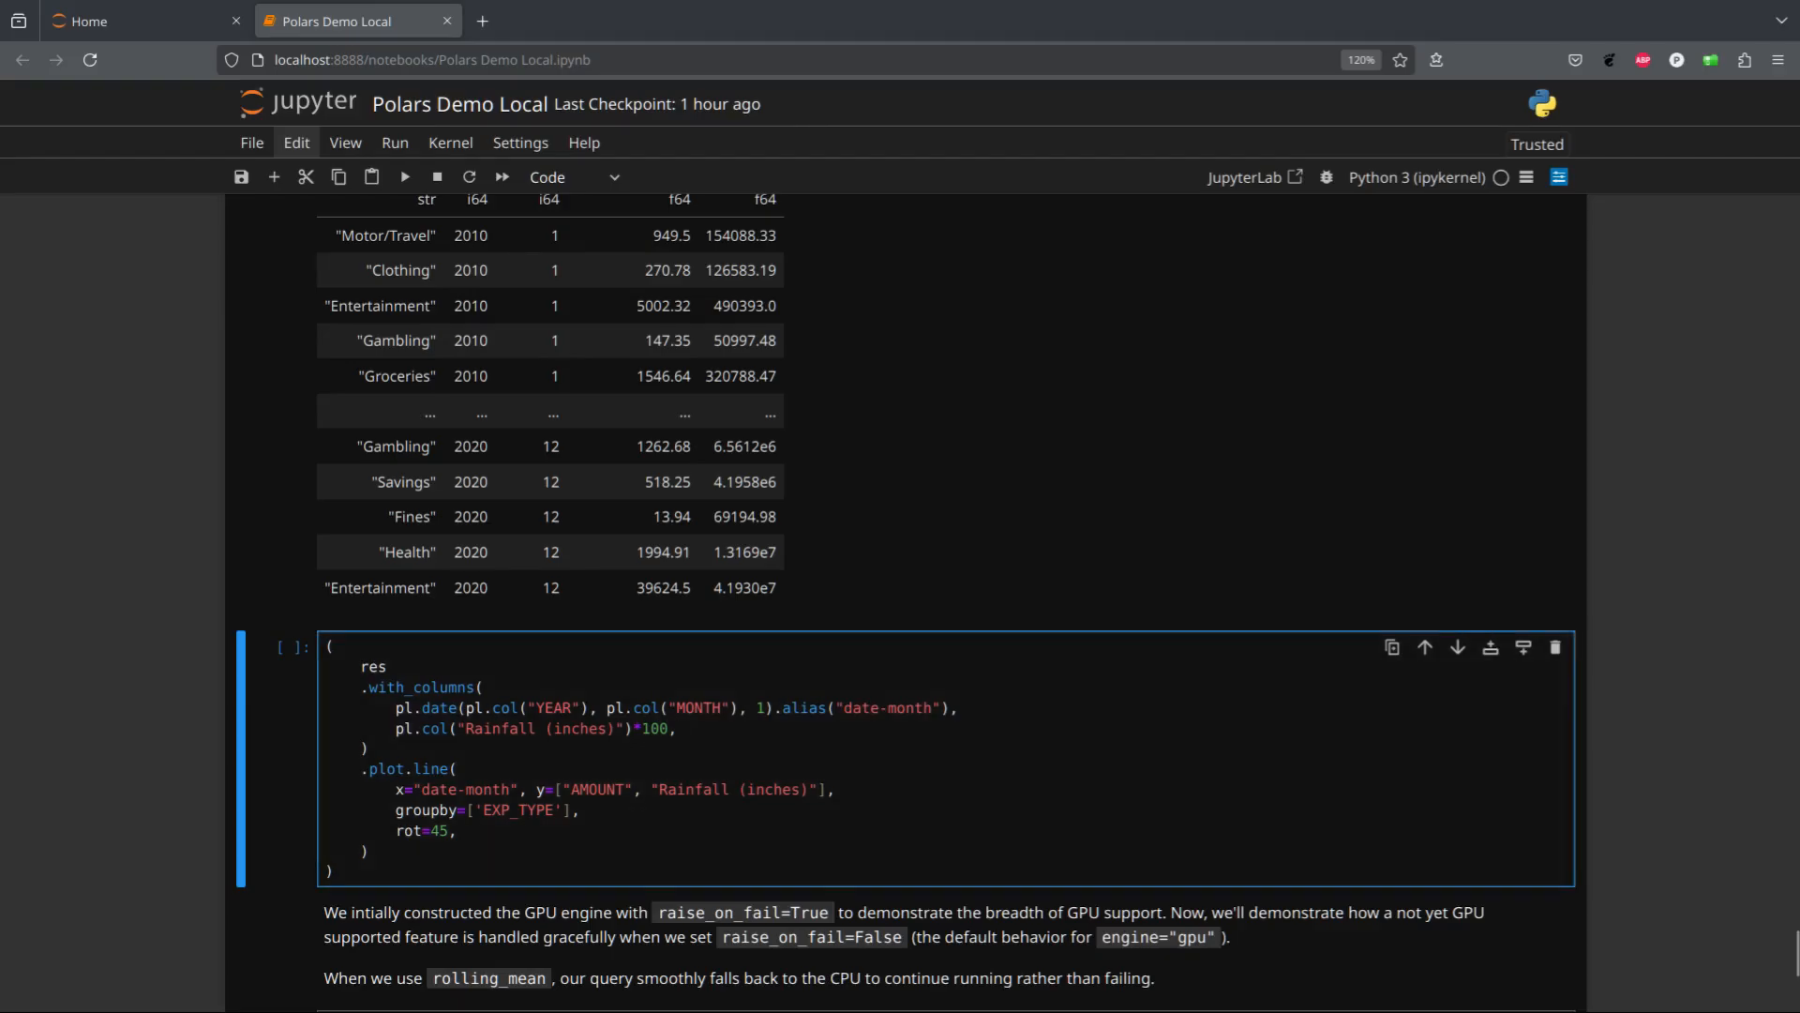
Plot monthly spending versus rainfall by type, then time the fallback-engine rolling mean (5.95 s)
scroll(down, 3)
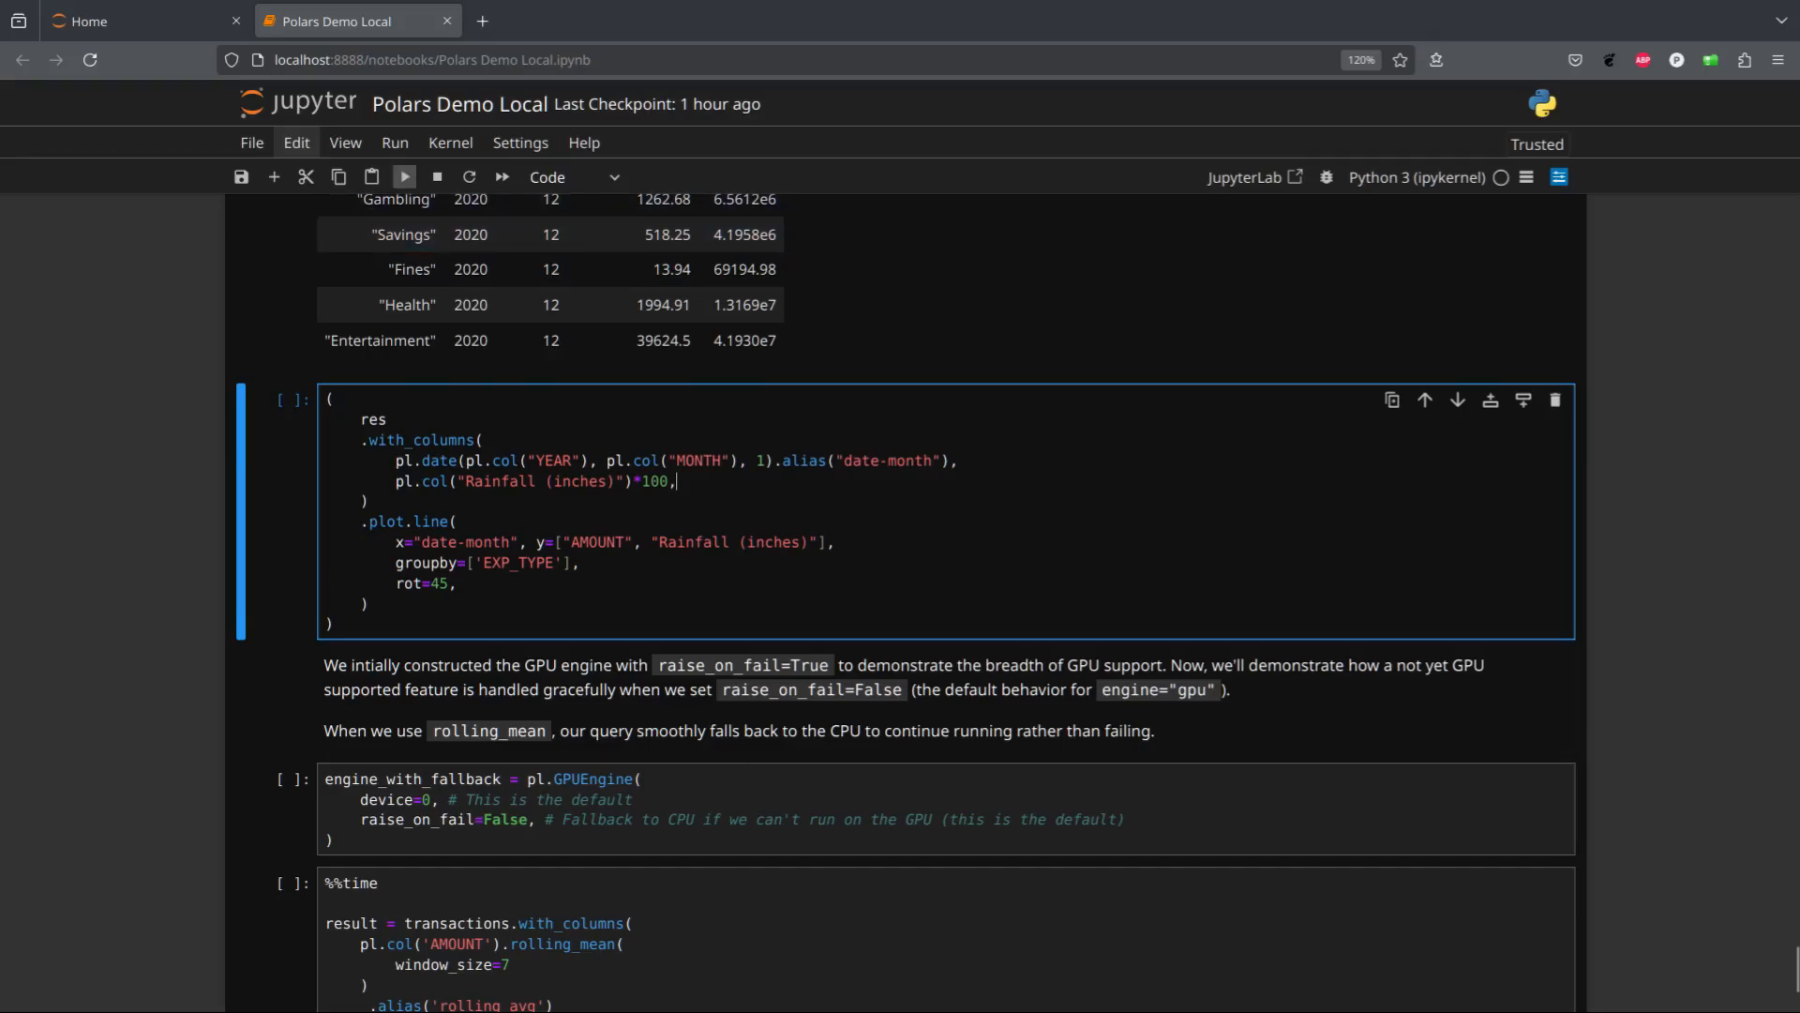
click(402, 177)
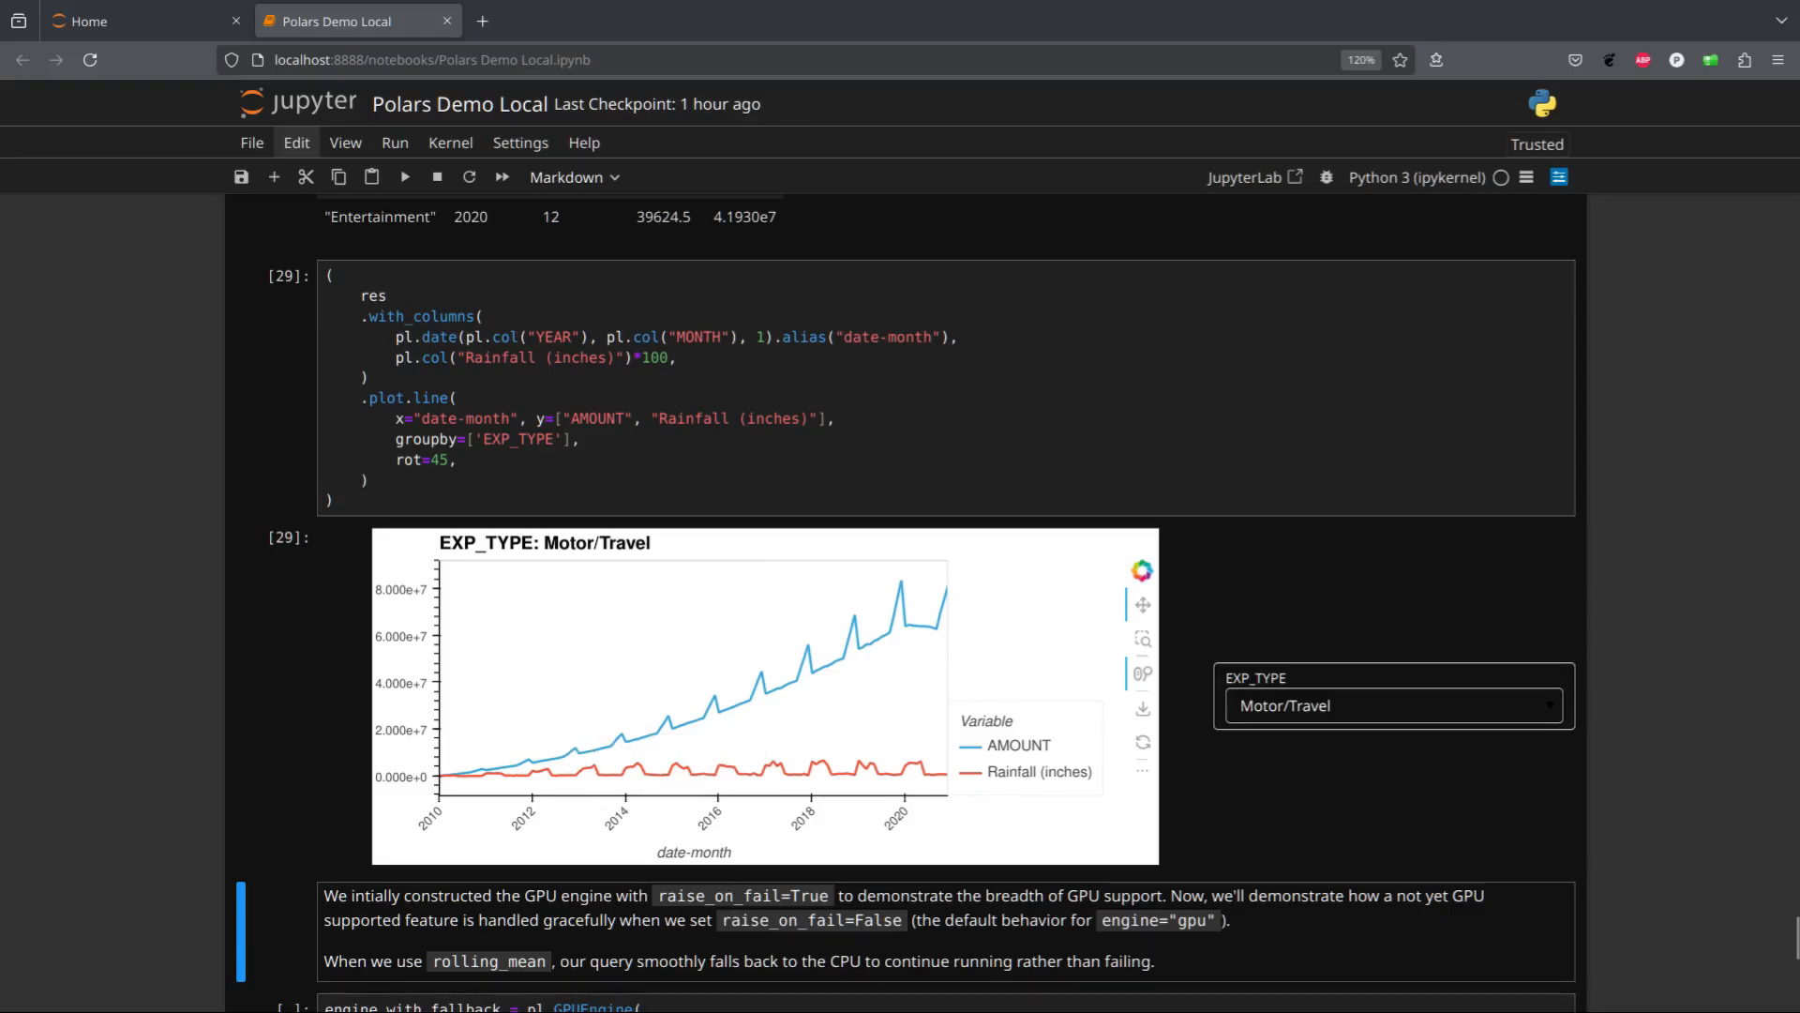
scroll(down, 3)
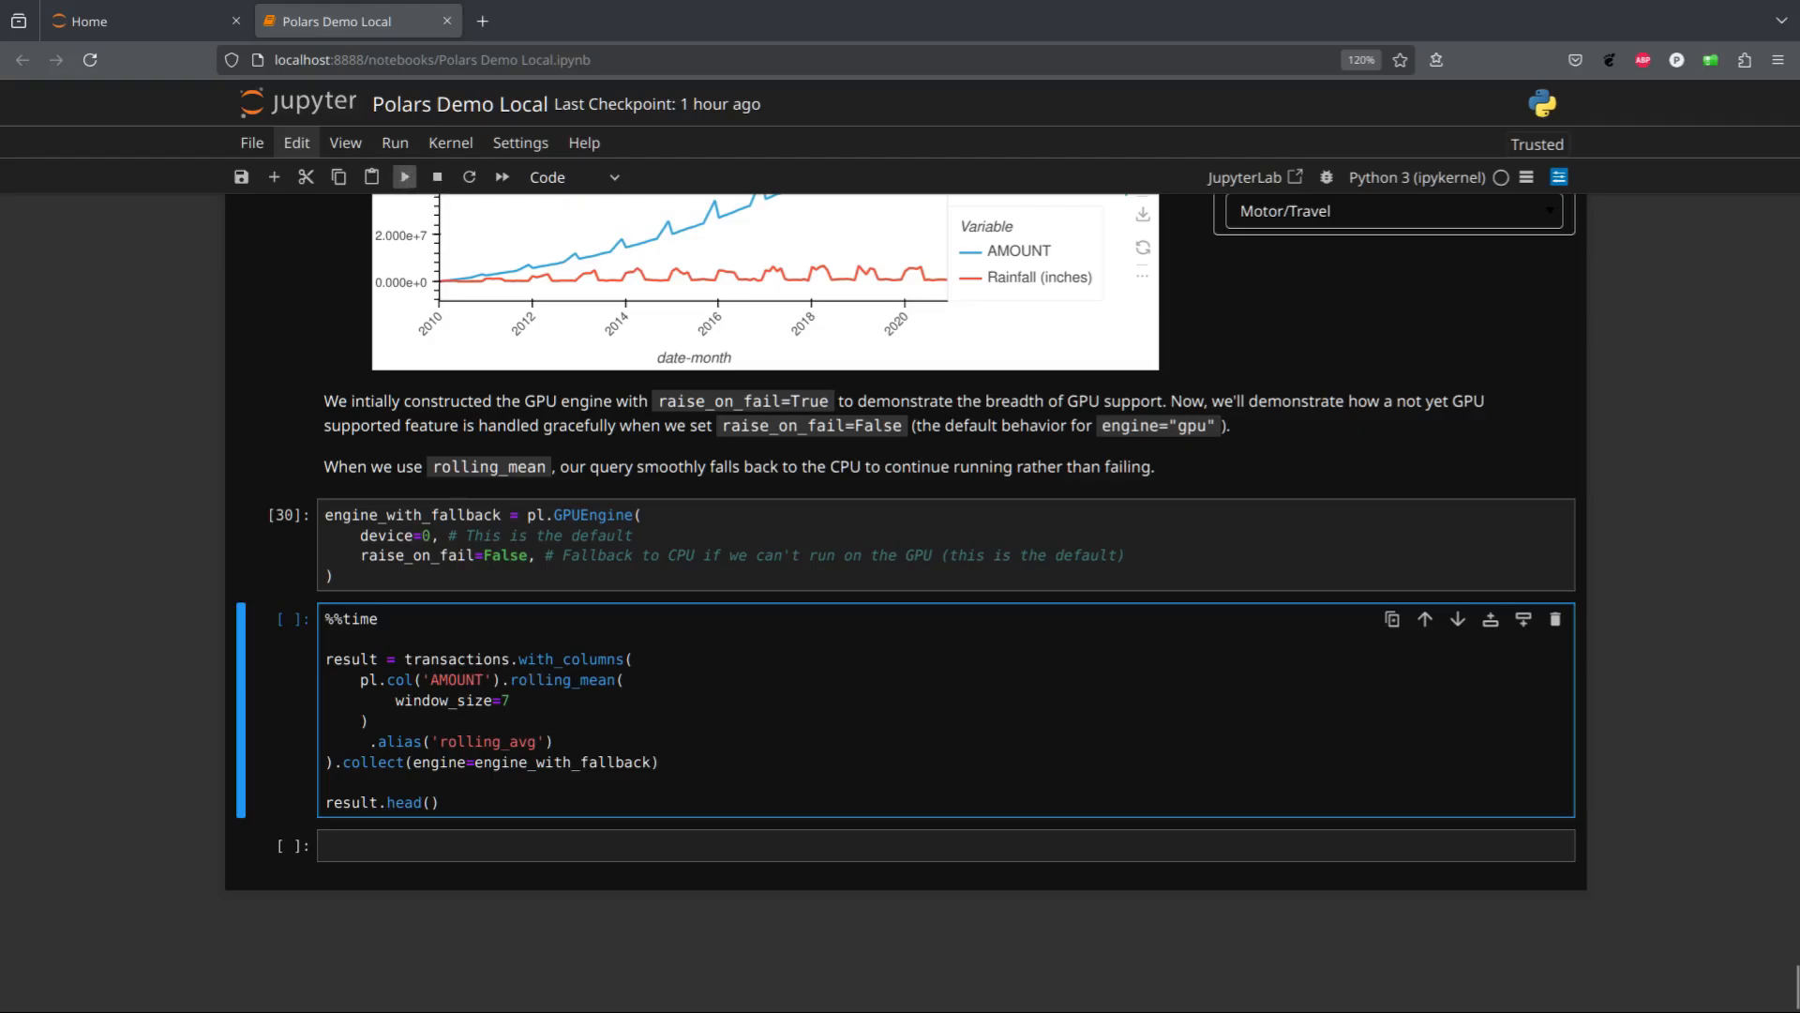
click(403, 177)
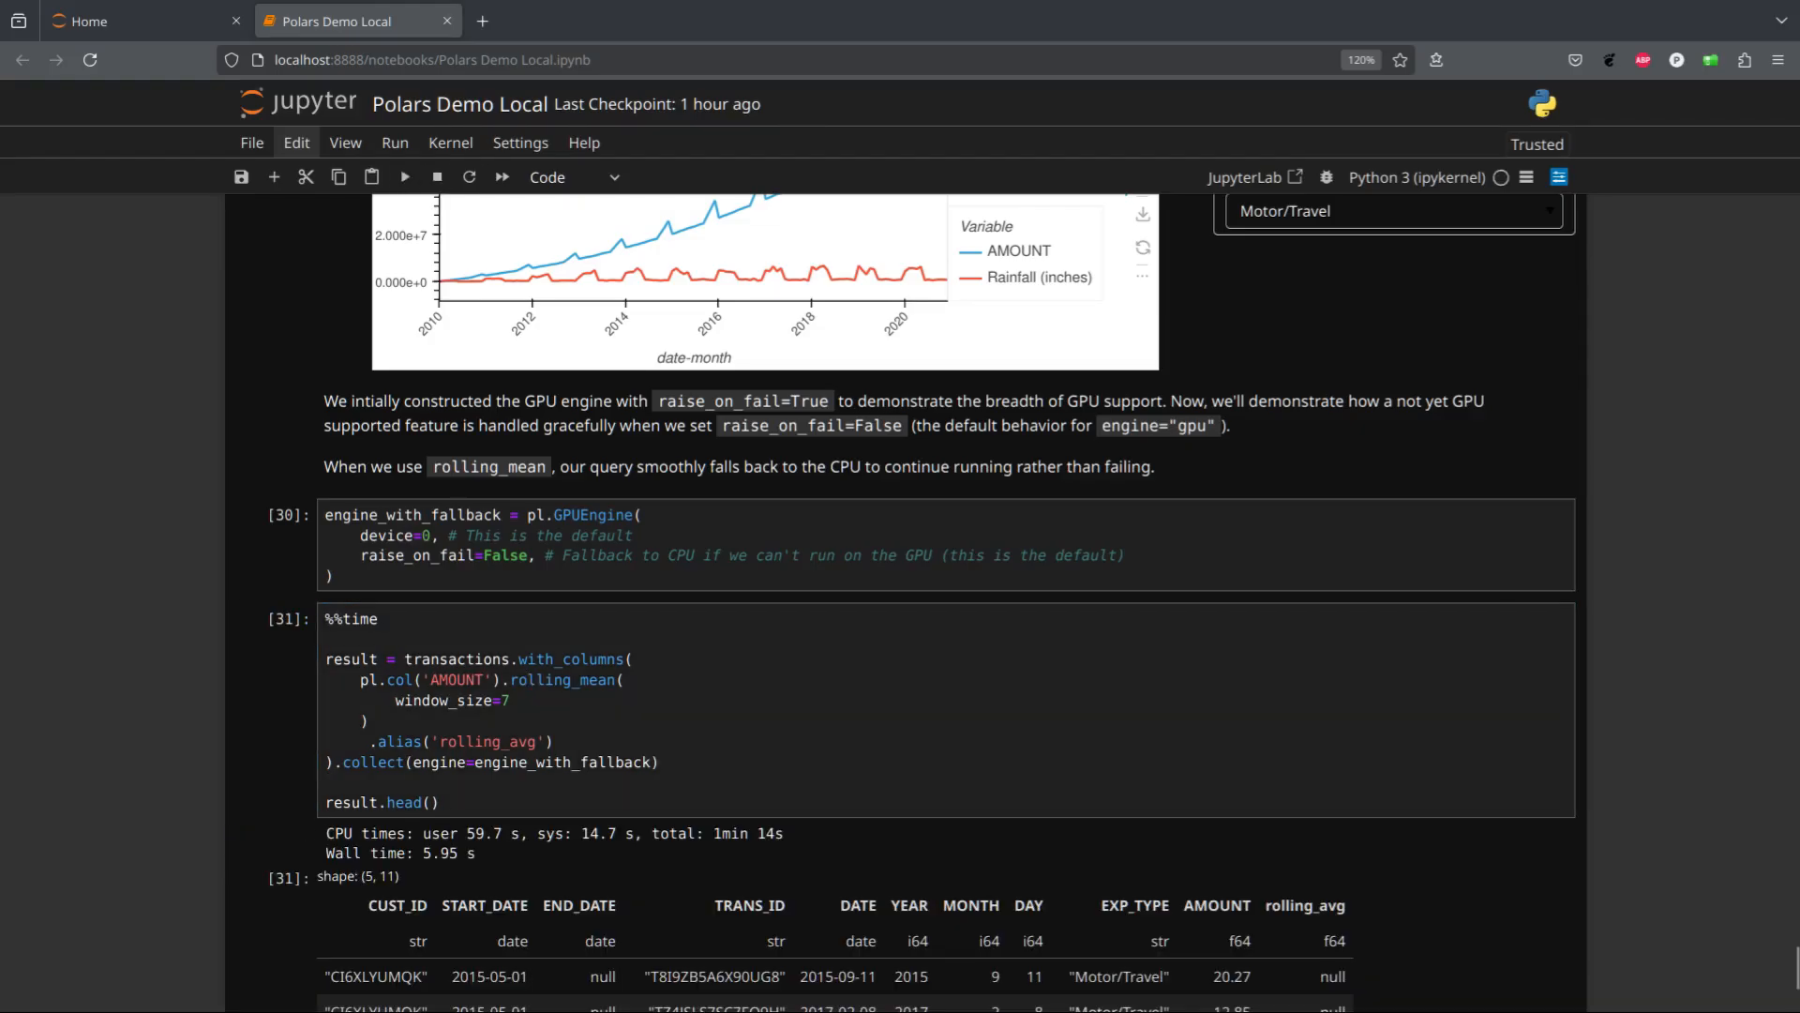
scroll(down, 3)
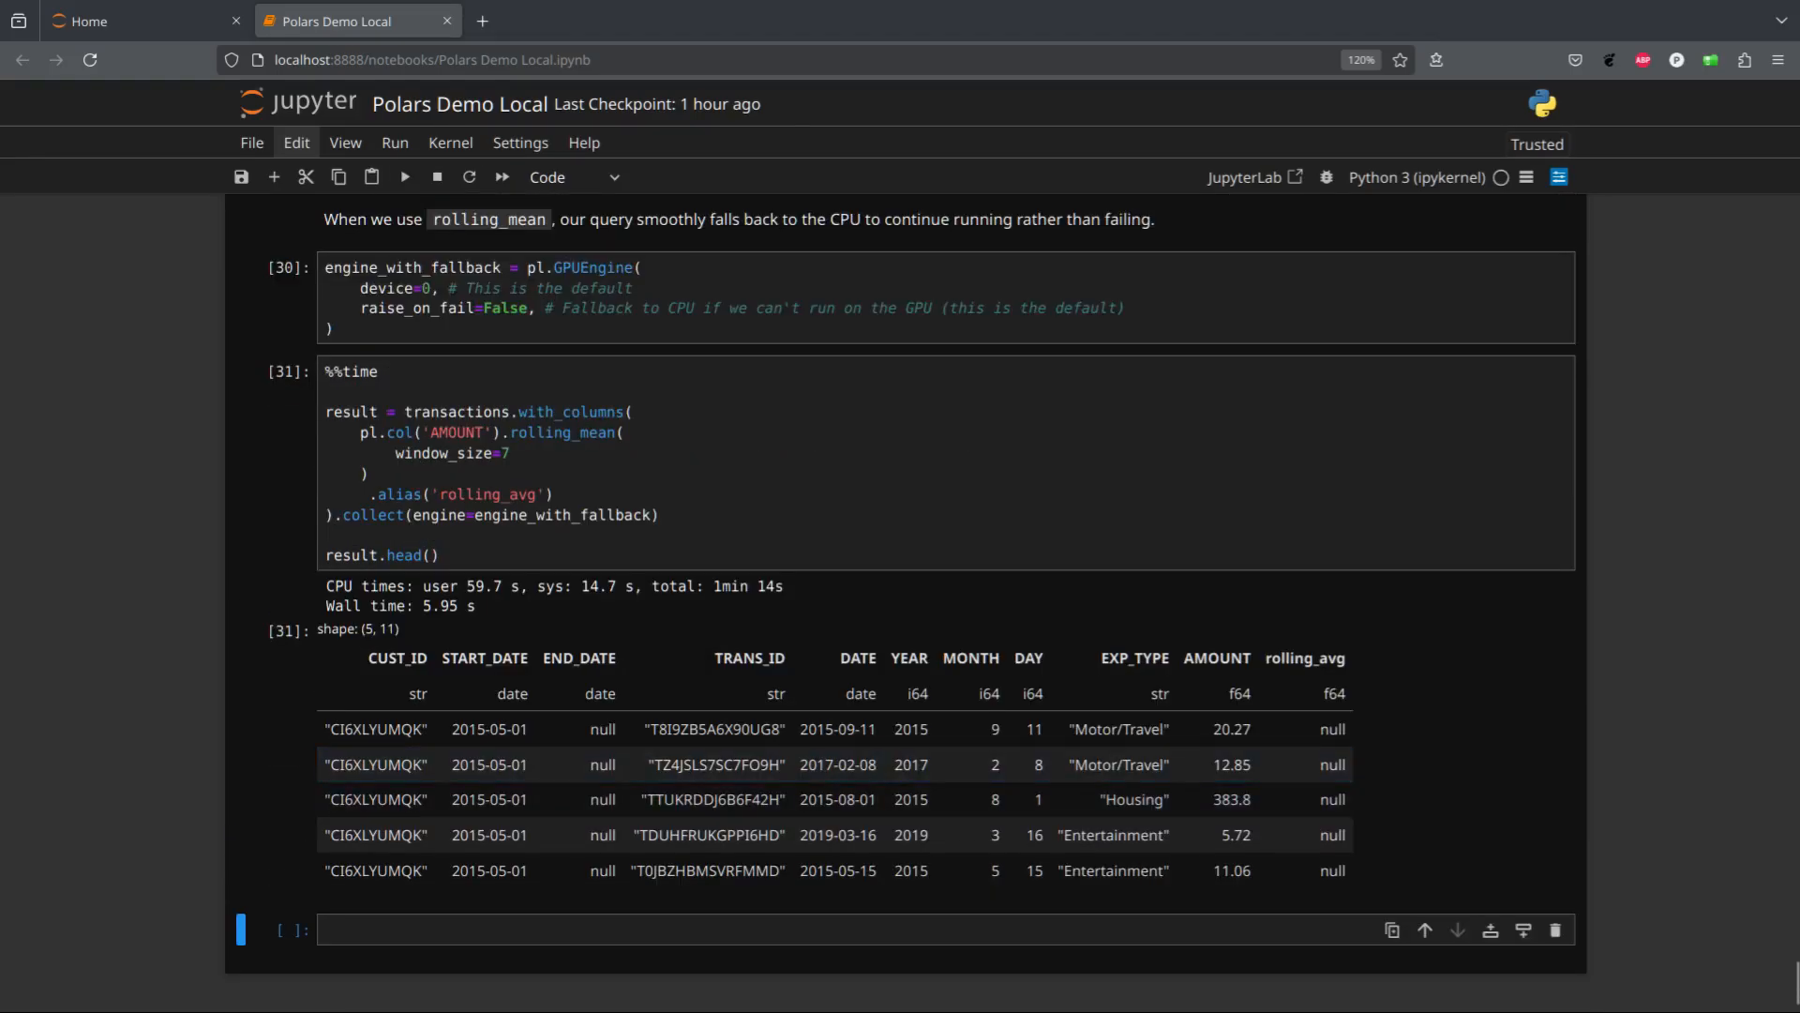